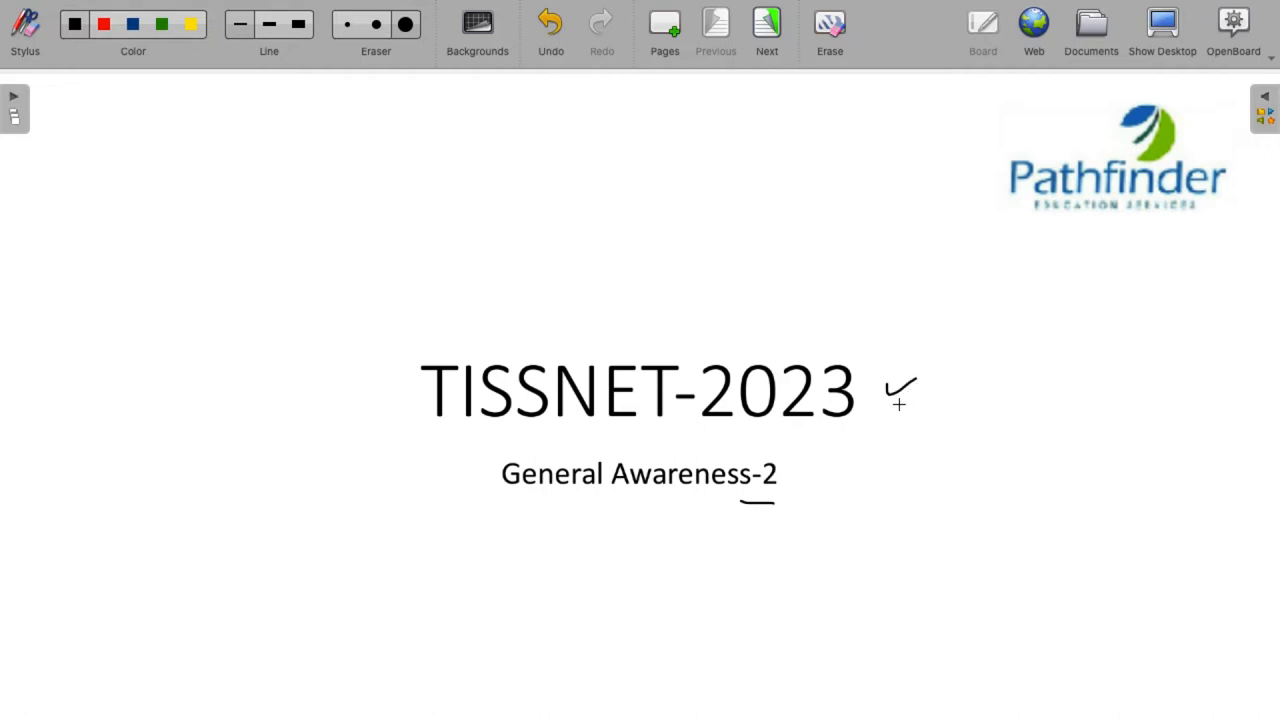
pyautogui.moveTo(818, 466)
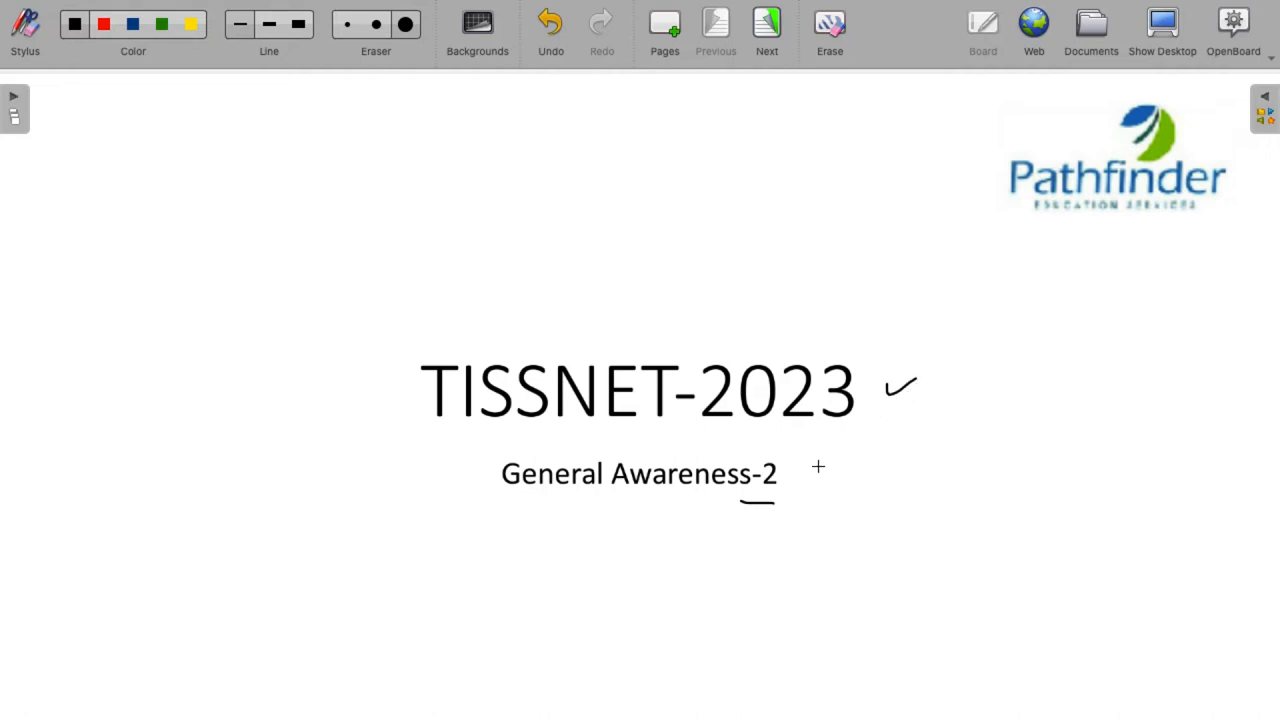
pyautogui.moveTo(698, 444)
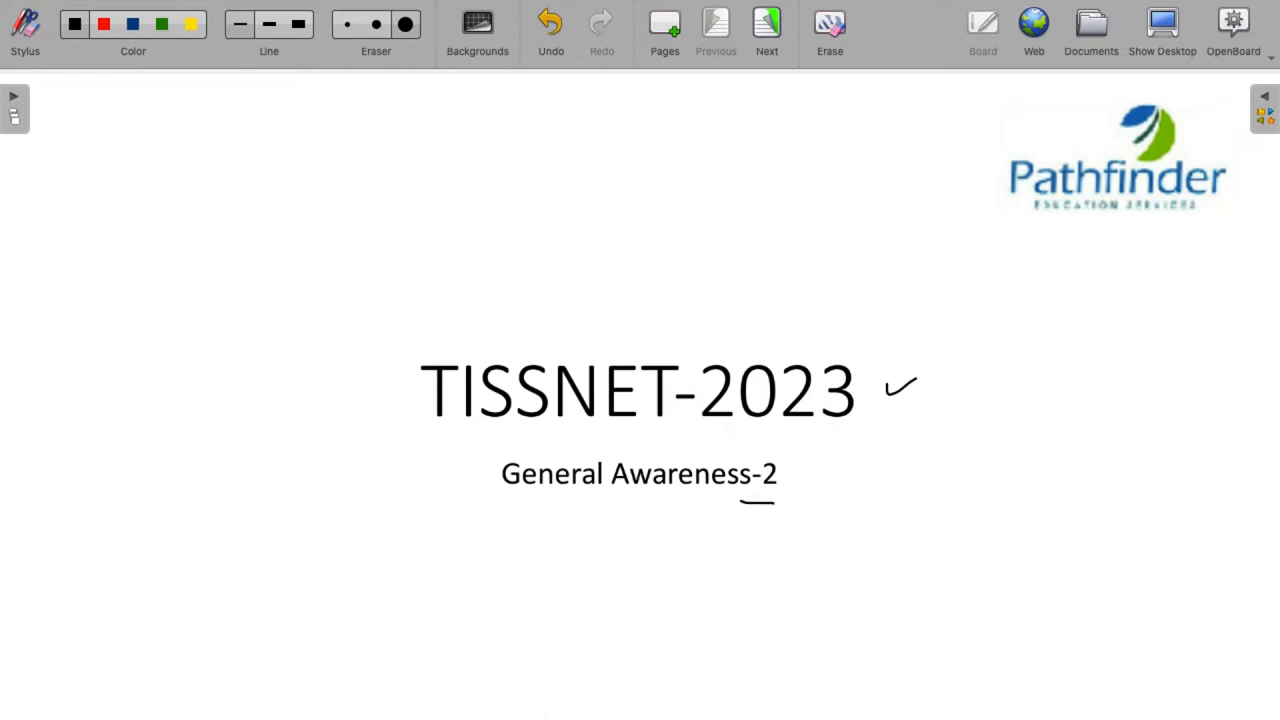
# - Handwrite the bracketed Pathfinder note with a second line beside the TISSNET-2023 title, then advance to the next slide
pyautogui.moveTo(116, 230); pyautogui.dragTo(184, 210)
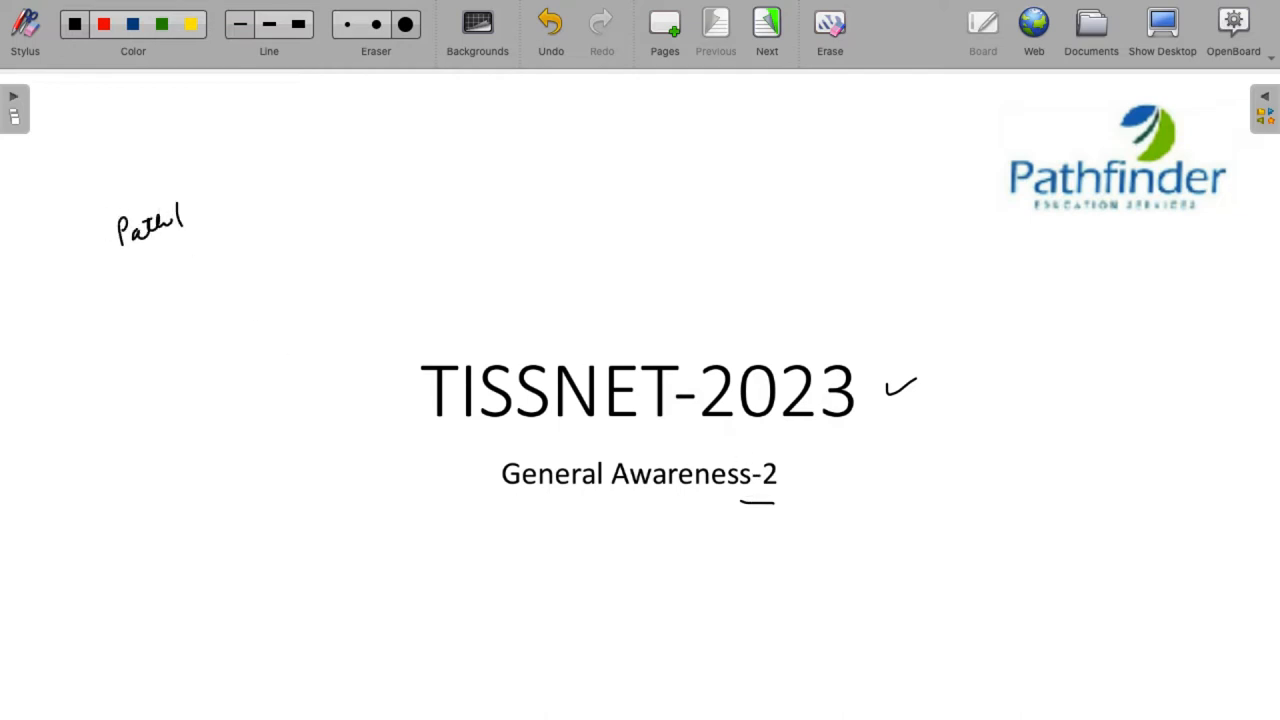
pyautogui.moveTo(184, 220); pyautogui.dragTo(244, 184)
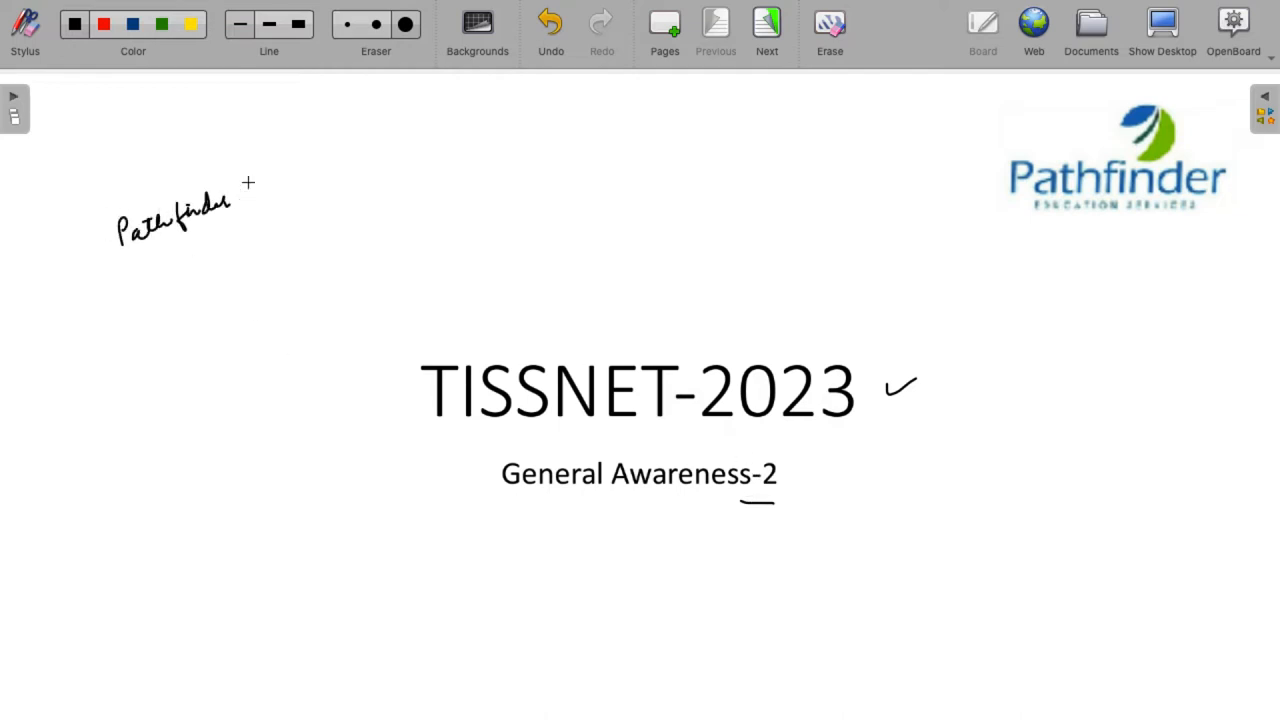
pyautogui.moveTo(240, 190); pyautogui.dragTo(300, 196)
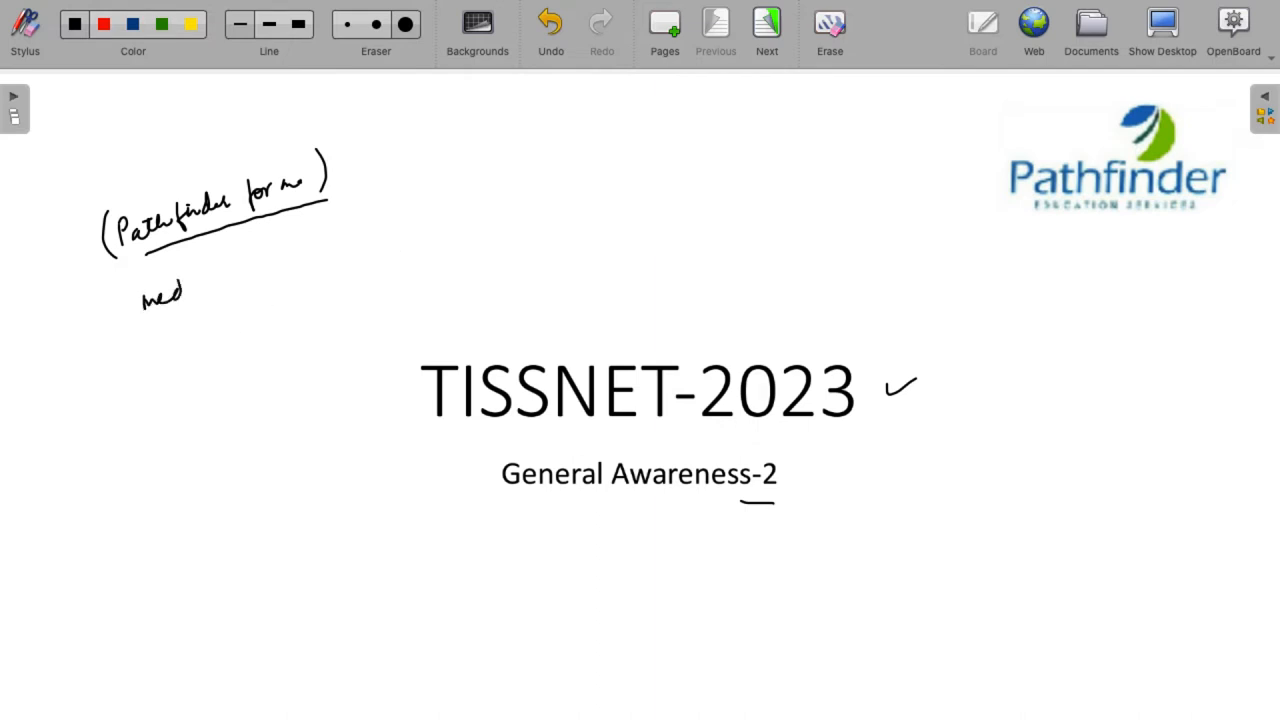
pyautogui.moveTo(150, 296); pyautogui.dragTo(200, 320)
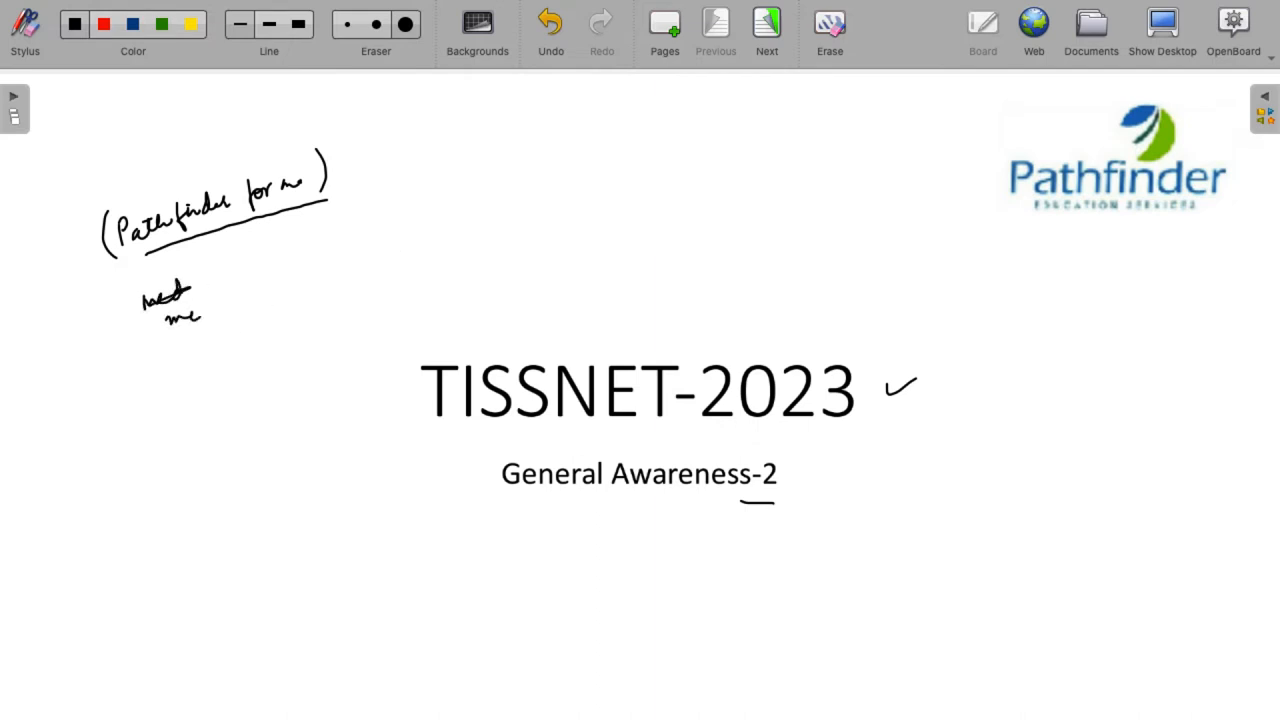
pyautogui.moveTo(176, 316); pyautogui.dragTo(230, 304)
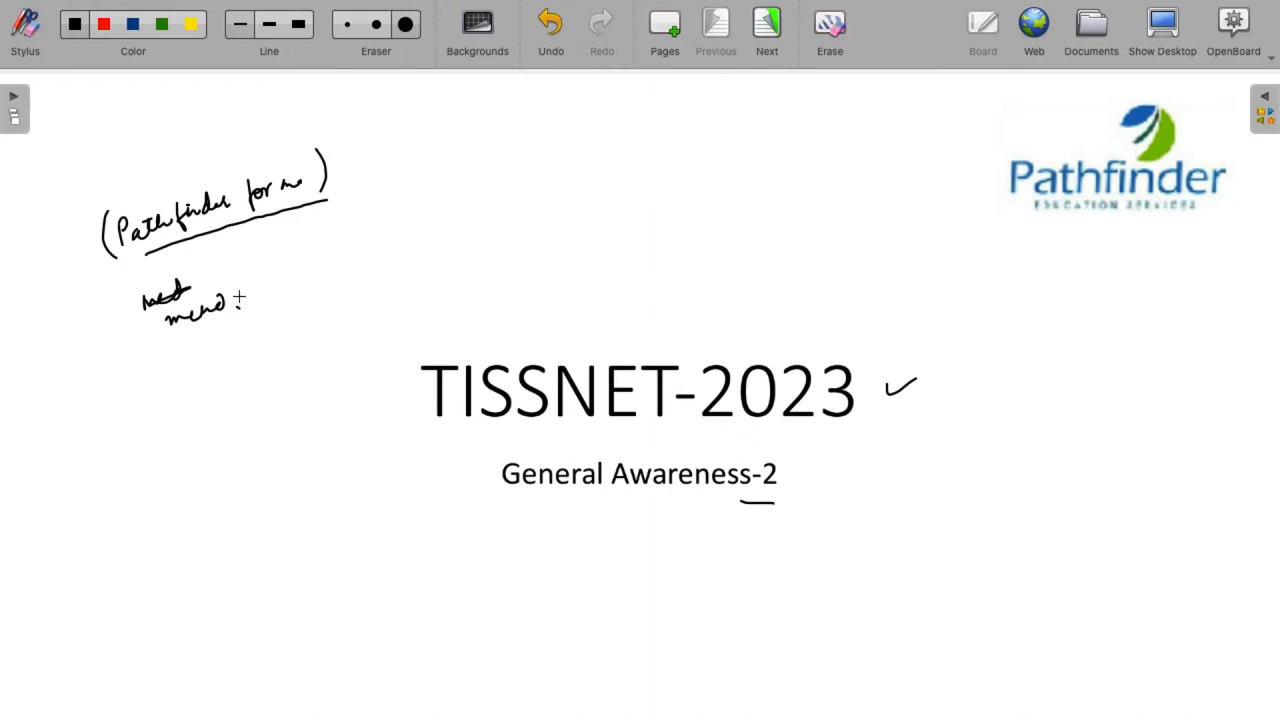
pyautogui.moveTo(240, 290); pyautogui.dragTo(290, 284)
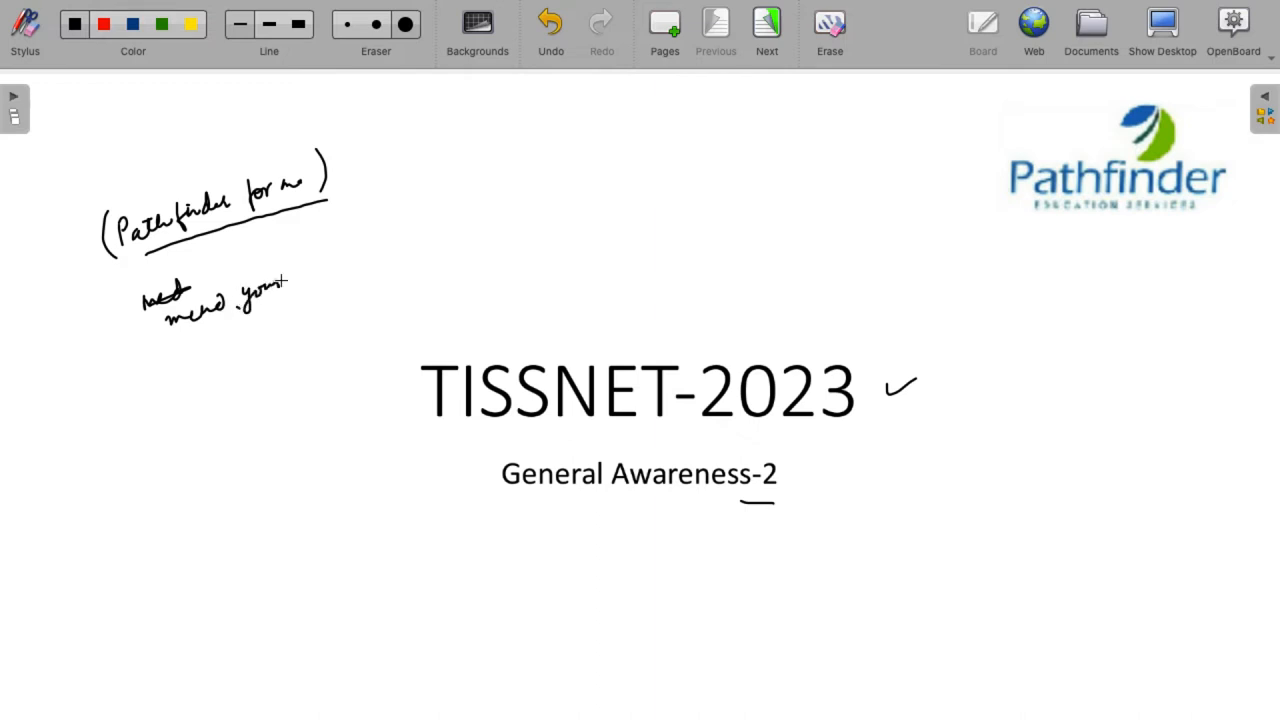
pyautogui.moveTo(290, 284); pyautogui.dragTo(340, 264)
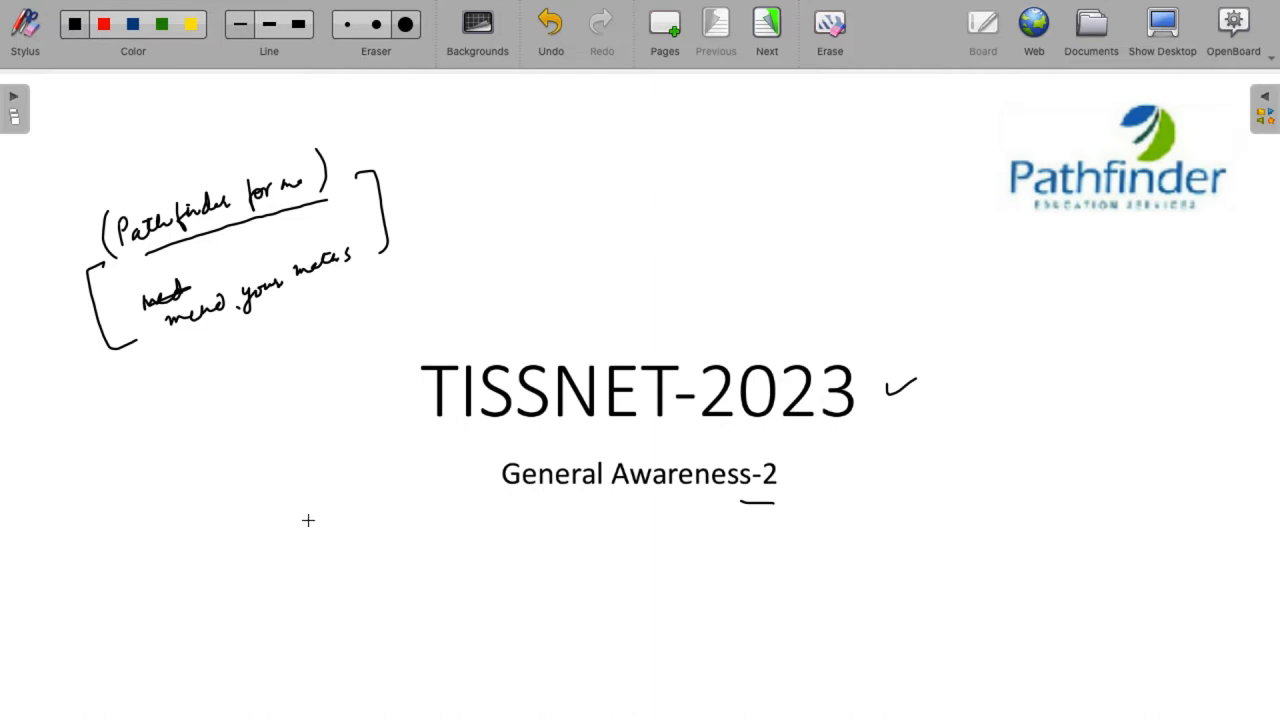
pyautogui.moveTo(258, 568)
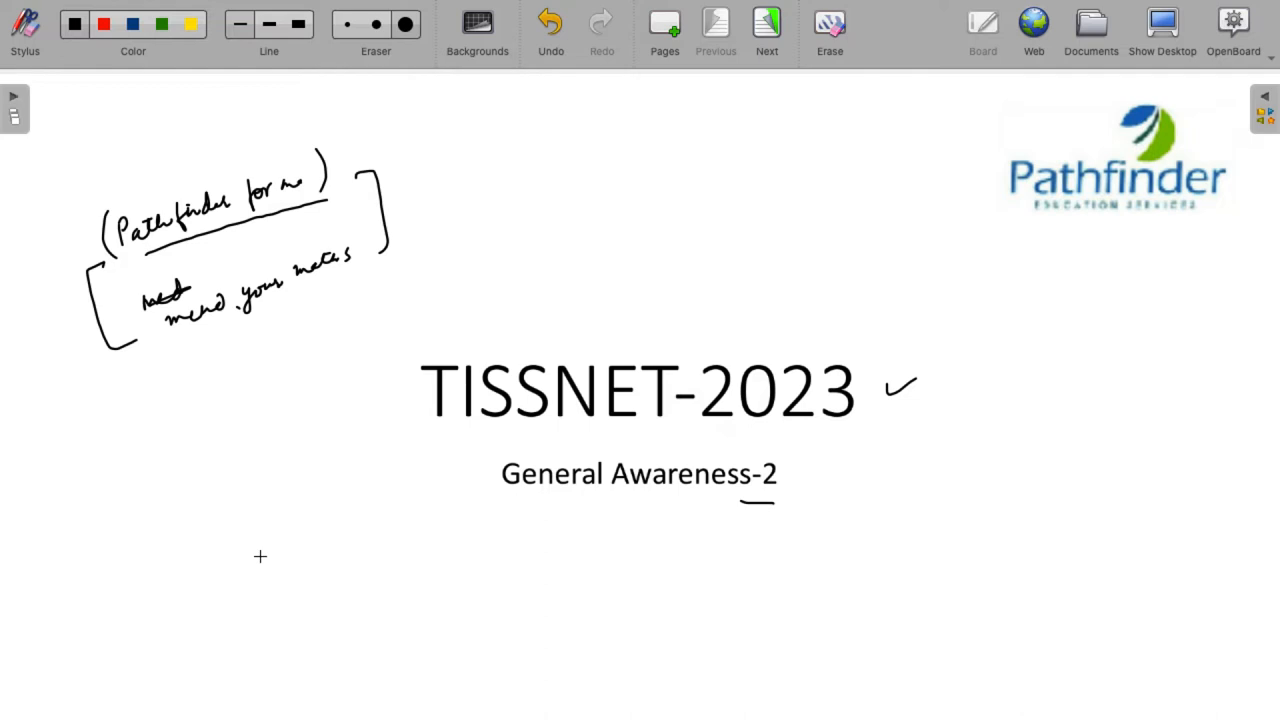
pyautogui.moveTo(334, 240)
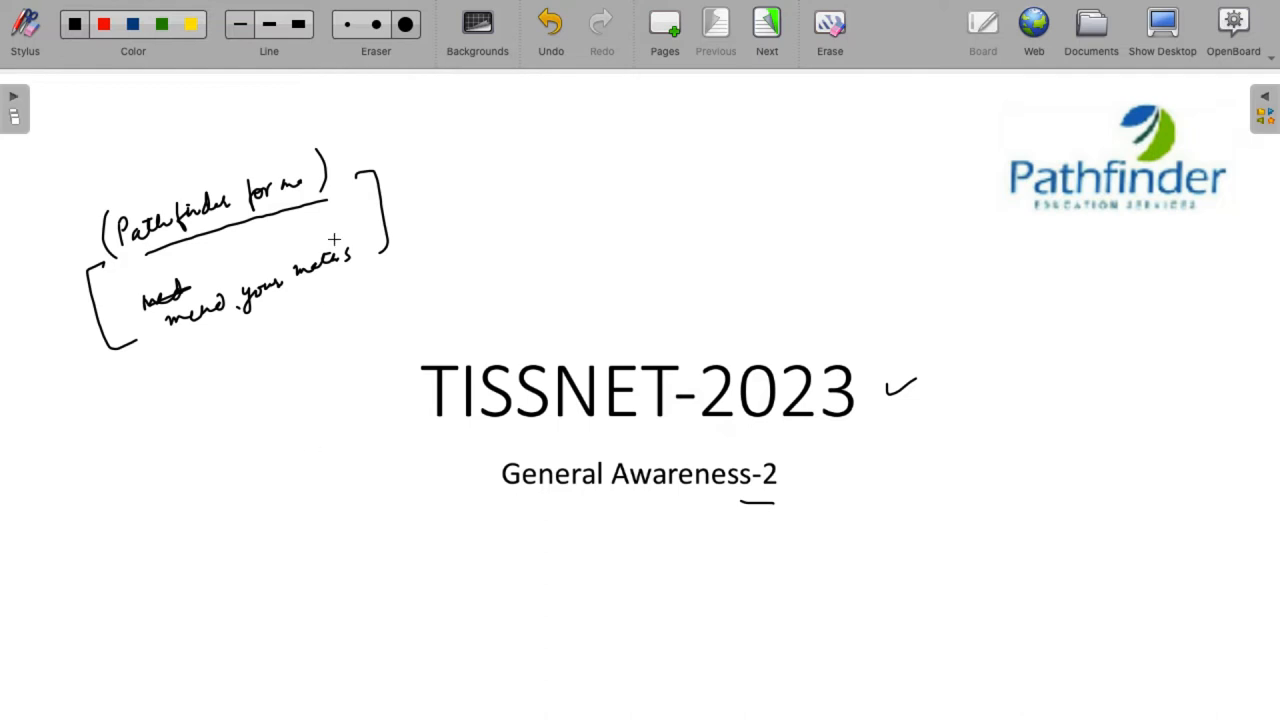
pyautogui.click(766, 24)
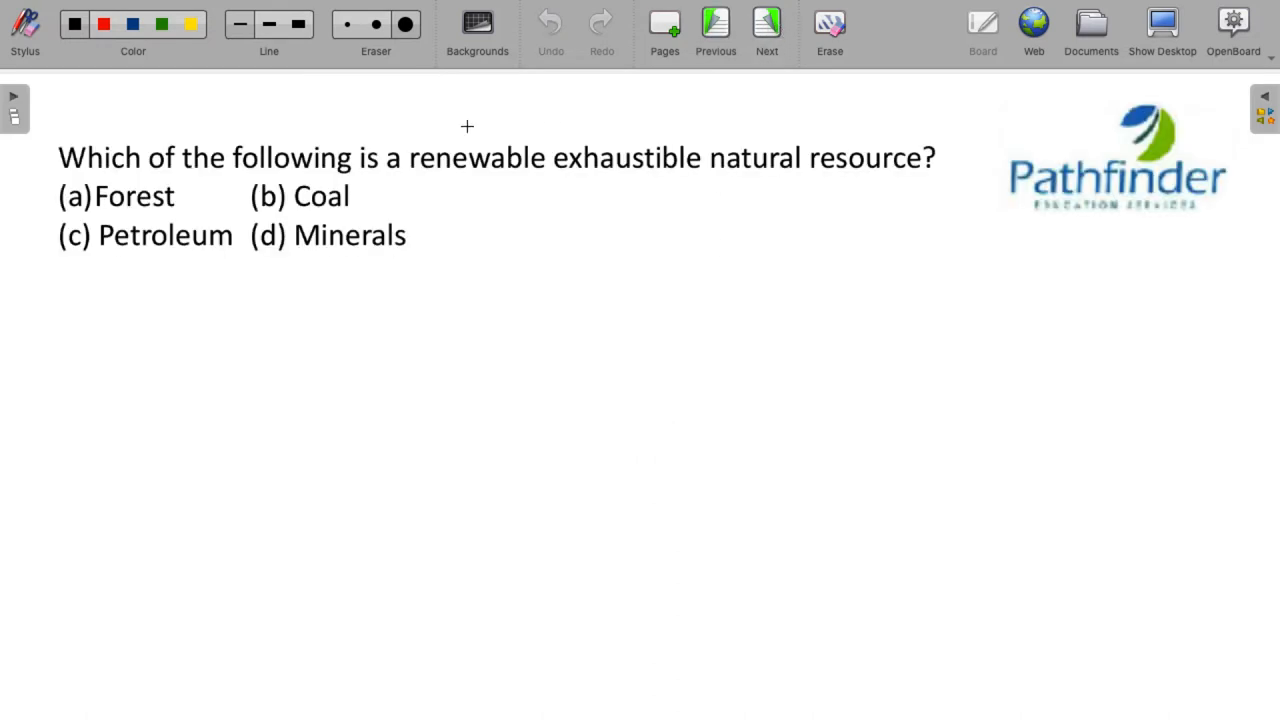
pyautogui.moveTo(392, 120)
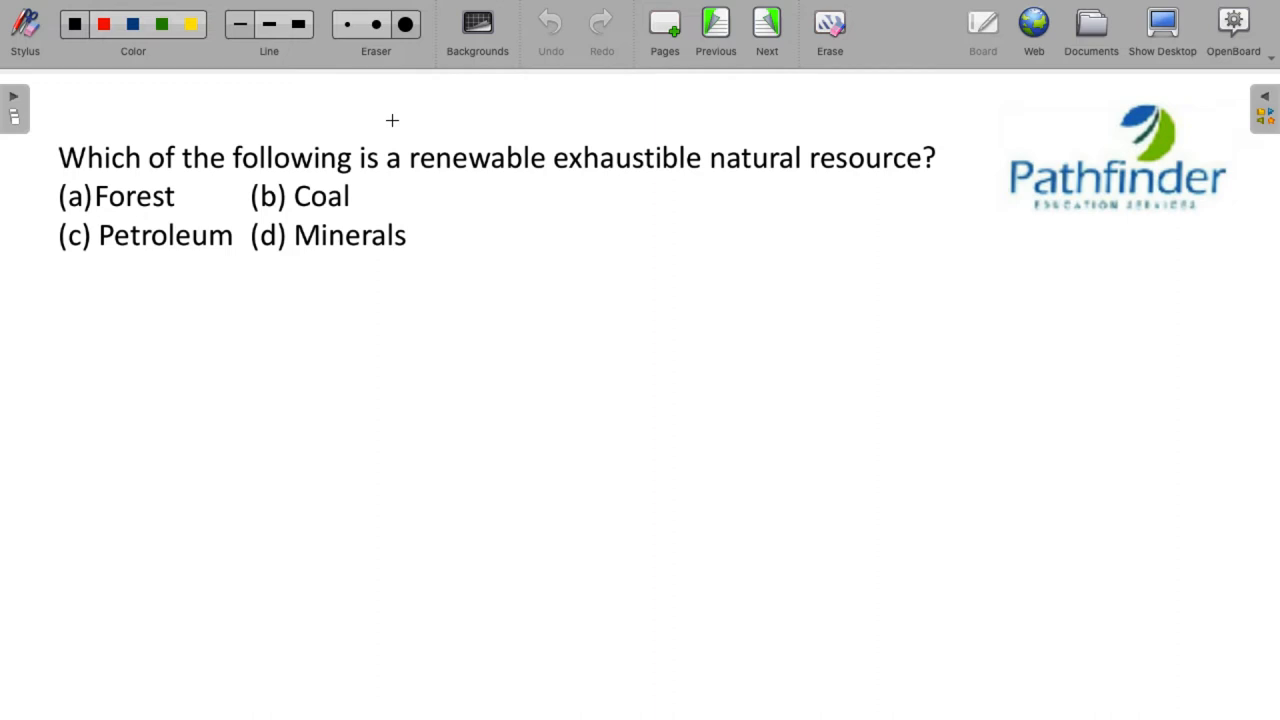
pyautogui.moveTo(392, 120)
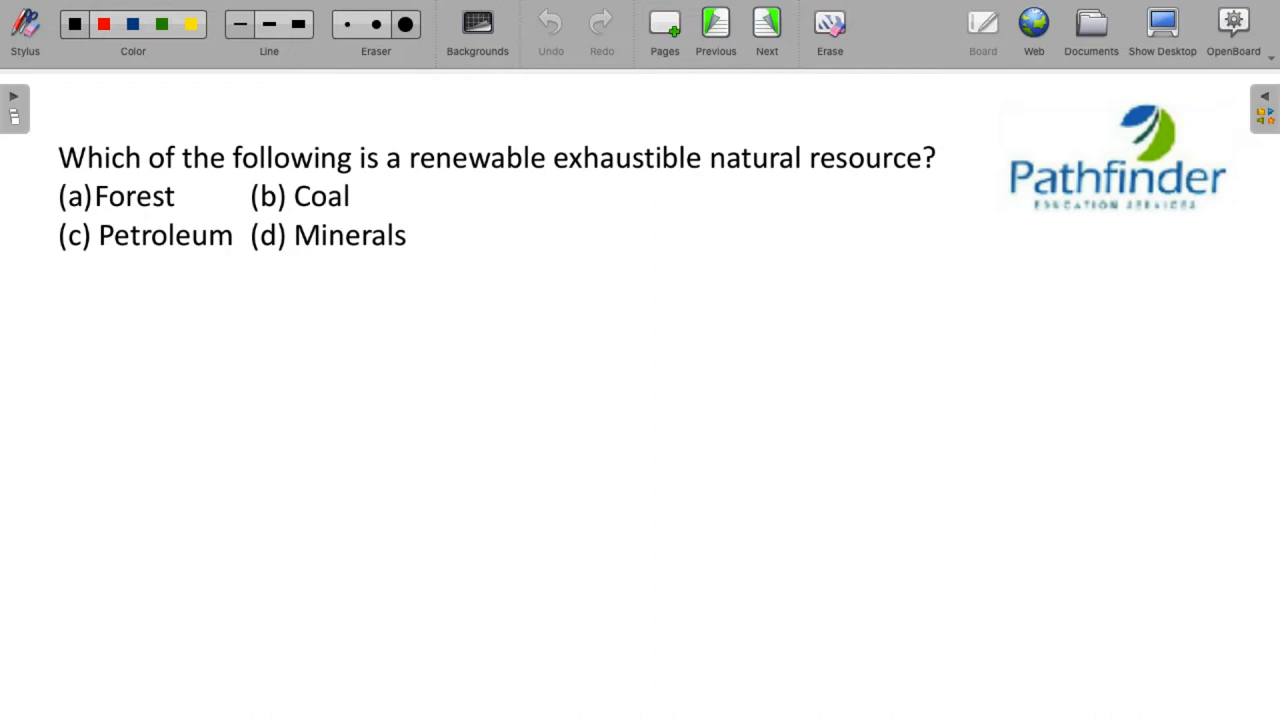
pyautogui.moveTo(260, 234)
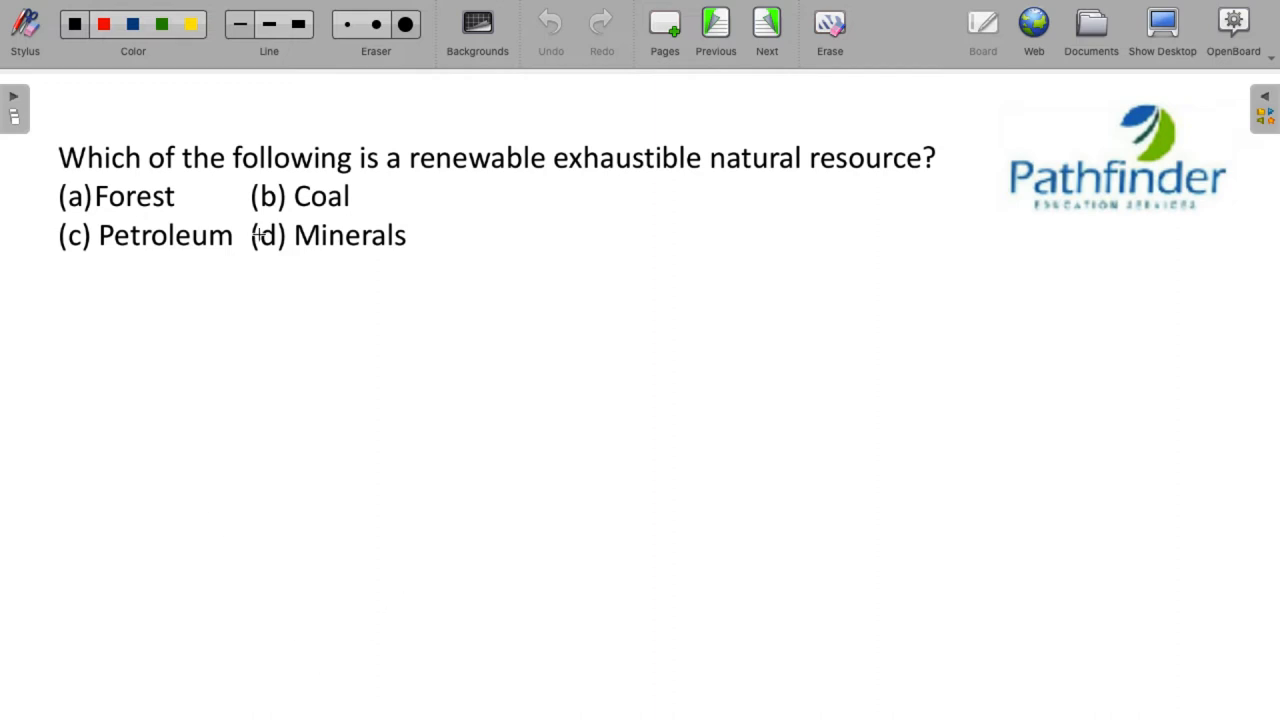
# - Underline the words renewable and exhaustible in the question text
pyautogui.moveTo(424, 178); pyautogui.dragTo(504, 178)
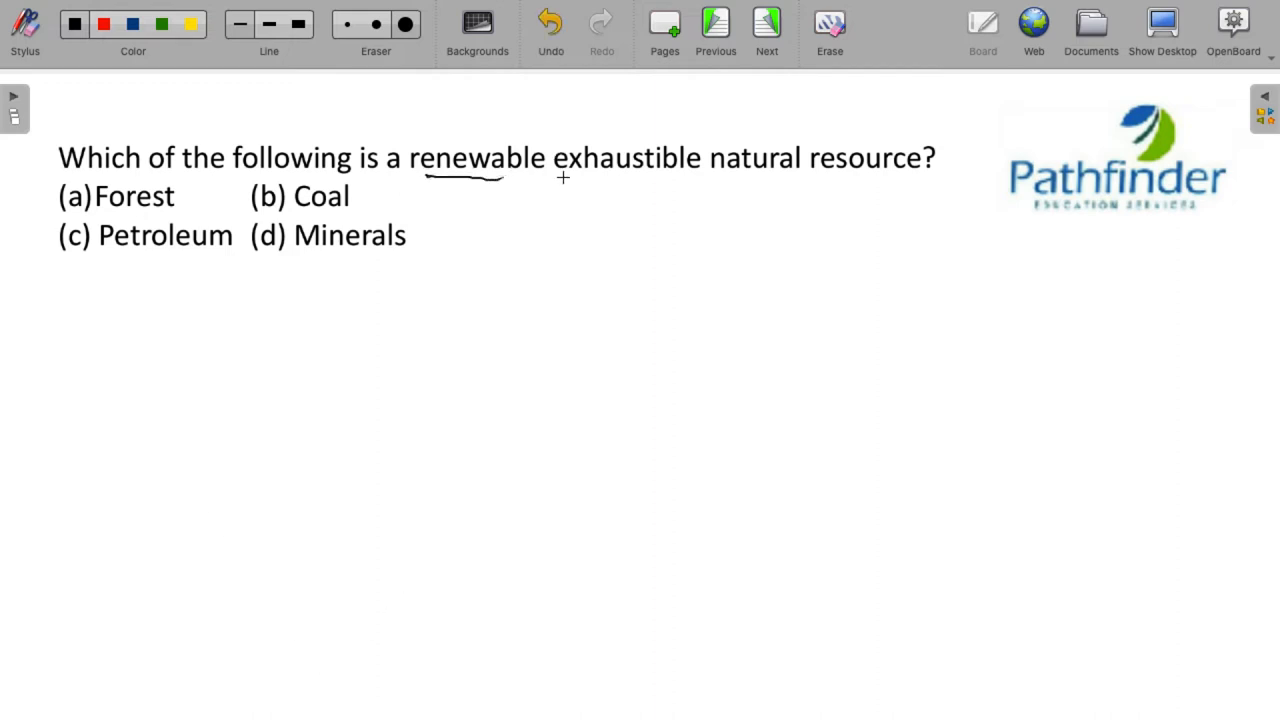
pyautogui.moveTo(564, 180); pyautogui.dragTo(660, 178)
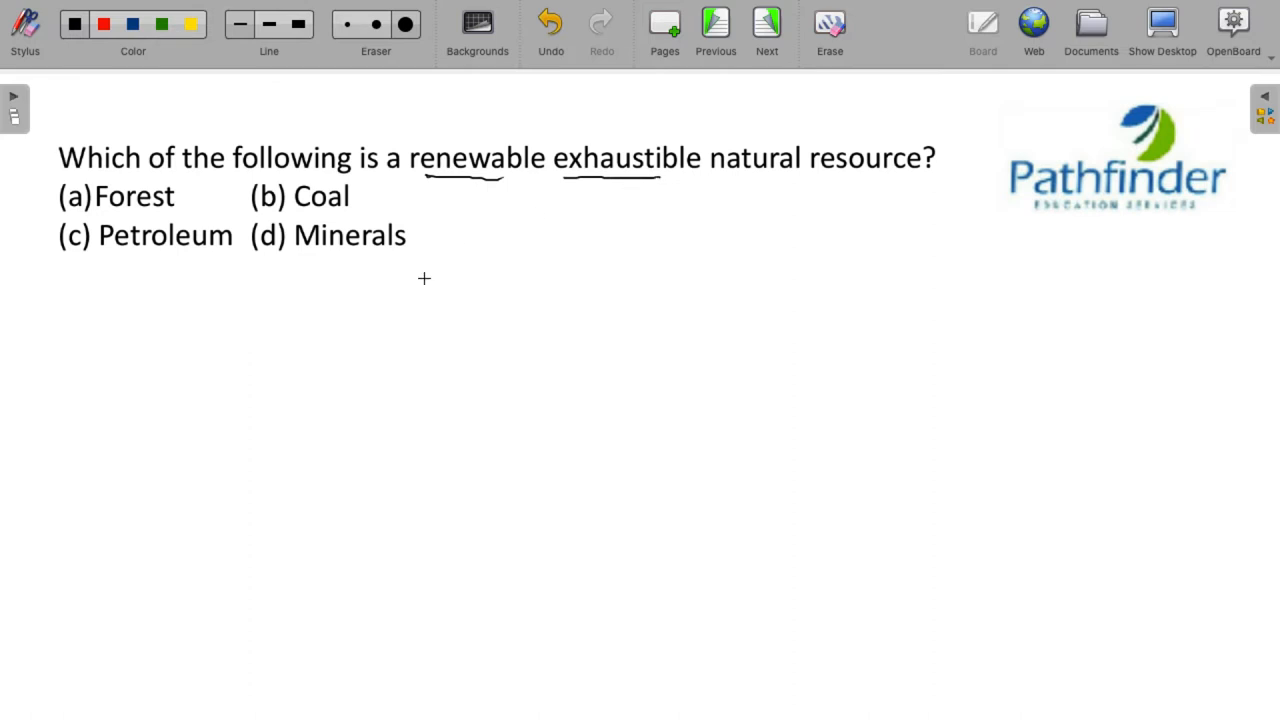
pyautogui.moveTo(362, 268)
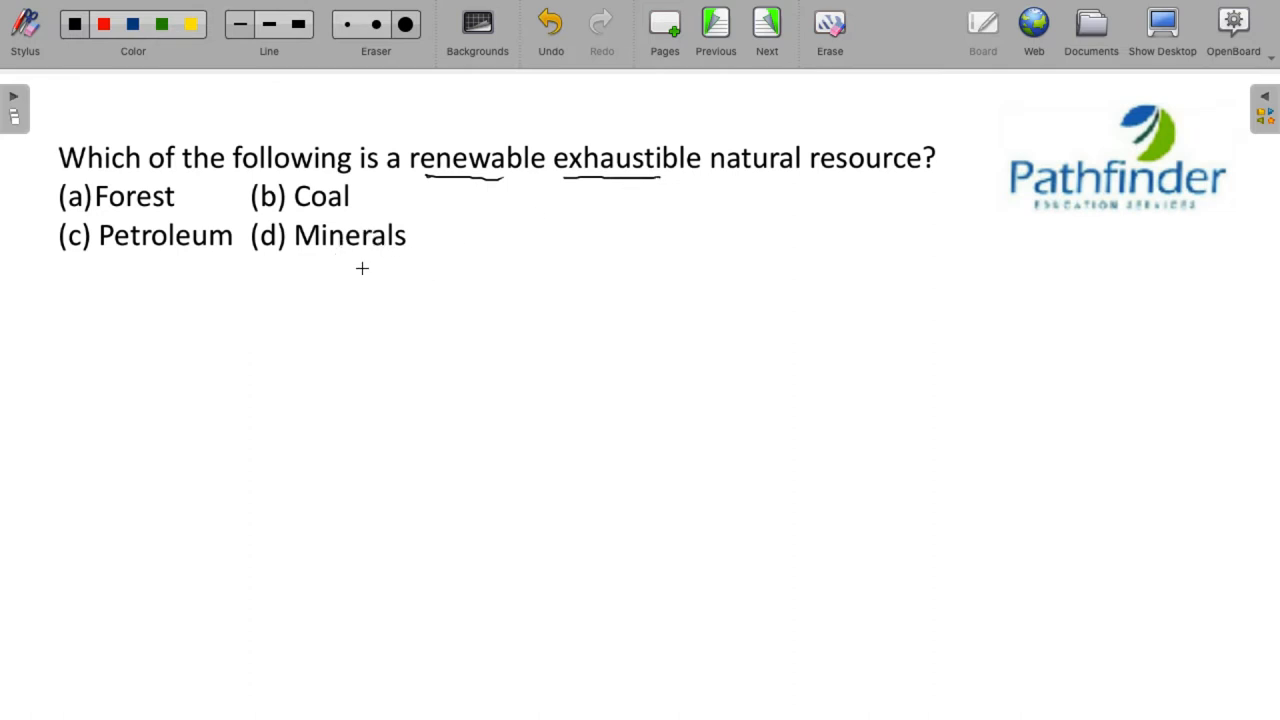
pyautogui.moveTo(364, 204)
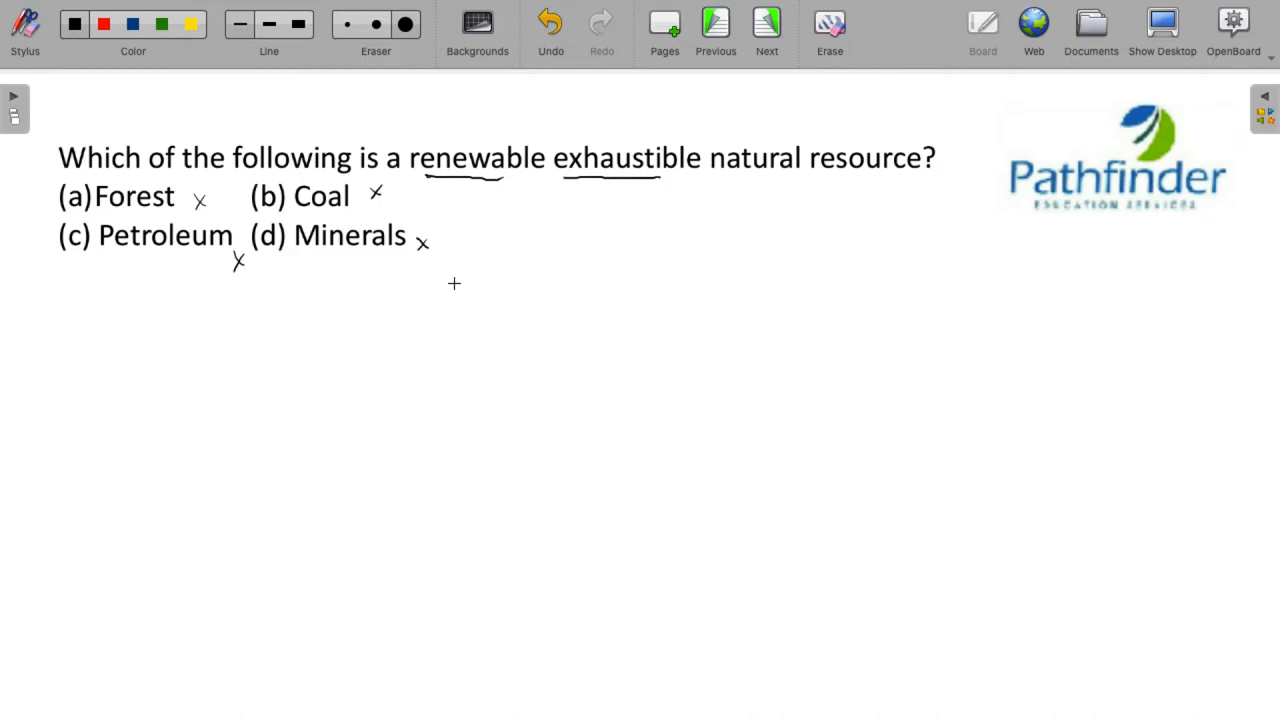
pyautogui.moveTo(246, 288)
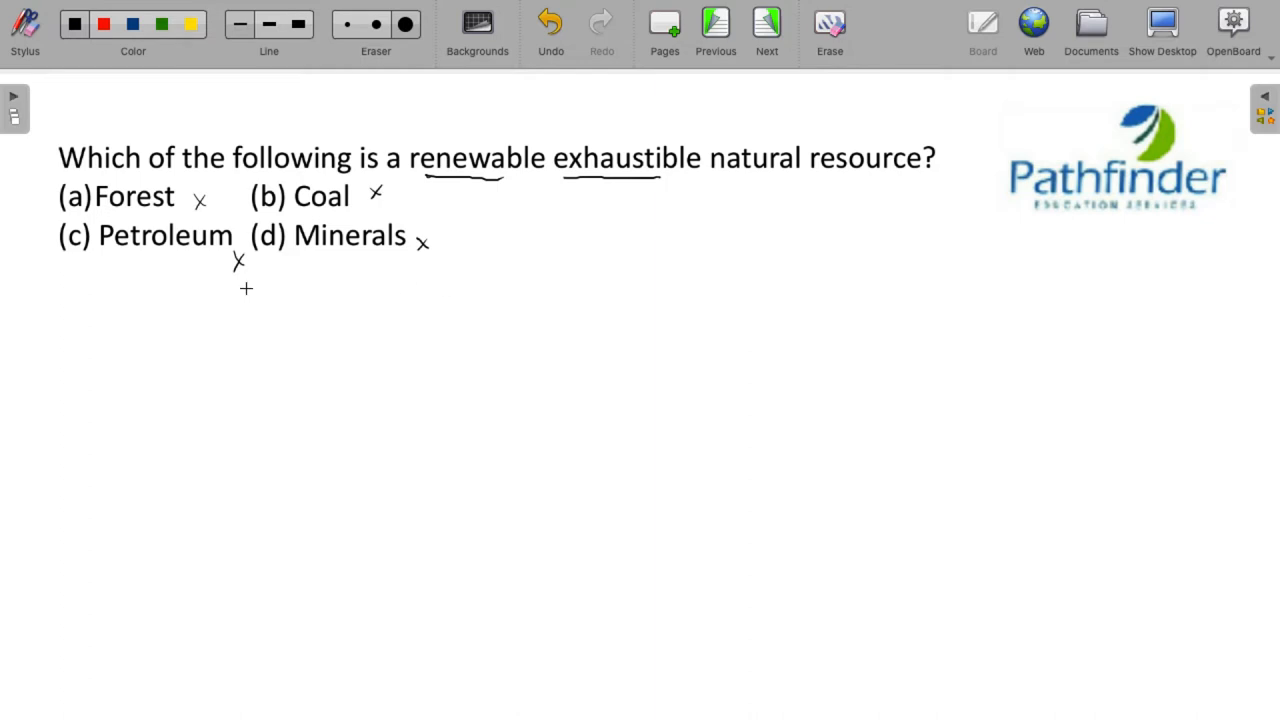
pyautogui.moveTo(316, 268)
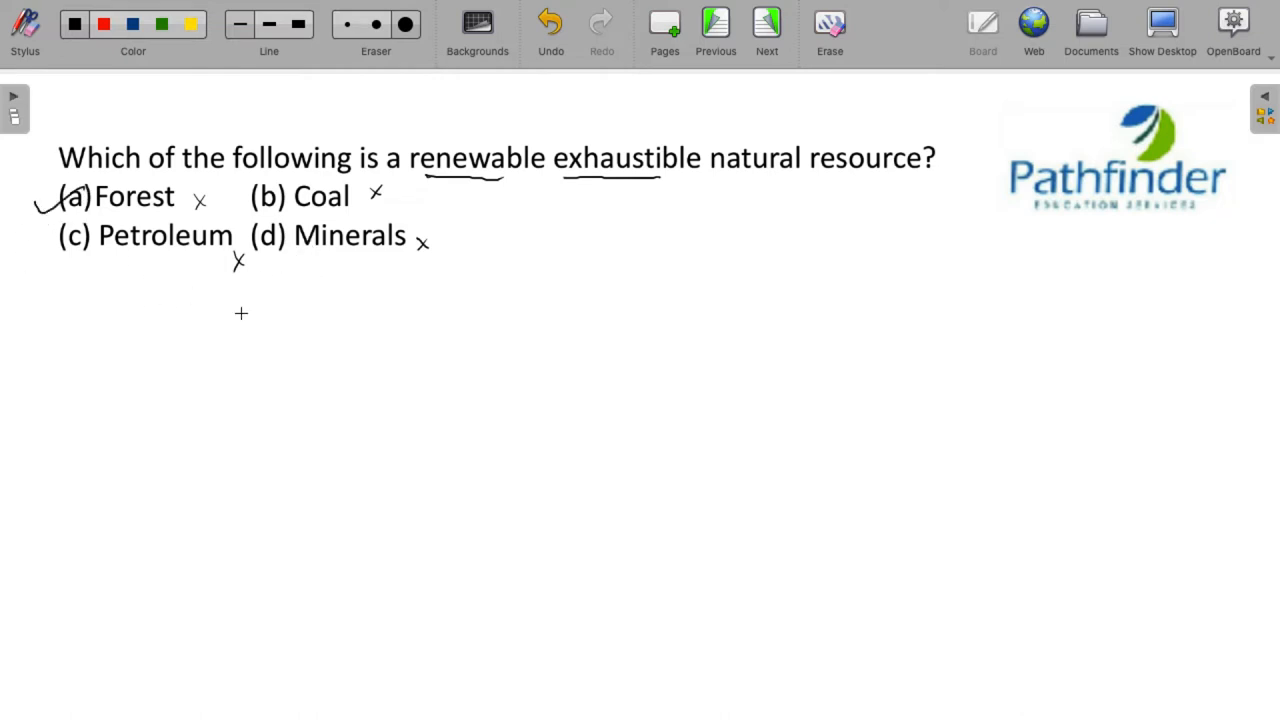
pyautogui.moveTo(582, 360)
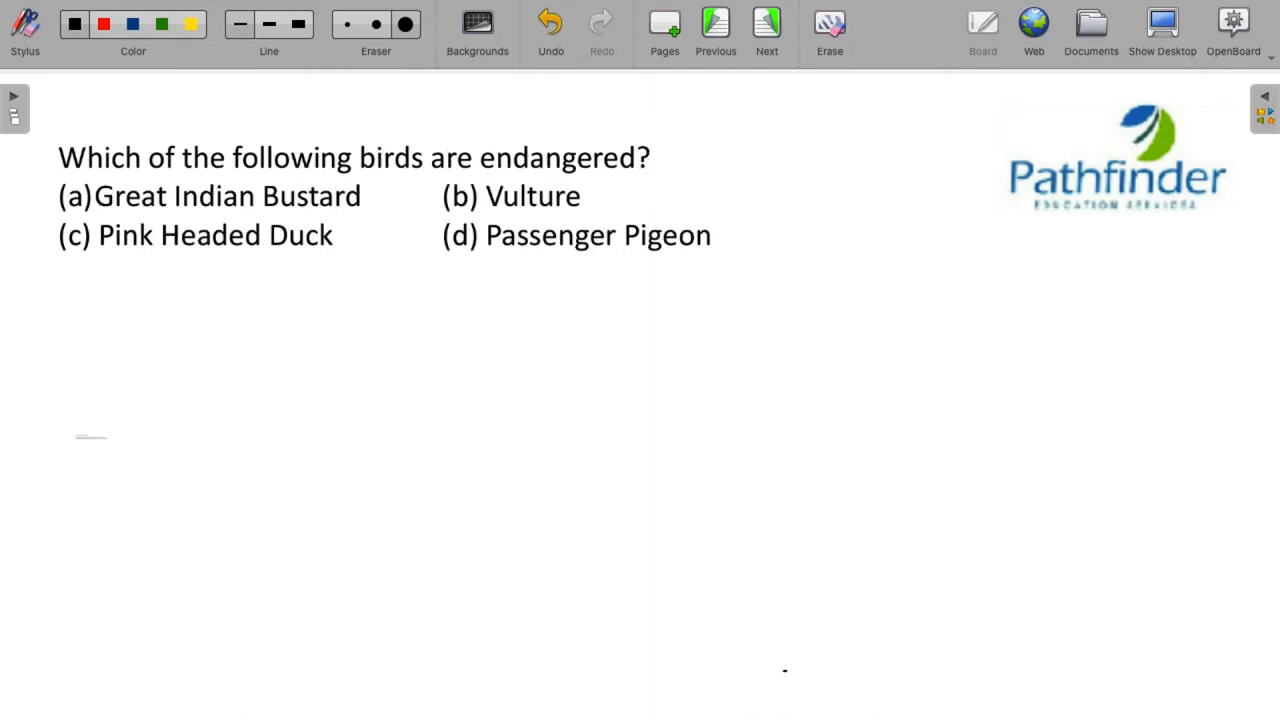
pyautogui.moveTo(684, 544)
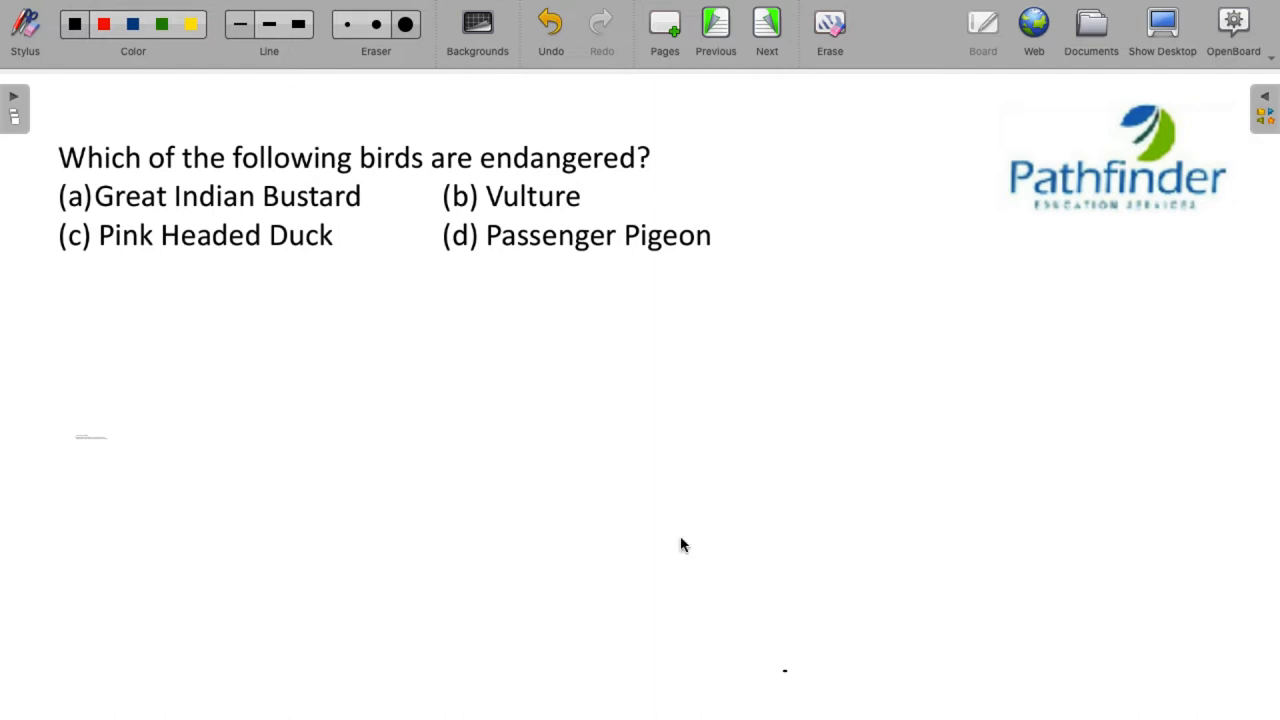
pyautogui.moveTo(490, 178)
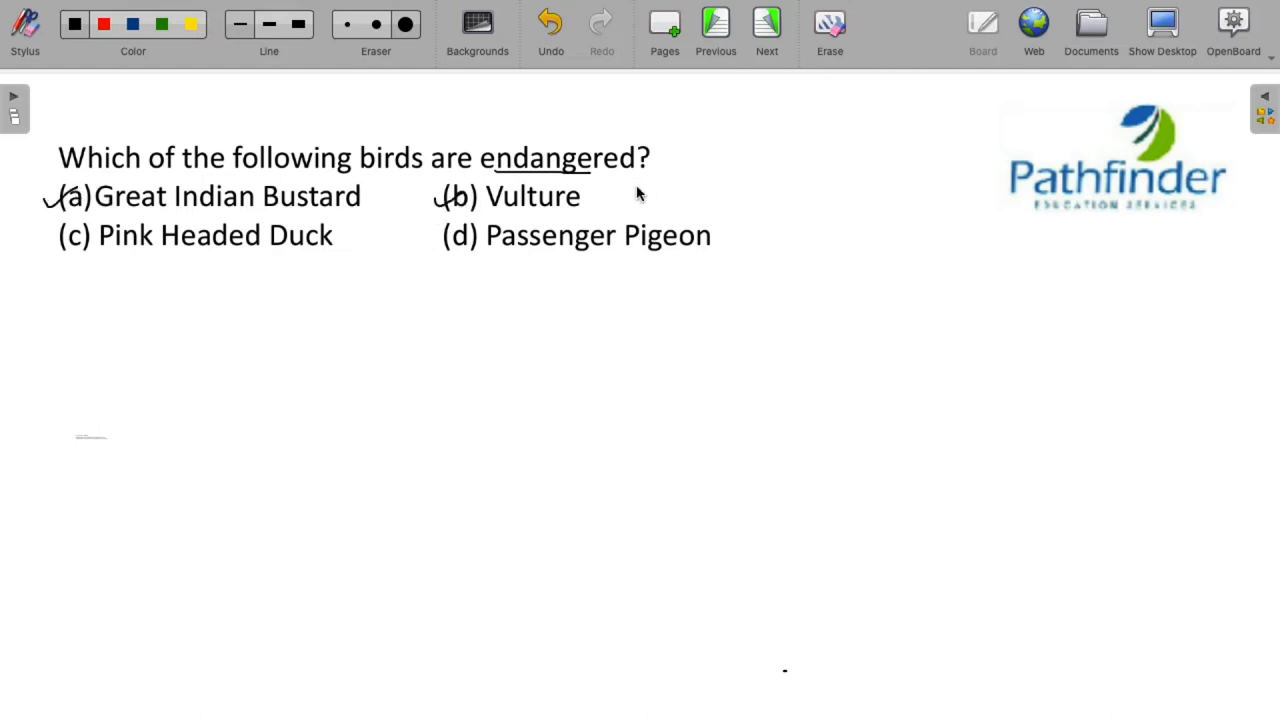
pyautogui.moveTo(796, 264)
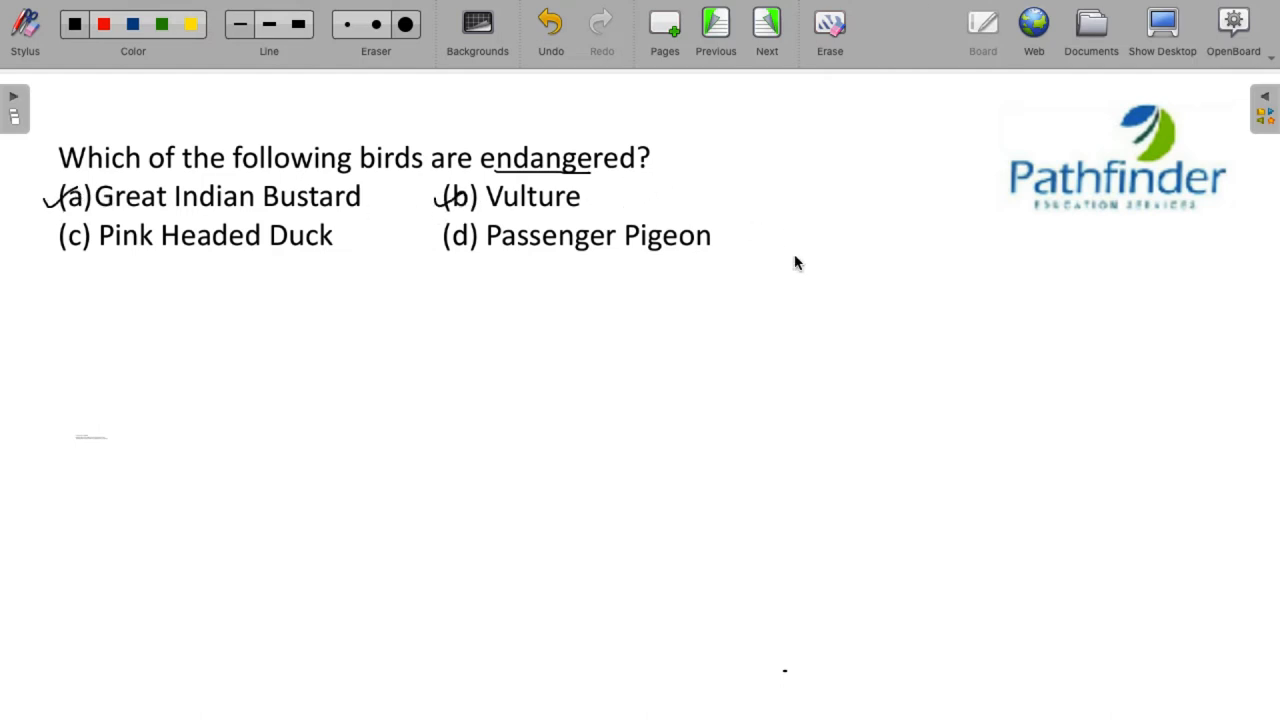
pyautogui.moveTo(696, 344)
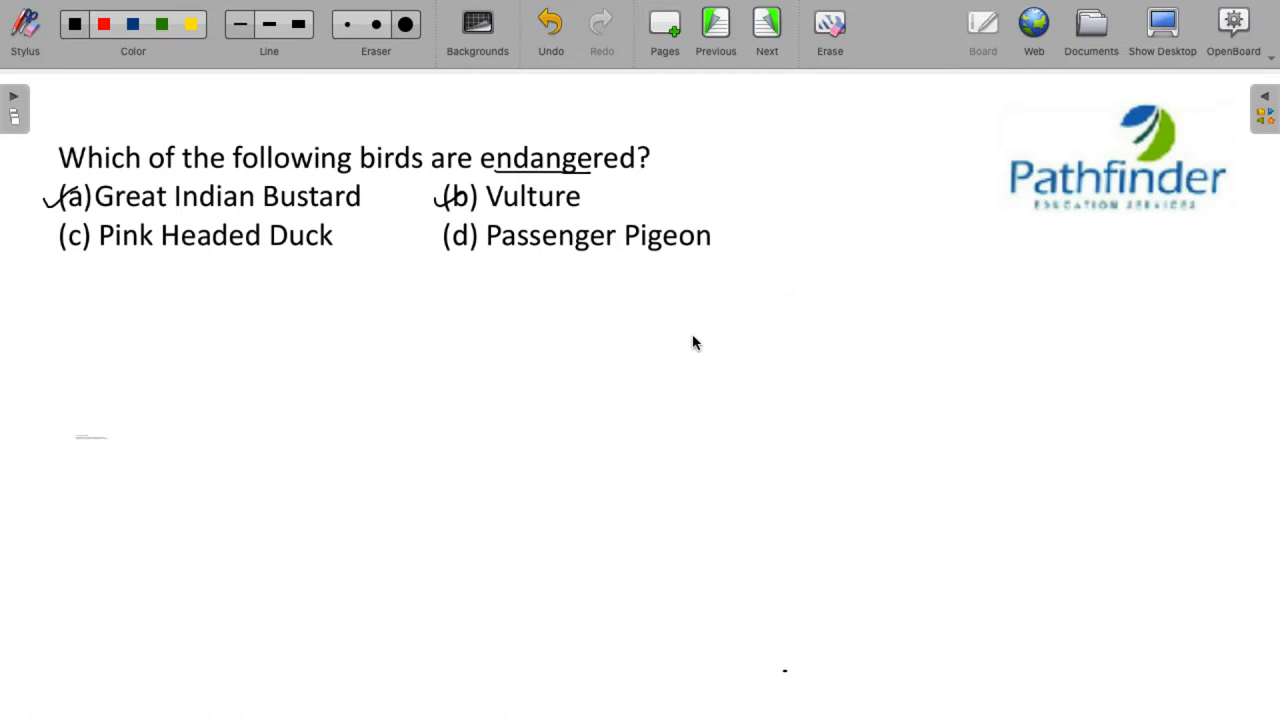
pyautogui.moveTo(264, 288)
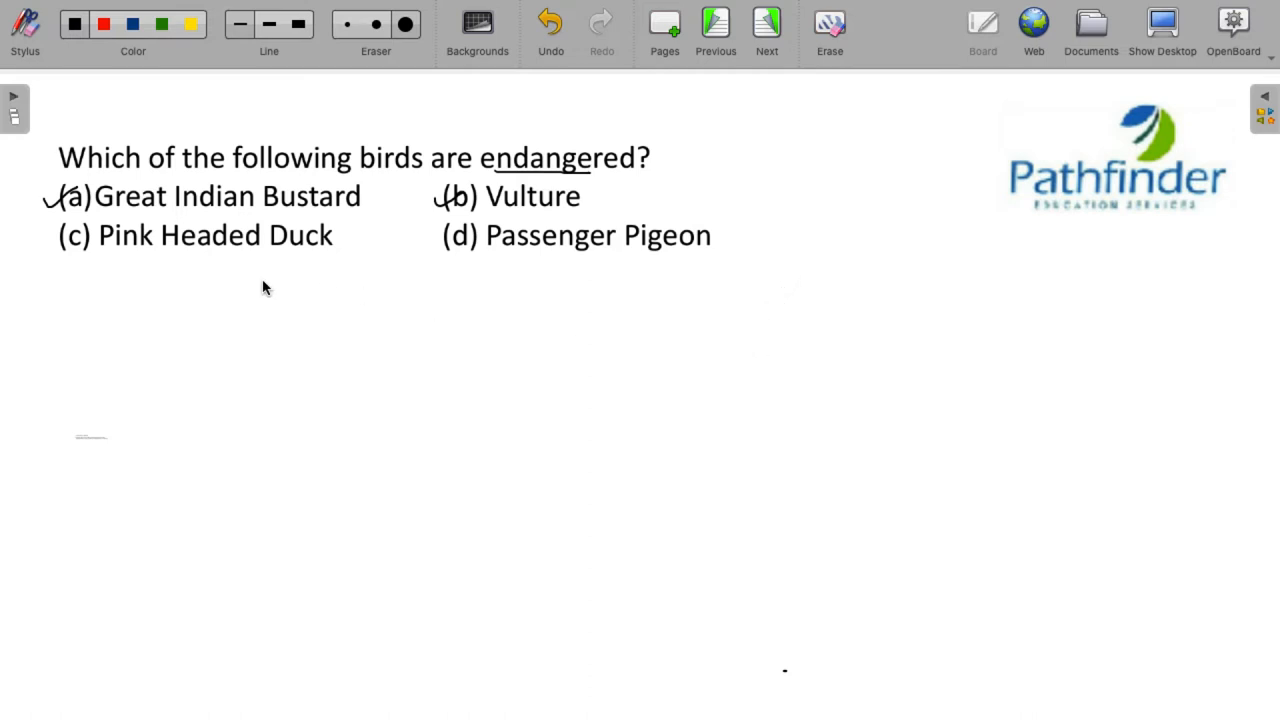
pyautogui.moveTo(780, 336)
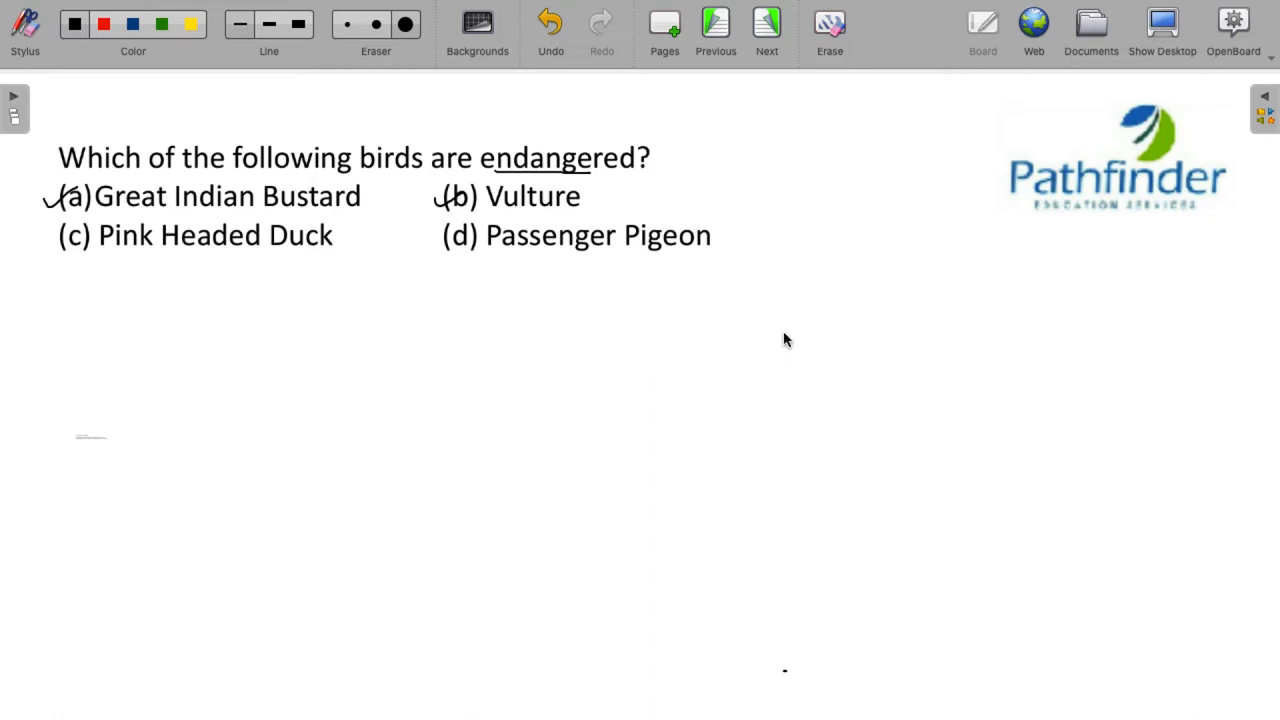
pyautogui.moveTo(760, 354)
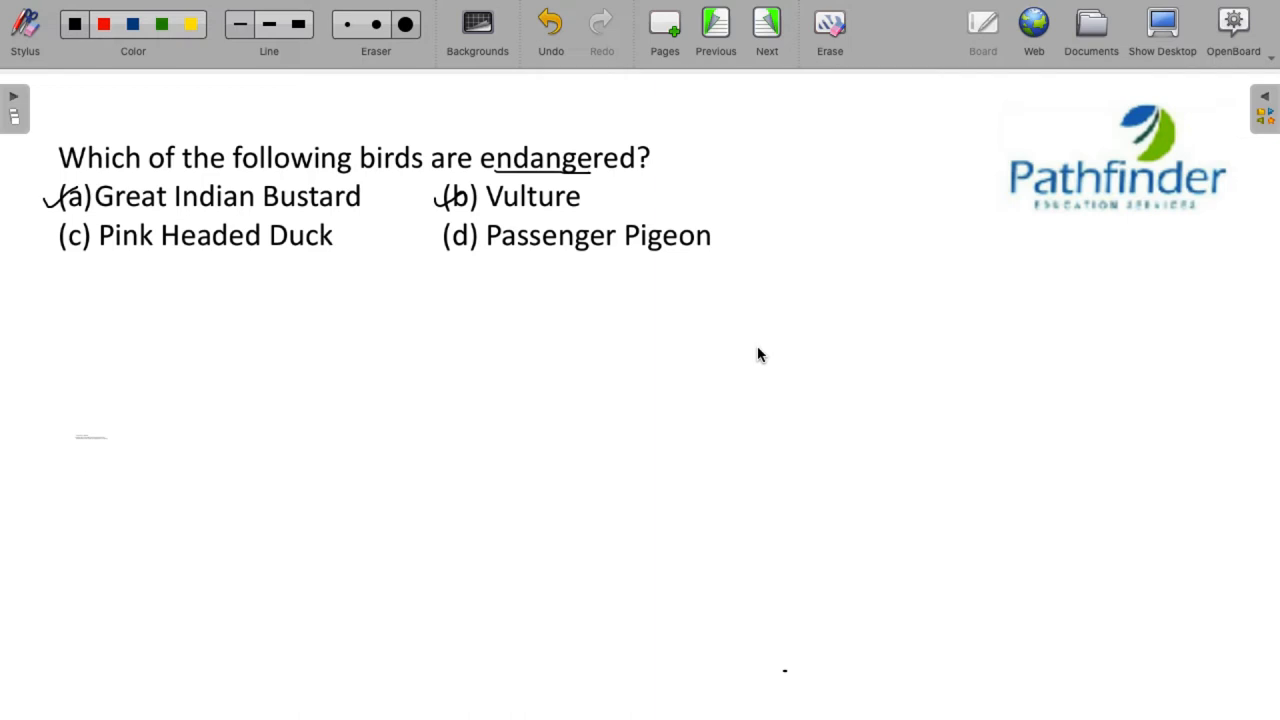
# - Underline Headed Duck with a note beneath it, and write America plus a note beside Passenger Pigeon
pyautogui.moveTo(230, 264); pyautogui.dragTo(258, 264)
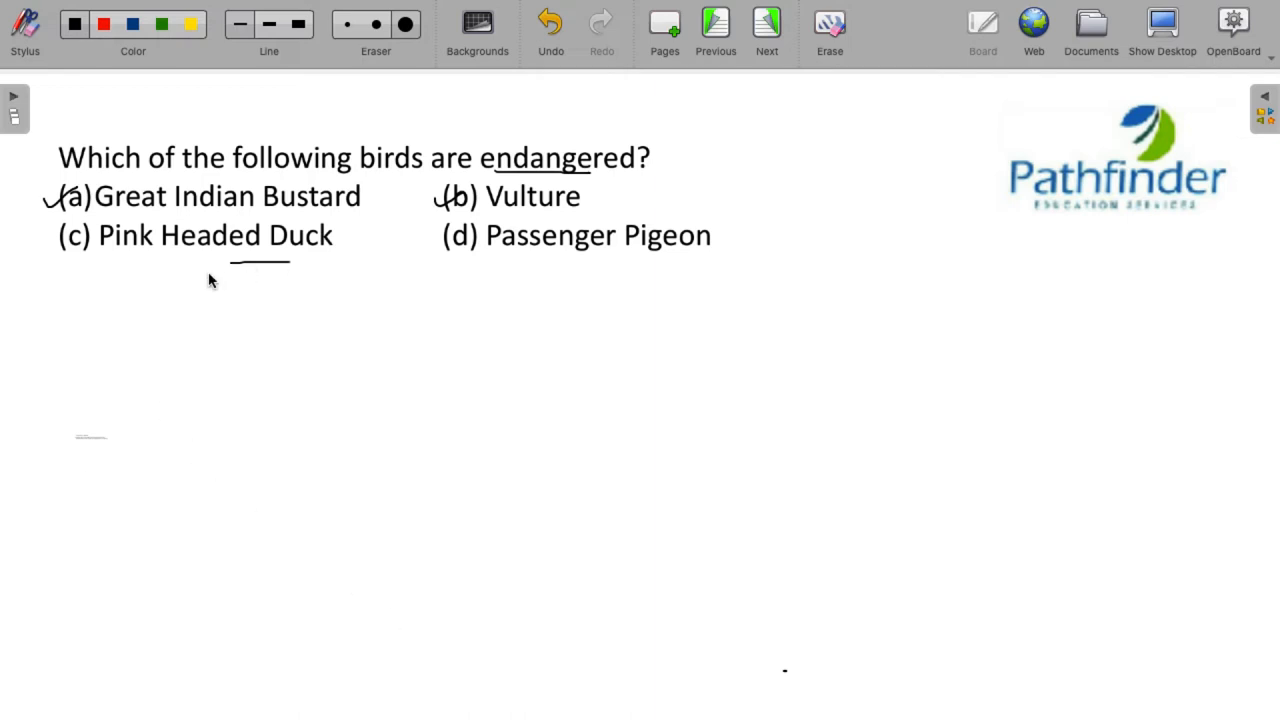
pyautogui.moveTo(204, 284); pyautogui.dragTo(260, 280)
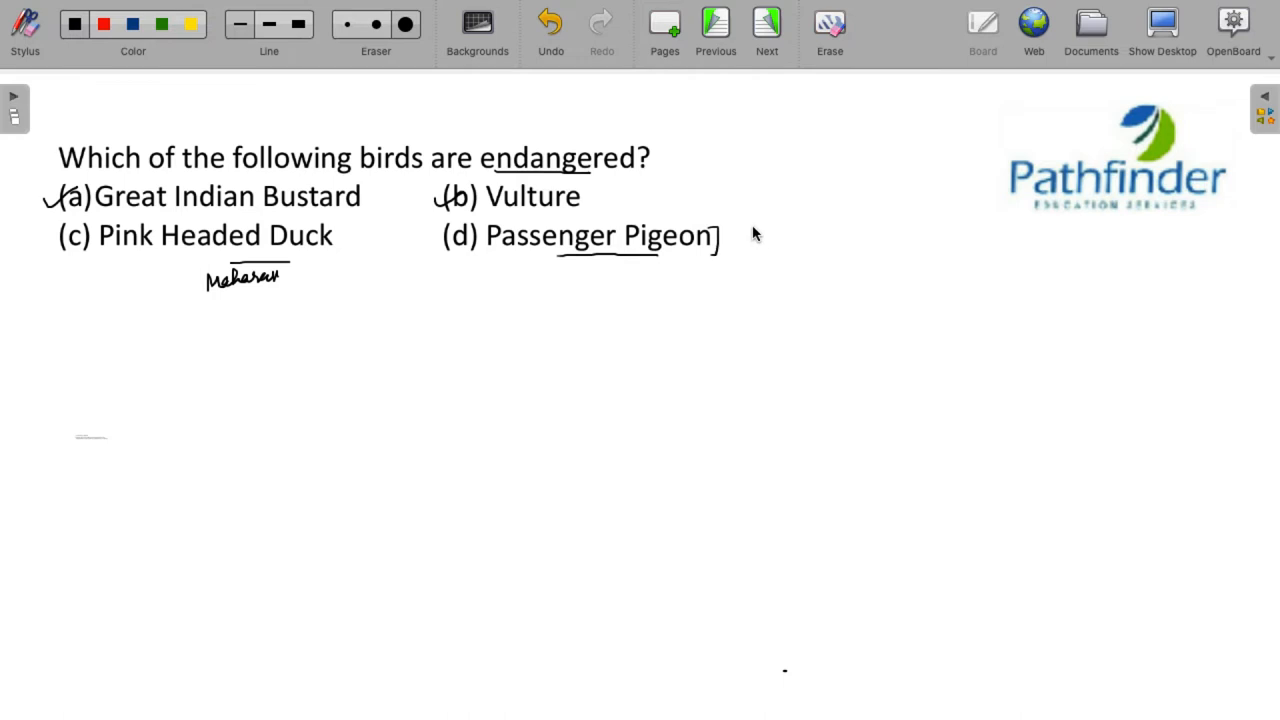
pyautogui.moveTo(744, 236); pyautogui.dragTo(784, 236)
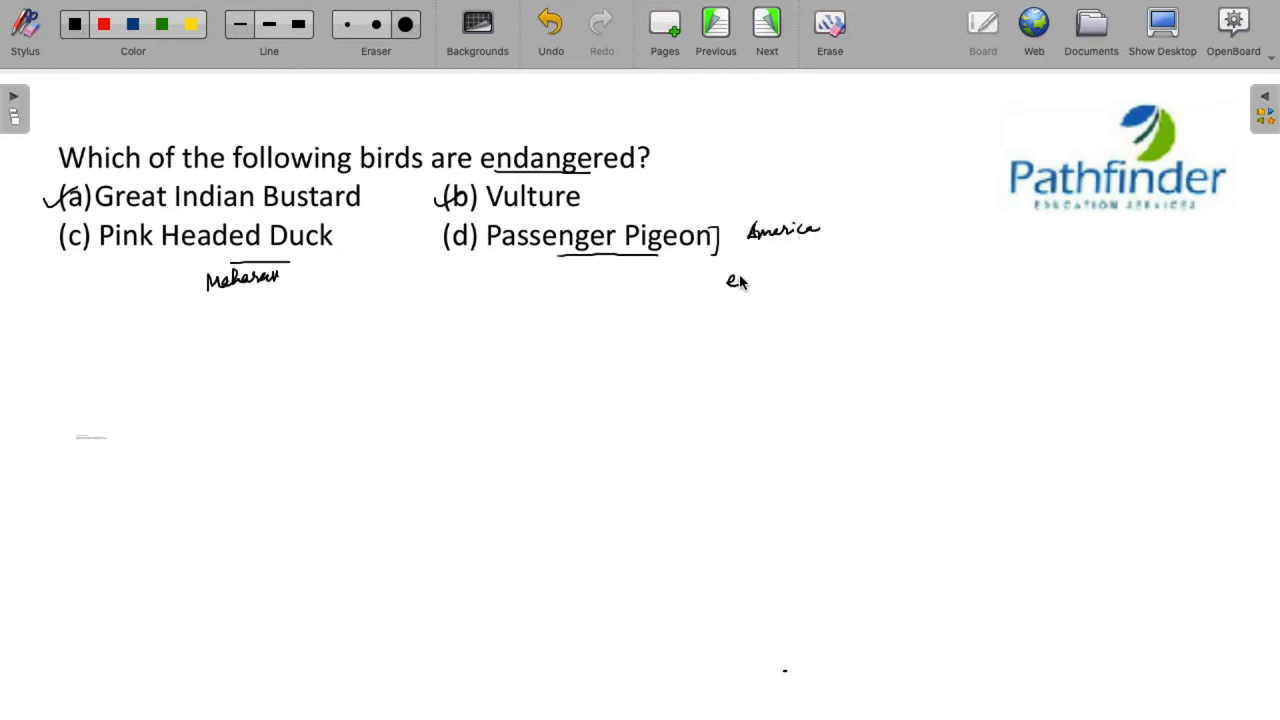
pyautogui.moveTo(724, 280); pyautogui.dragTo(800, 278)
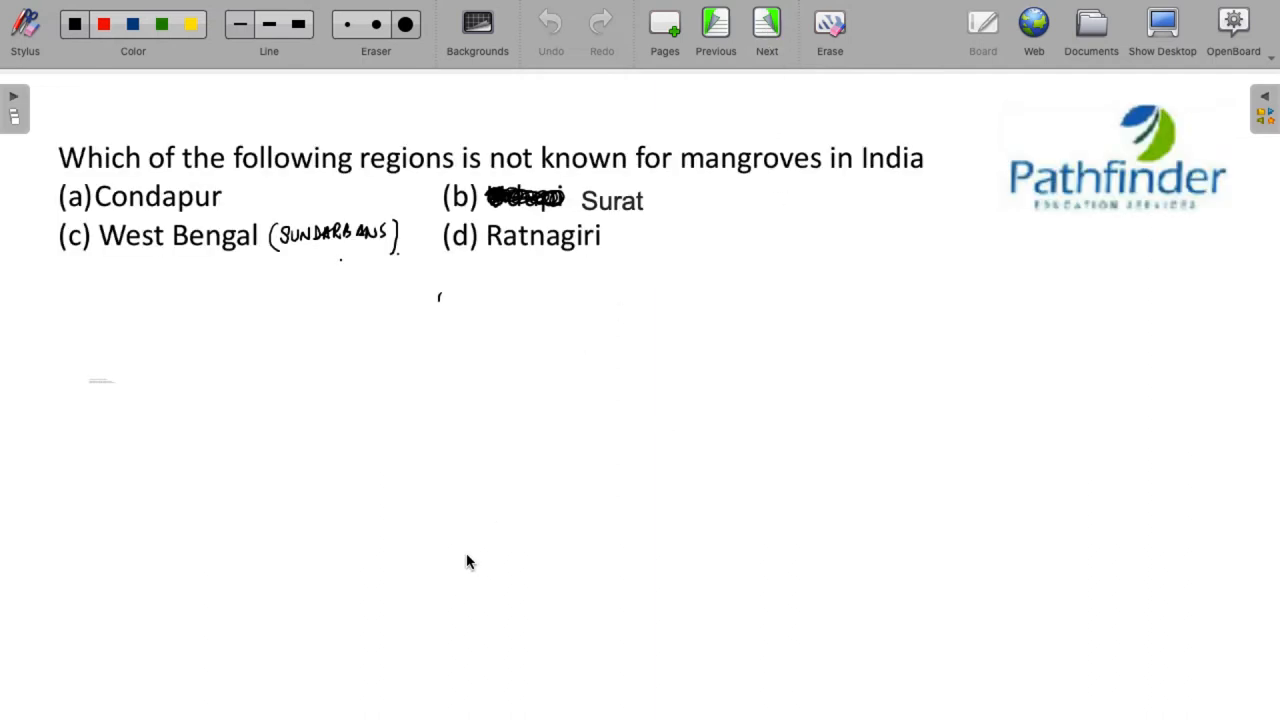
pyautogui.moveTo(480, 570)
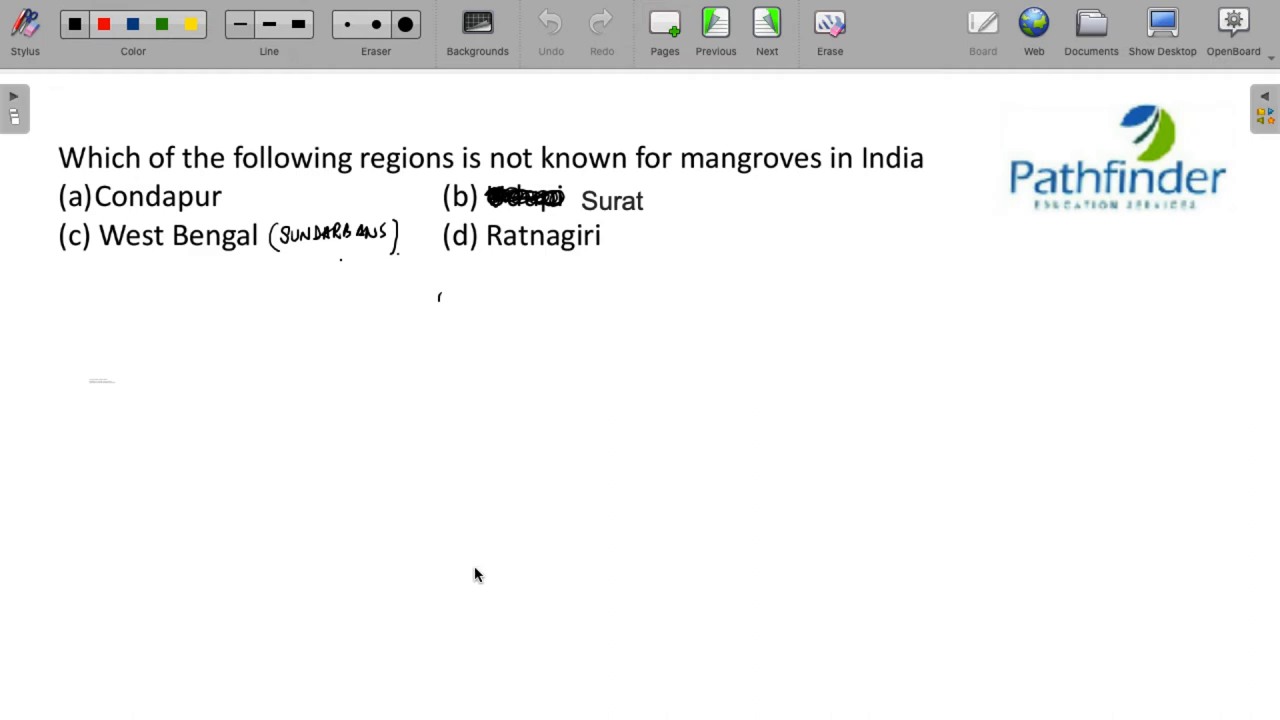
pyautogui.moveTo(238, 316)
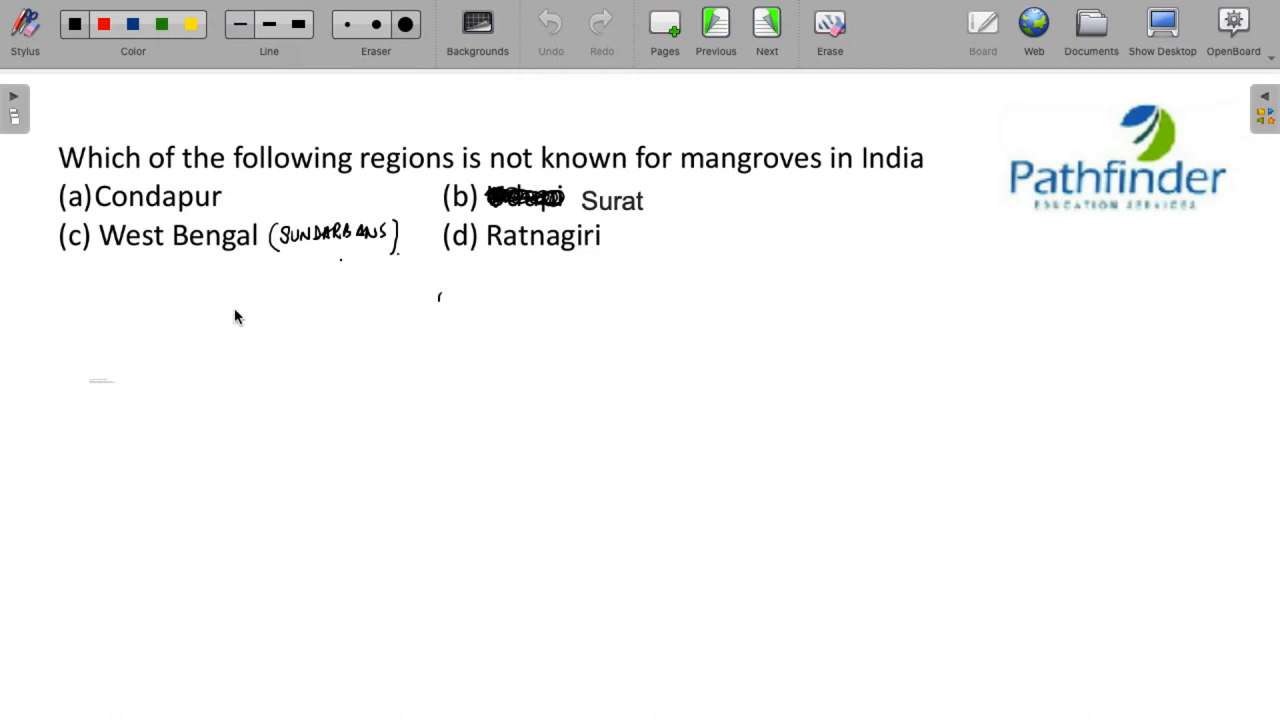
pyautogui.moveTo(250, 196)
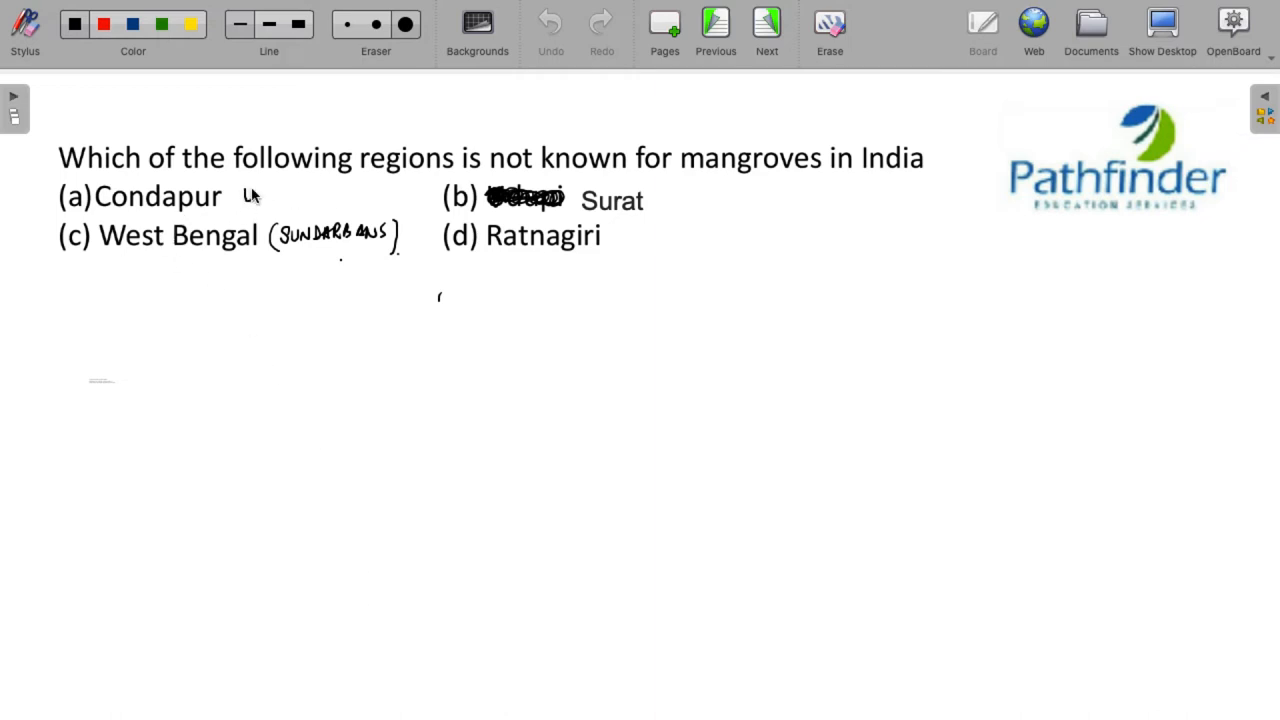
# - Write Udupi beside Condapur, underline West Bengal and Ratnagiri, and bracket option (b)
pyautogui.moveTo(242, 196); pyautogui.dragTo(296, 196)
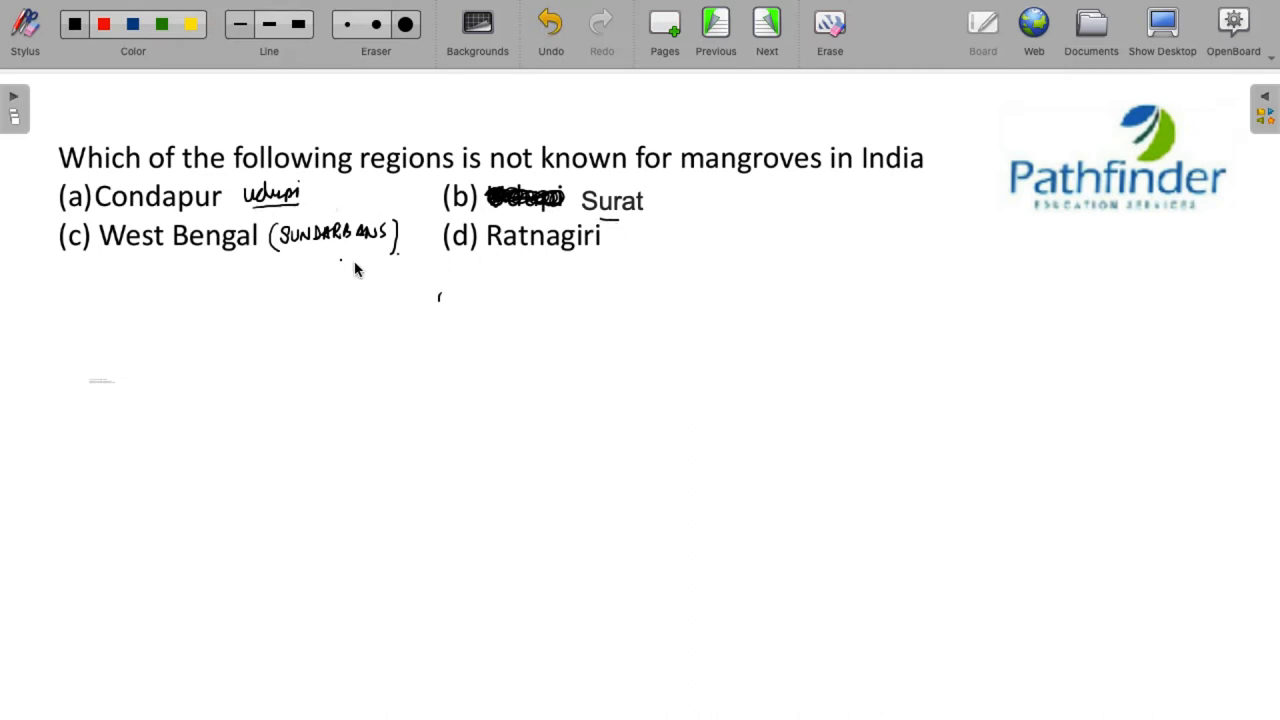
pyautogui.moveTo(150, 262); pyautogui.dragTo(184, 262)
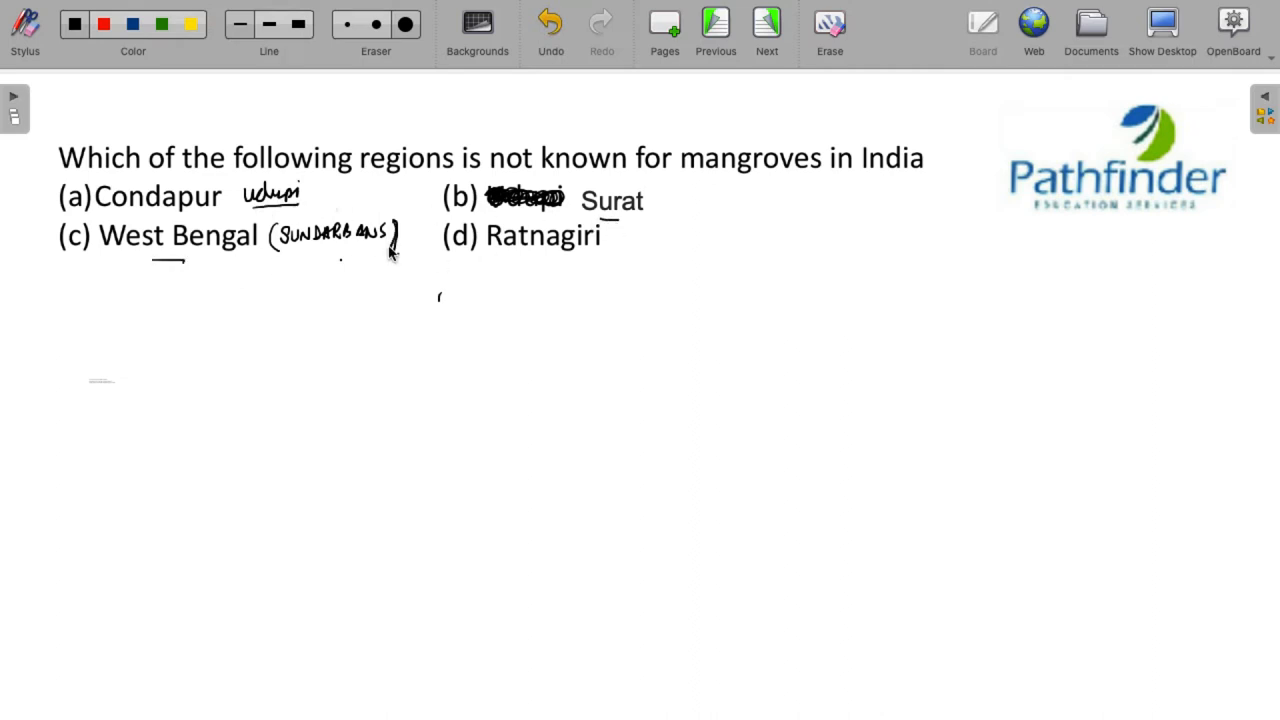
pyautogui.moveTo(492, 252); pyautogui.dragTo(592, 252)
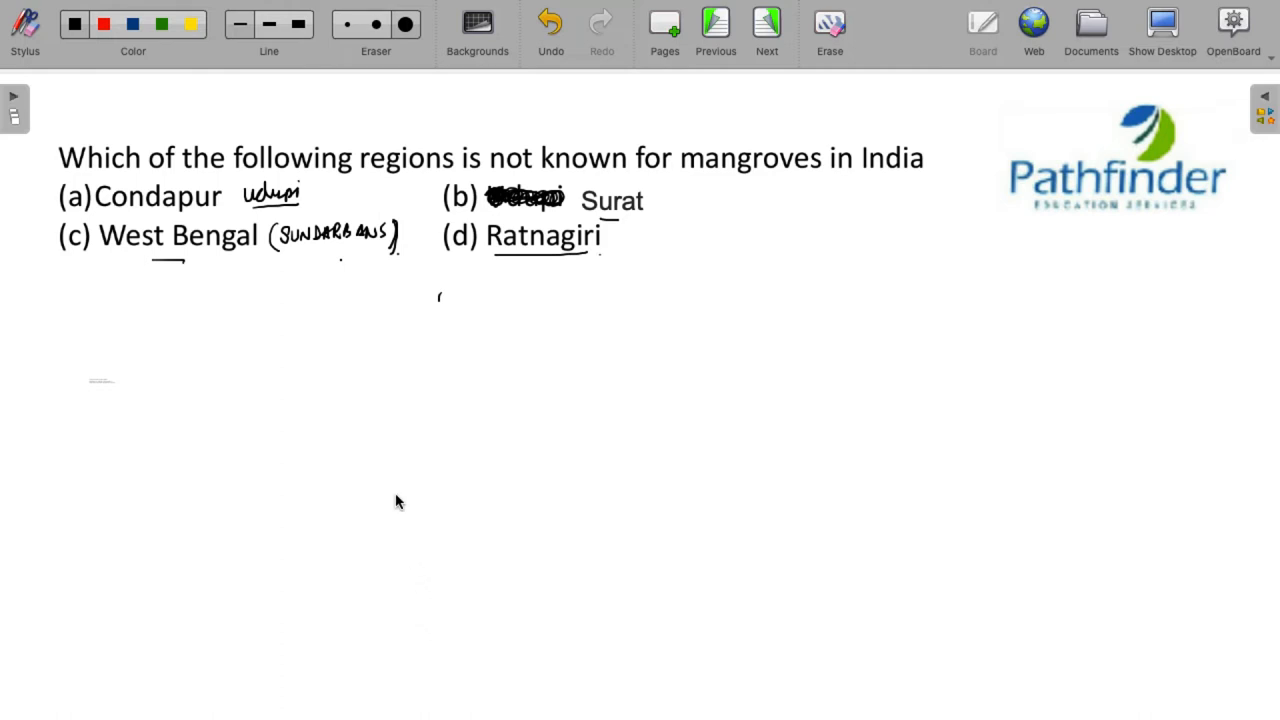
pyautogui.moveTo(436, 202)
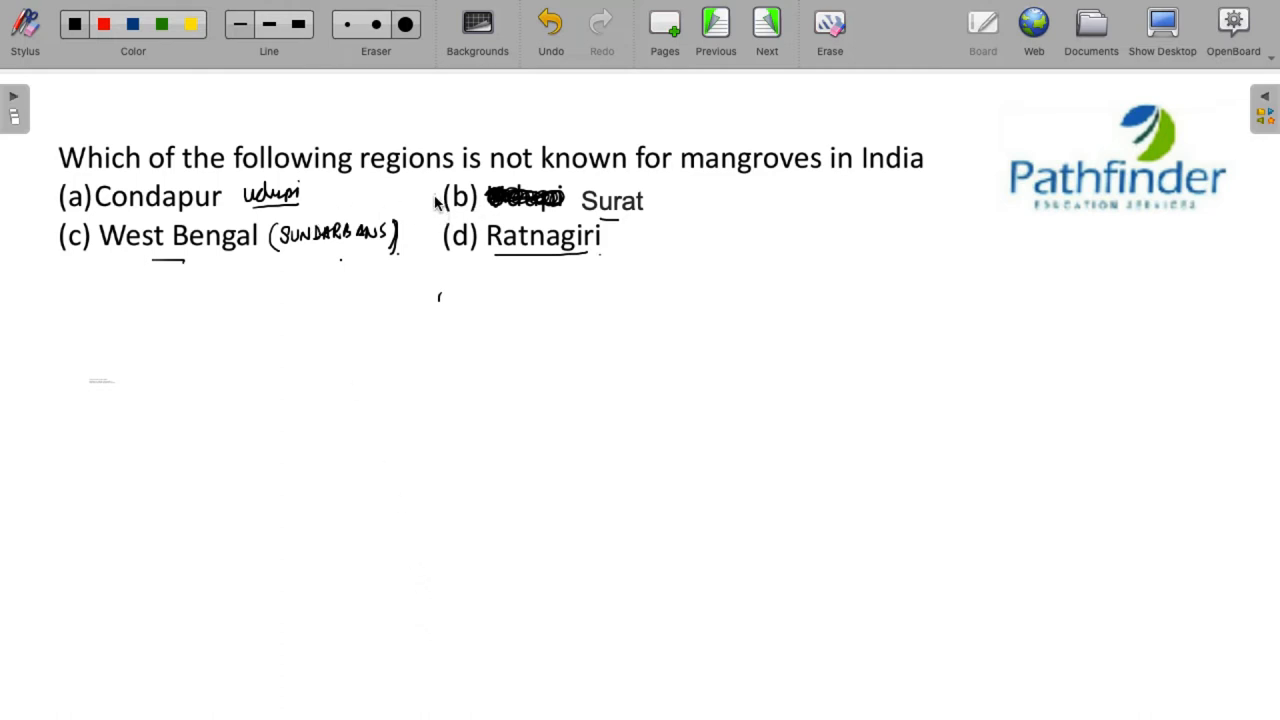
pyautogui.moveTo(436, 210); pyautogui.dragTo(476, 190)
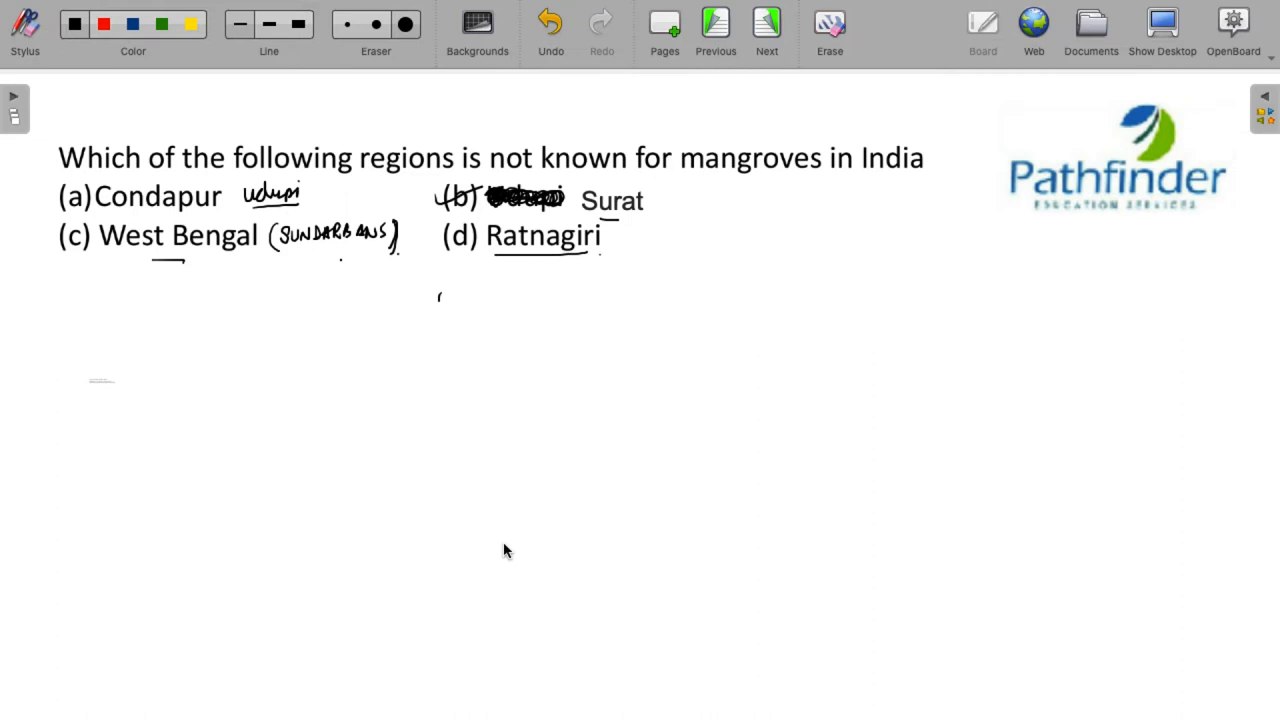
pyautogui.moveTo(124, 240)
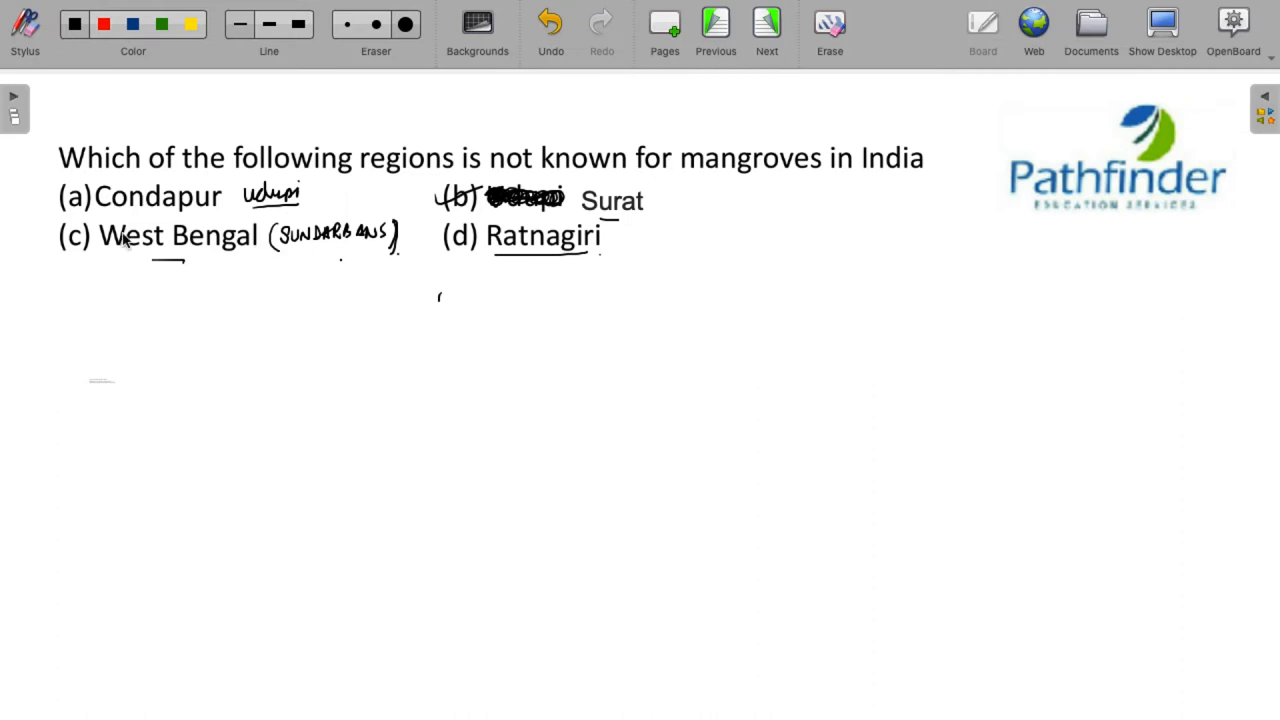
# - Add an arrow after Udupi, tick Ratnagiri as the answer, and underline Sundarbans in the brackets
pyautogui.moveTo(320, 200); pyautogui.dragTo(350, 190)
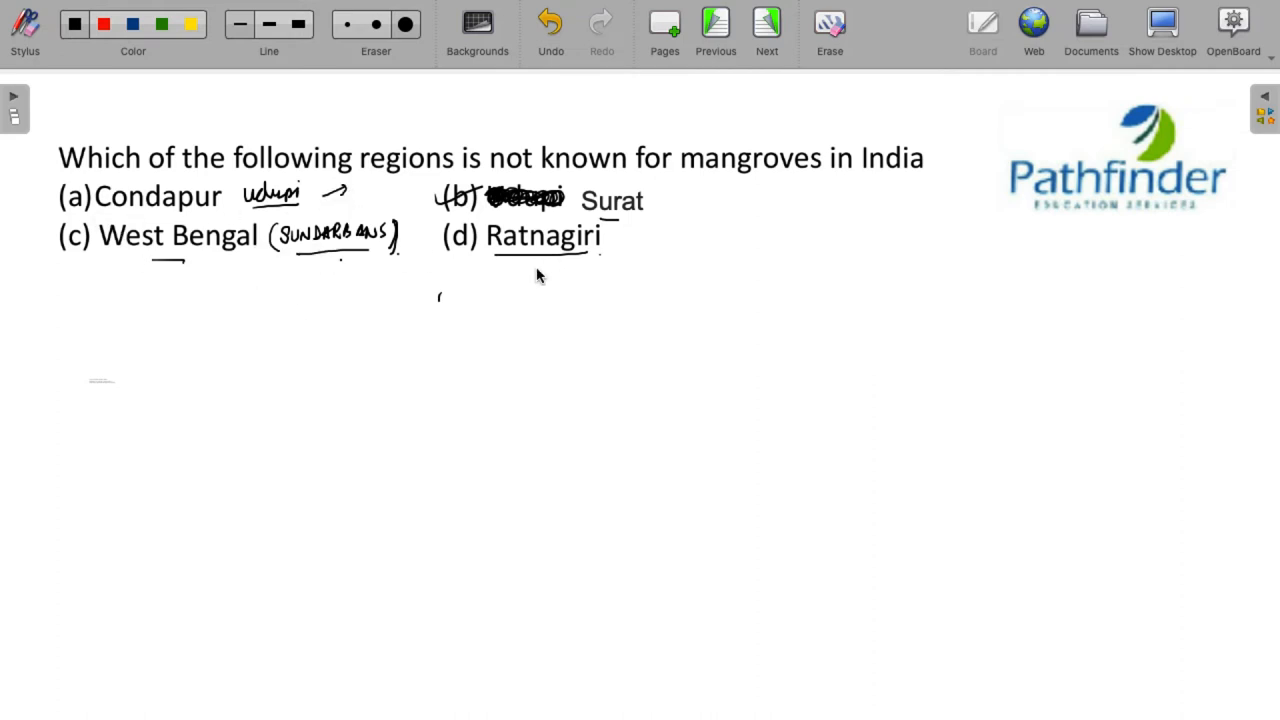
pyautogui.moveTo(616, 244); pyautogui.dragTo(640, 230)
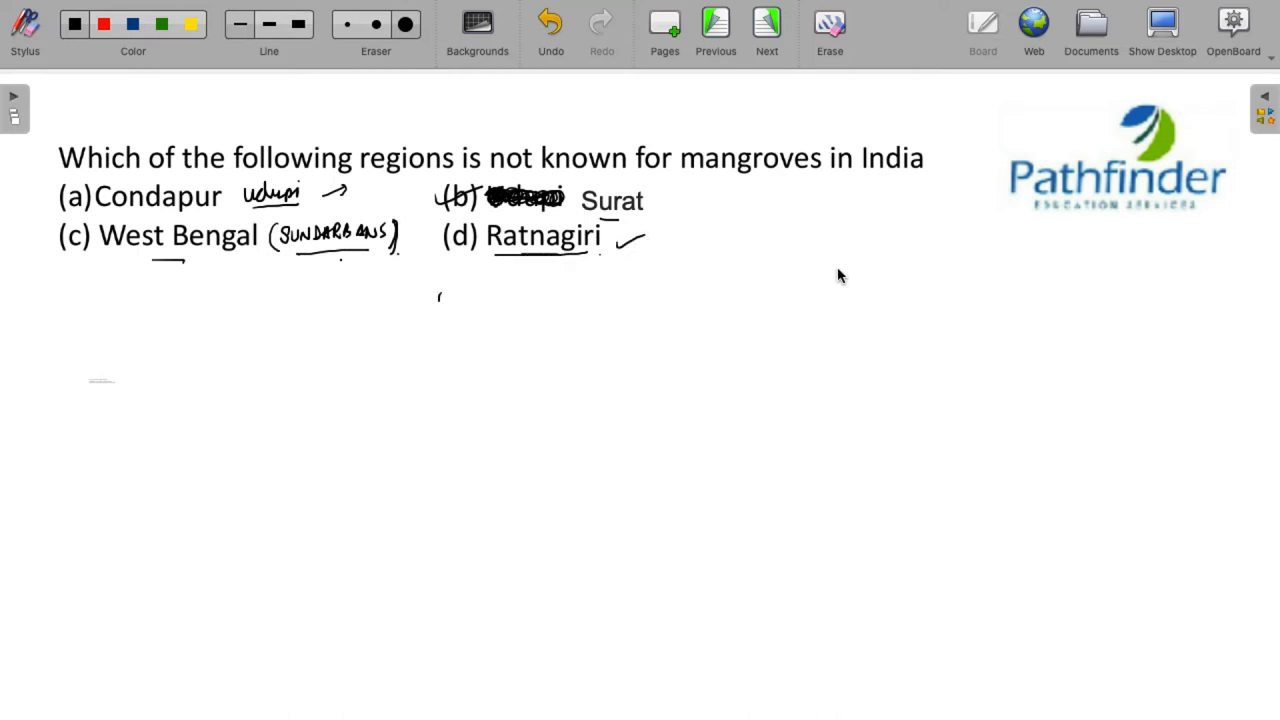
pyautogui.moveTo(800, 272)
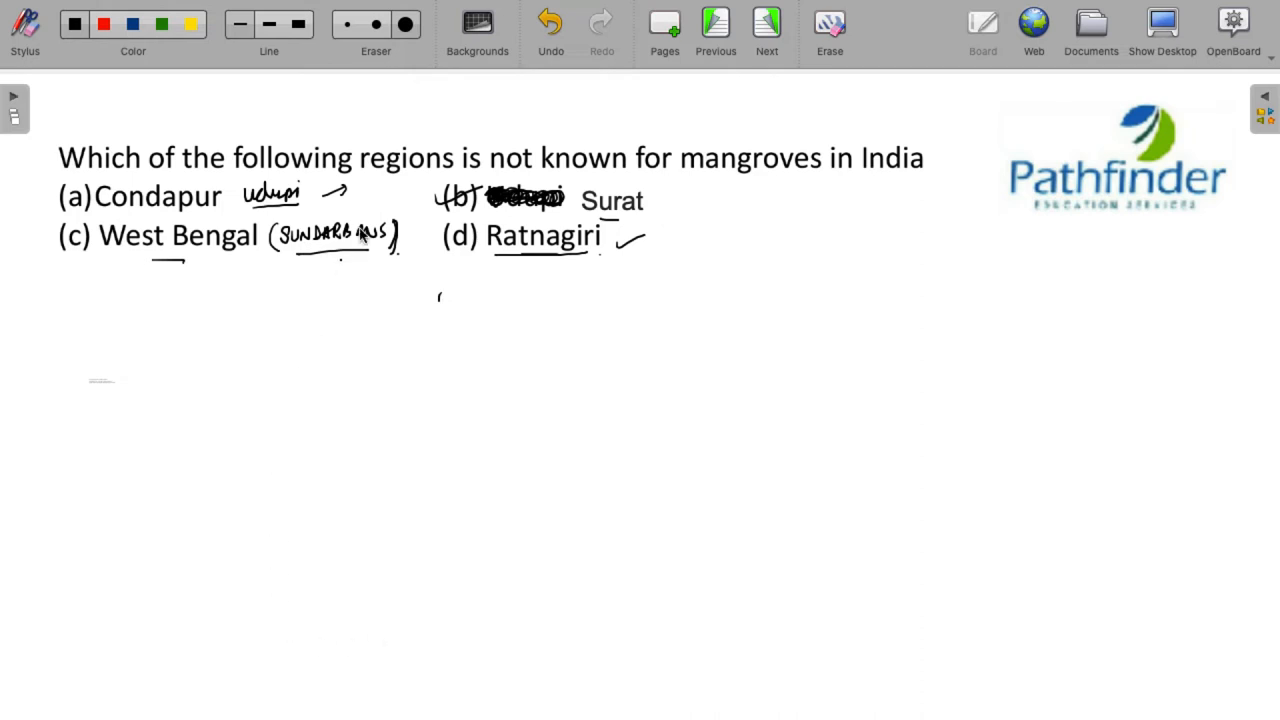
pyautogui.moveTo(300, 262); pyautogui.dragTo(364, 258)
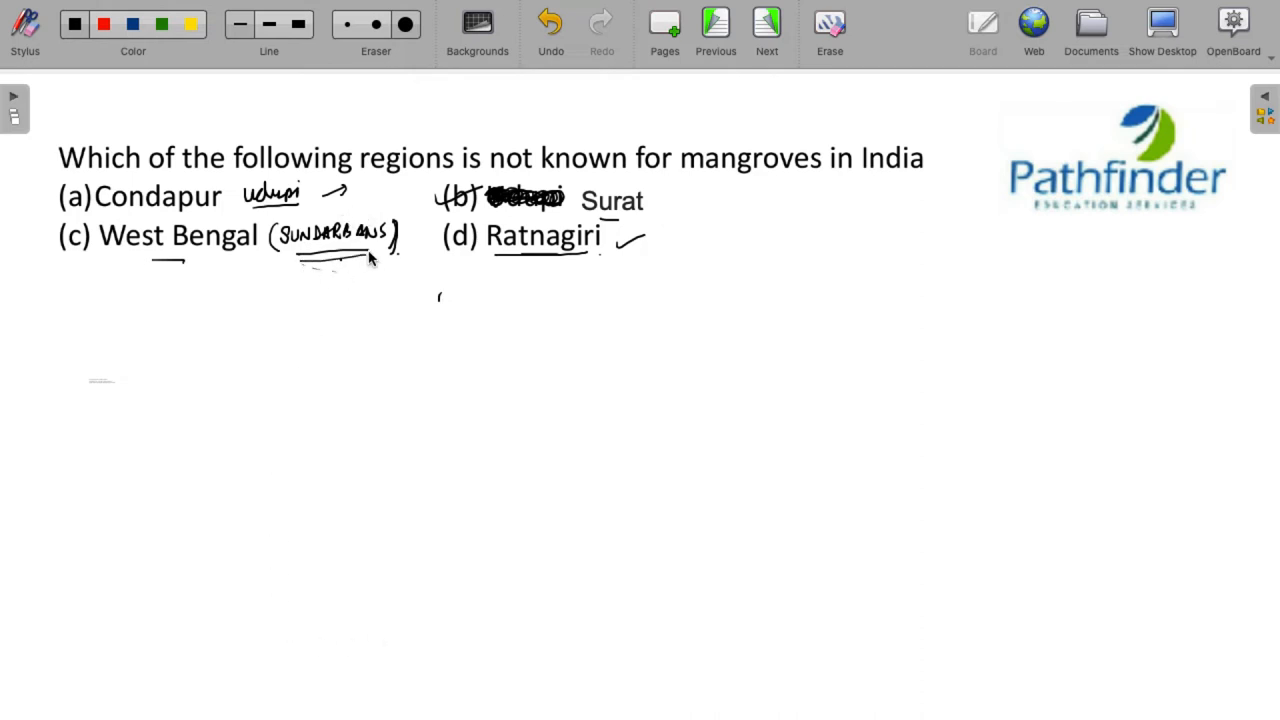
pyautogui.moveTo(476, 350)
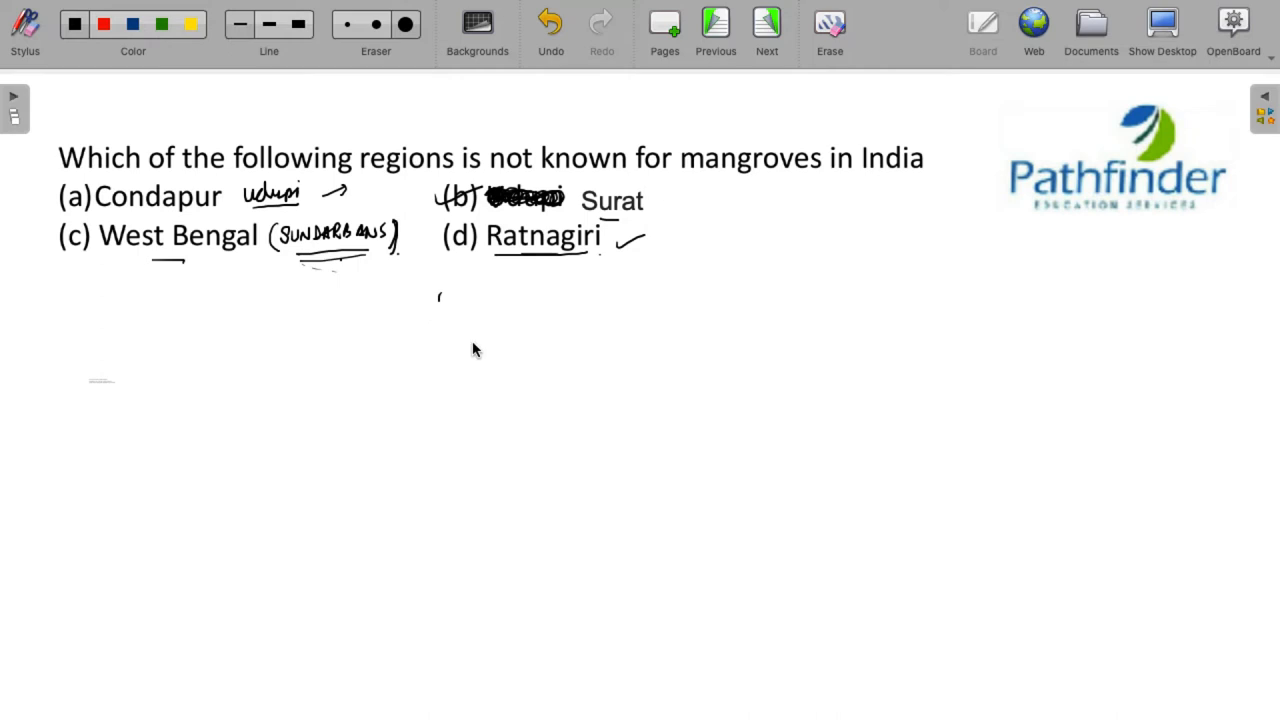
pyautogui.moveTo(700, 114)
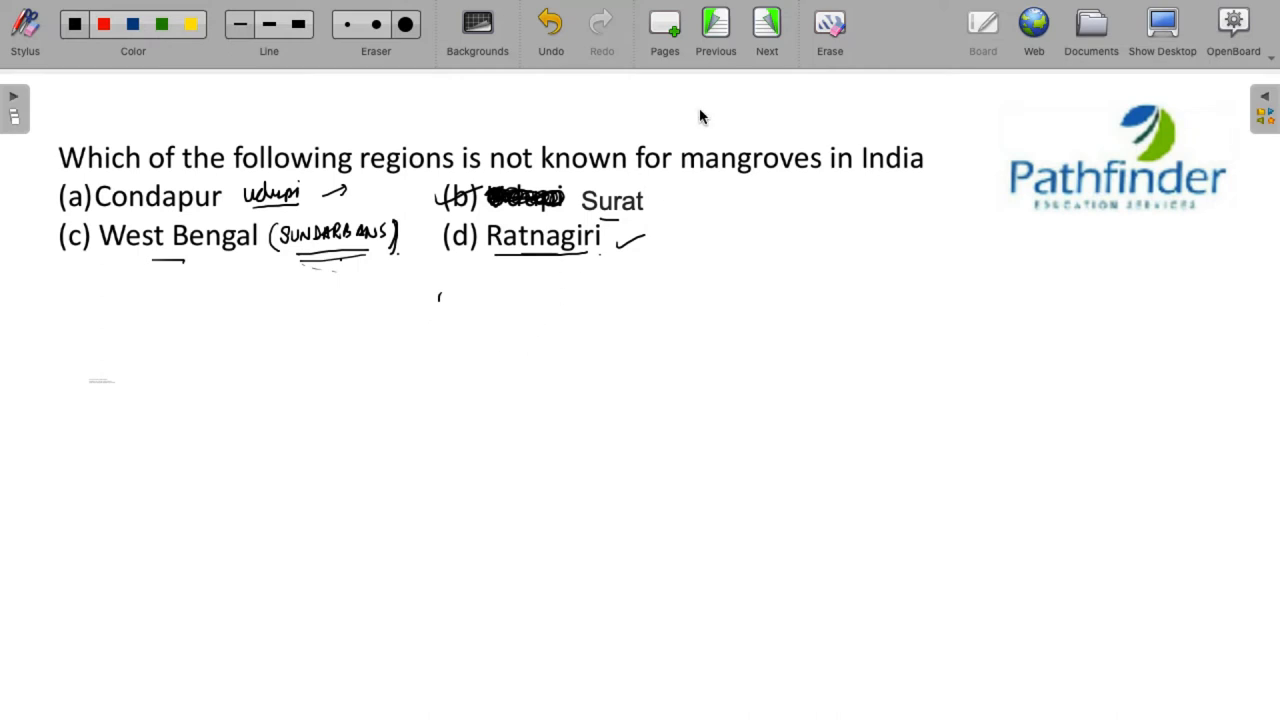
# - Move to the Palk Strait slide and sketch Sri Lanka below the strait line beneath India's southern tip
pyautogui.click(766, 22)
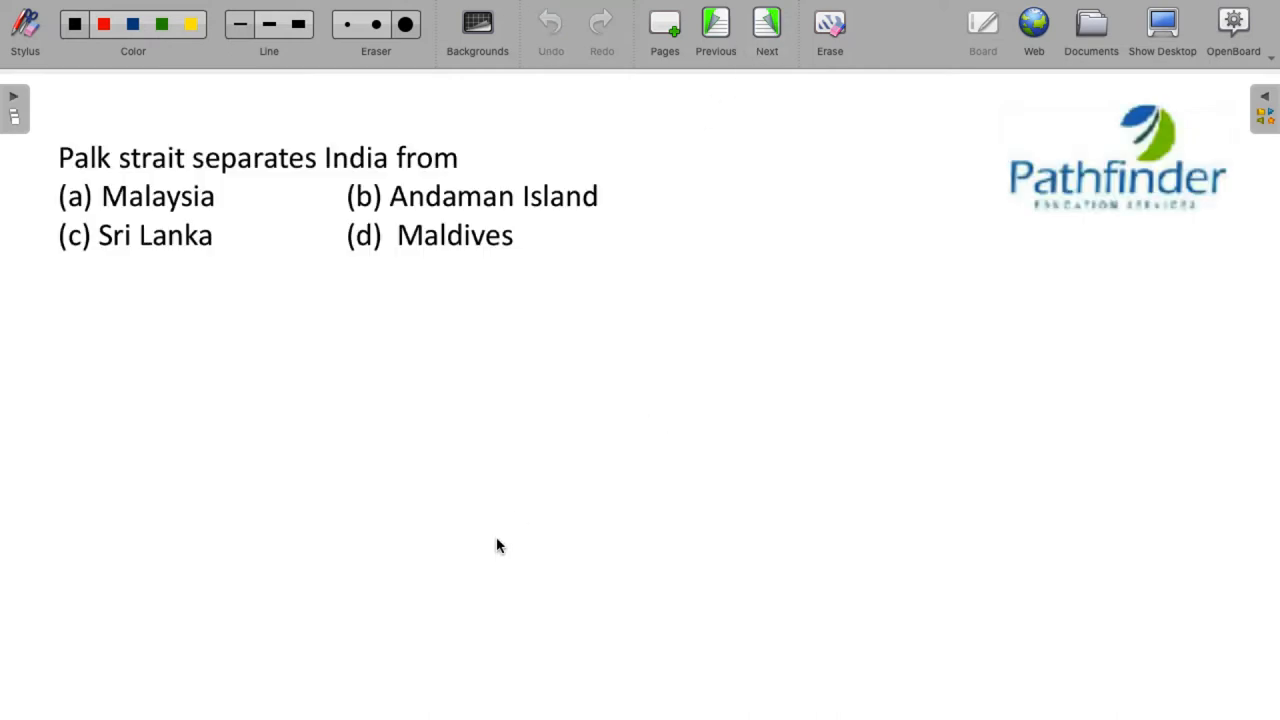
pyautogui.moveTo(520, 536)
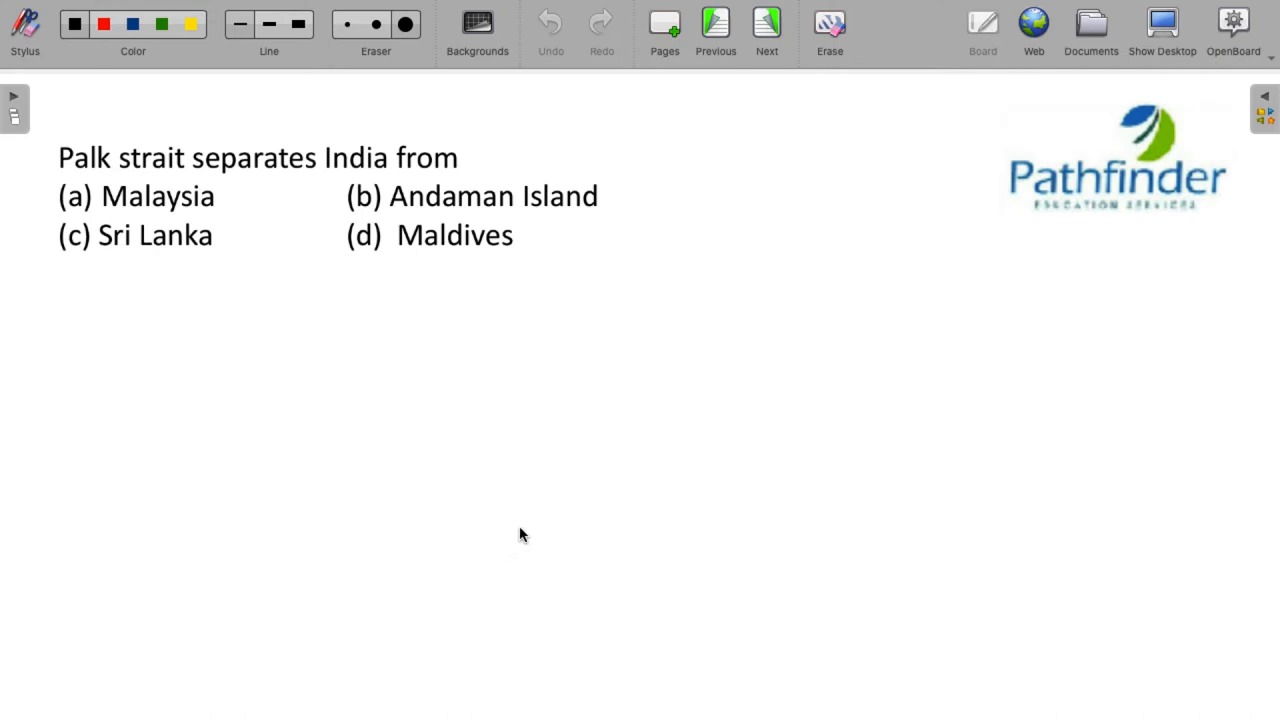
pyautogui.moveTo(58, 252)
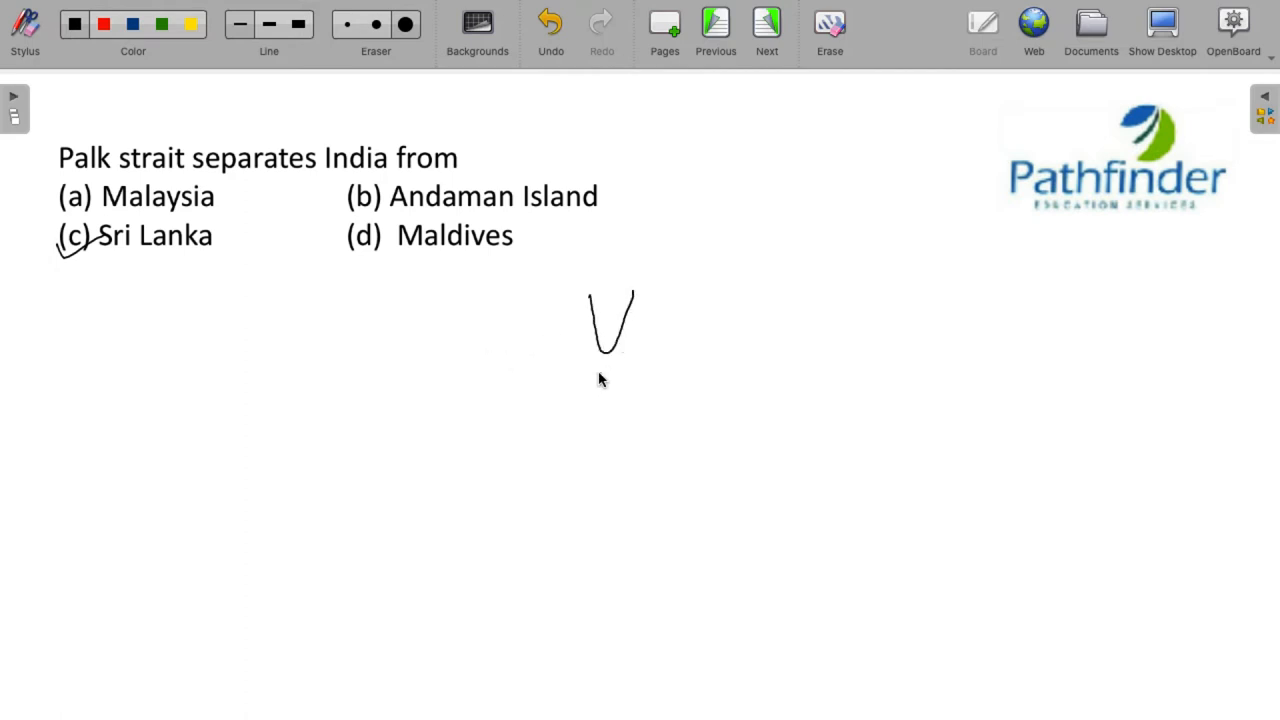
pyautogui.moveTo(584, 396); pyautogui.dragTo(616, 384)
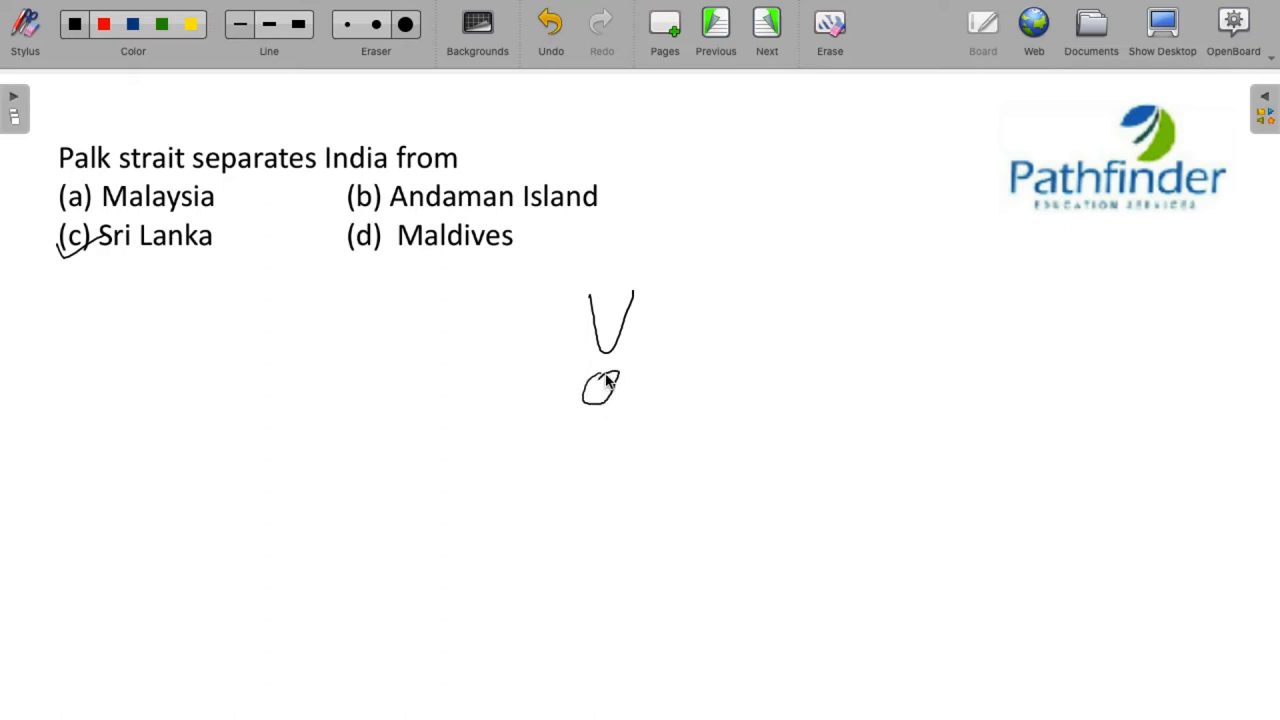
pyautogui.moveTo(562, 370); pyautogui.dragTo(640, 360)
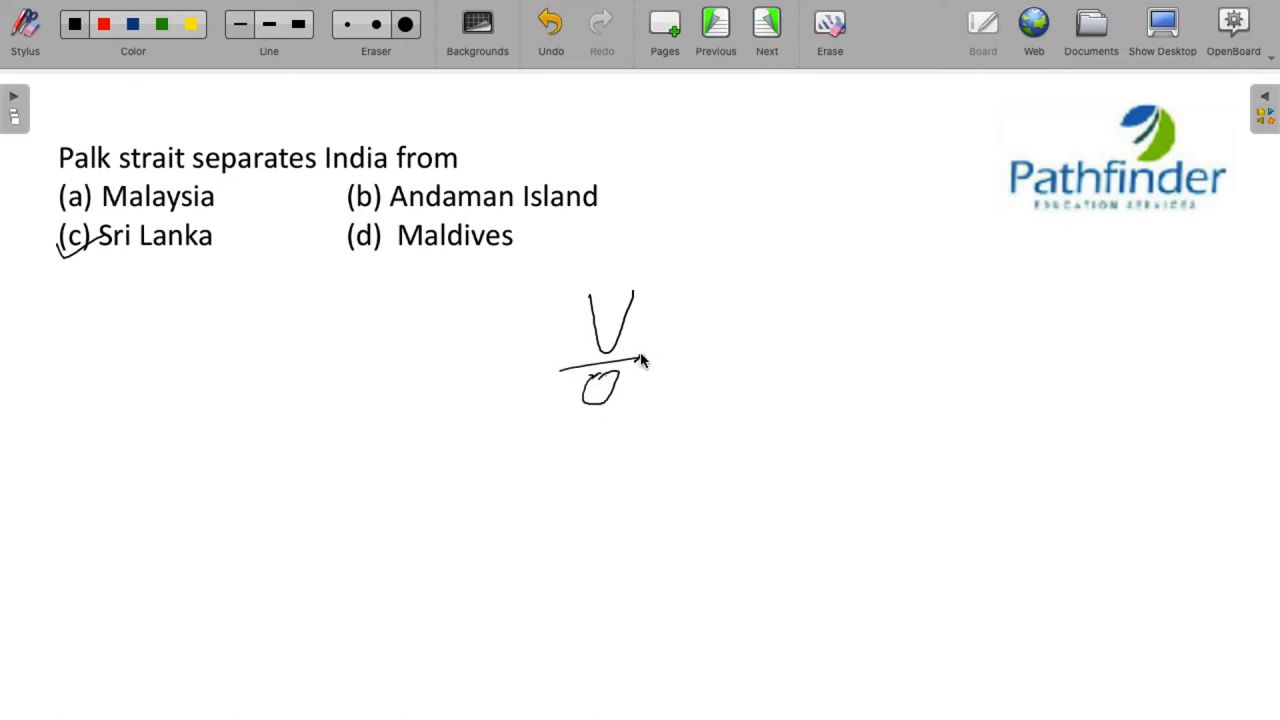
pyautogui.moveTo(560, 368); pyautogui.dragTo(650, 360)
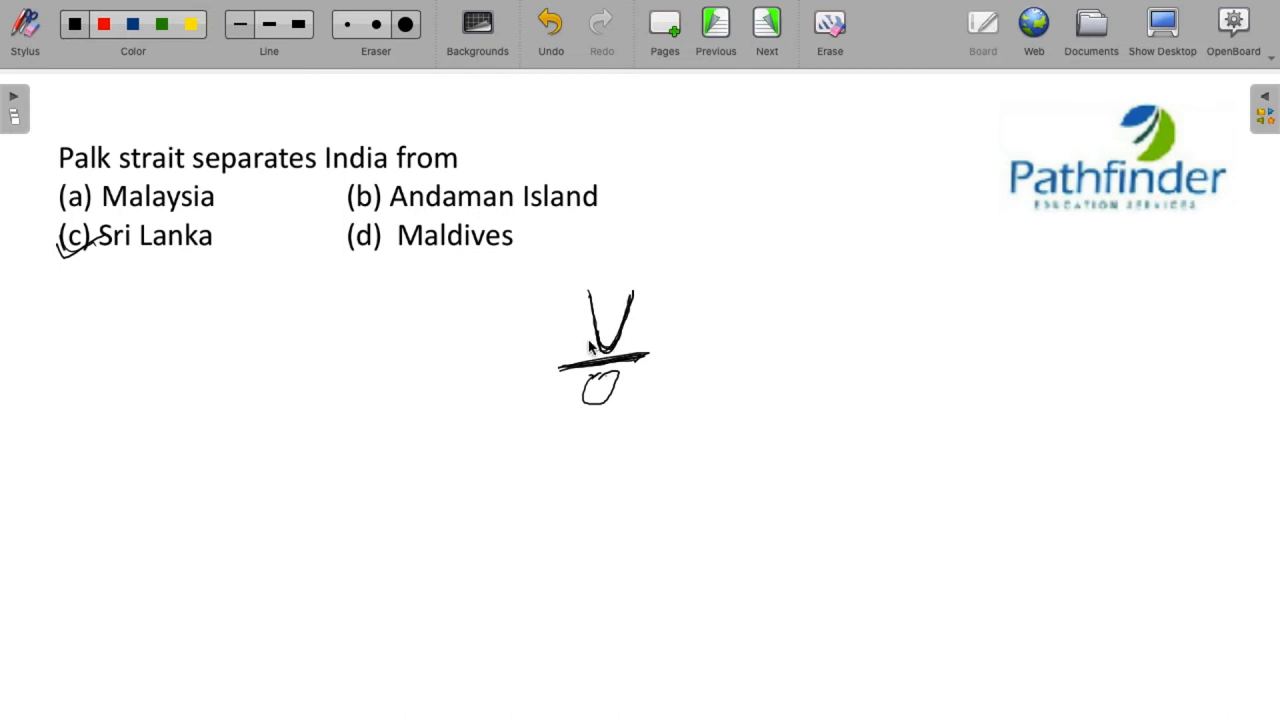
pyautogui.moveTo(576, 320); pyautogui.dragTo(590, 336)
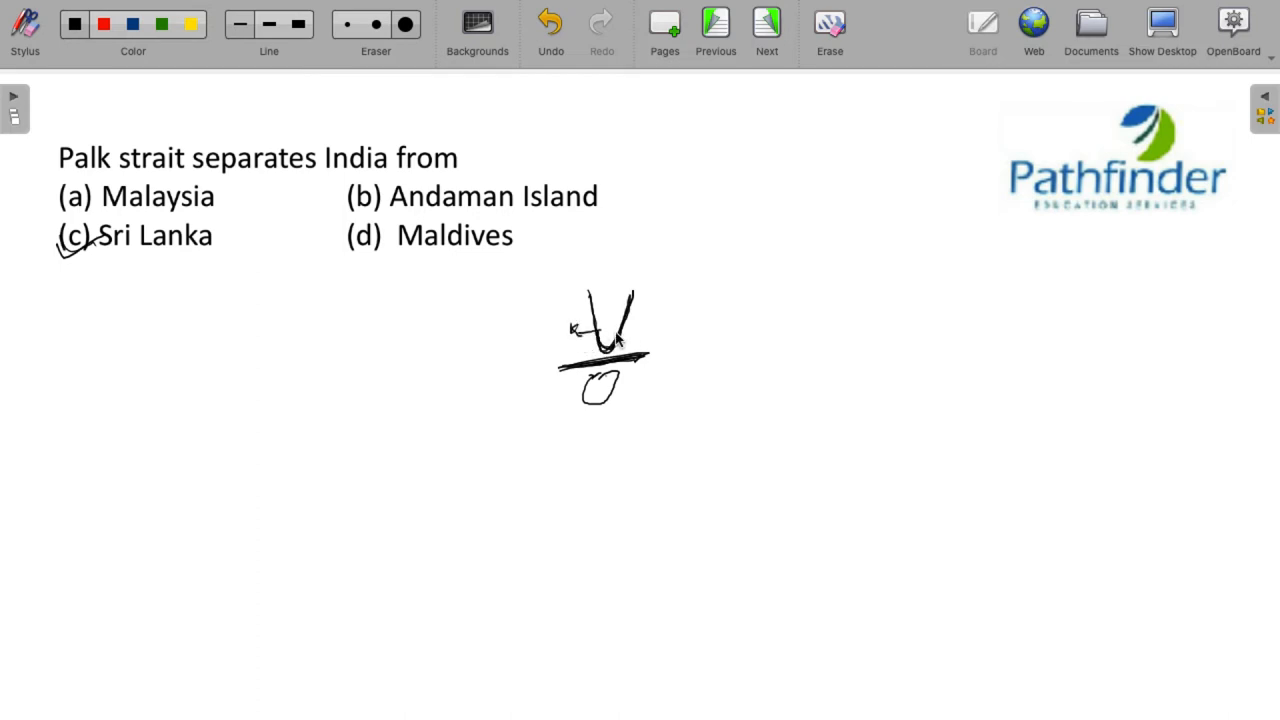
pyautogui.moveTo(630, 330); pyautogui.dragTo(656, 332)
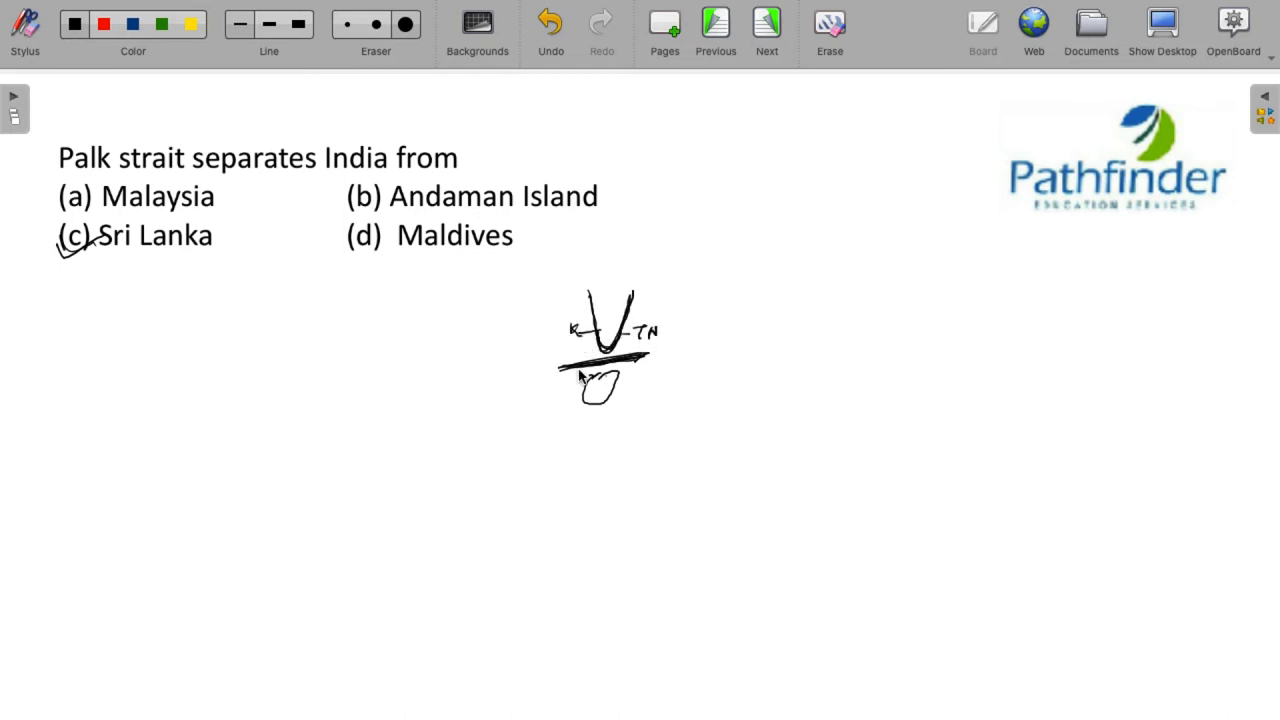
pyautogui.moveTo(584, 384); pyautogui.dragTo(616, 396)
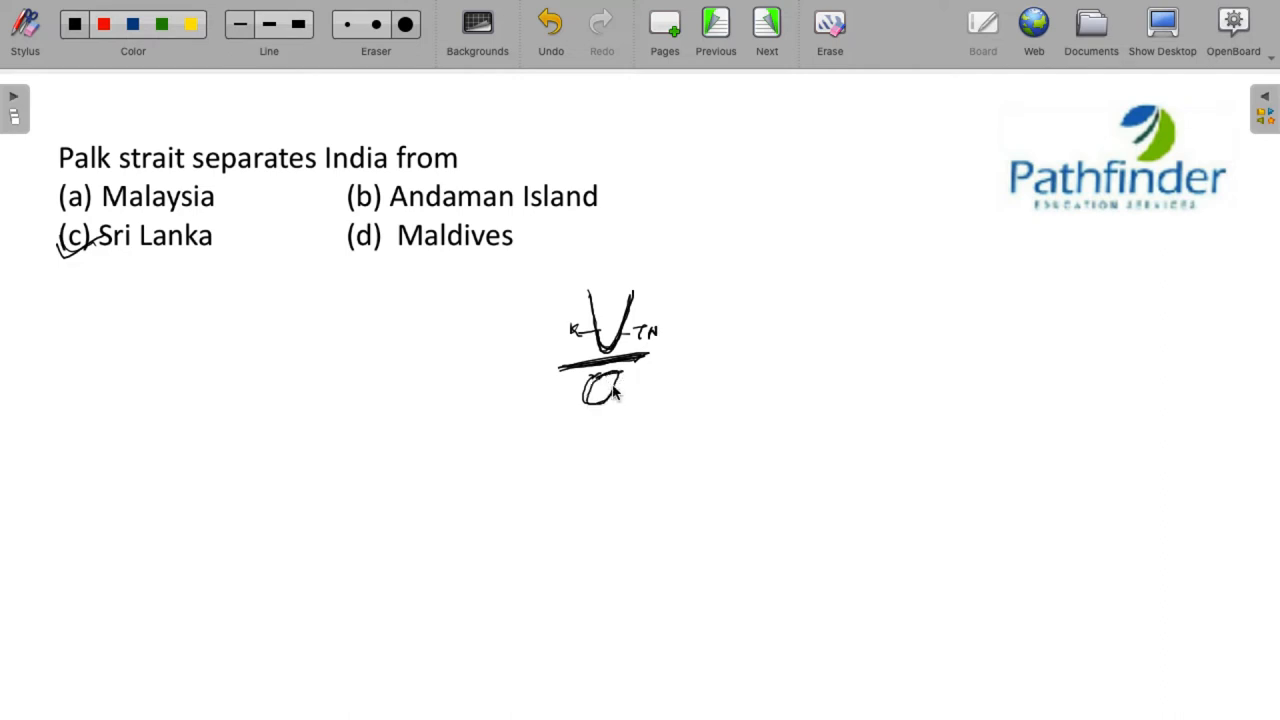
pyautogui.moveTo(756, 400)
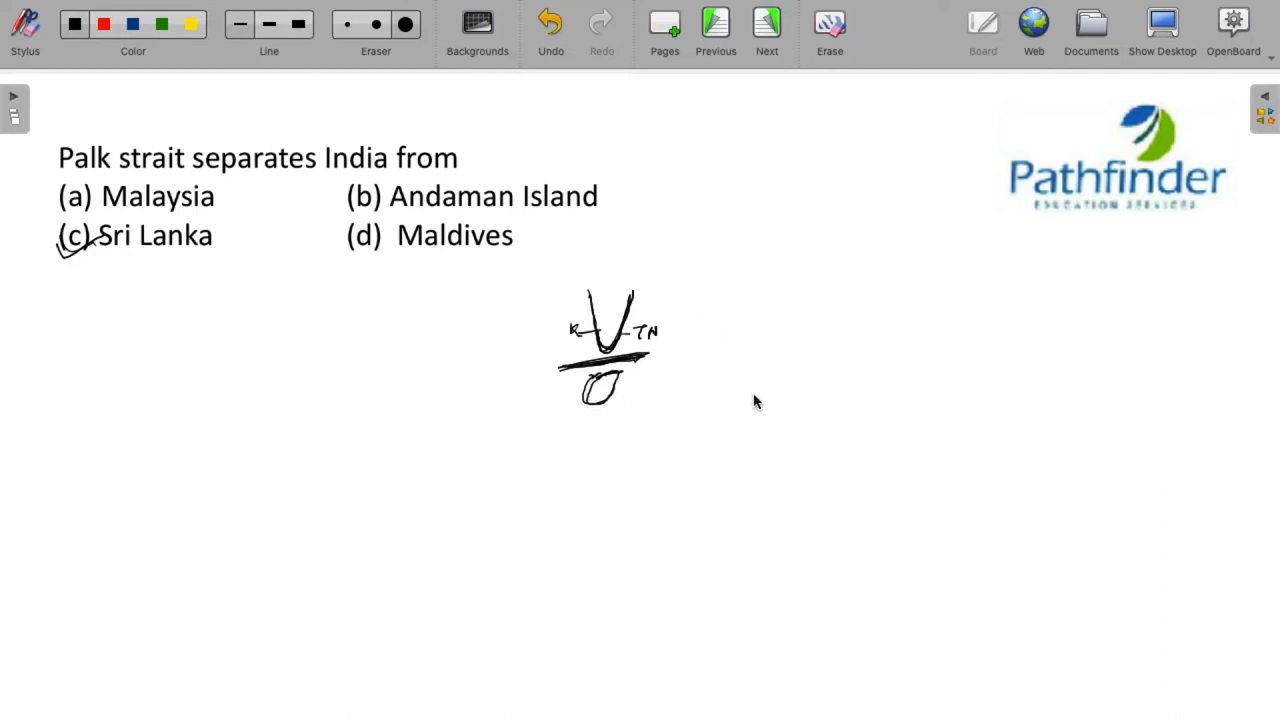
# - Move to the coniferous forest question and underline Coniferous forest and Chattisgarh forests
pyautogui.click(766, 22)
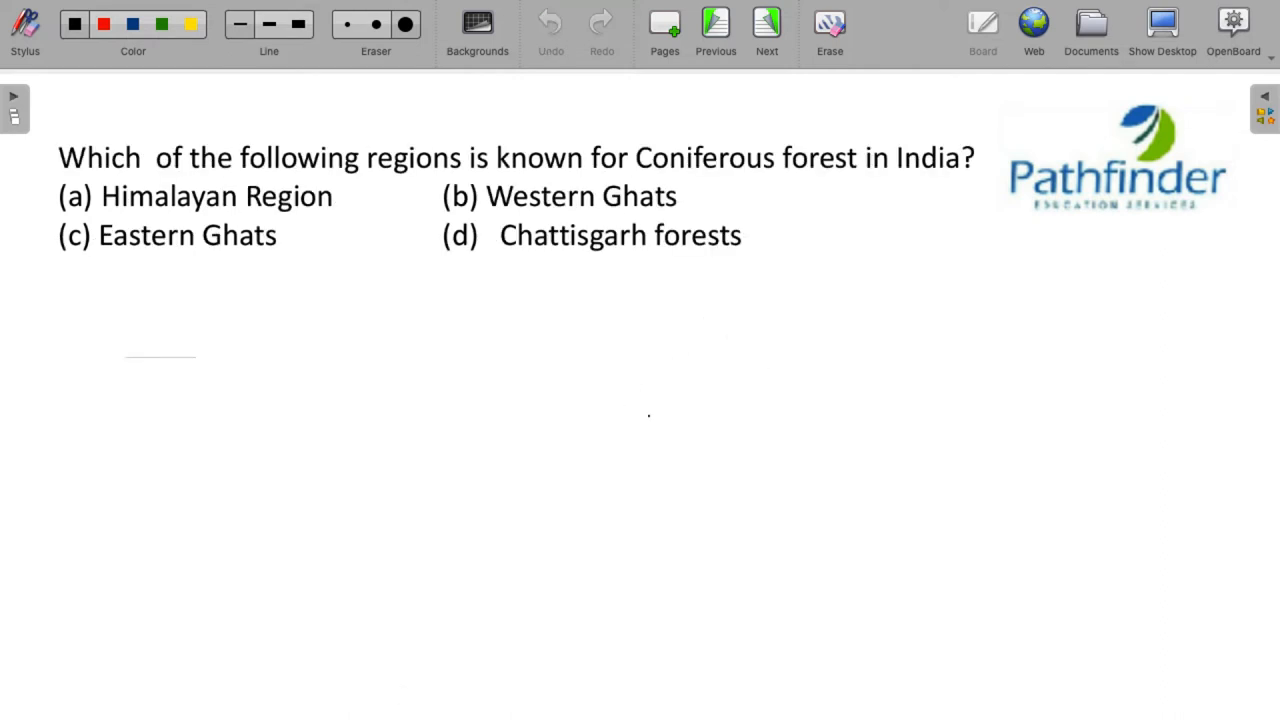
pyautogui.moveTo(436, 692)
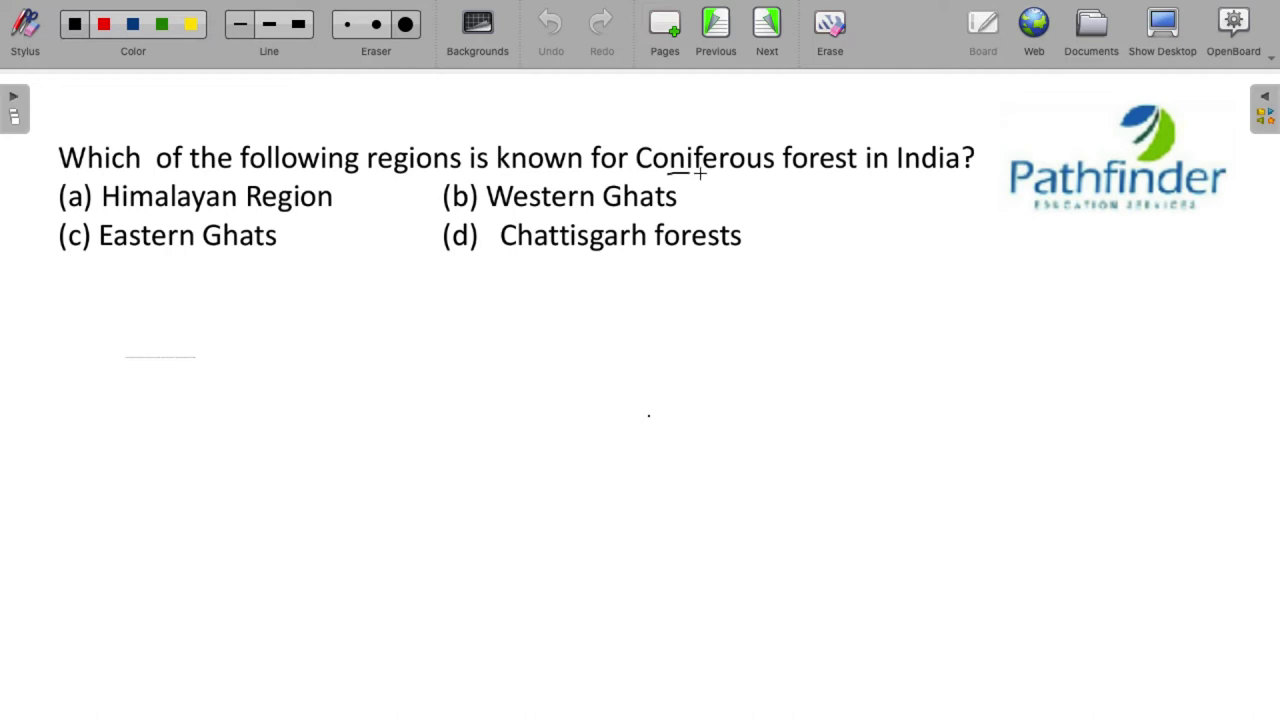
pyautogui.moveTo(680, 176); pyautogui.dragTo(824, 182)
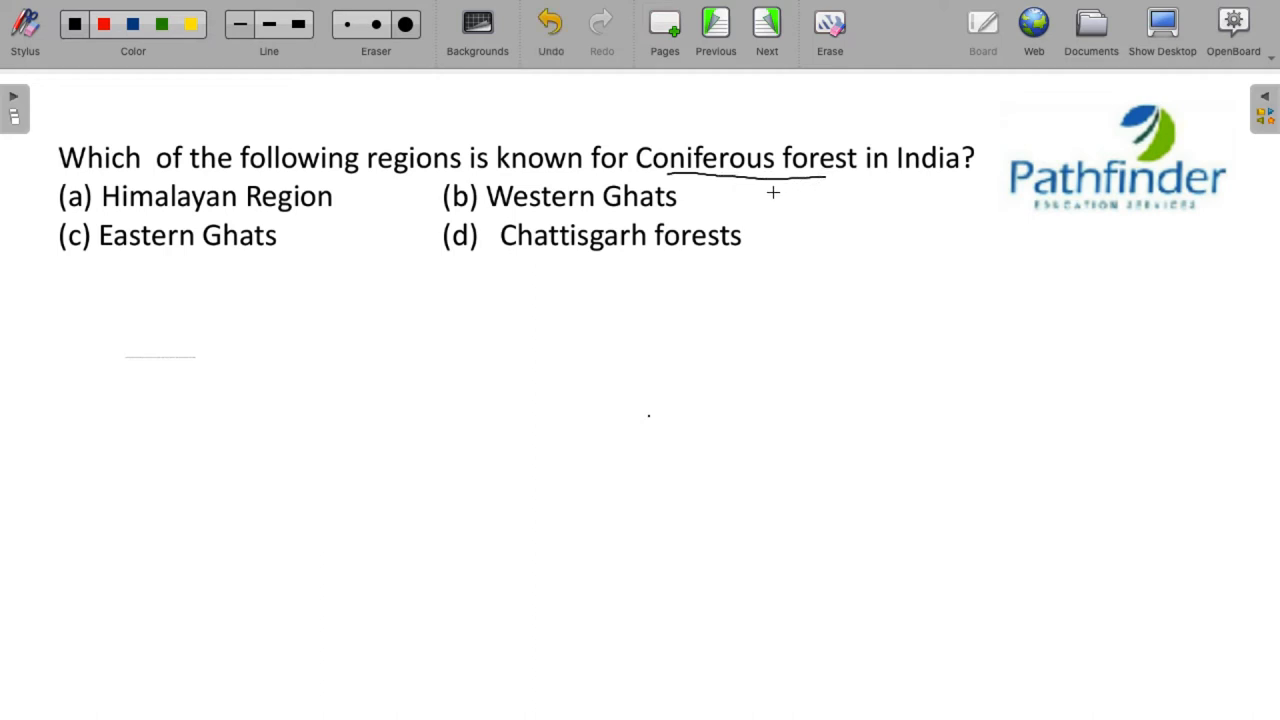
pyautogui.moveTo(752, 202)
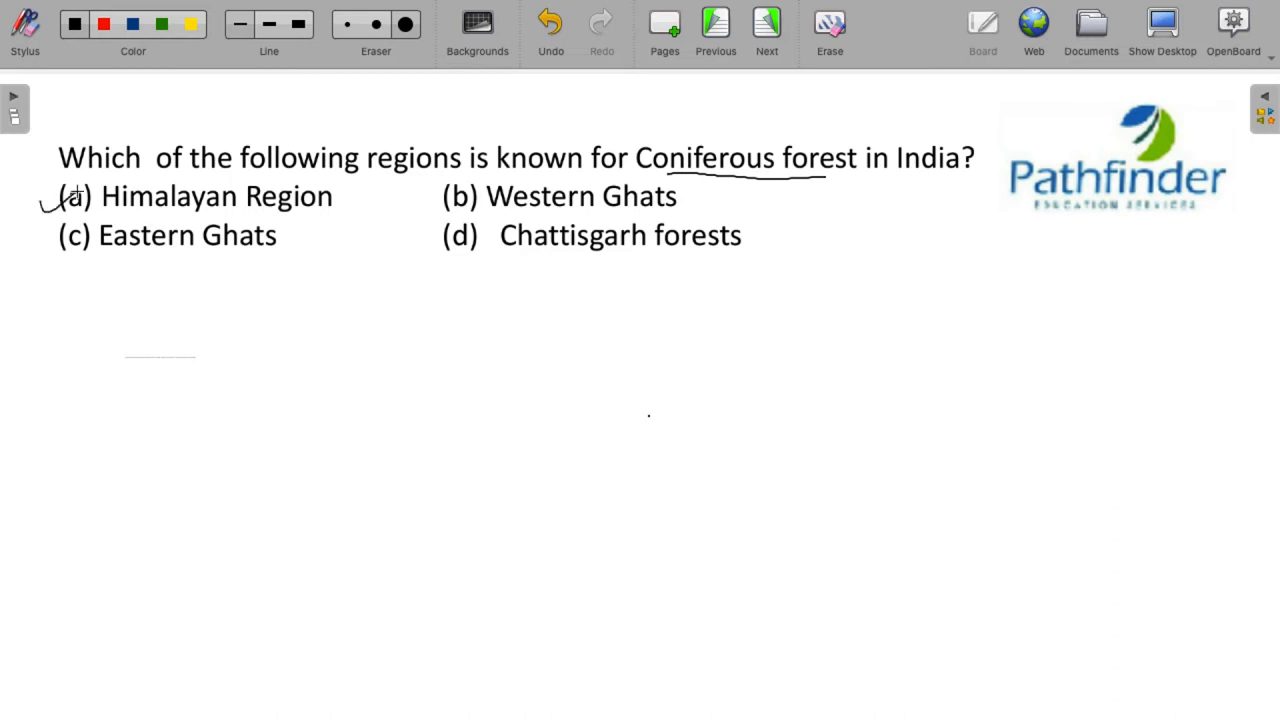
pyautogui.moveTo(606, 272)
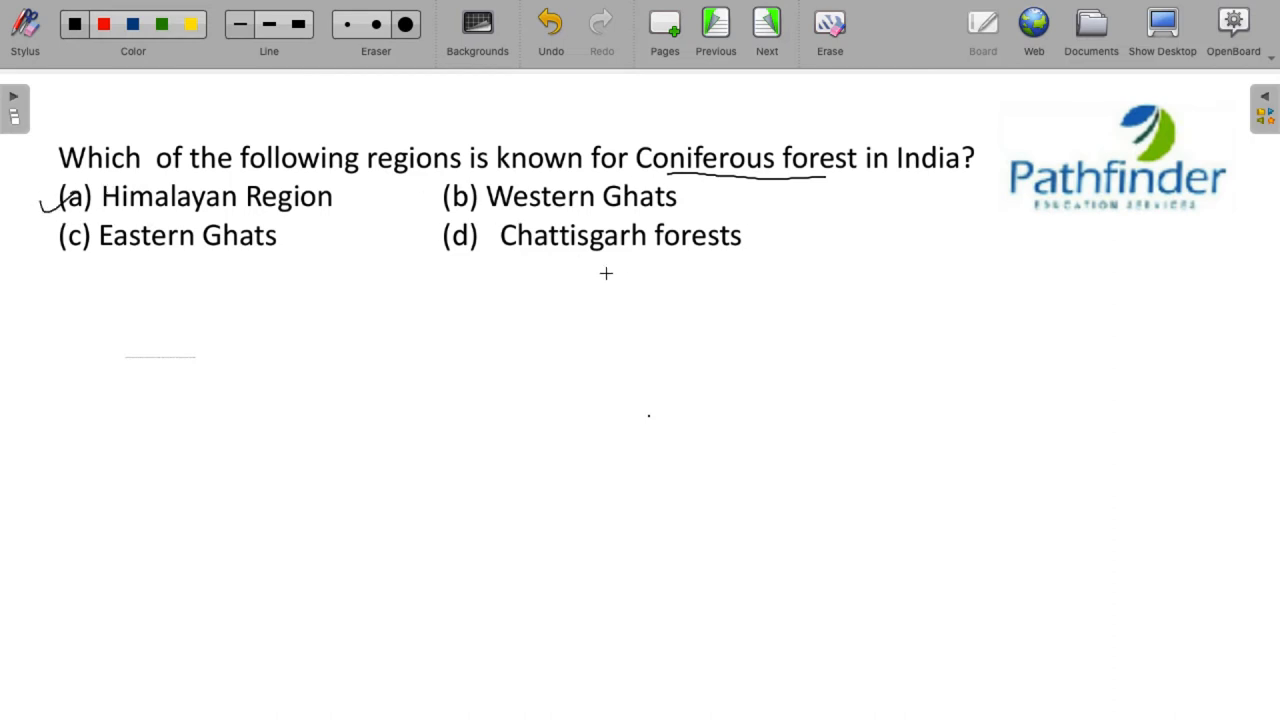
pyautogui.moveTo(604, 262); pyautogui.dragTo(648, 258)
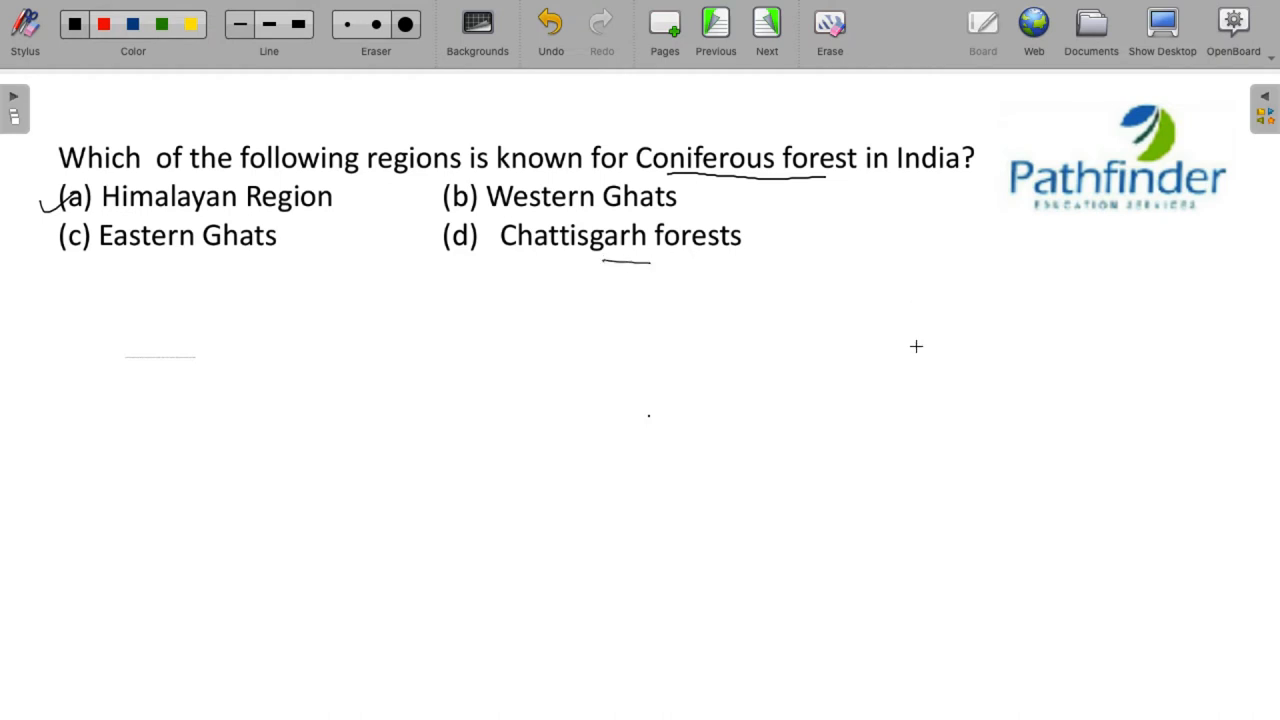
pyautogui.moveTo(896, 340)
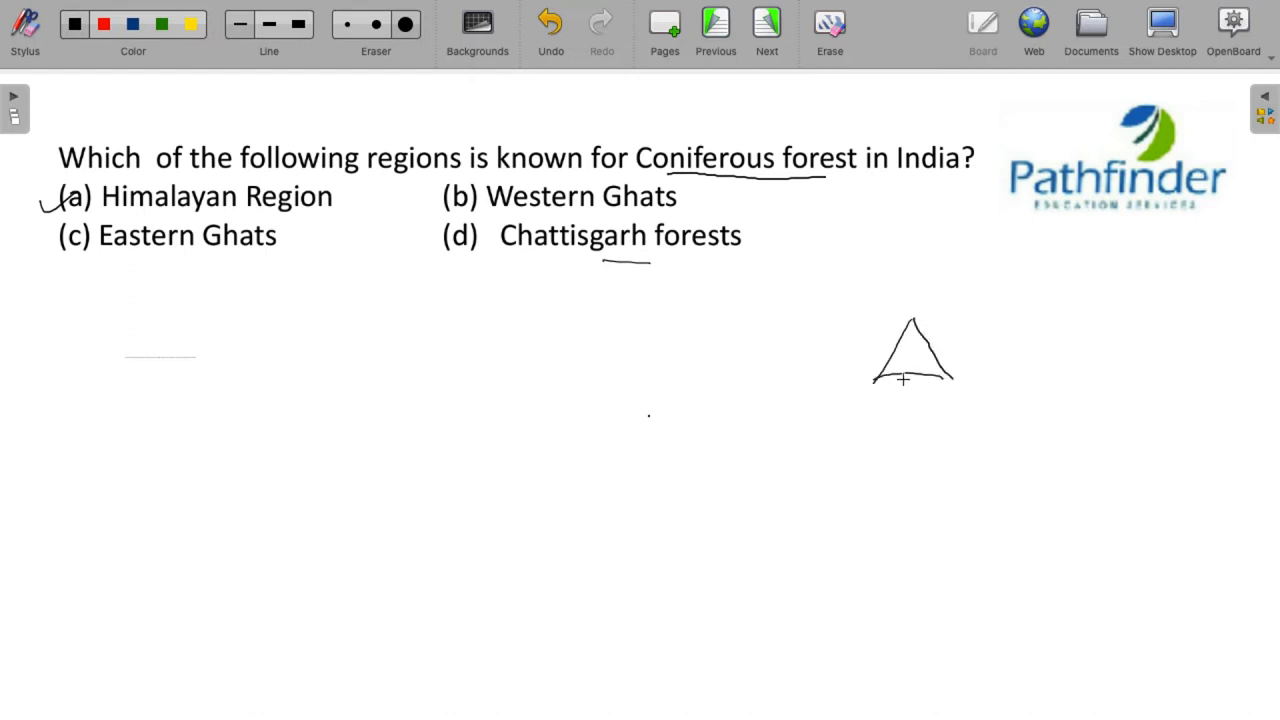
# - Sketch a conifer tree with an arrow and note, tick Himalayan Region, and list fir, pine, spruces
pyautogui.moveTo(910, 380); pyautogui.dragTo(910, 404)
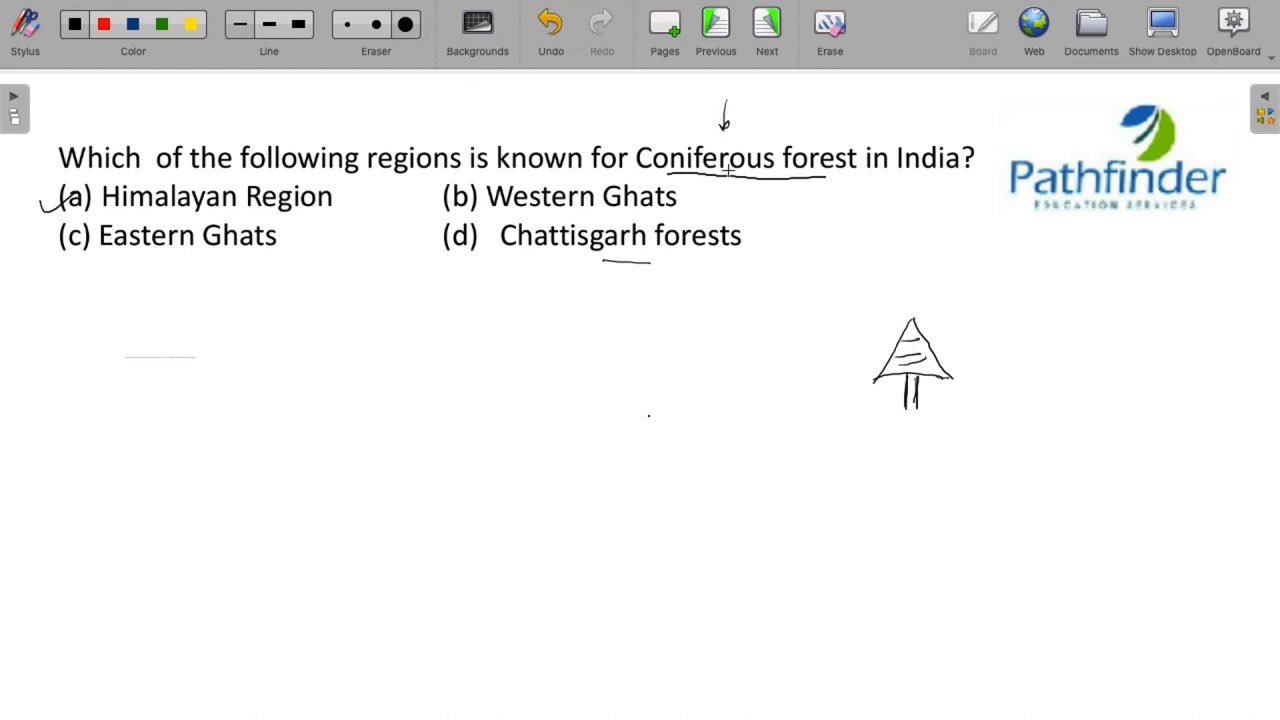
pyautogui.moveTo(762, 180); pyautogui.dragTo(780, 298)
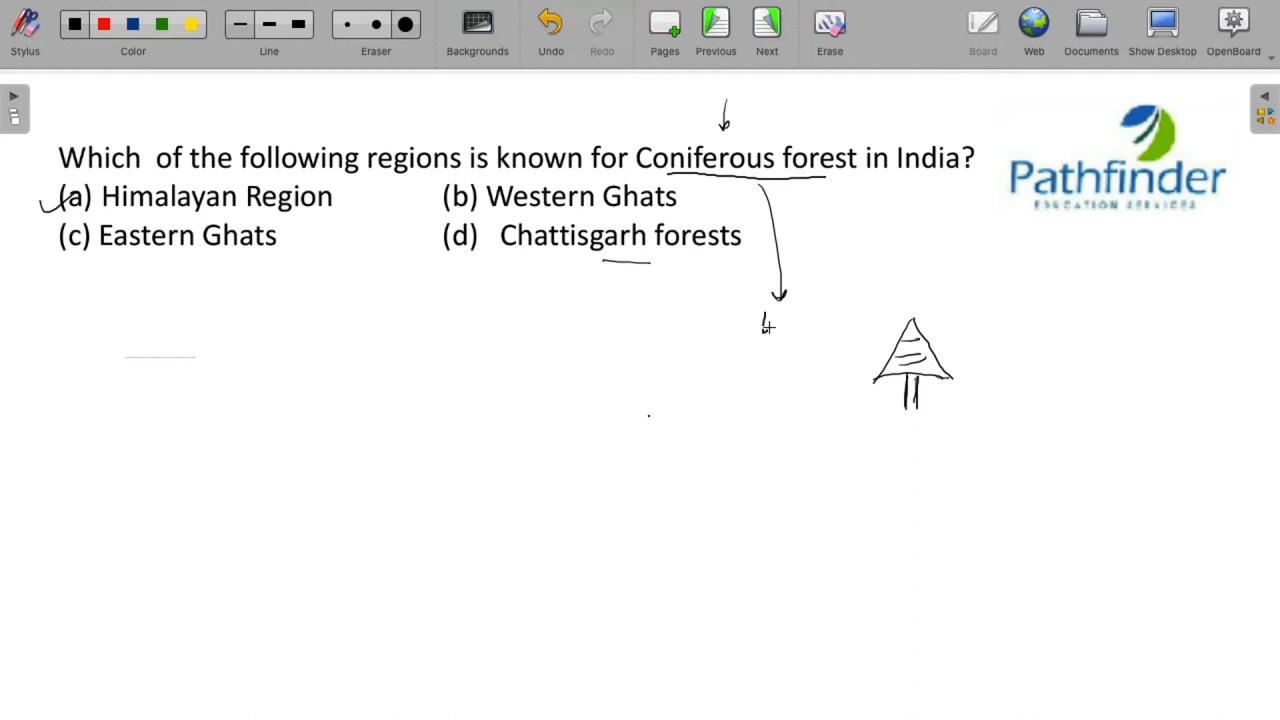
pyautogui.moveTo(756, 330); pyautogui.dragTo(816, 344)
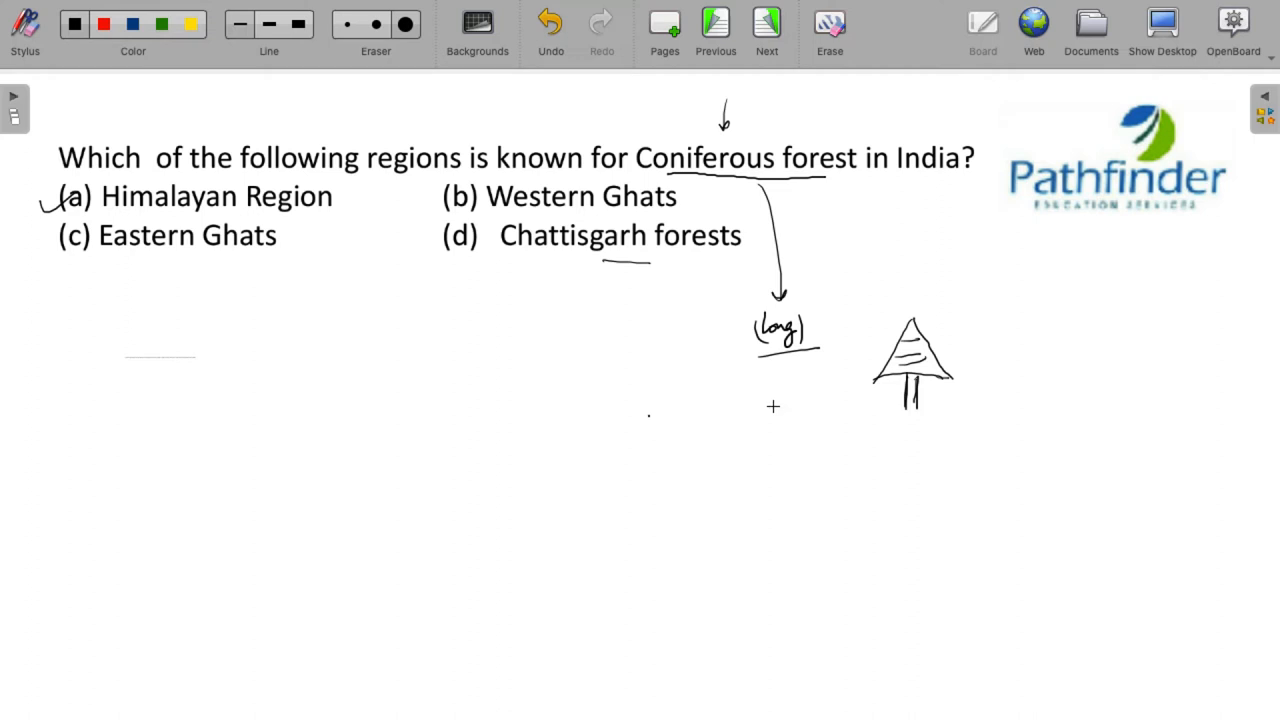
pyautogui.moveTo(716, 344)
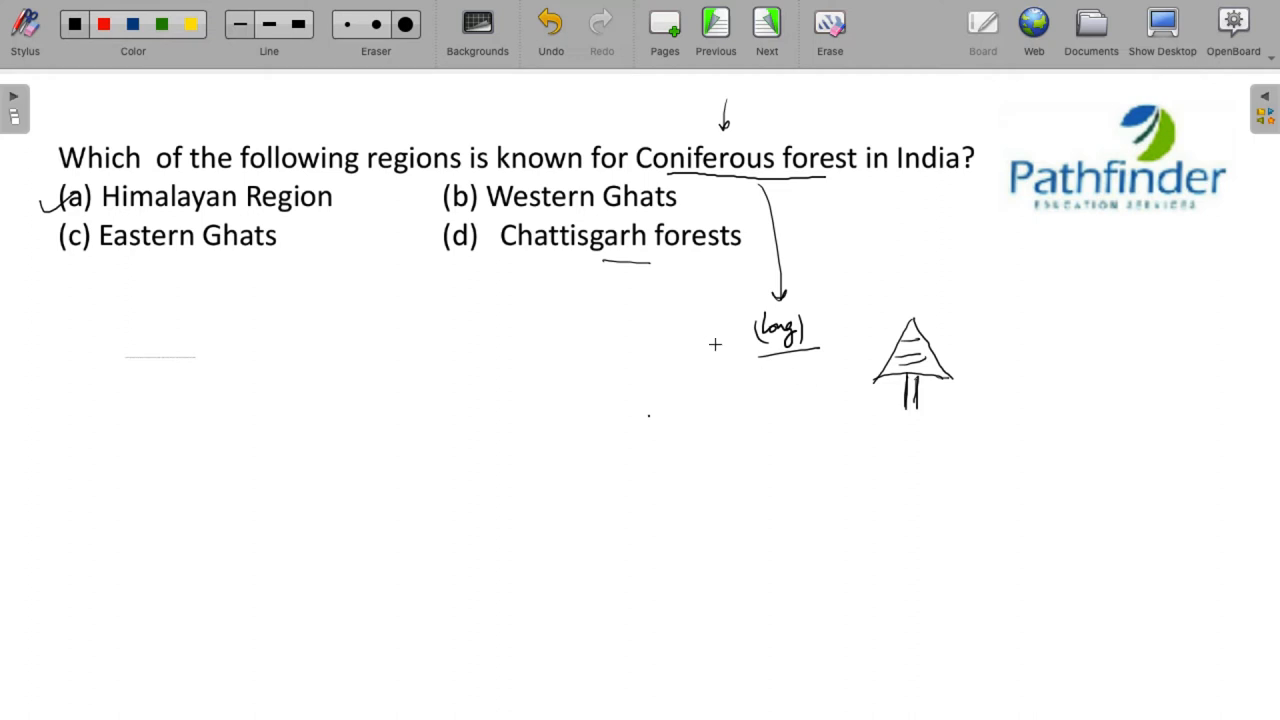
pyautogui.moveTo(350, 200); pyautogui.dragTo(378, 184)
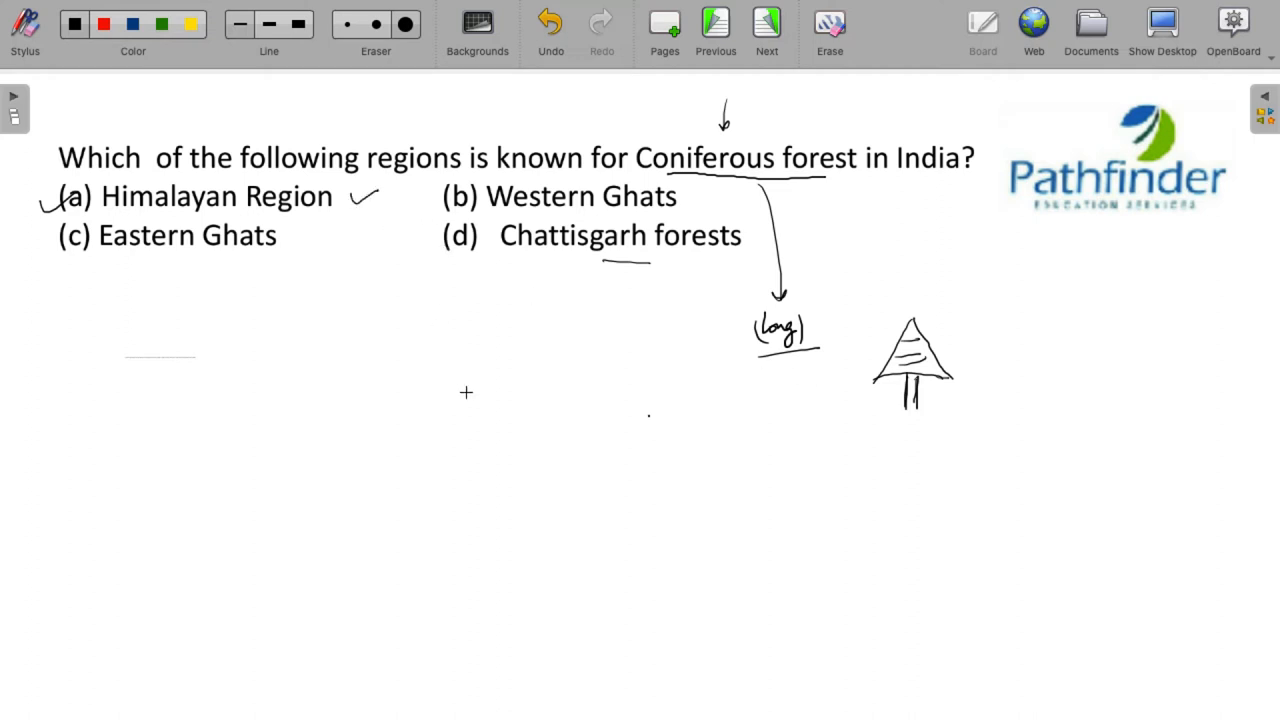
pyautogui.moveTo(324, 220)
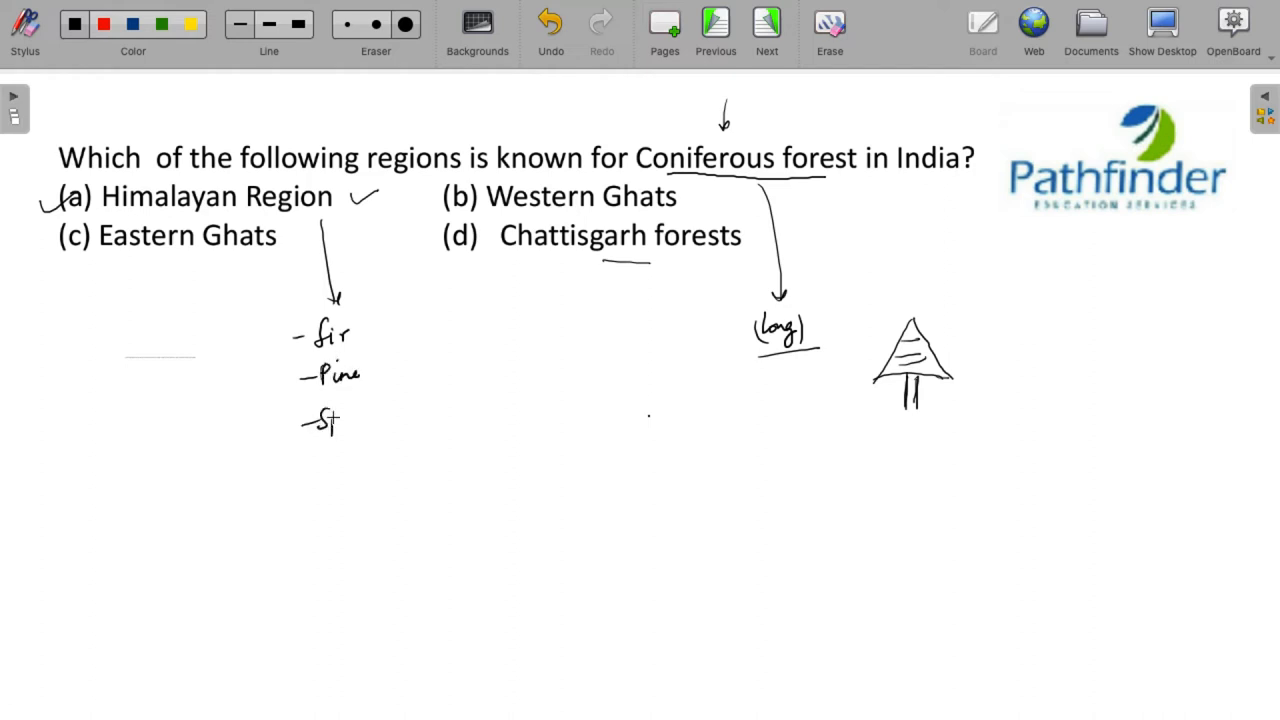
pyautogui.moveTo(320, 414); pyautogui.dragTo(396, 414)
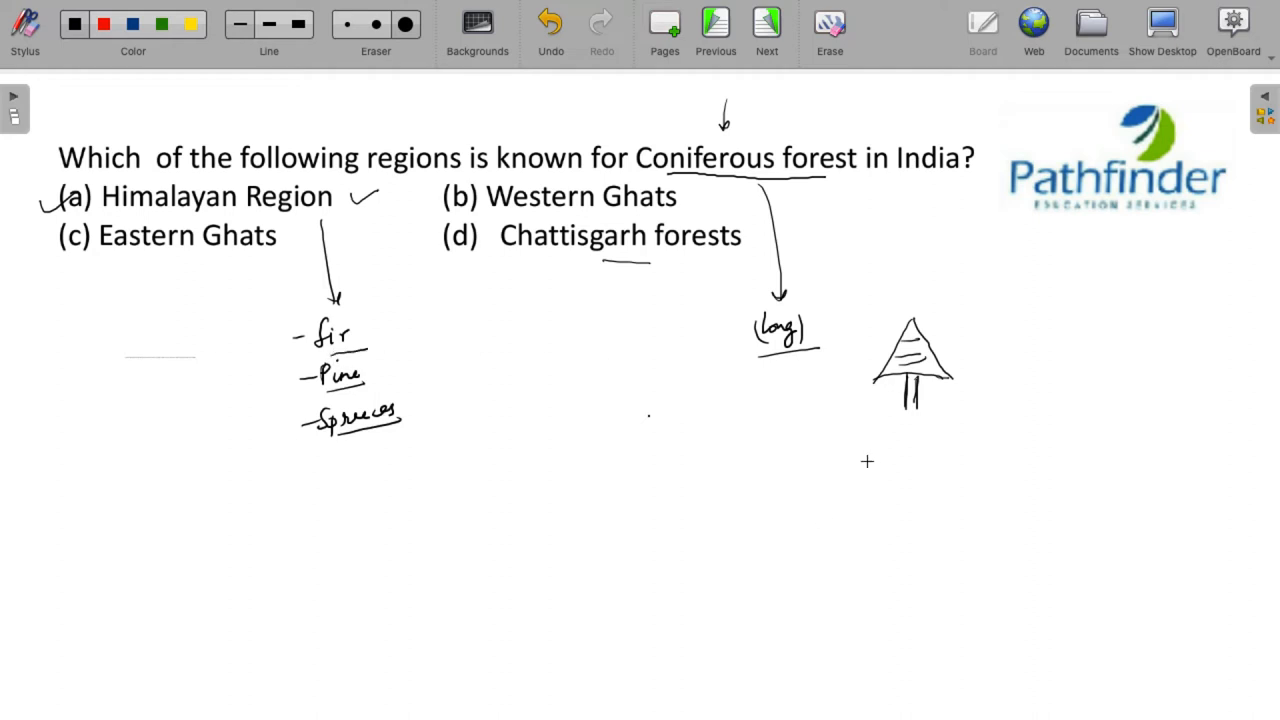
# - Move to the shoreline question and note Gujarat's 1600 km shoreline with an arrow below it
pyautogui.click(766, 24)
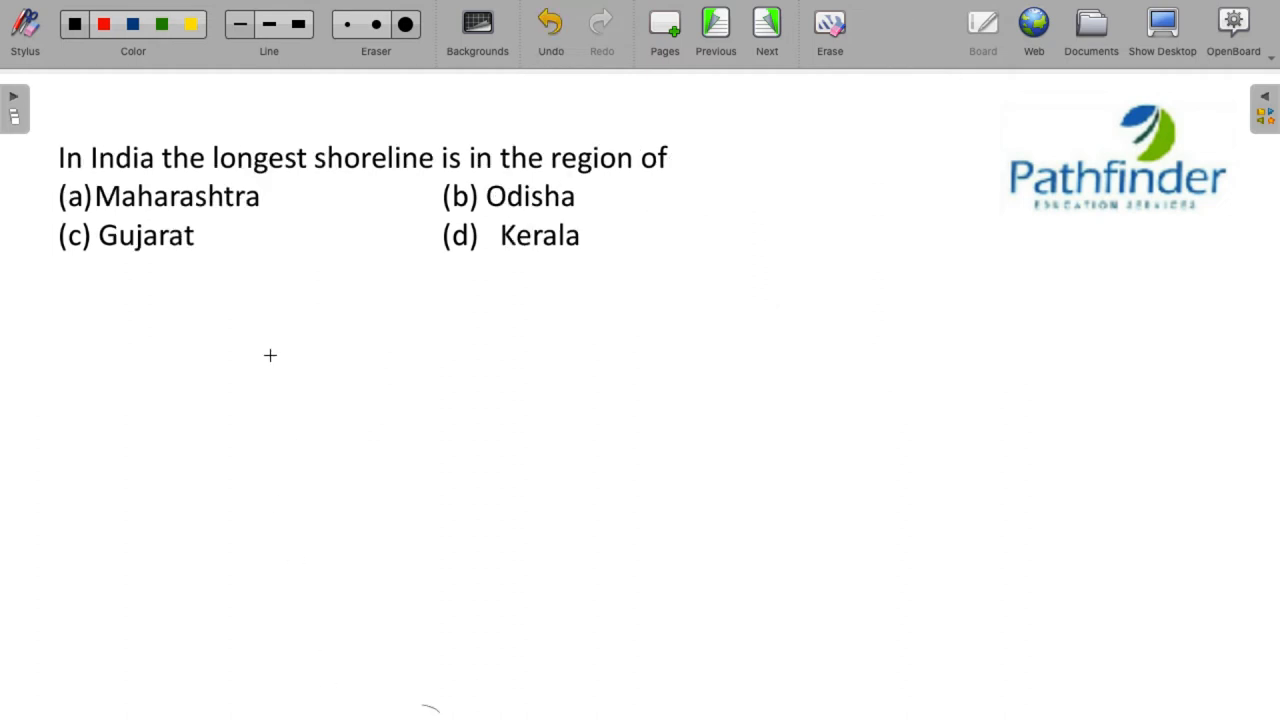
pyautogui.moveTo(602, 176)
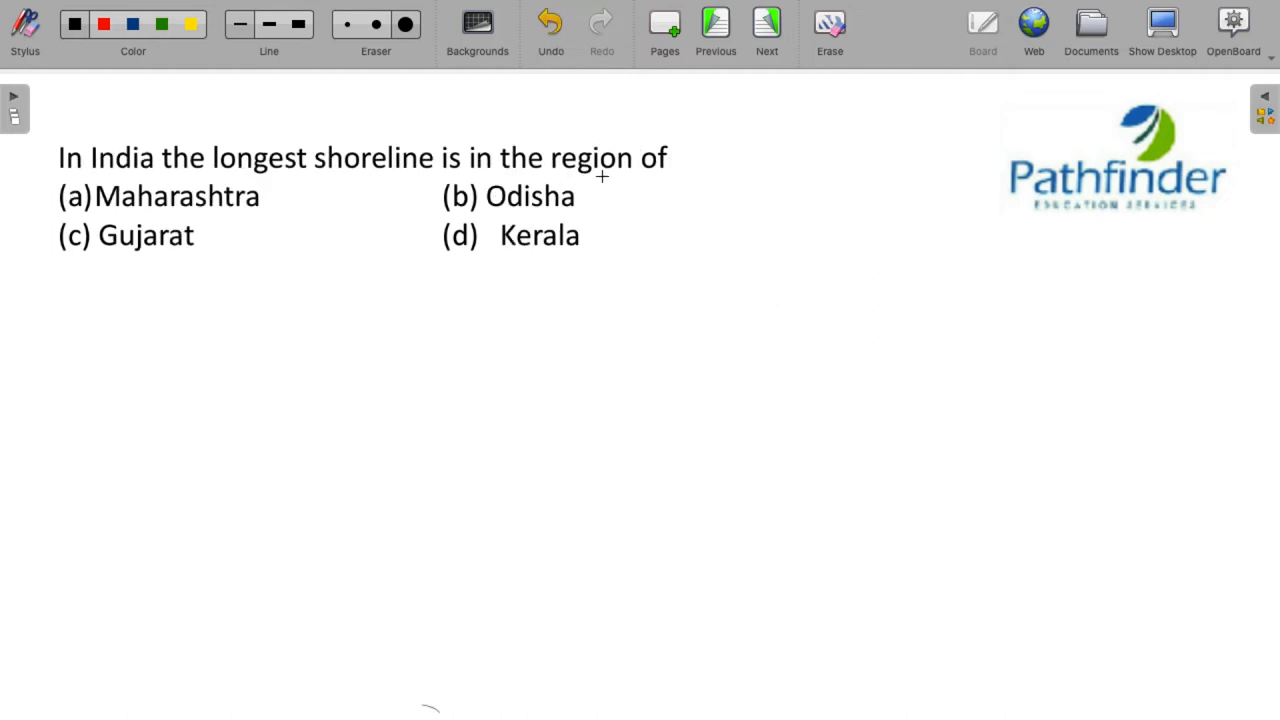
pyautogui.moveTo(622, 184)
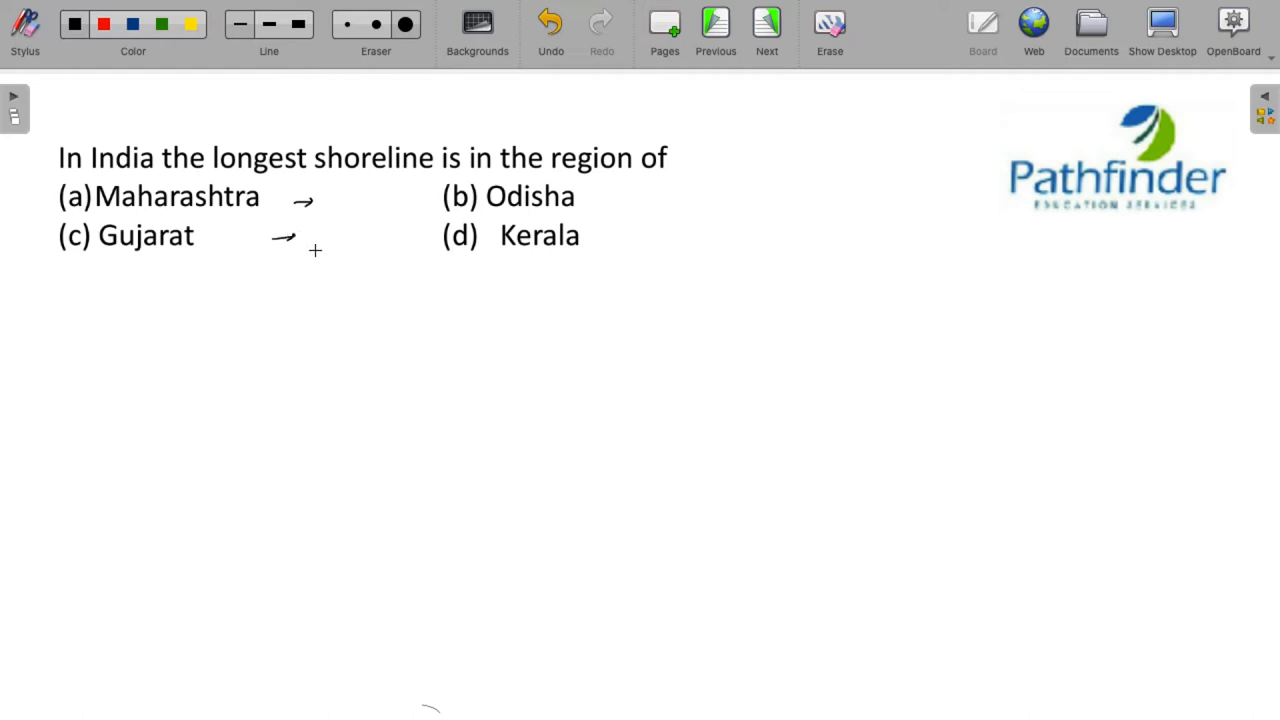
pyautogui.moveTo(216, 266)
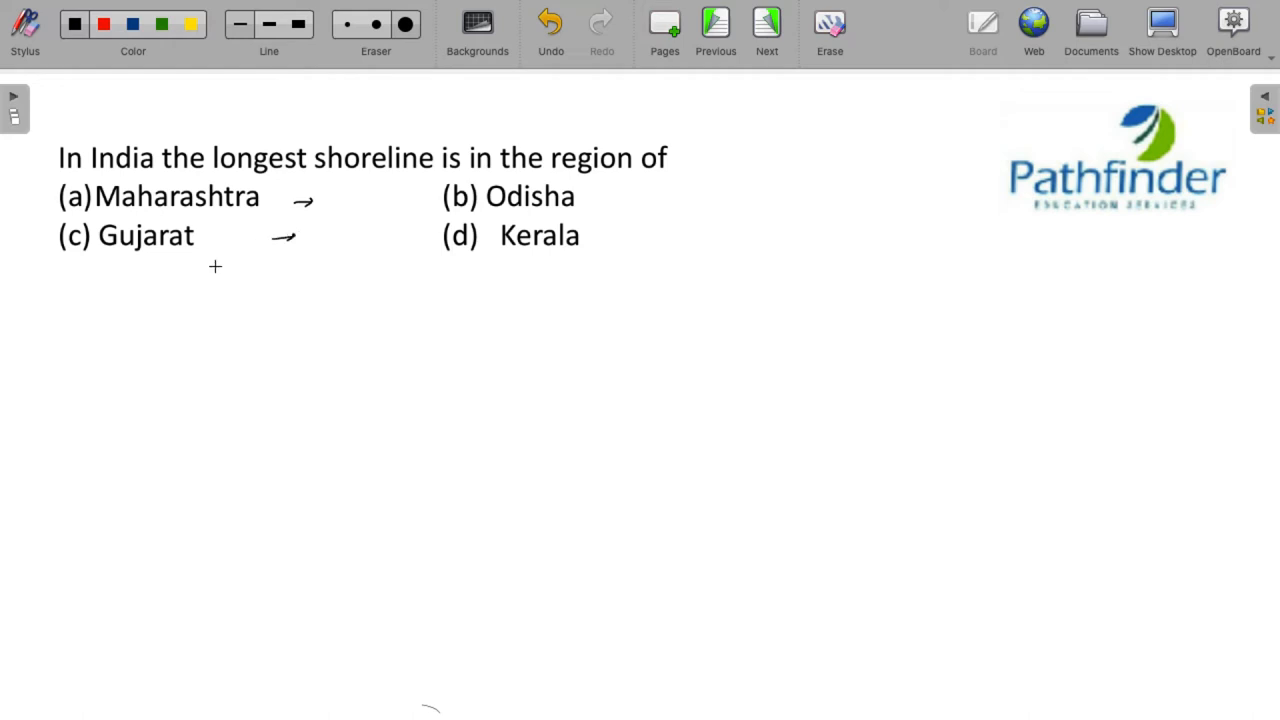
pyautogui.moveTo(216, 270); pyautogui.dragTo(216, 316)
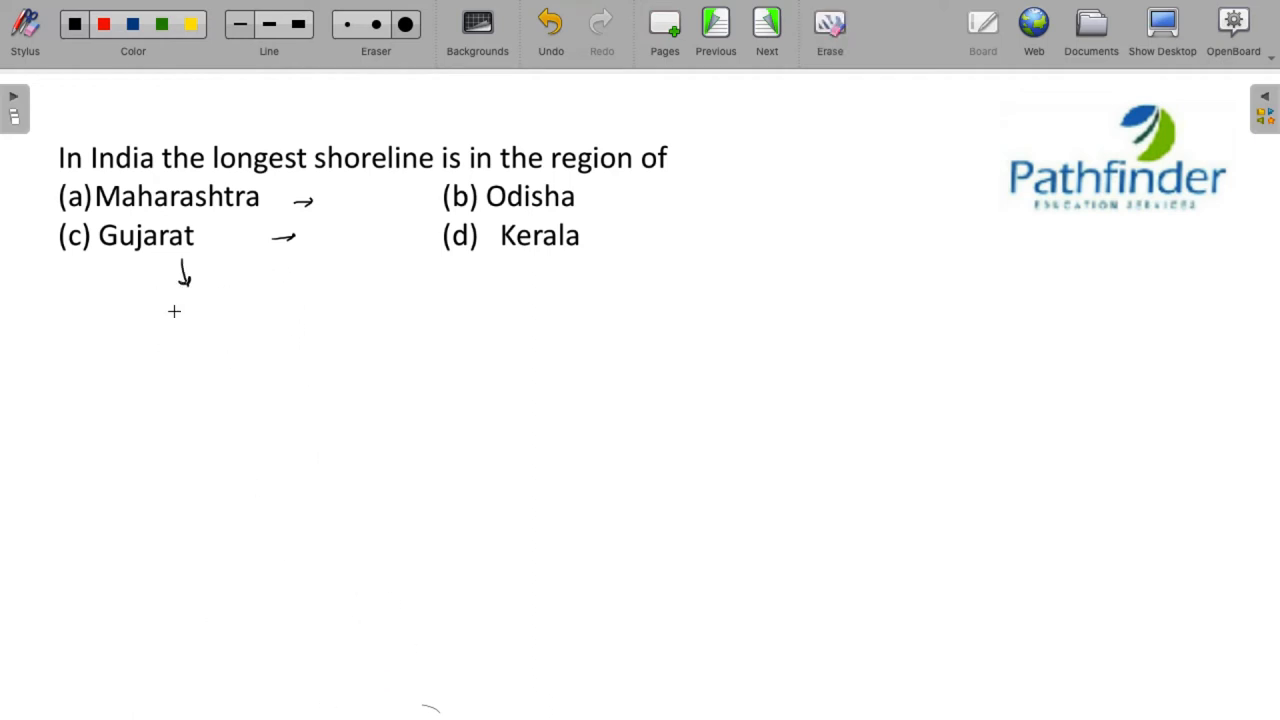
pyautogui.moveTo(168, 310); pyautogui.dragTo(236, 304)
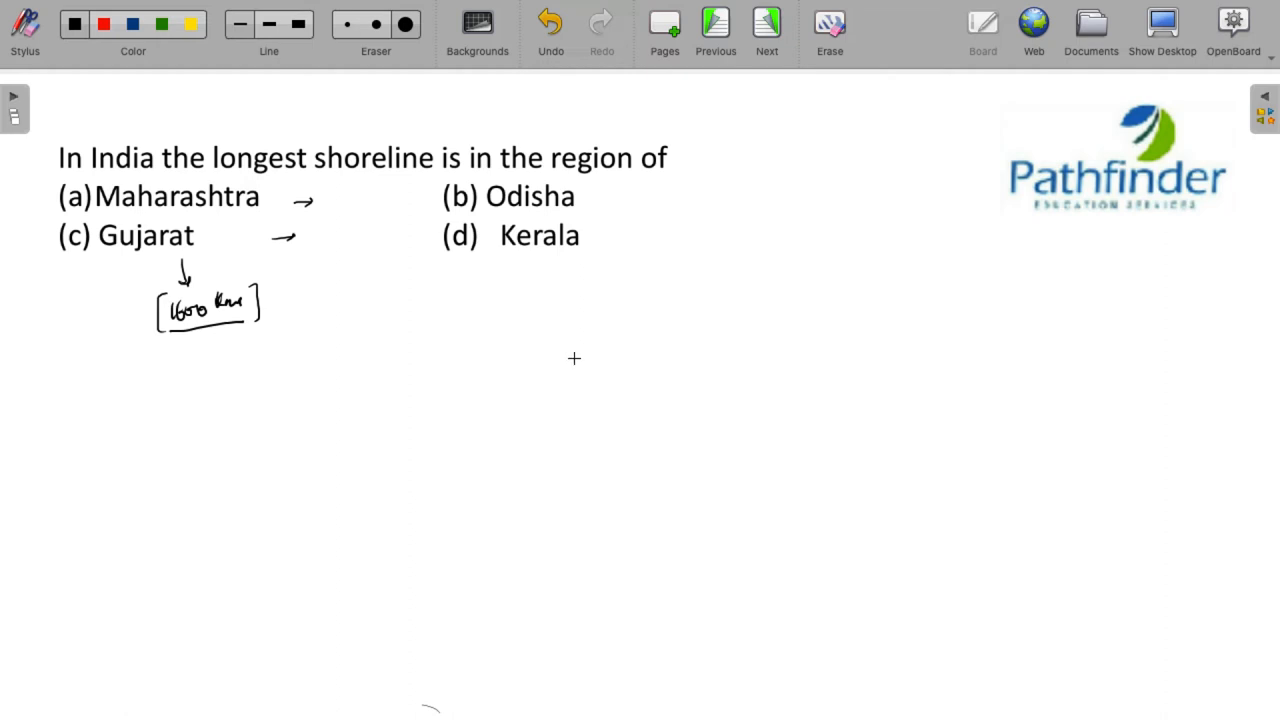
pyautogui.moveTo(640, 332)
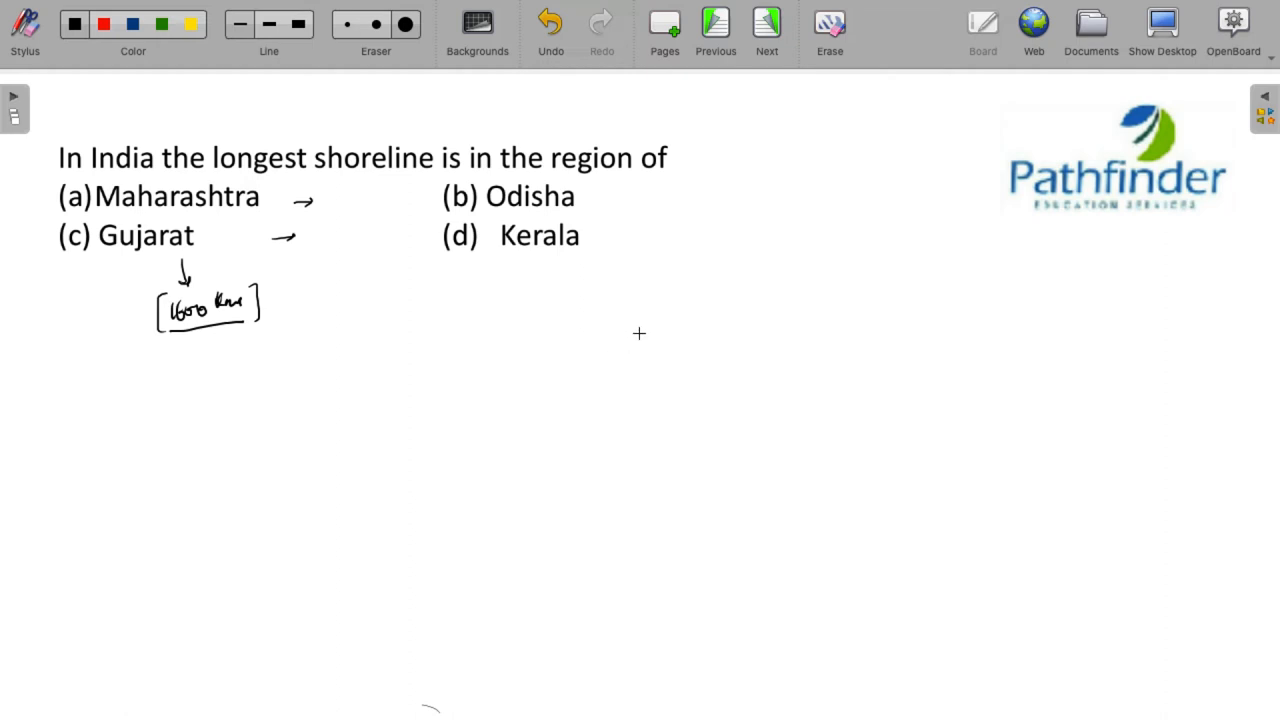
pyautogui.moveTo(716, 318)
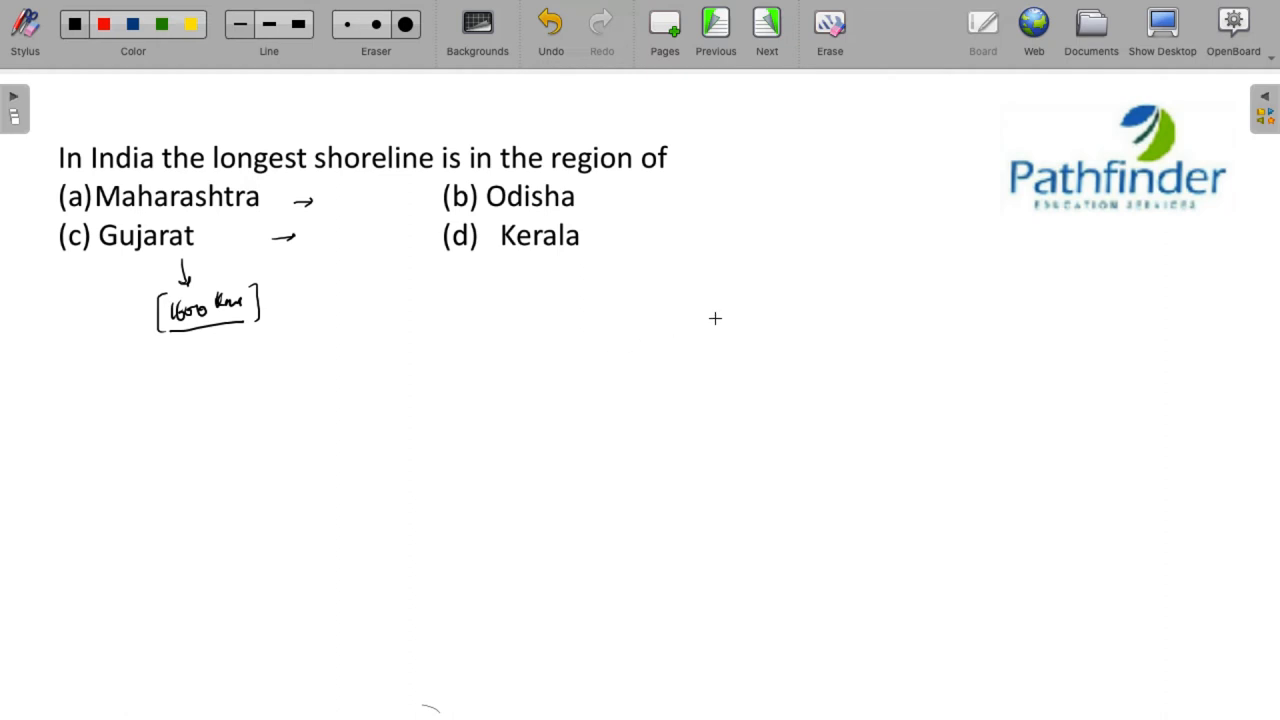
pyautogui.moveTo(700, 328)
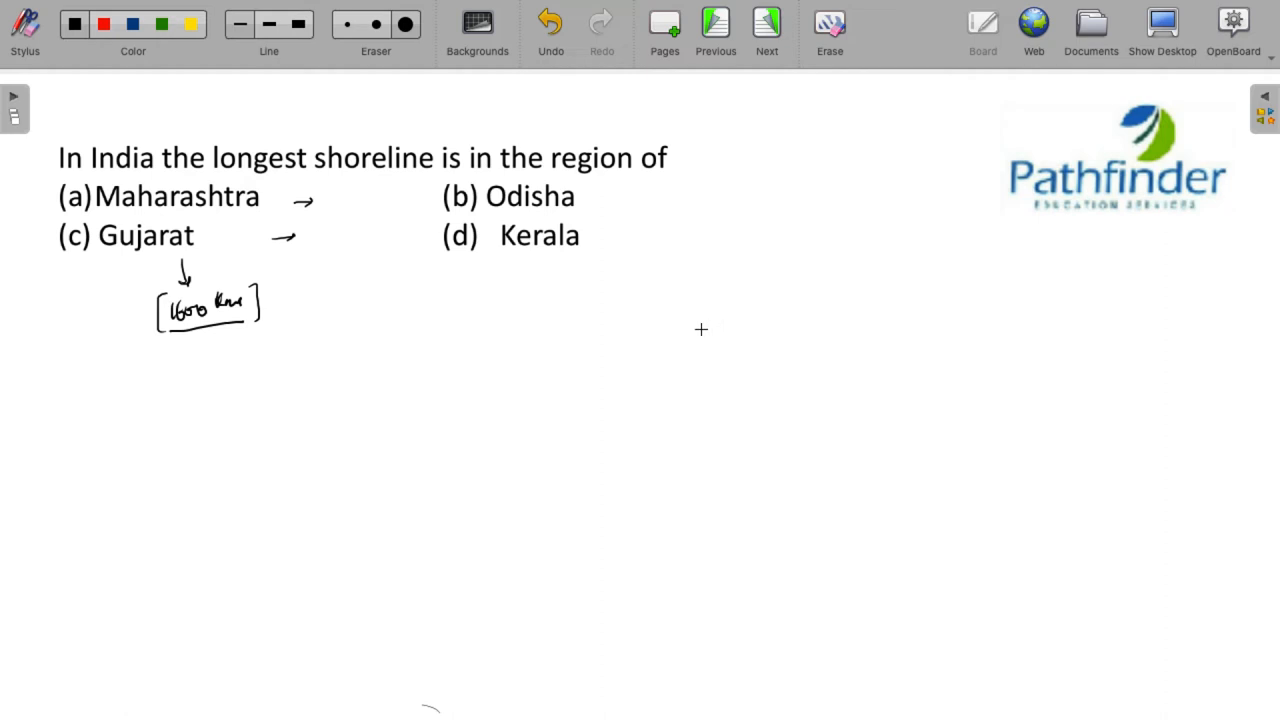
pyautogui.moveTo(684, 340)
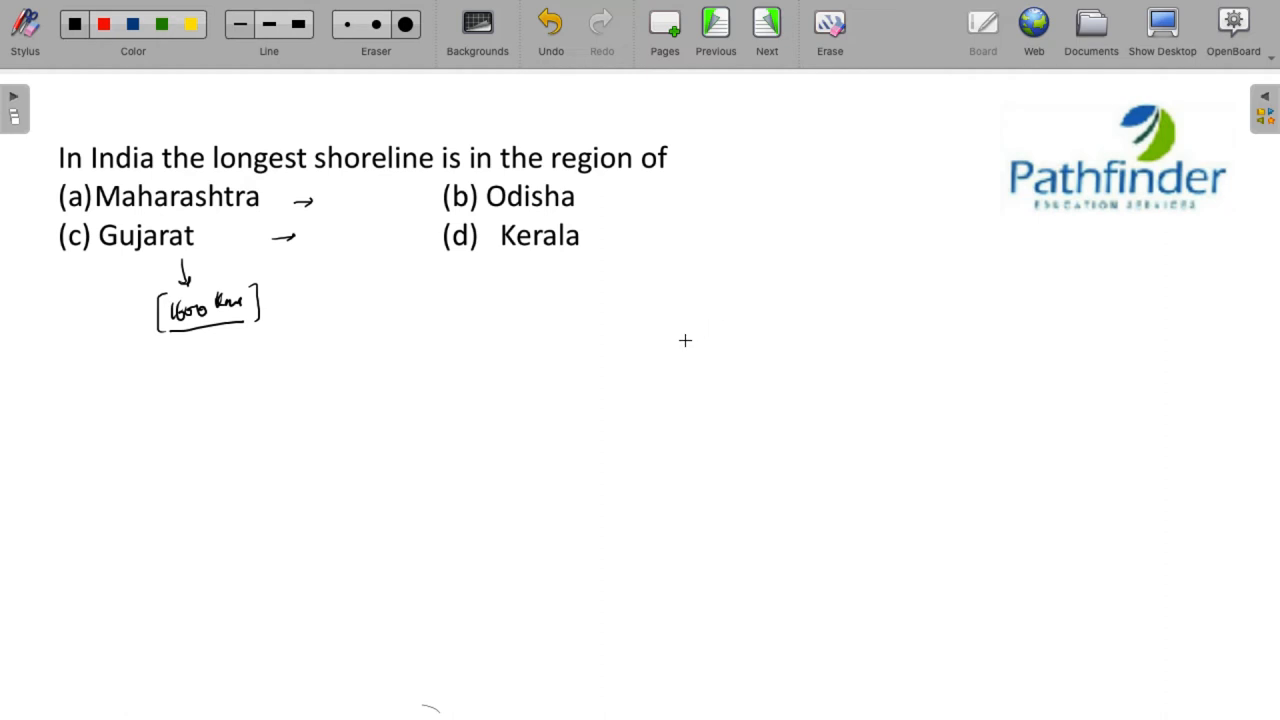
pyautogui.moveTo(612, 332)
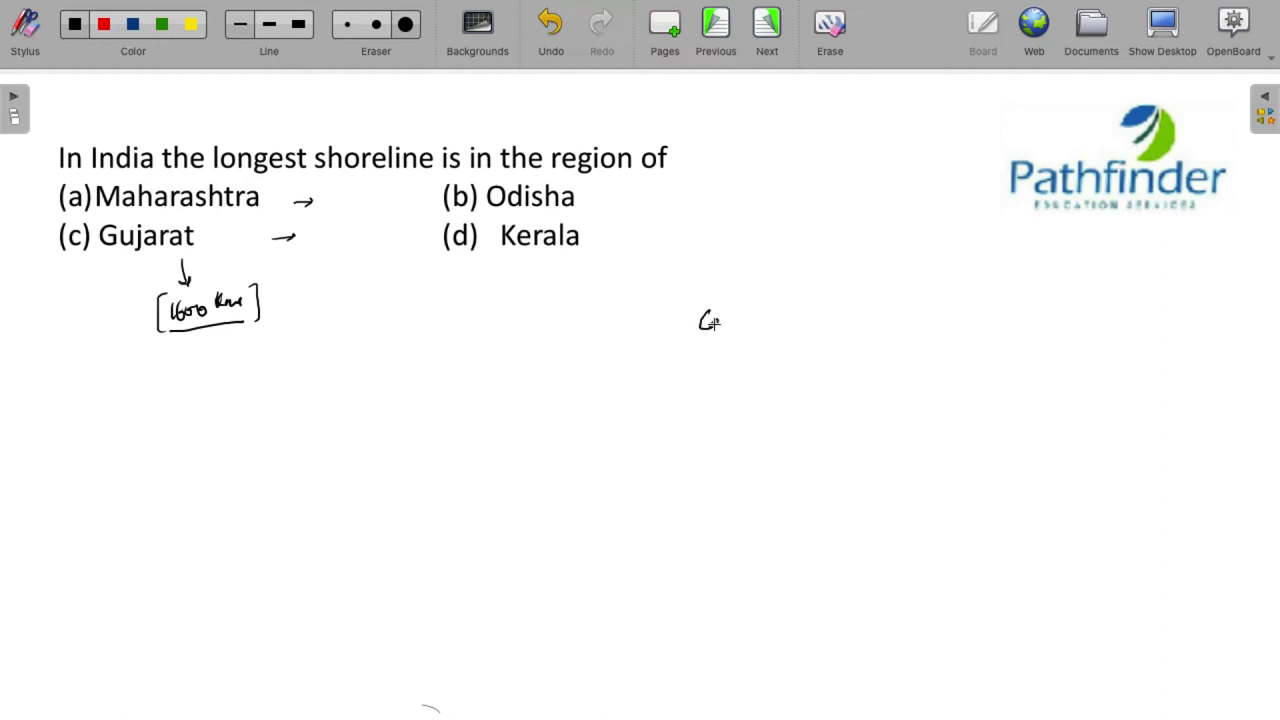
# - Write Canada → a circled 22% coastal region, and a circled 2.3 beside the 1600 km note
pyautogui.moveTo(698, 320); pyautogui.dragTo(770, 324)
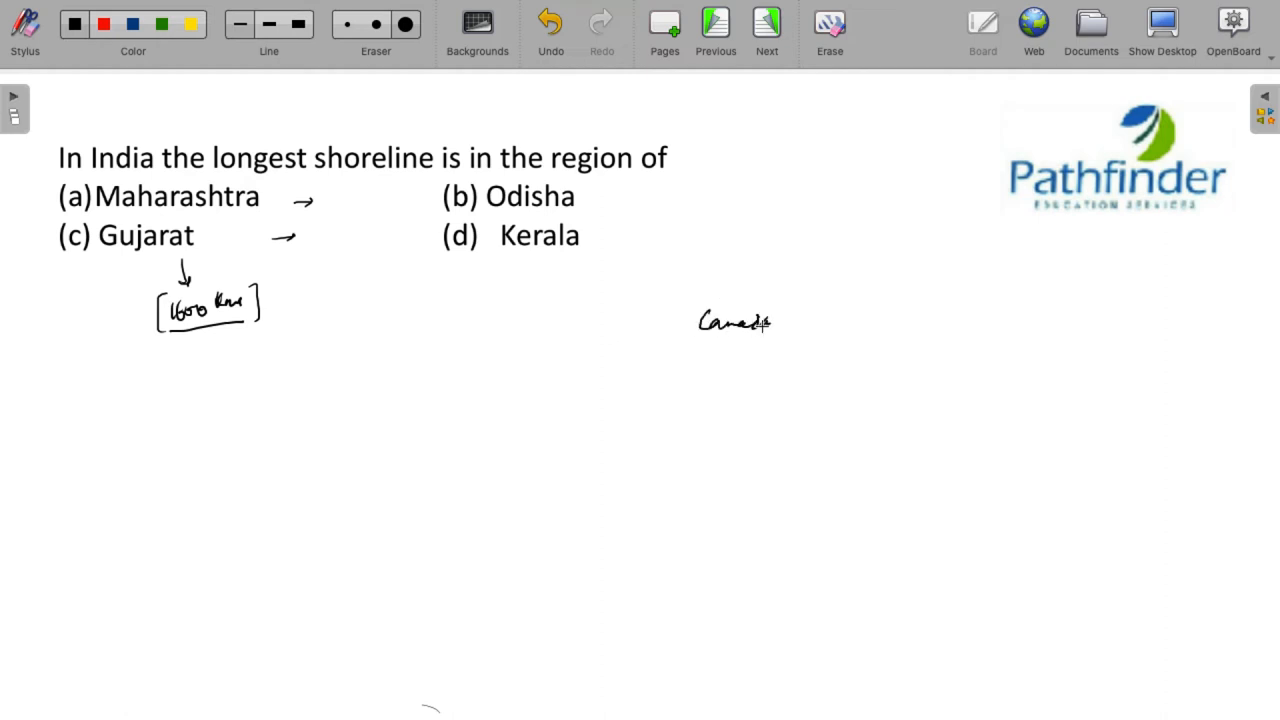
pyautogui.moveTo(776, 322); pyautogui.dragTo(804, 322)
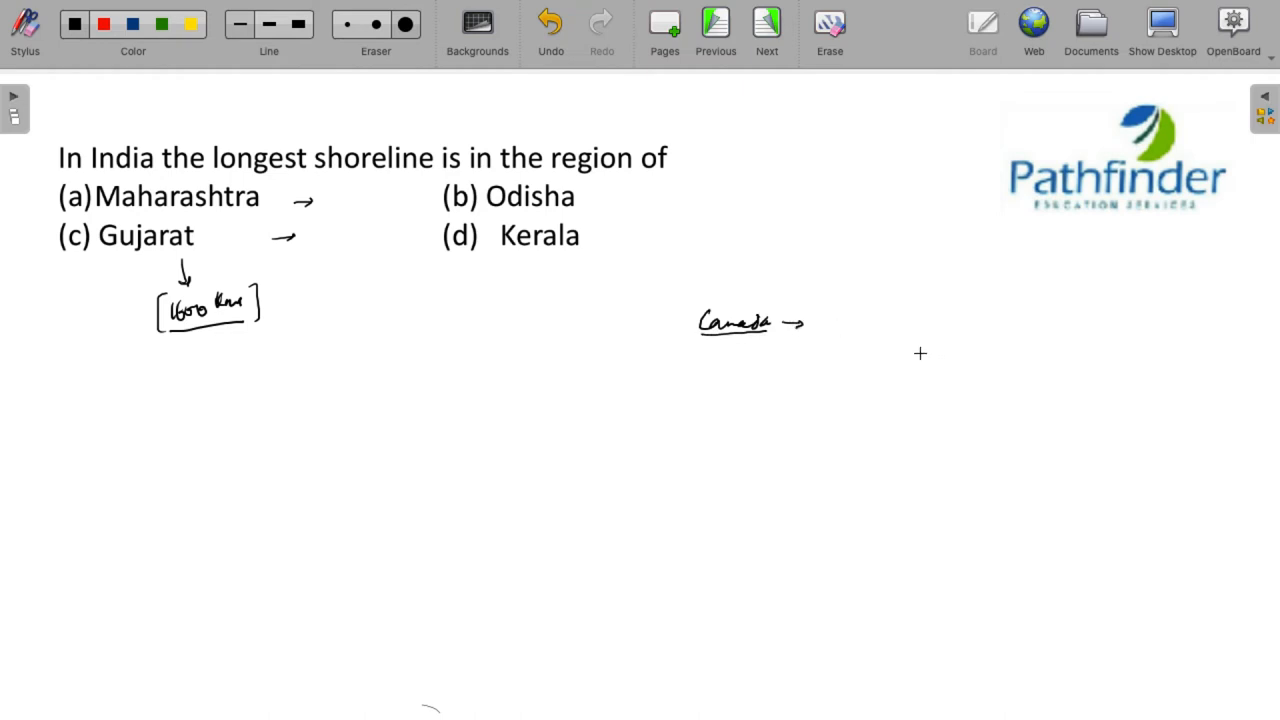
pyautogui.moveTo(688, 300); pyautogui.dragTo(688, 336)
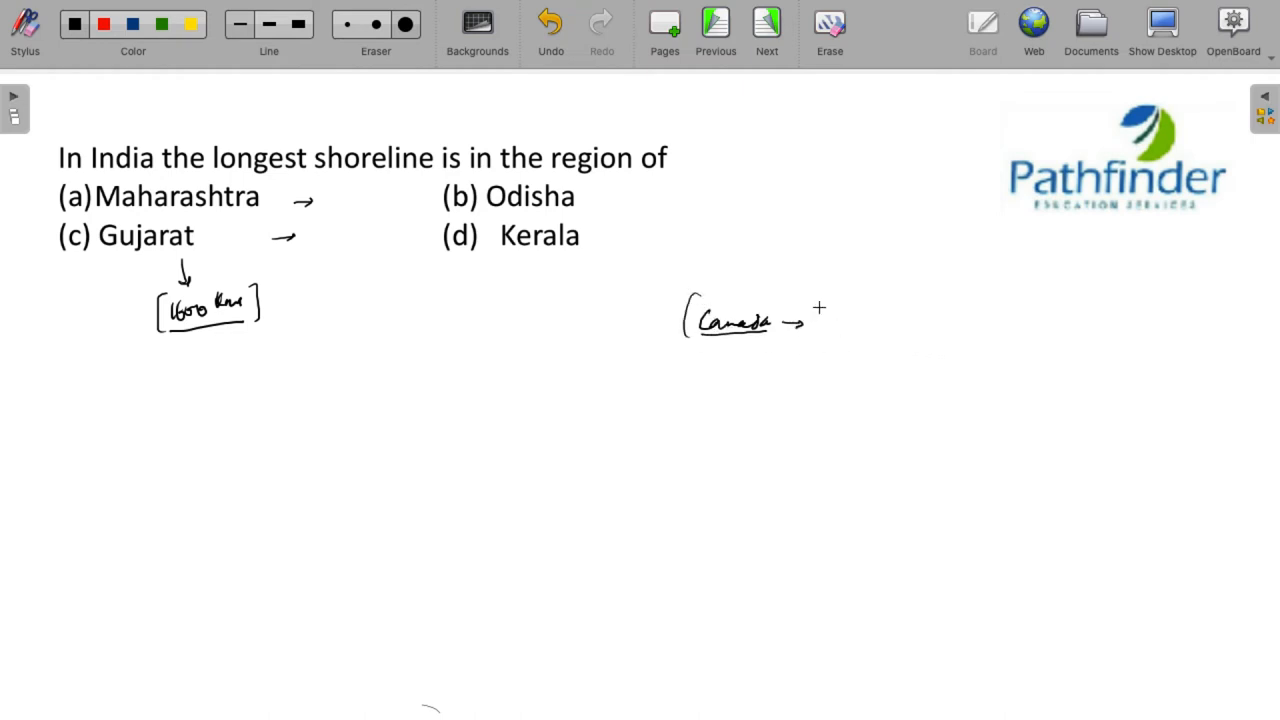
pyautogui.moveTo(816, 324); pyautogui.dragTo(936, 324)
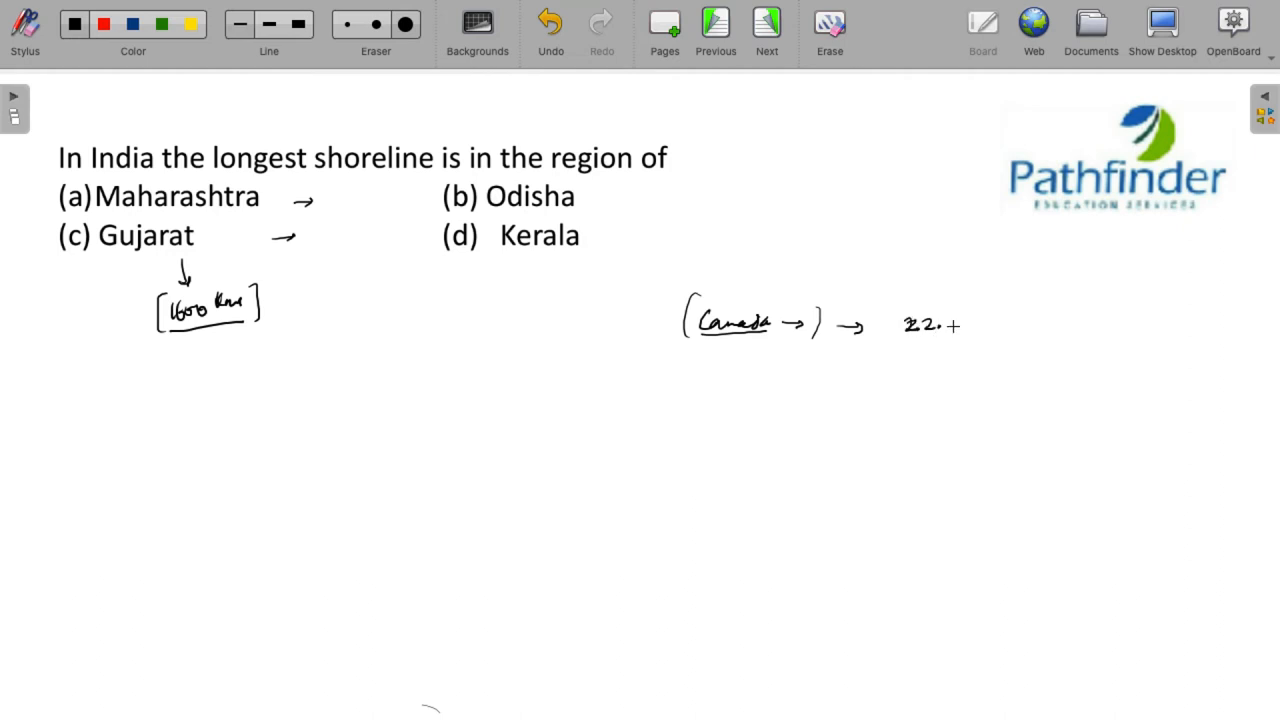
pyautogui.moveTo(896, 320); pyautogui.dragTo(944, 324)
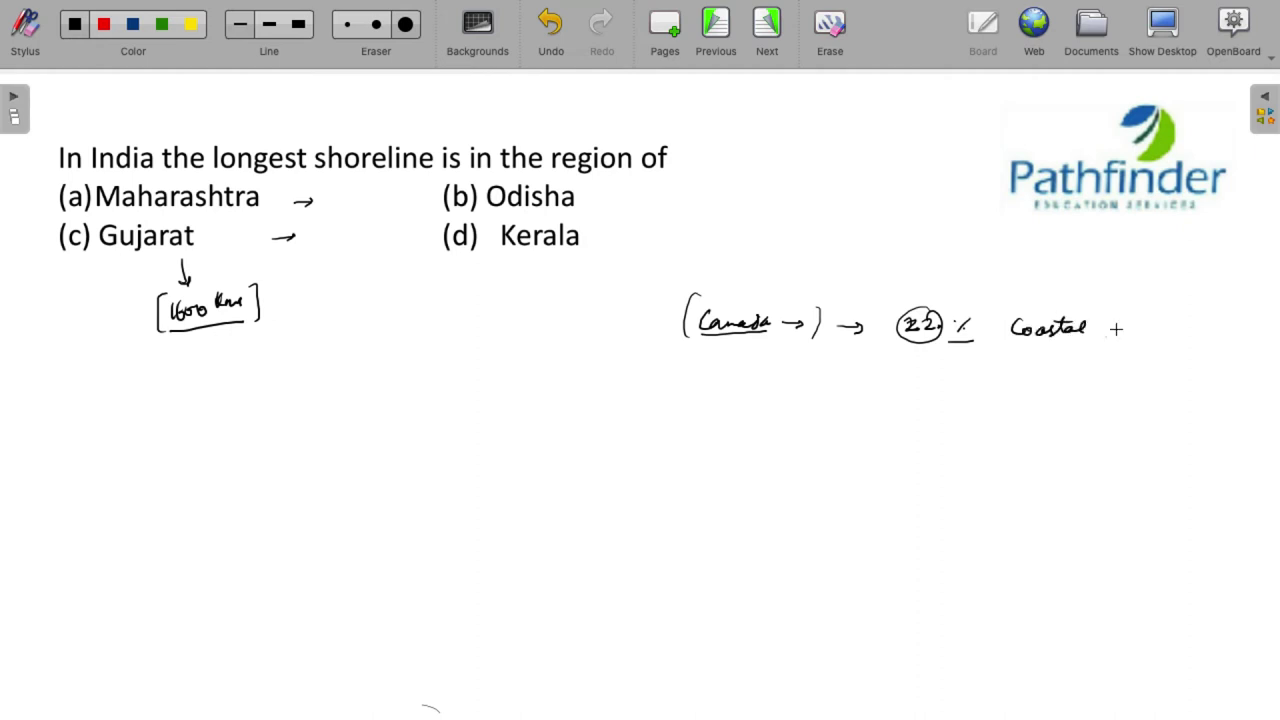
pyautogui.moveTo(1100, 336); pyautogui.dragTo(1170, 336)
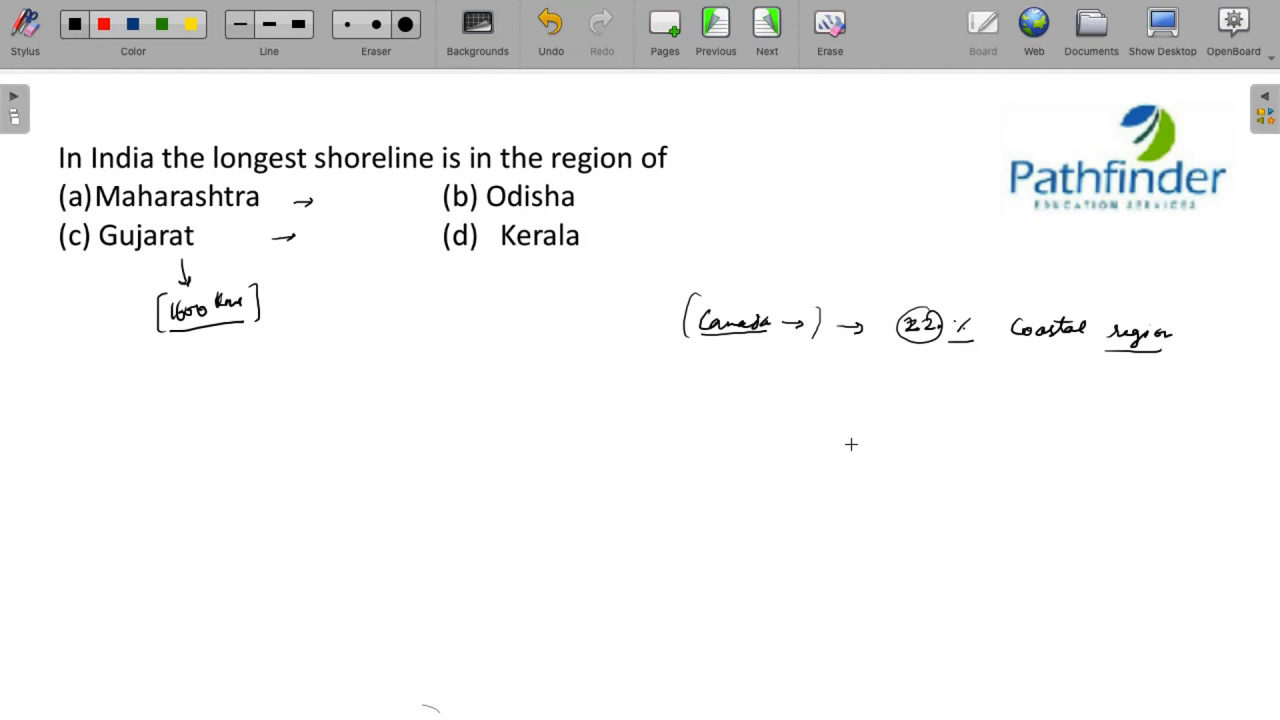
pyautogui.moveTo(800, 506)
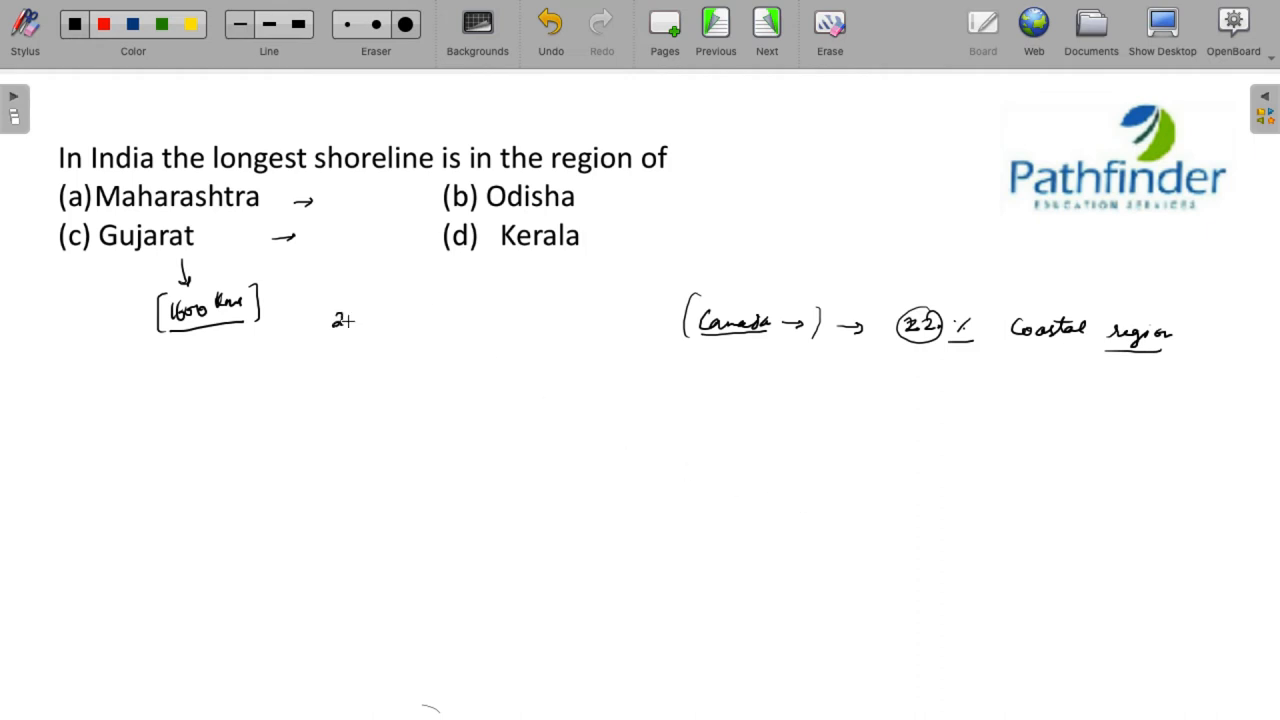
pyautogui.moveTo(356, 316); pyautogui.dragTo(384, 316)
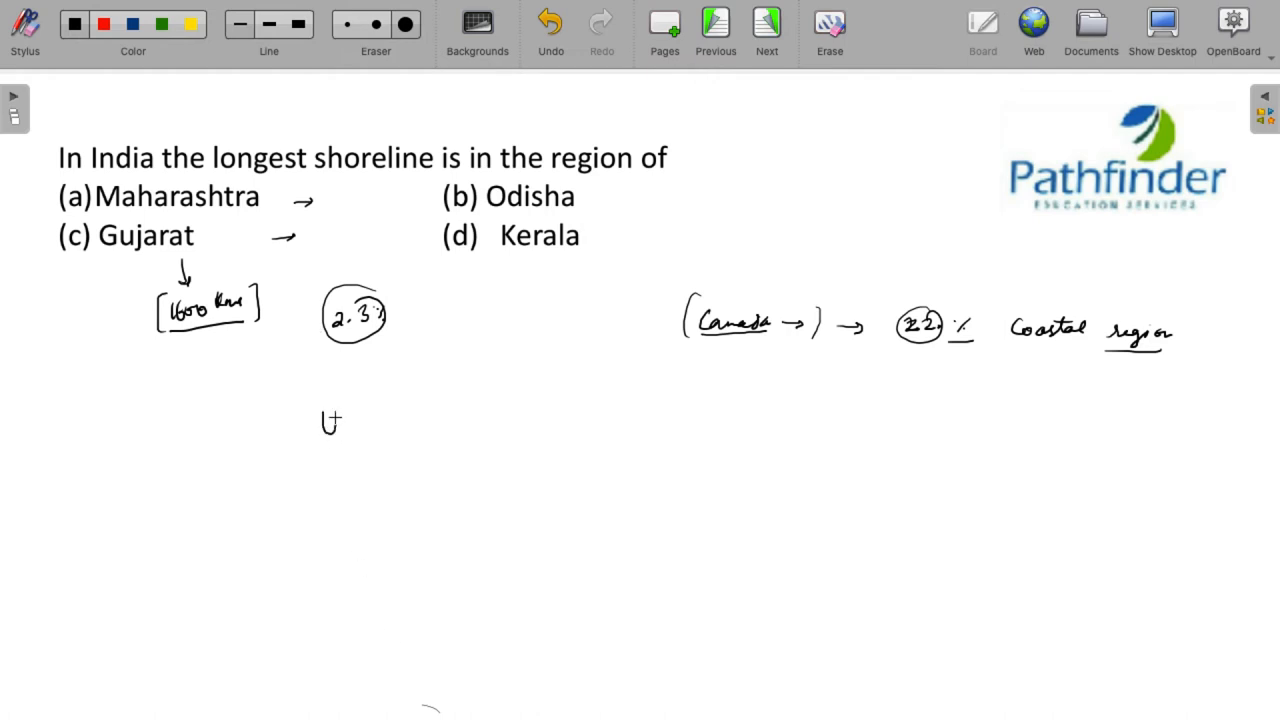
pyautogui.moveTo(330, 424); pyautogui.dragTo(444, 424)
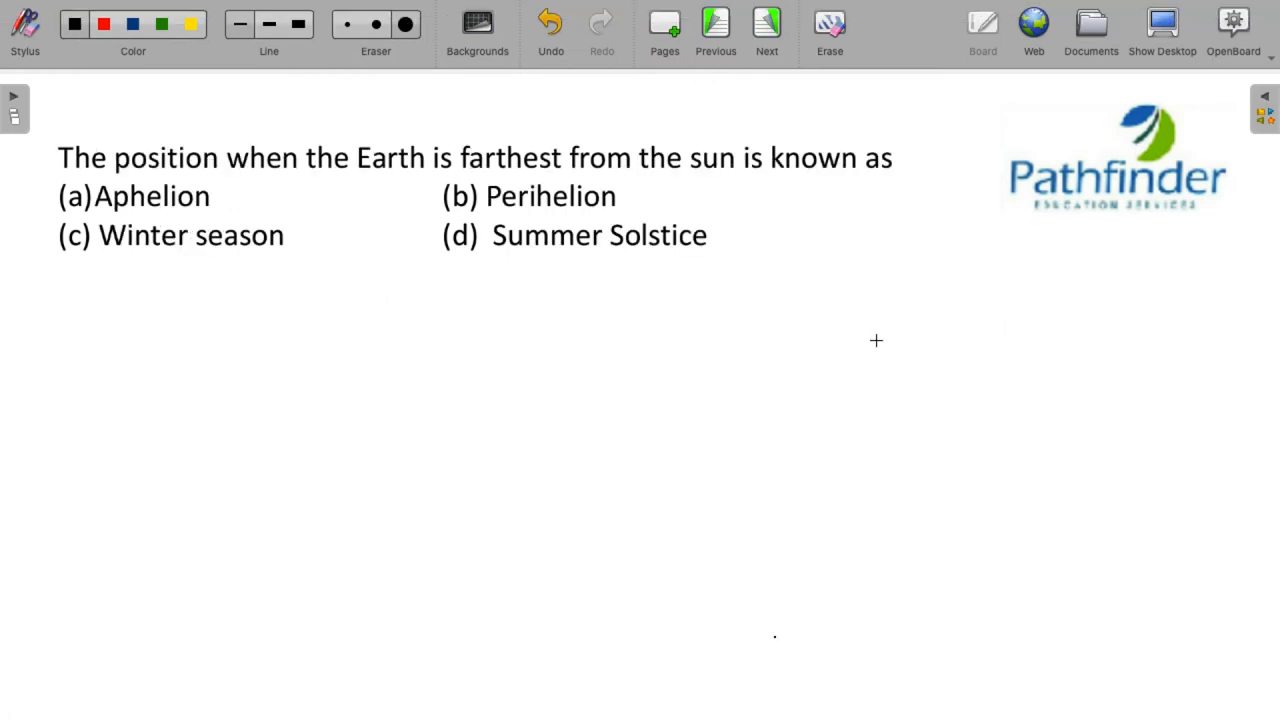
pyautogui.moveTo(654, 192)
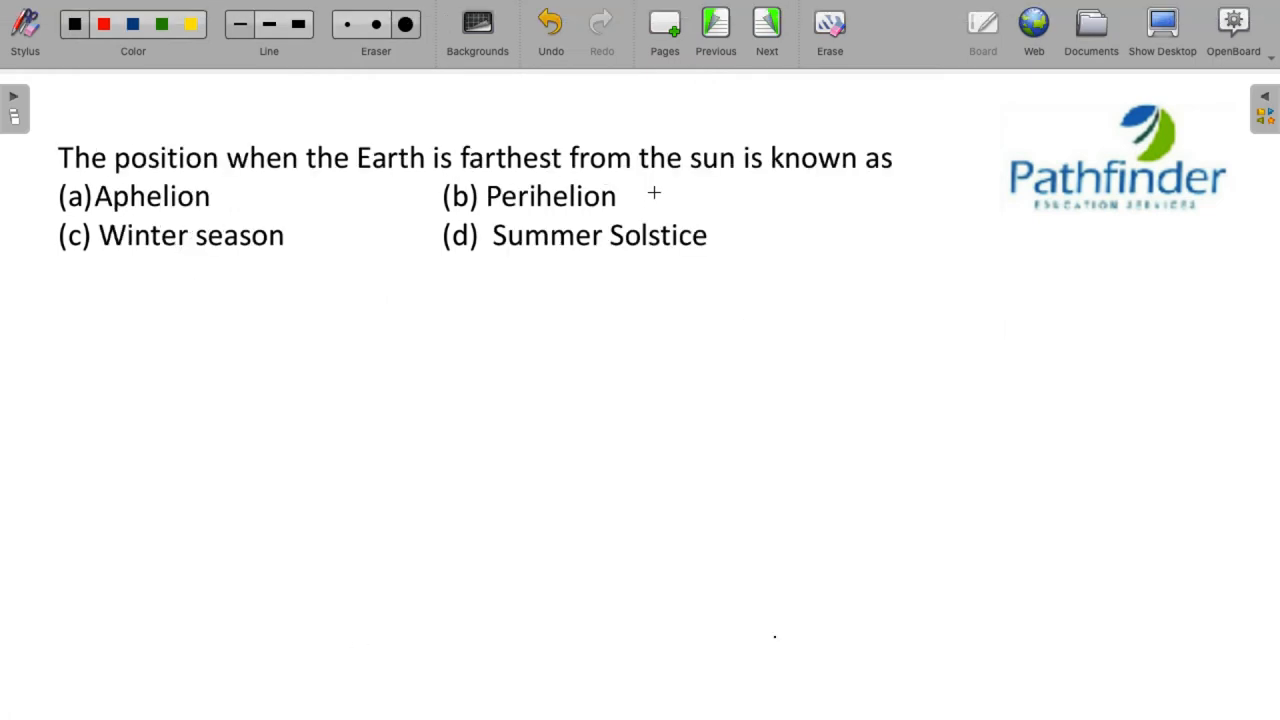
# - Underline the key phrase, tick option (a), sketch the sun with an elliptical orbit marking aphelion, and tick Perihelion
pyautogui.moveTo(690, 196); pyautogui.dragTo(810, 178)
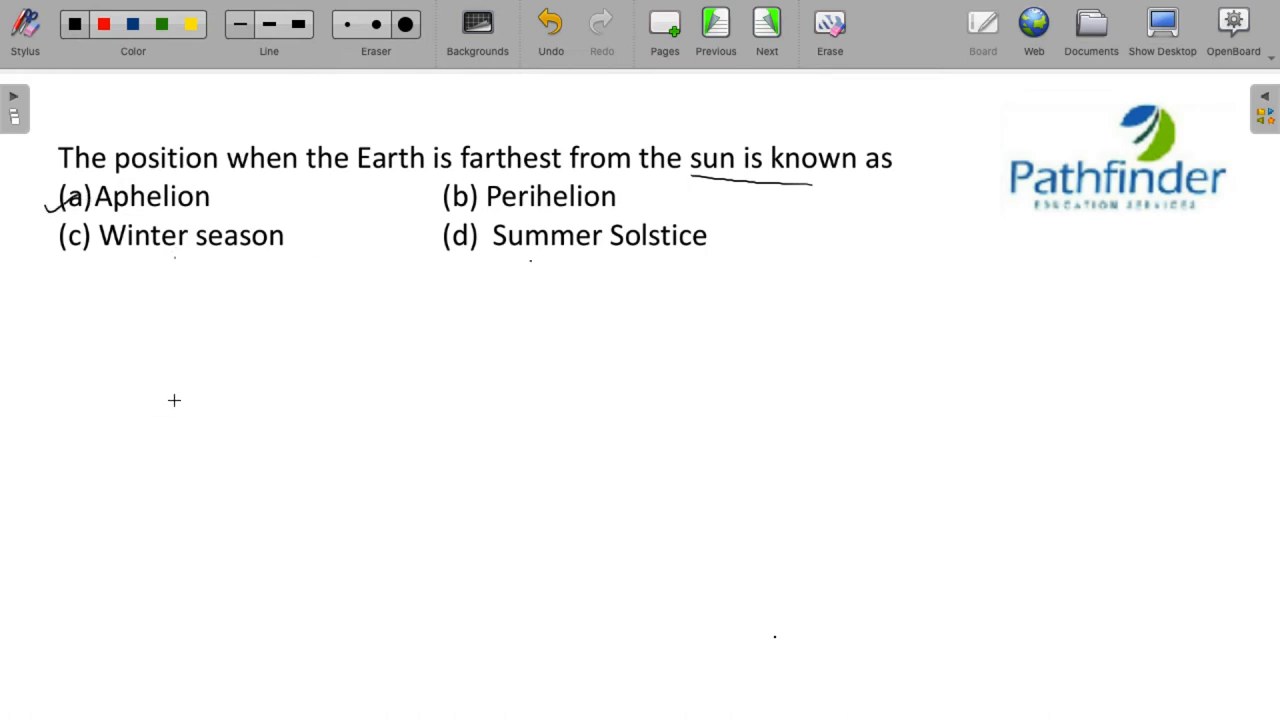
pyautogui.moveTo(300, 372)
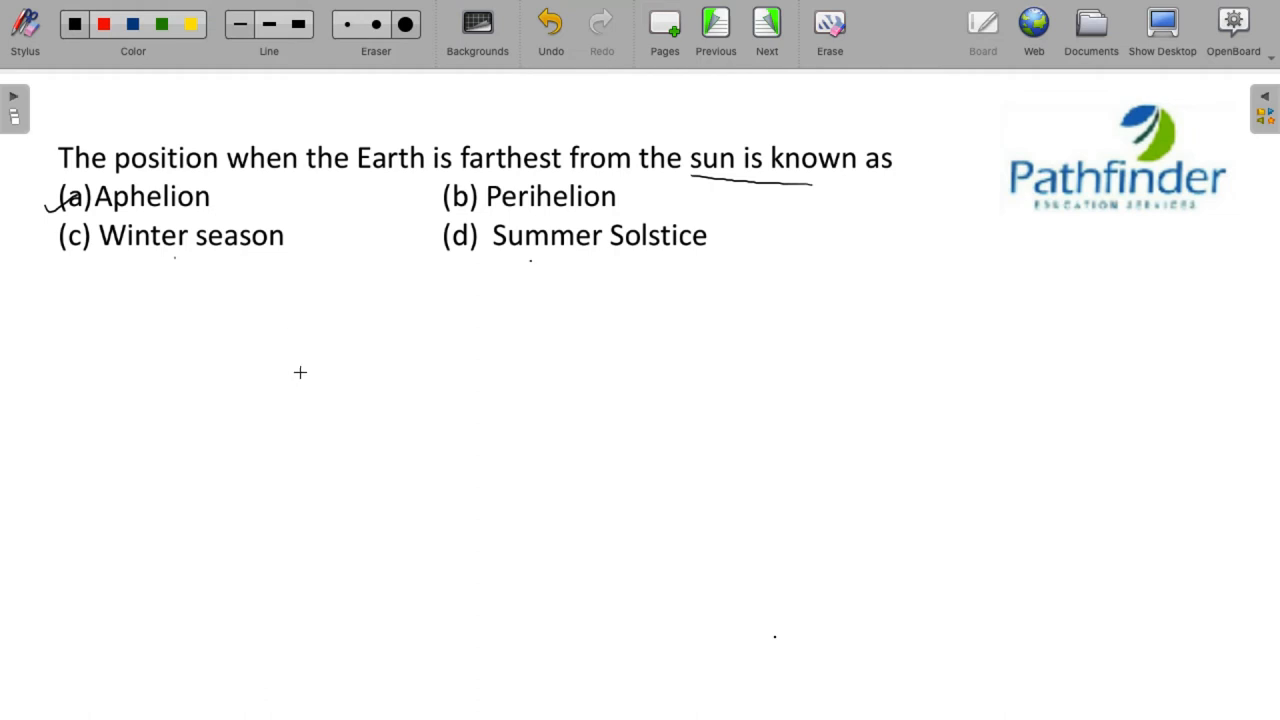
pyautogui.moveTo(300, 384); pyautogui.dragTo(310, 396)
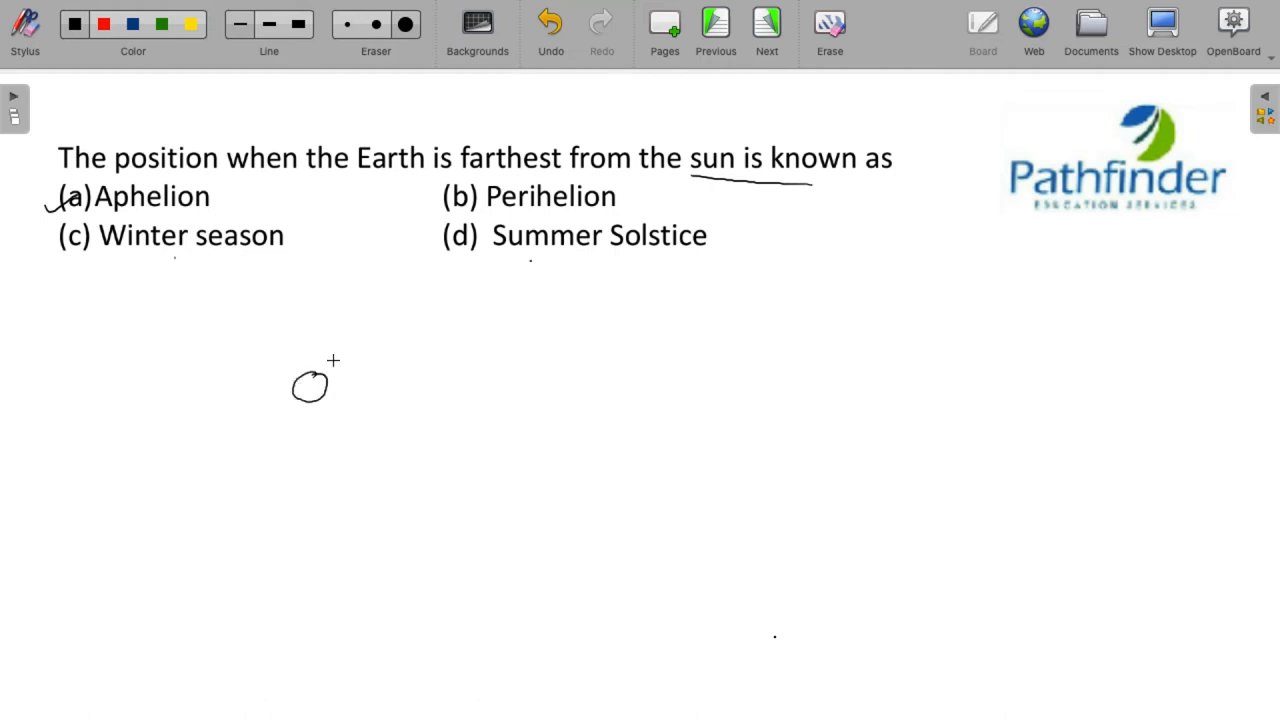
pyautogui.moveTo(304, 356)
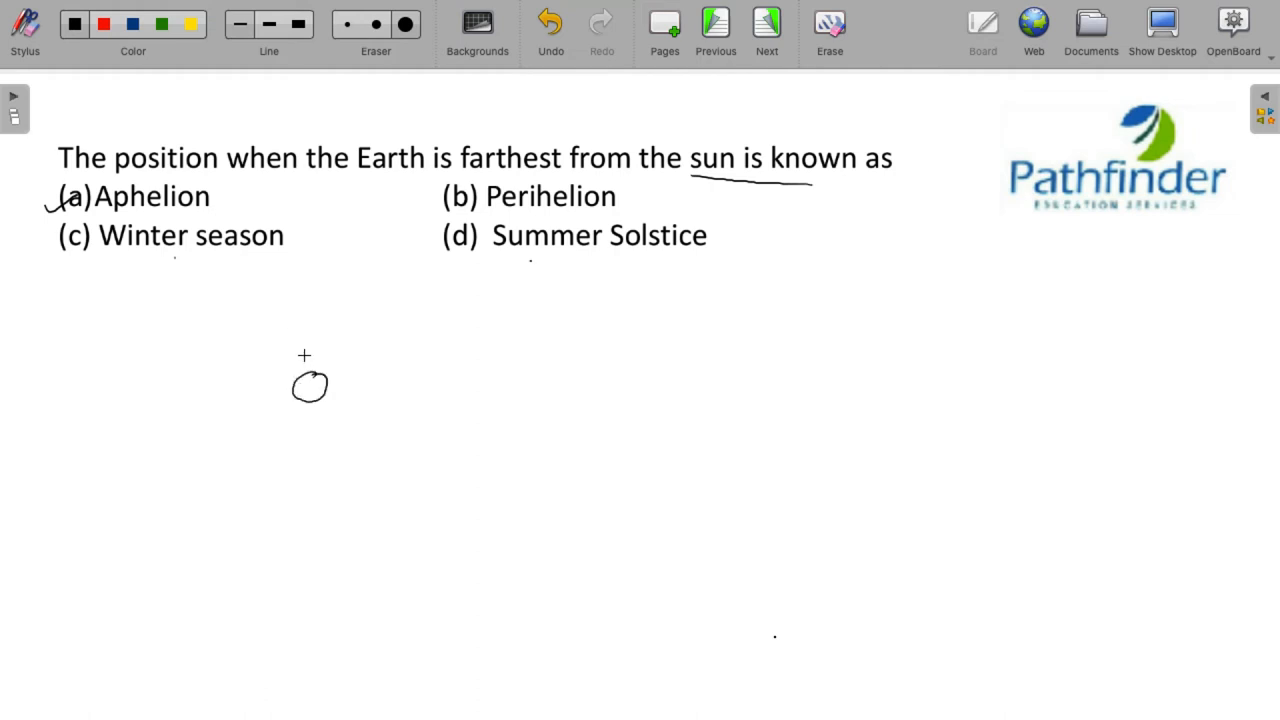
pyautogui.moveTo(304, 356); pyautogui.dragTo(388, 420)
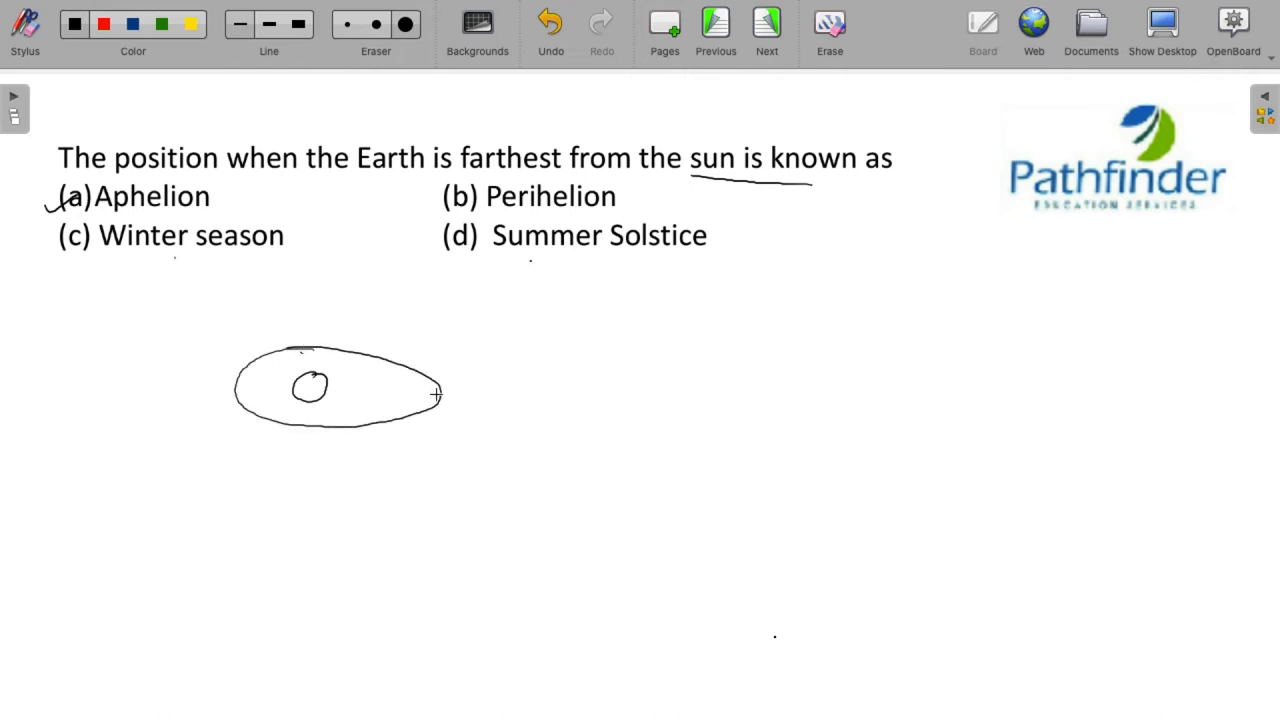
pyautogui.click(436, 392)
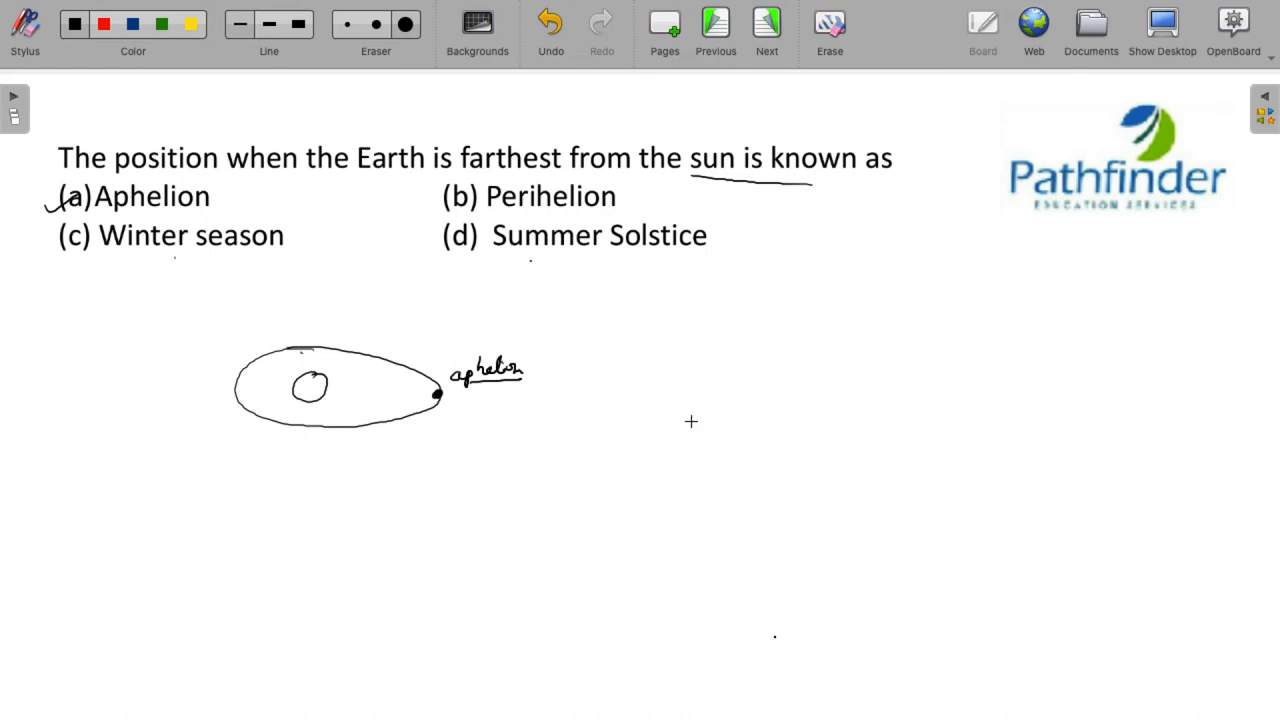
pyautogui.moveTo(608, 418)
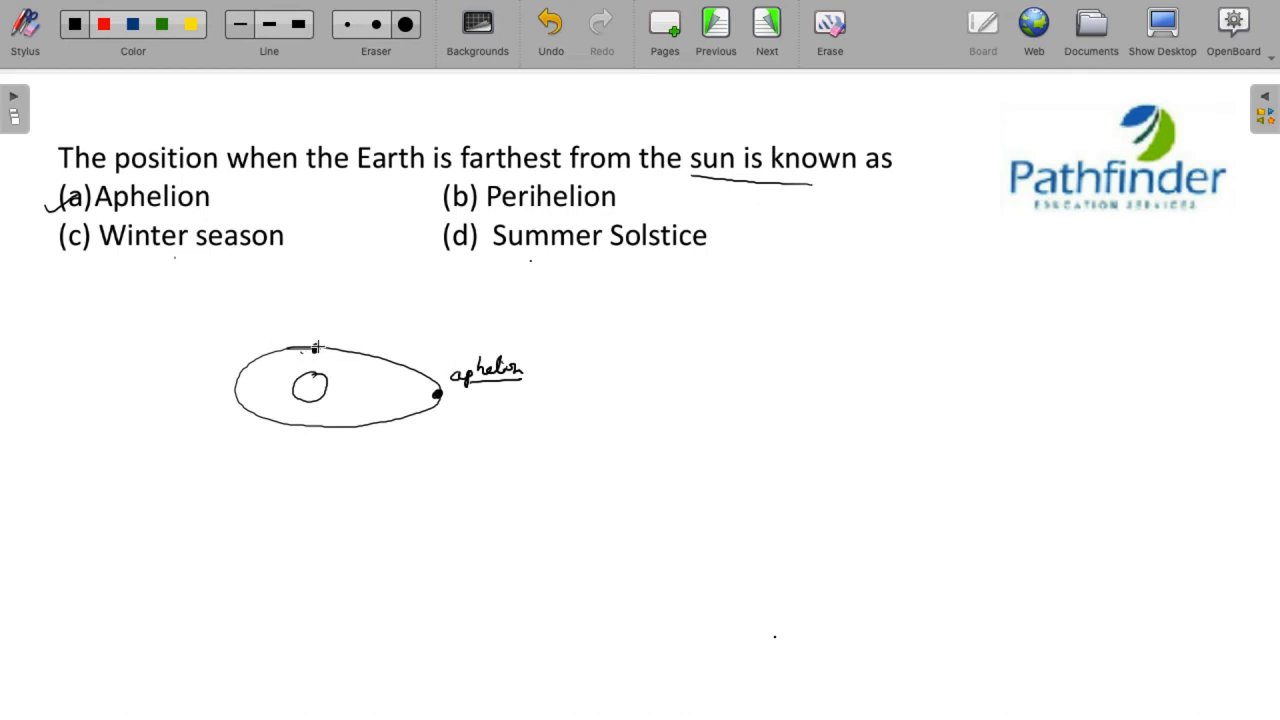
pyautogui.moveTo(632, 188); pyautogui.dragTo(648, 204)
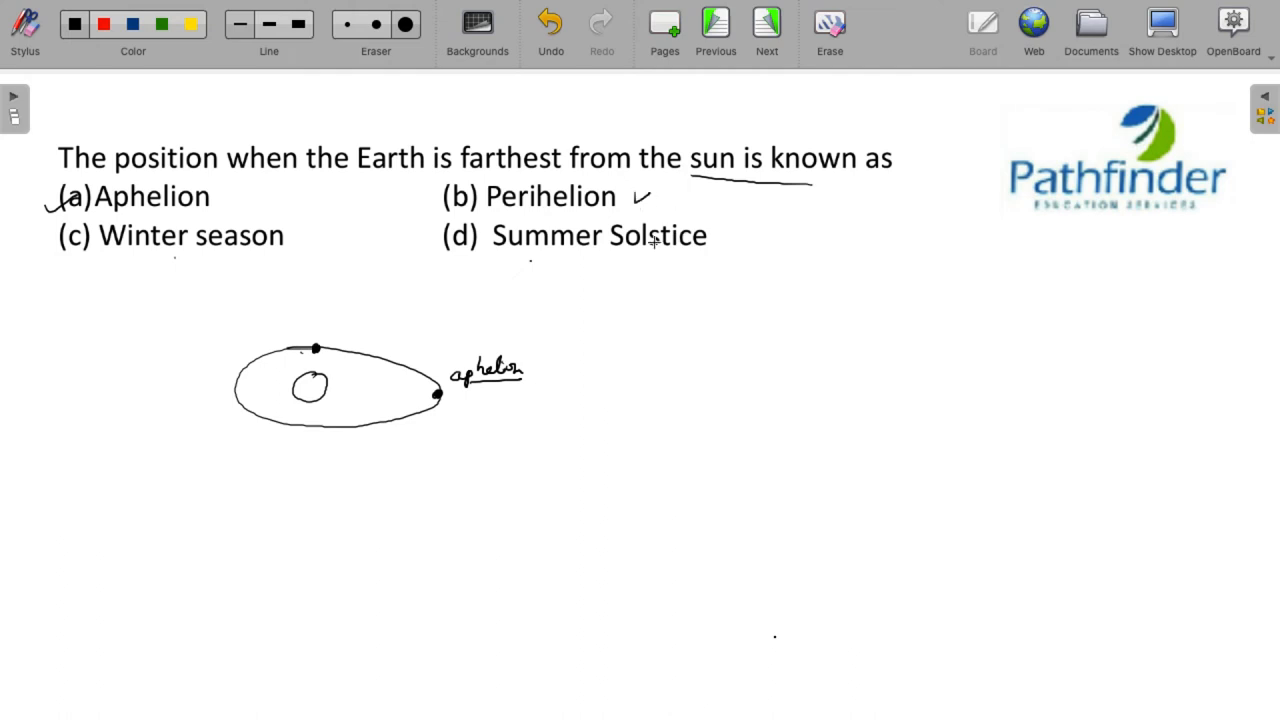
pyautogui.moveTo(892, 364)
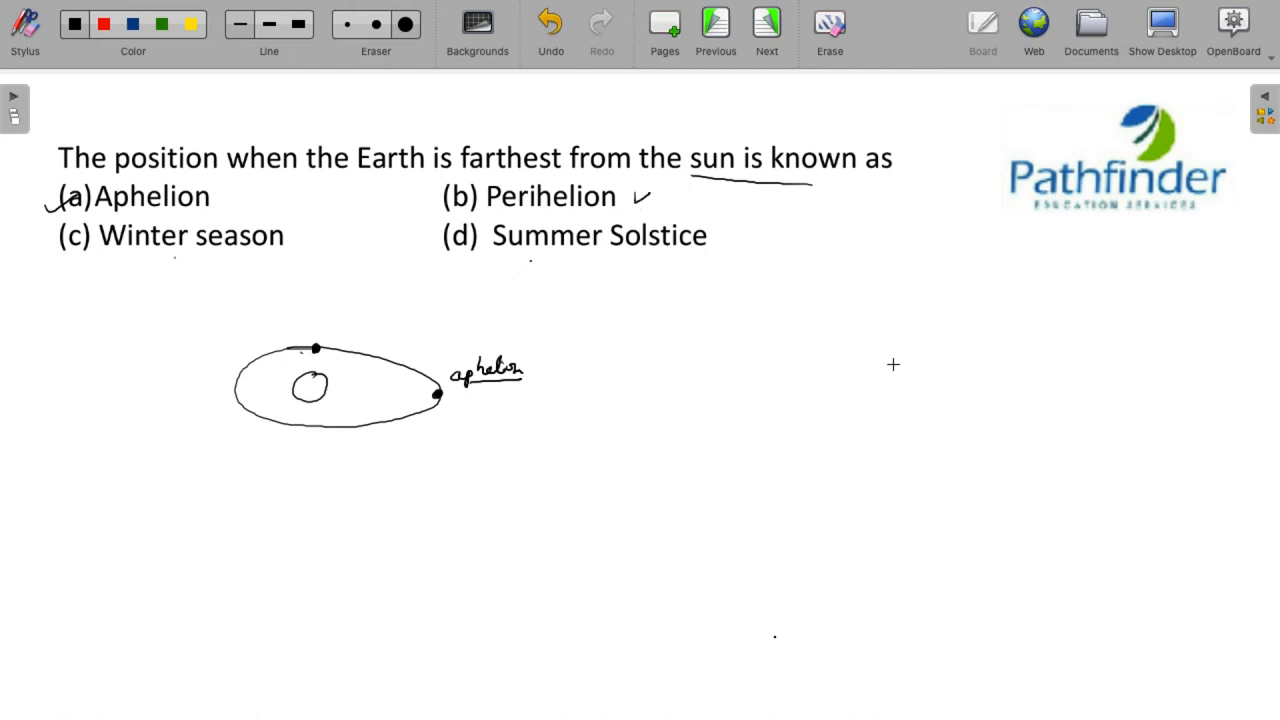
pyautogui.moveTo(568, 214)
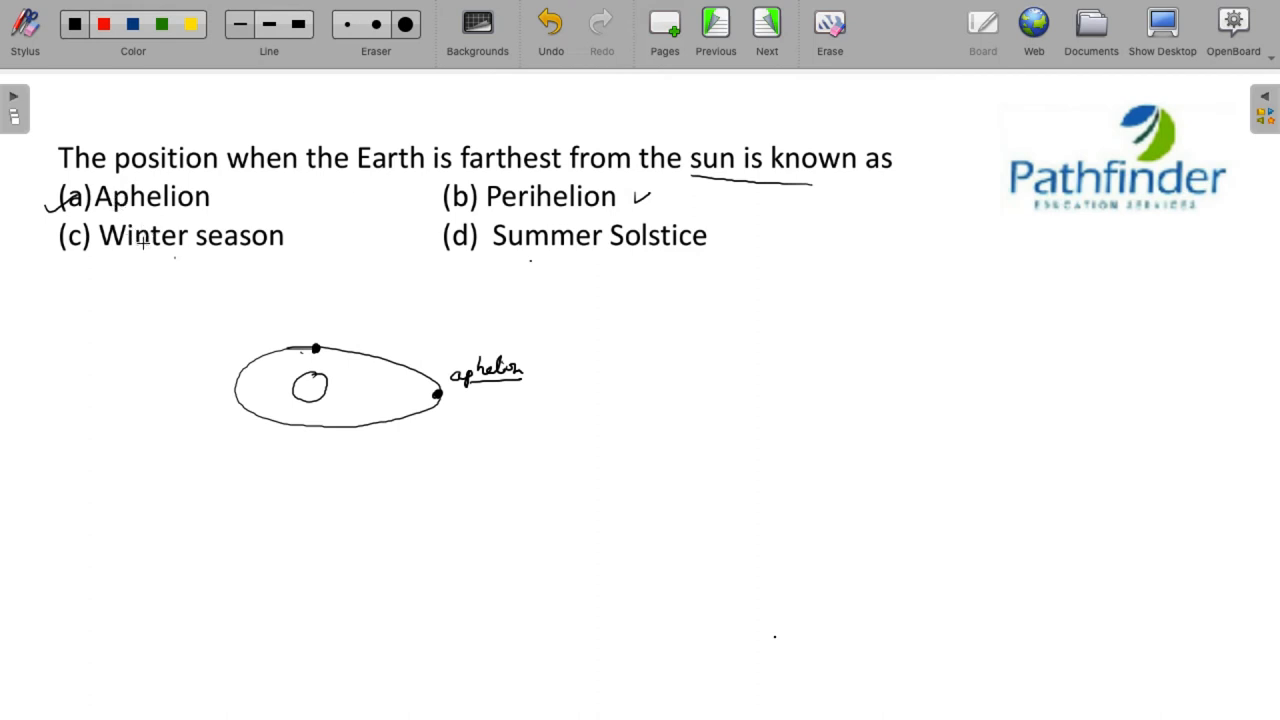
pyautogui.moveTo(140, 214)
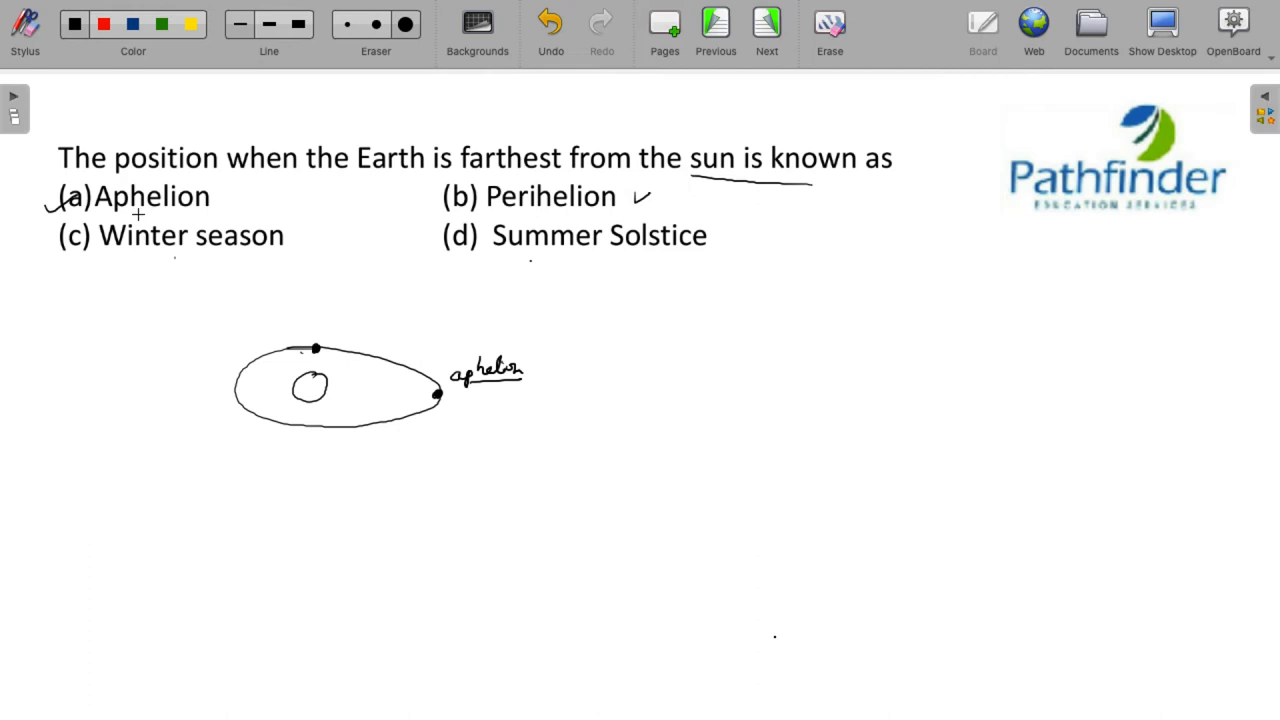
pyautogui.moveTo(248, 190)
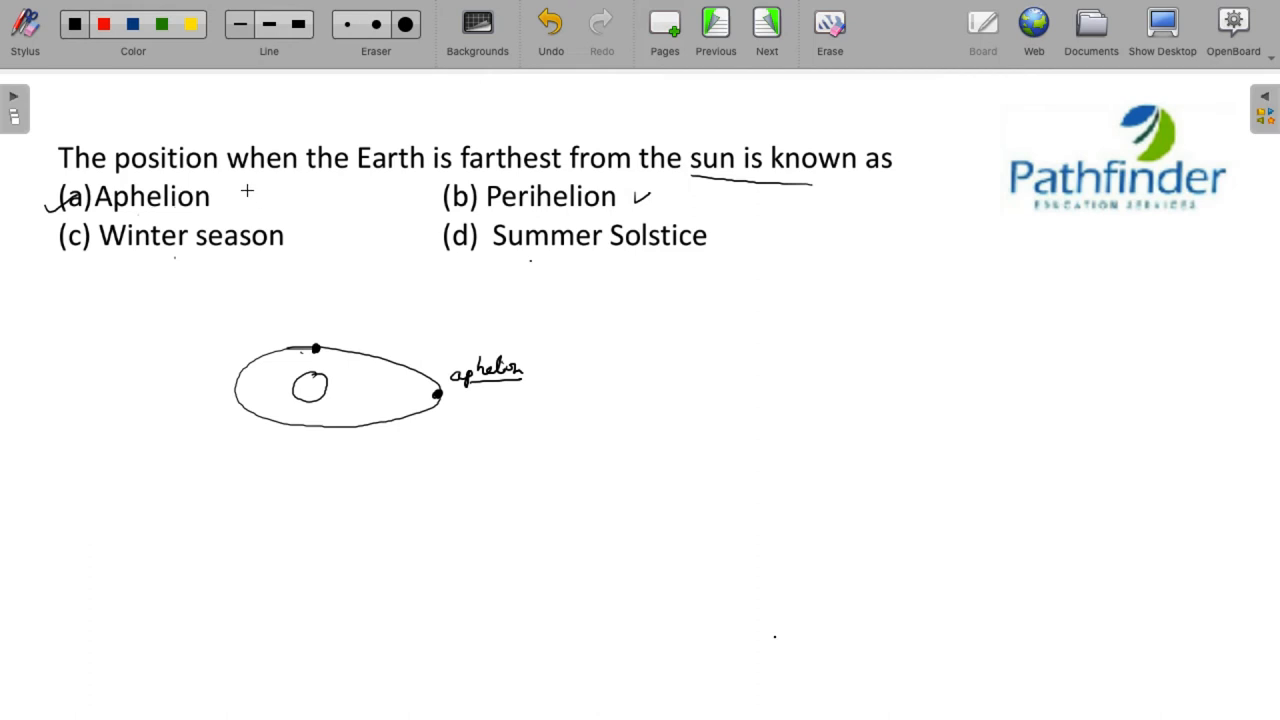
# - Write and circle July beside Aphelion and Jan beside Perihelion
pyautogui.moveTo(240, 200); pyautogui.dragTo(290, 196)
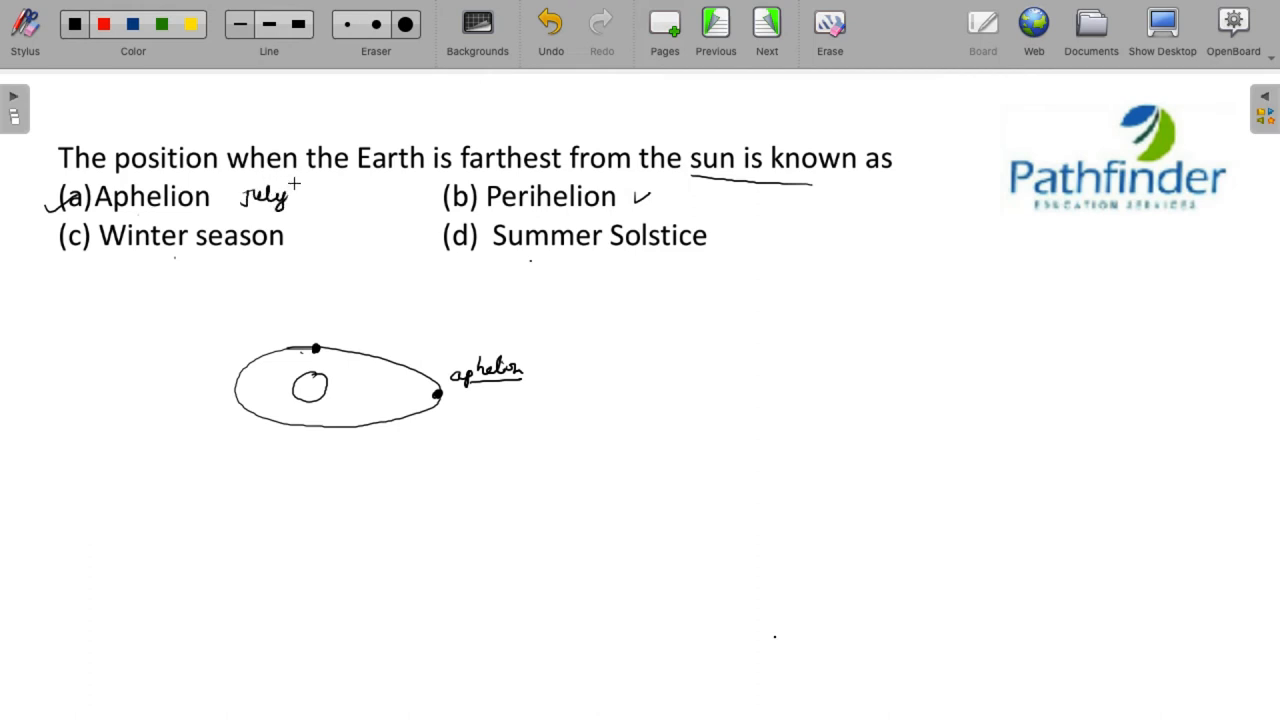
pyautogui.moveTo(240, 184); pyautogui.dragTo(300, 210)
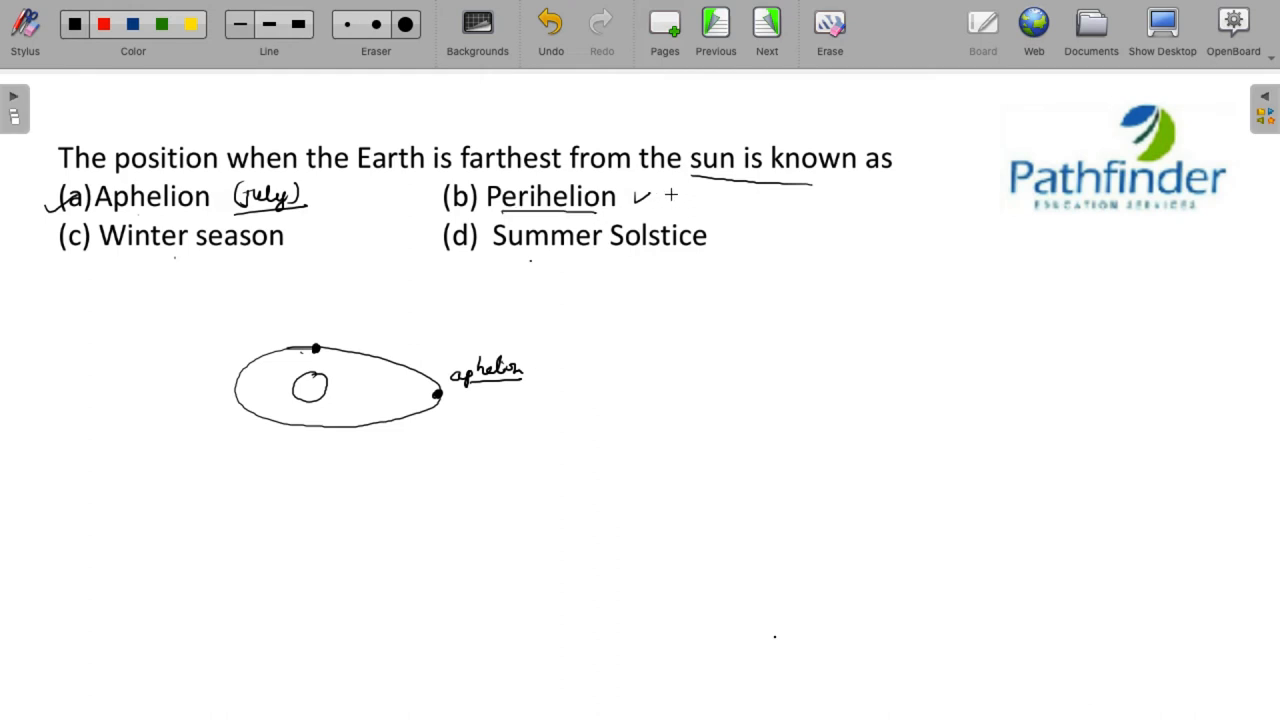
pyautogui.moveTo(670, 196); pyautogui.dragTo(716, 196)
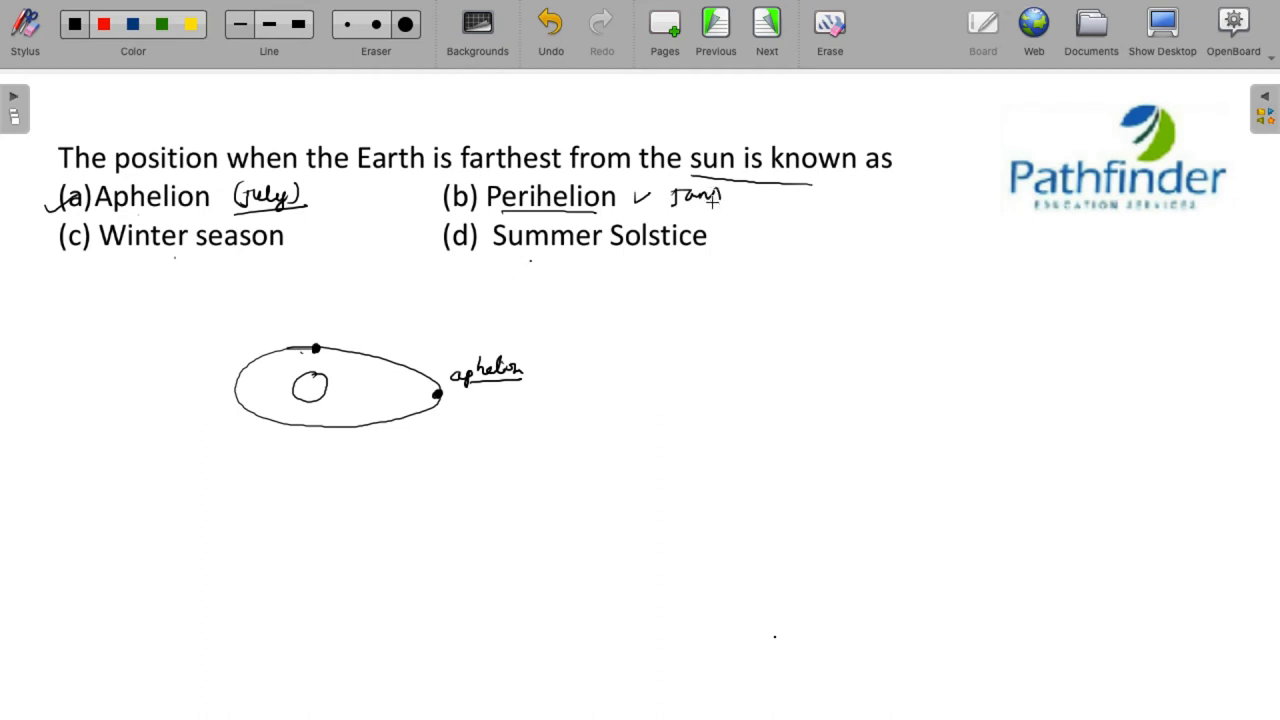
pyautogui.moveTo(670, 200); pyautogui.dragTo(740, 210)
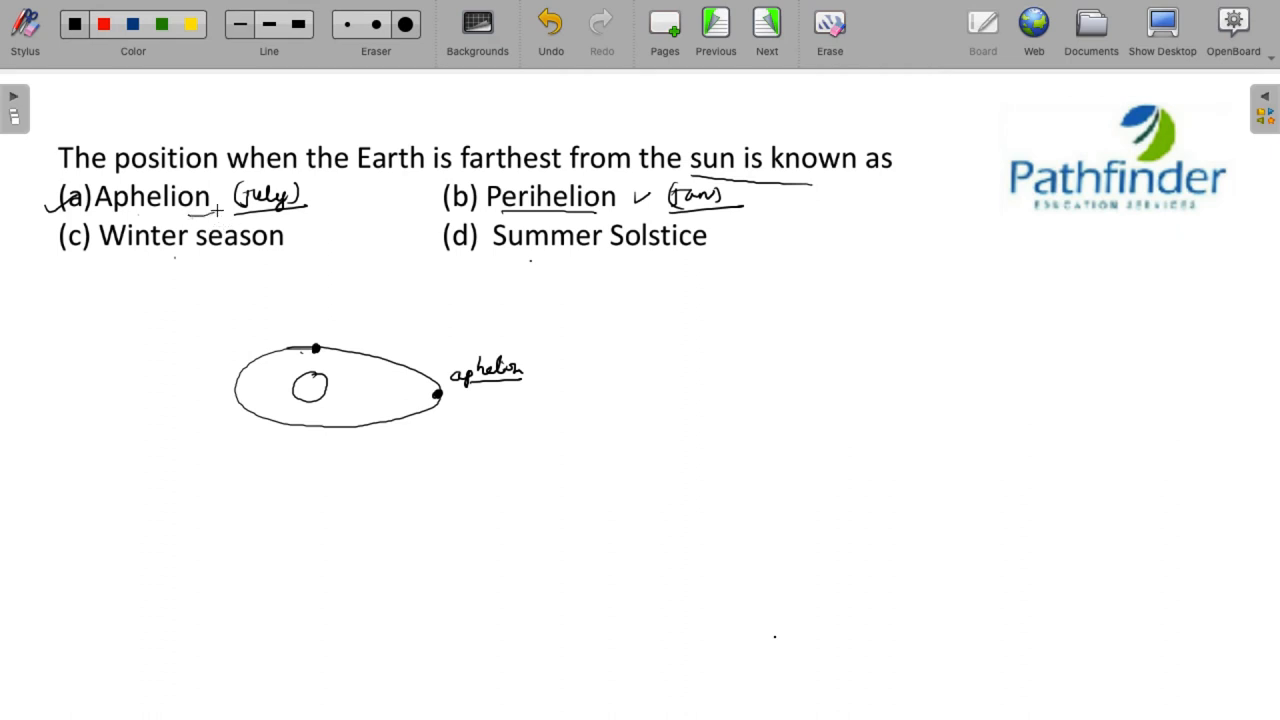
pyautogui.moveTo(652, 228)
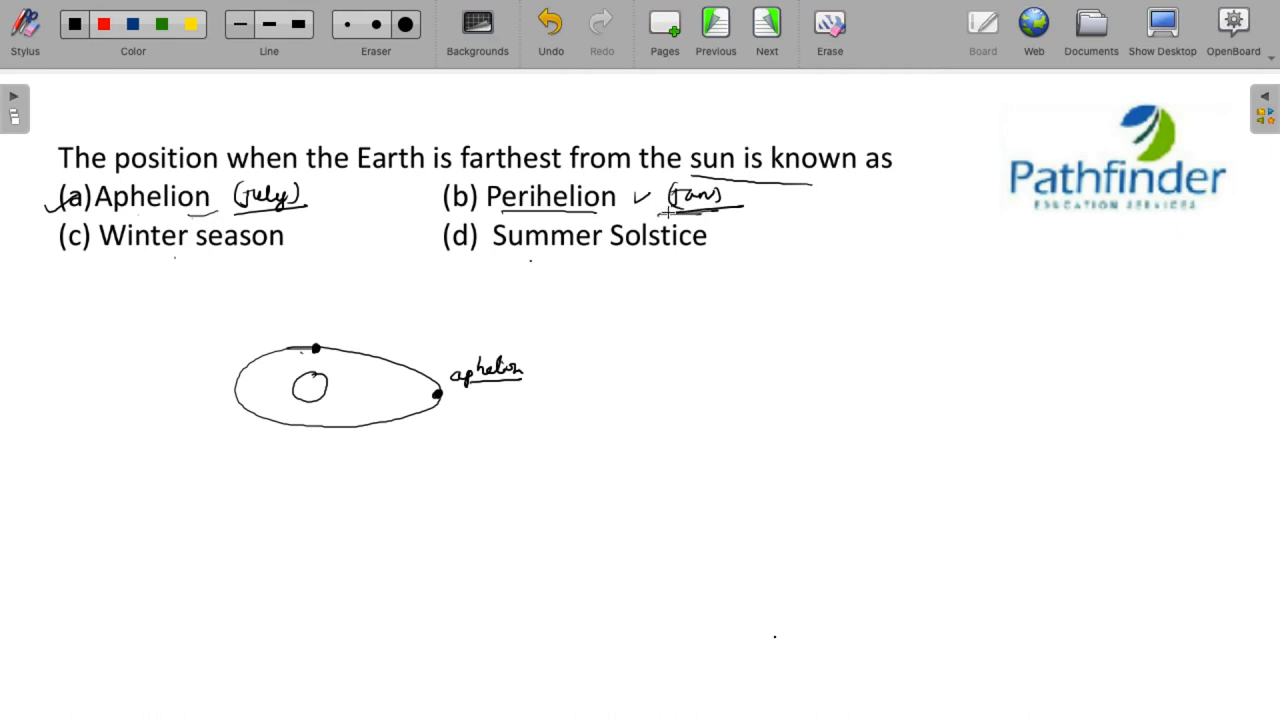
pyautogui.moveTo(652, 322)
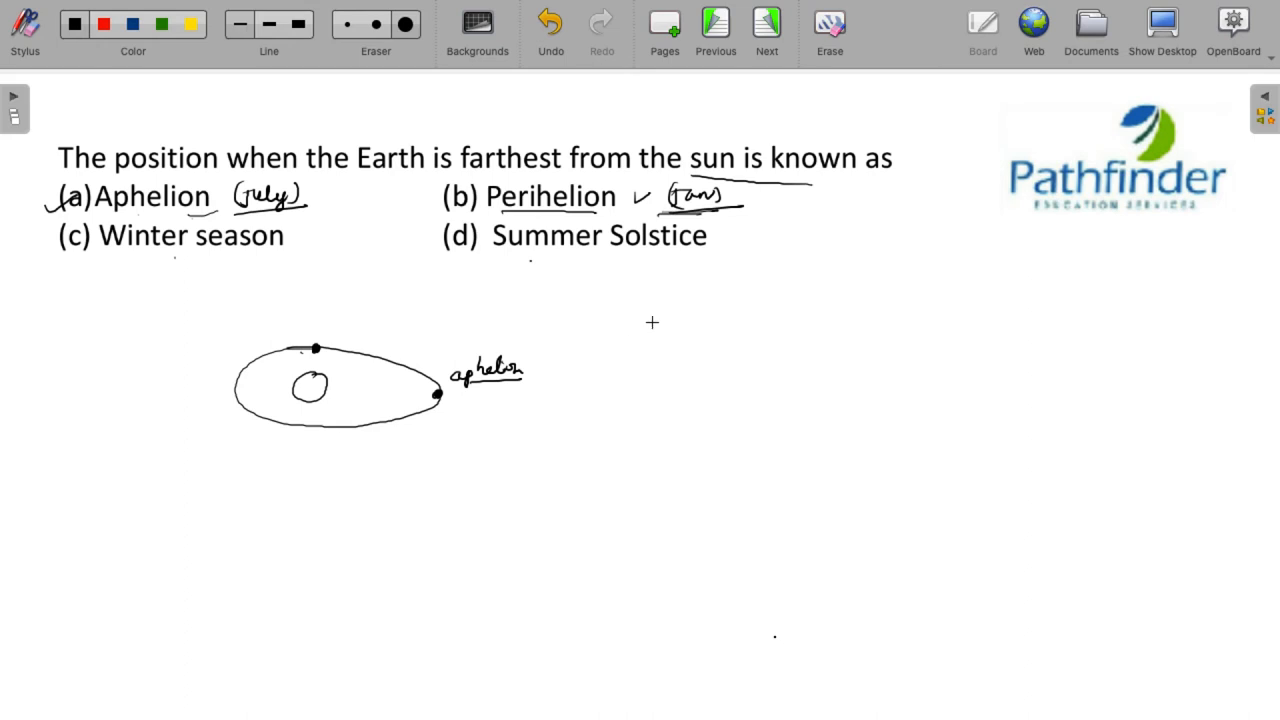
# - Note apogee → closest and perigee → farthest beside the orbit sketch, then advance to the next question
pyautogui.moveTo(424, 400); pyautogui.dragTo(444, 396)
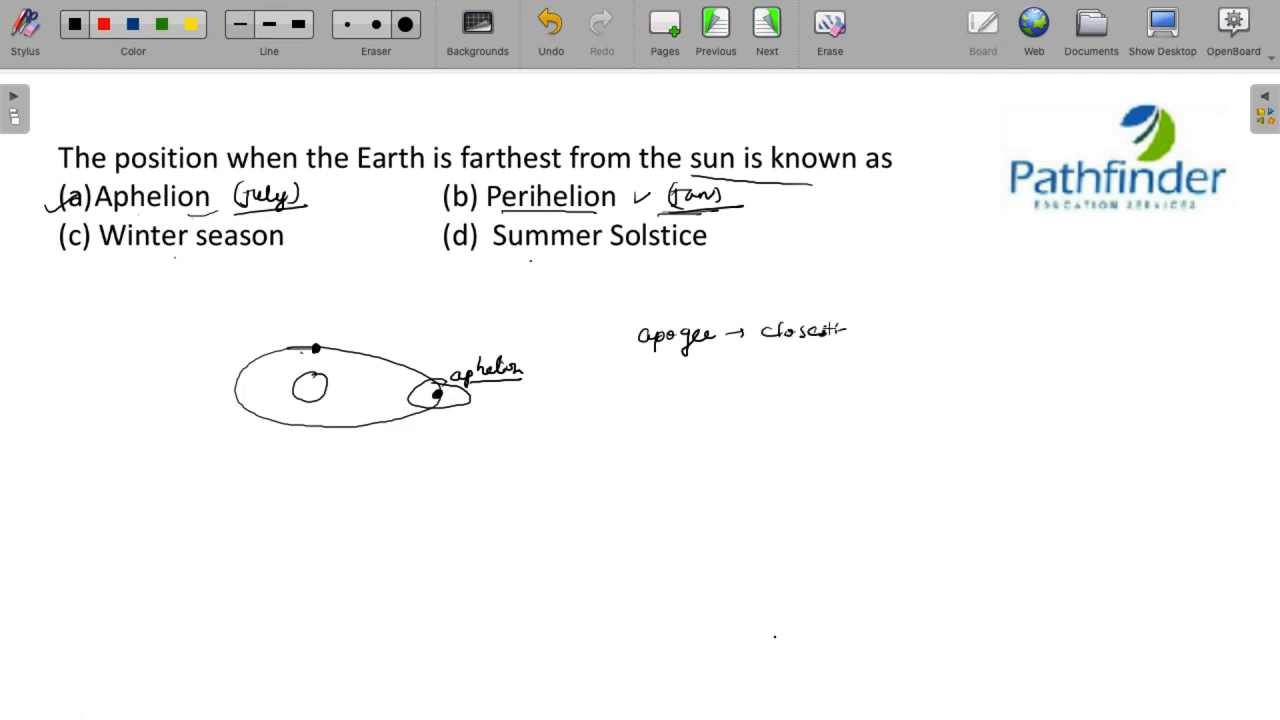
pyautogui.moveTo(644, 378); pyautogui.dragTo(700, 378)
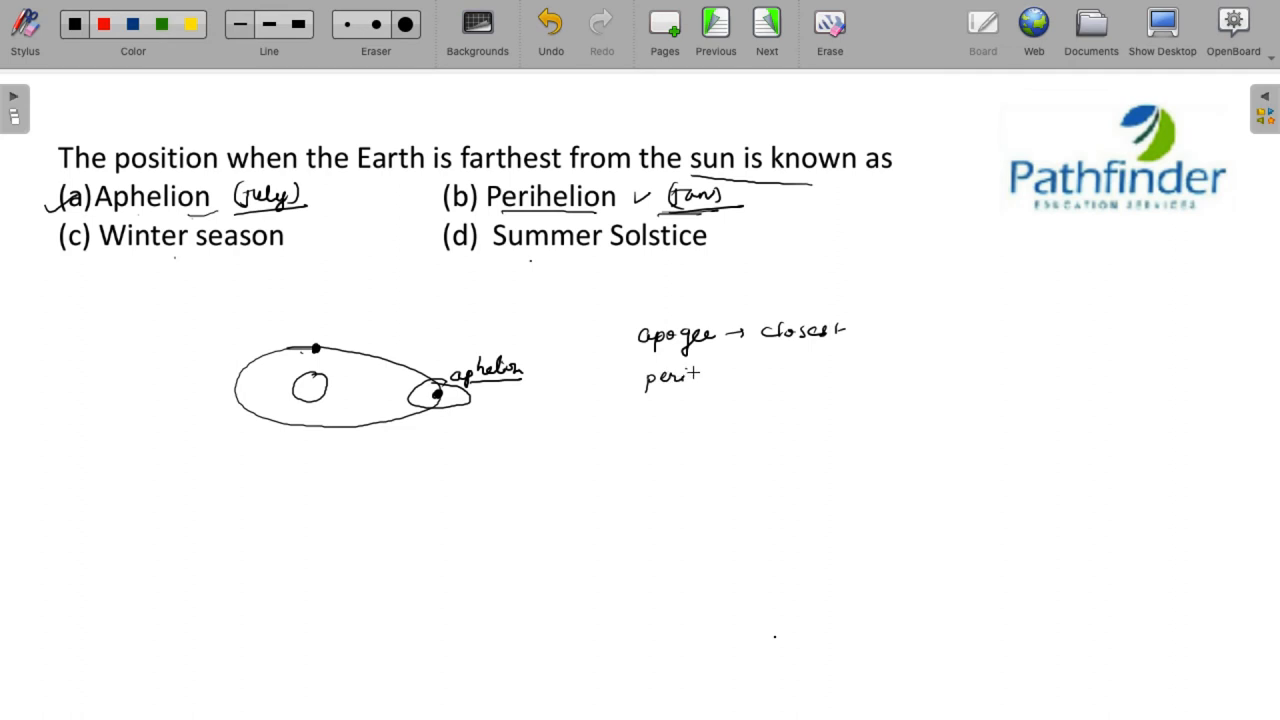
pyautogui.moveTo(700, 380); pyautogui.dragTo(744, 380)
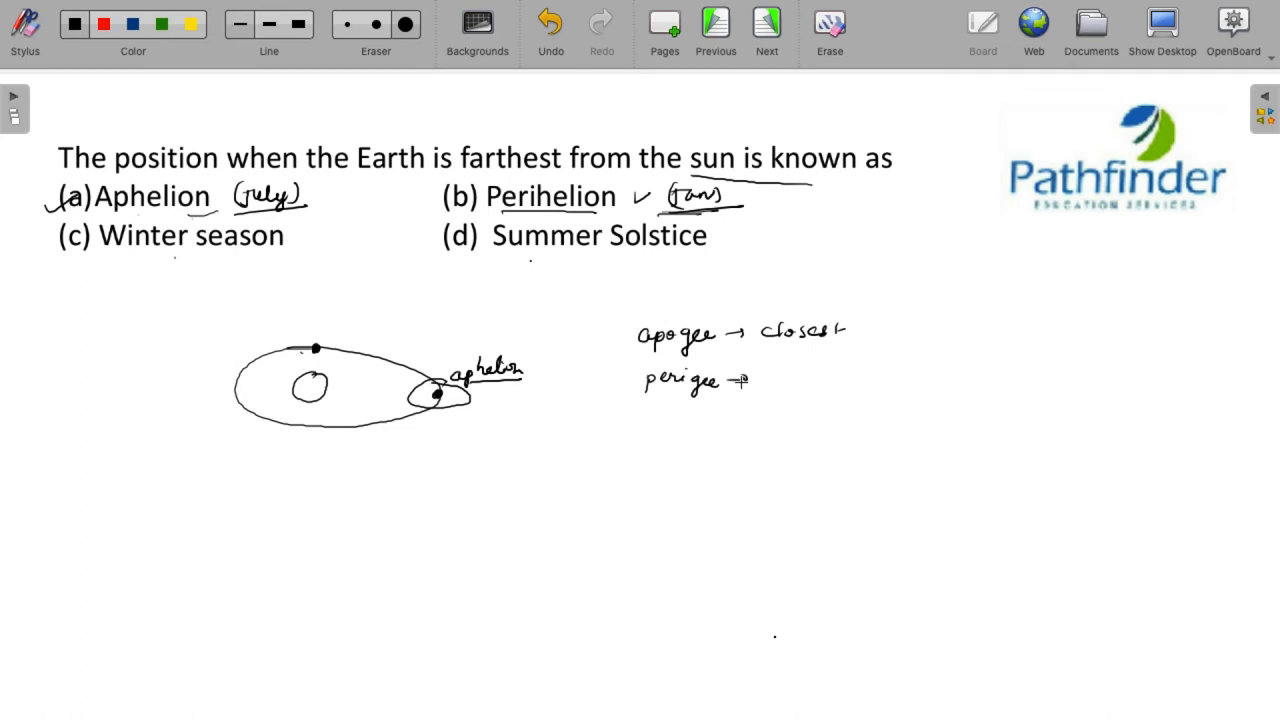
pyautogui.moveTo(740, 380); pyautogui.dragTo(772, 378)
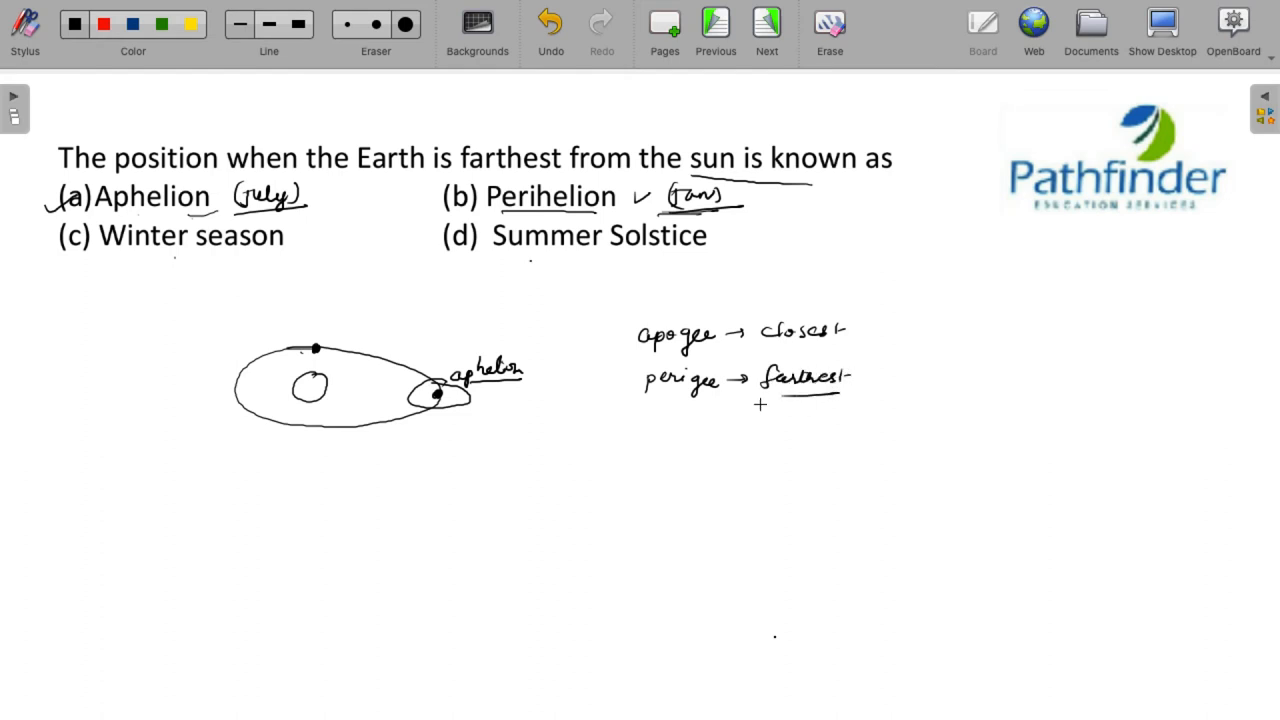
pyautogui.click(766, 20)
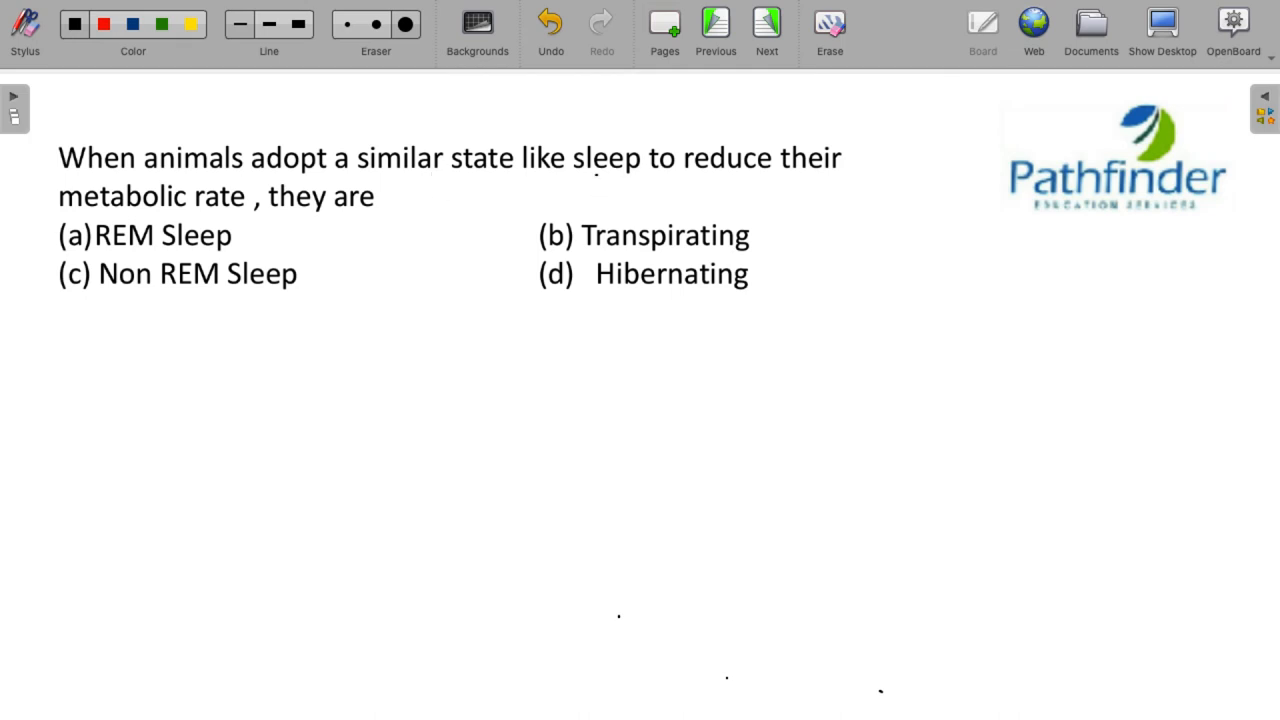
# - Tick option (d) Hibernating and note exhalation of water vapour beside Transpirating
pyautogui.moveTo(576, 178); pyautogui.dragTo(744, 178)
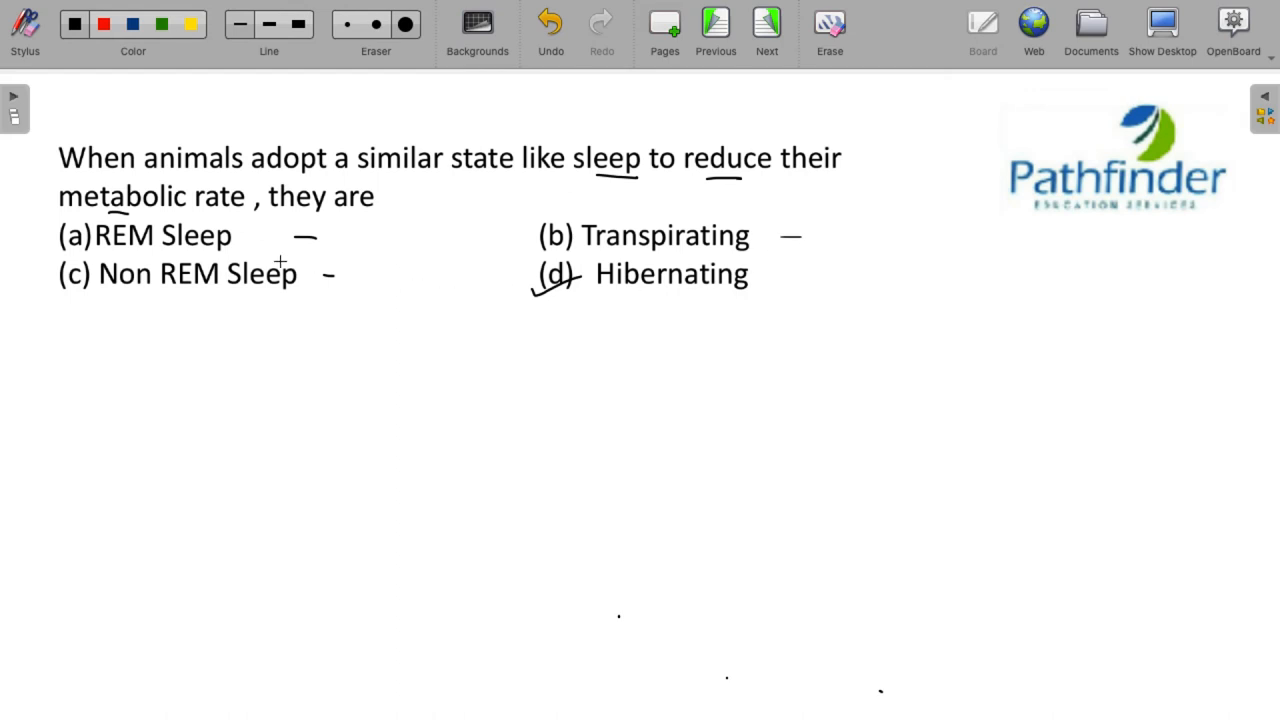
pyautogui.moveTo(744, 172)
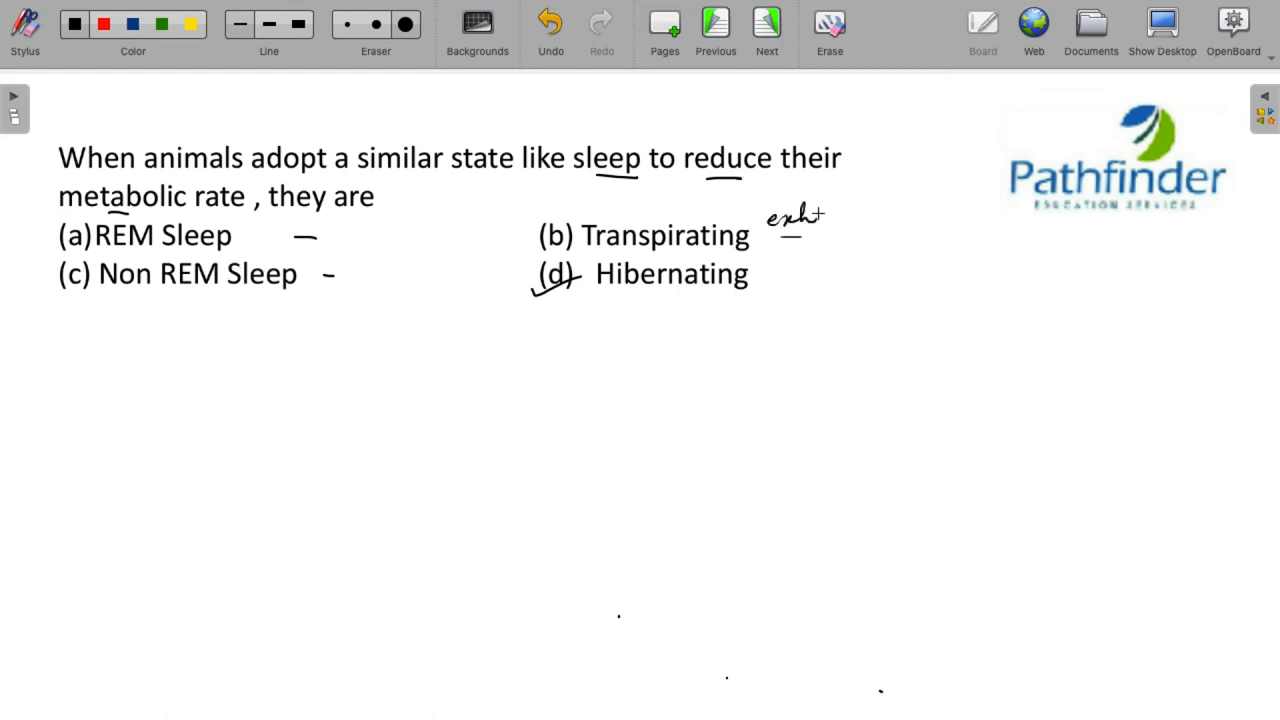
pyautogui.moveTo(790, 210); pyautogui.dragTo(870, 210)
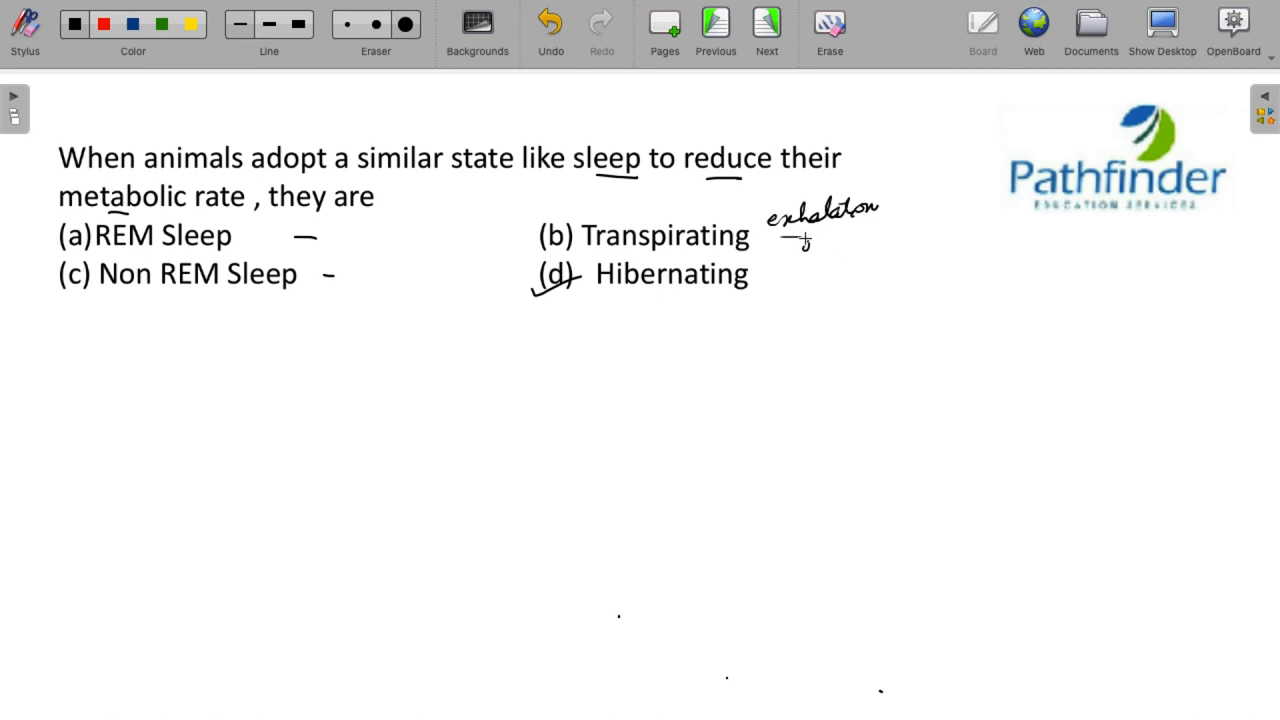
pyautogui.moveTo(796, 244); pyautogui.dragTo(896, 240)
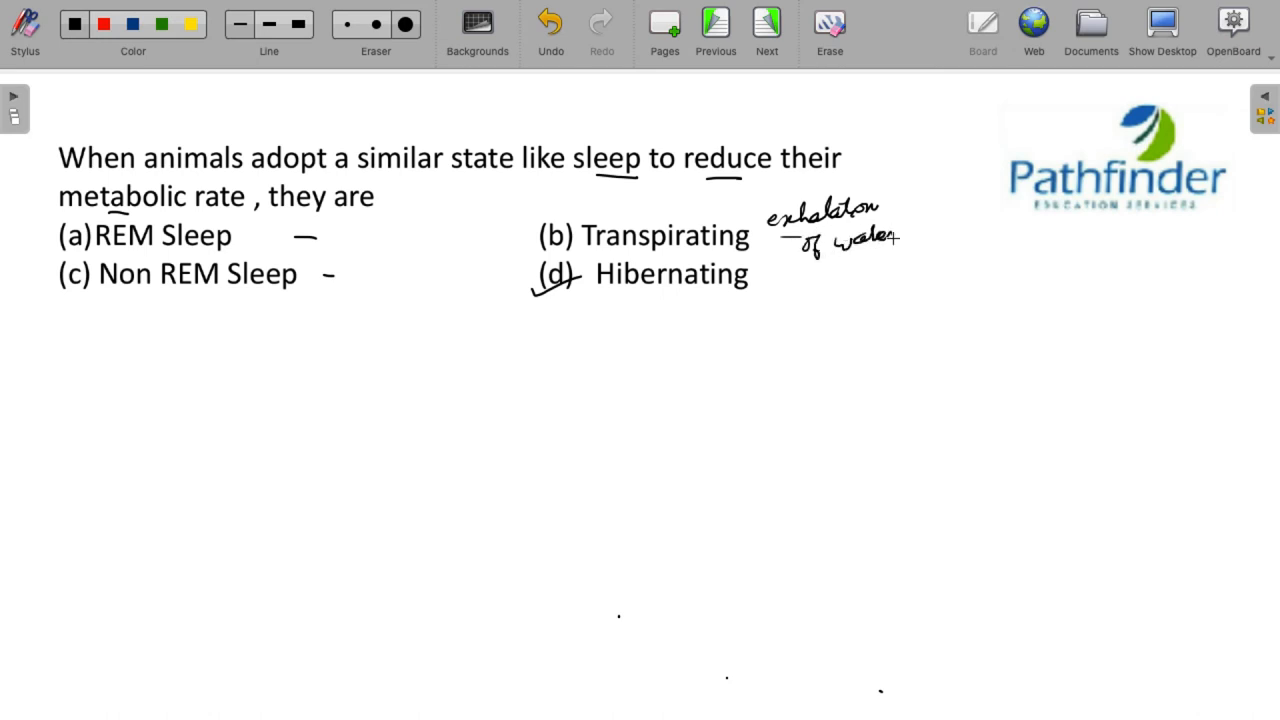
pyautogui.moveTo(910, 228); pyautogui.dragTo(964, 228)
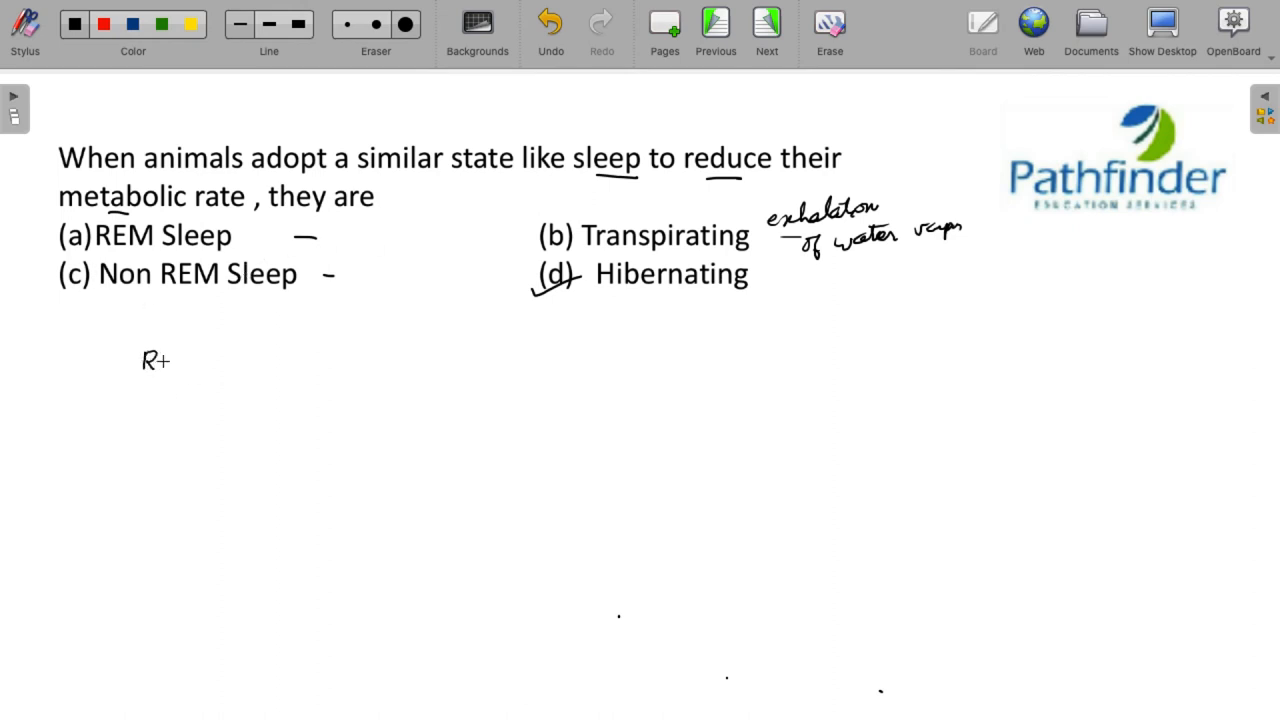
# - Write Rapid eye movement and dreams under REM Sleep, underline it, and bracket REM with Non REM Sleep
pyautogui.write('Rapid')
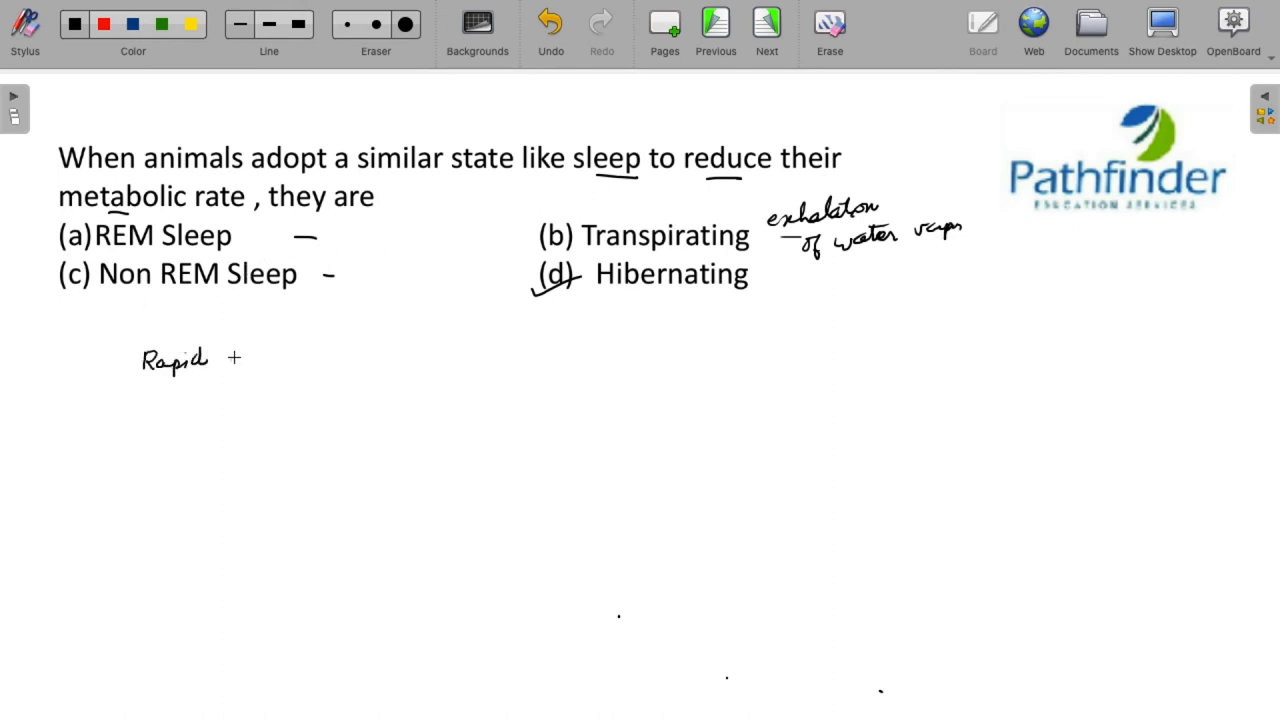
pyautogui.moveTo(230, 358); pyautogui.dragTo(316, 358)
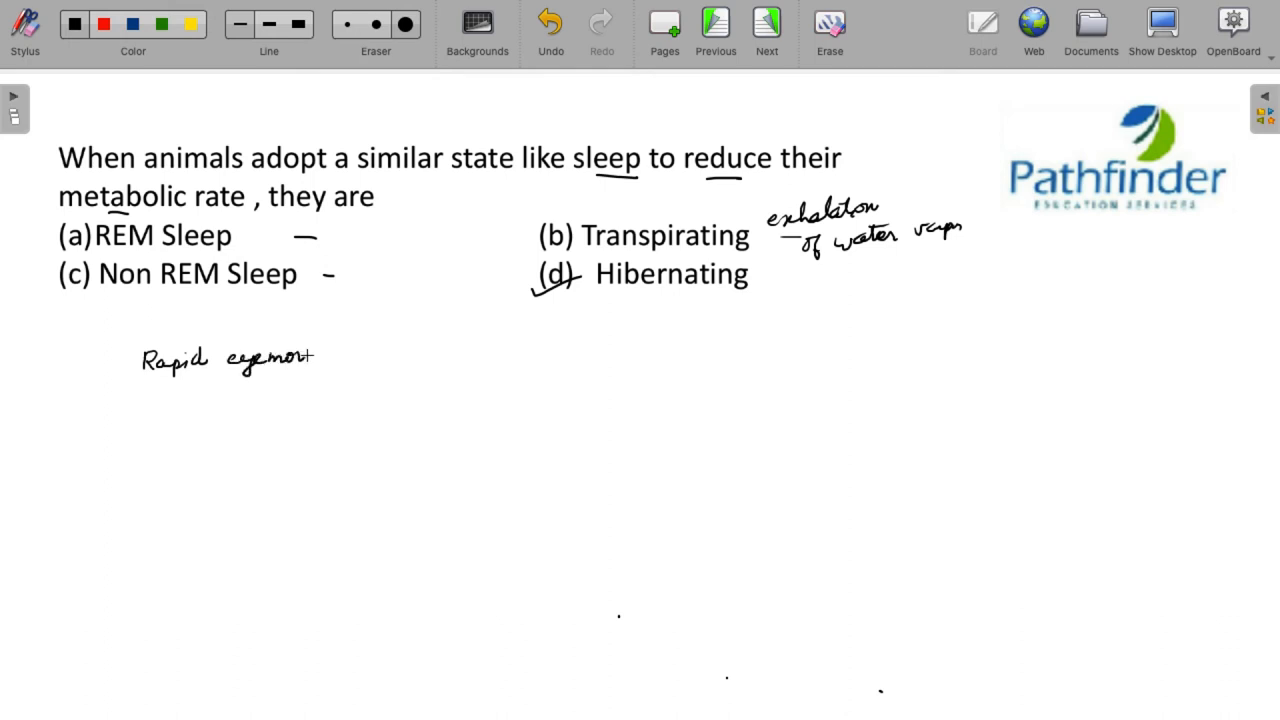
pyautogui.moveTo(310, 356); pyautogui.dragTo(378, 356)
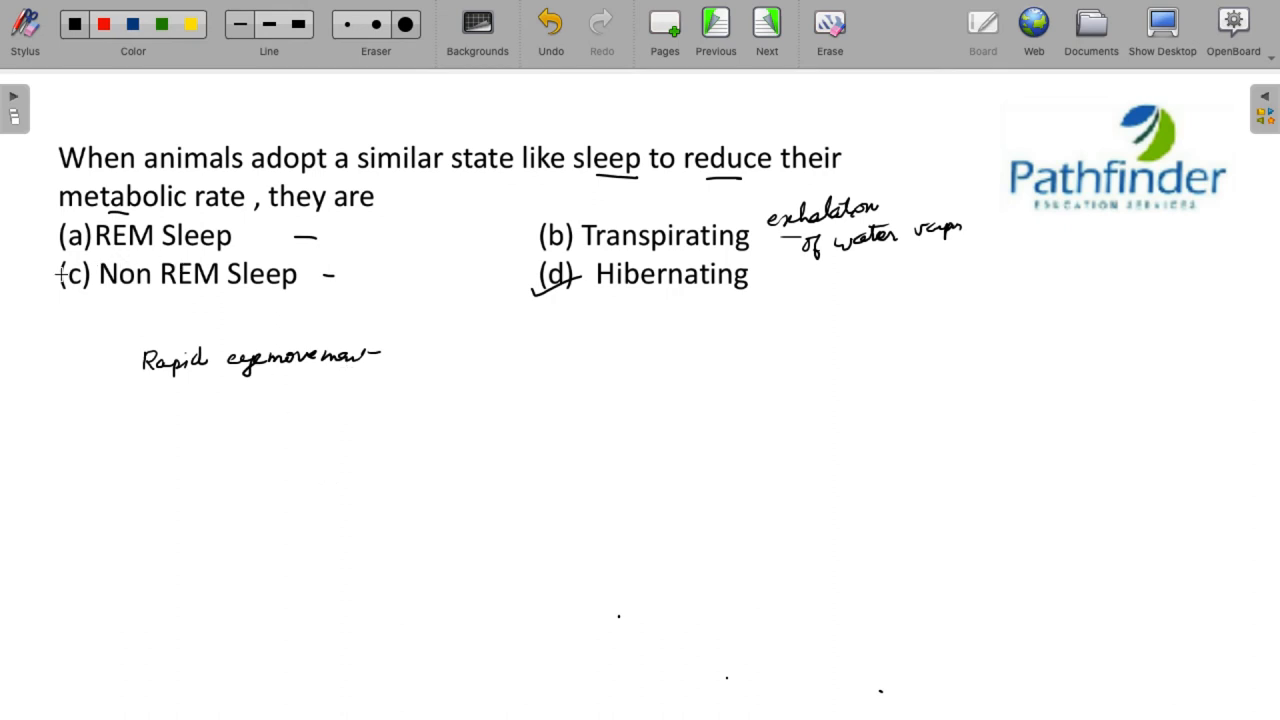
pyautogui.moveTo(44, 240); pyautogui.dragTo(44, 356)
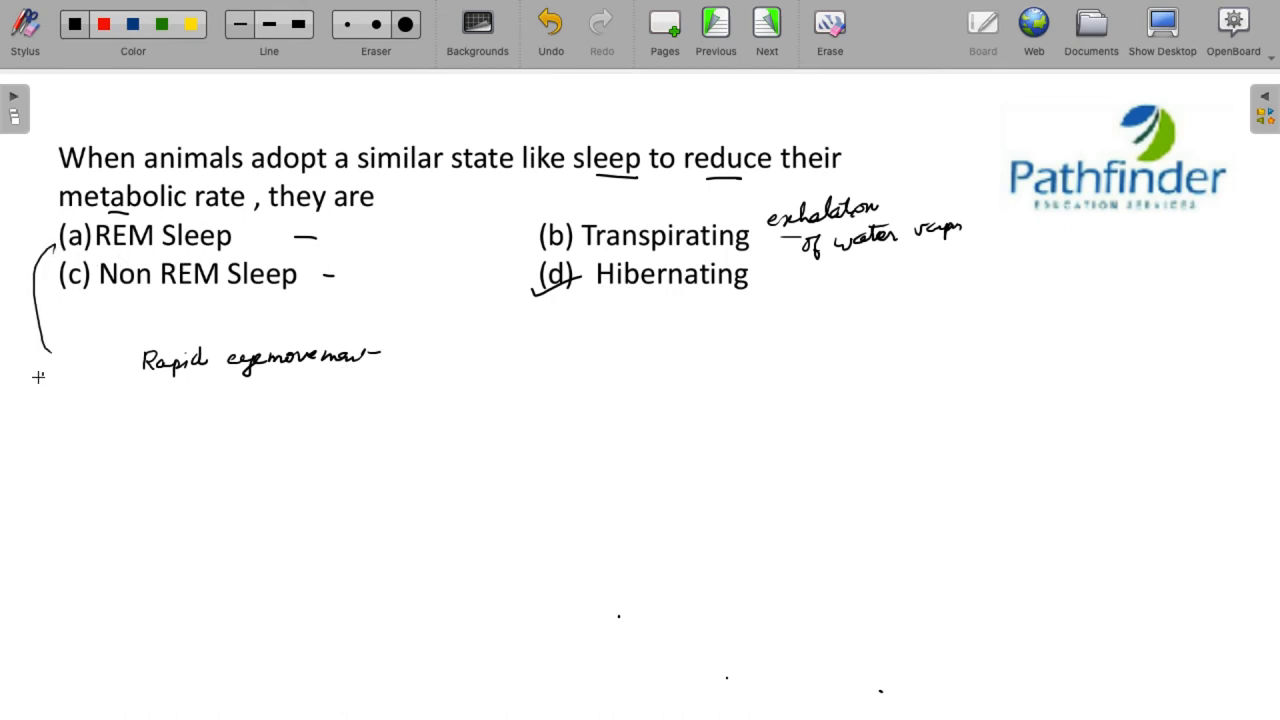
pyautogui.moveTo(36, 376); pyautogui.dragTo(116, 376)
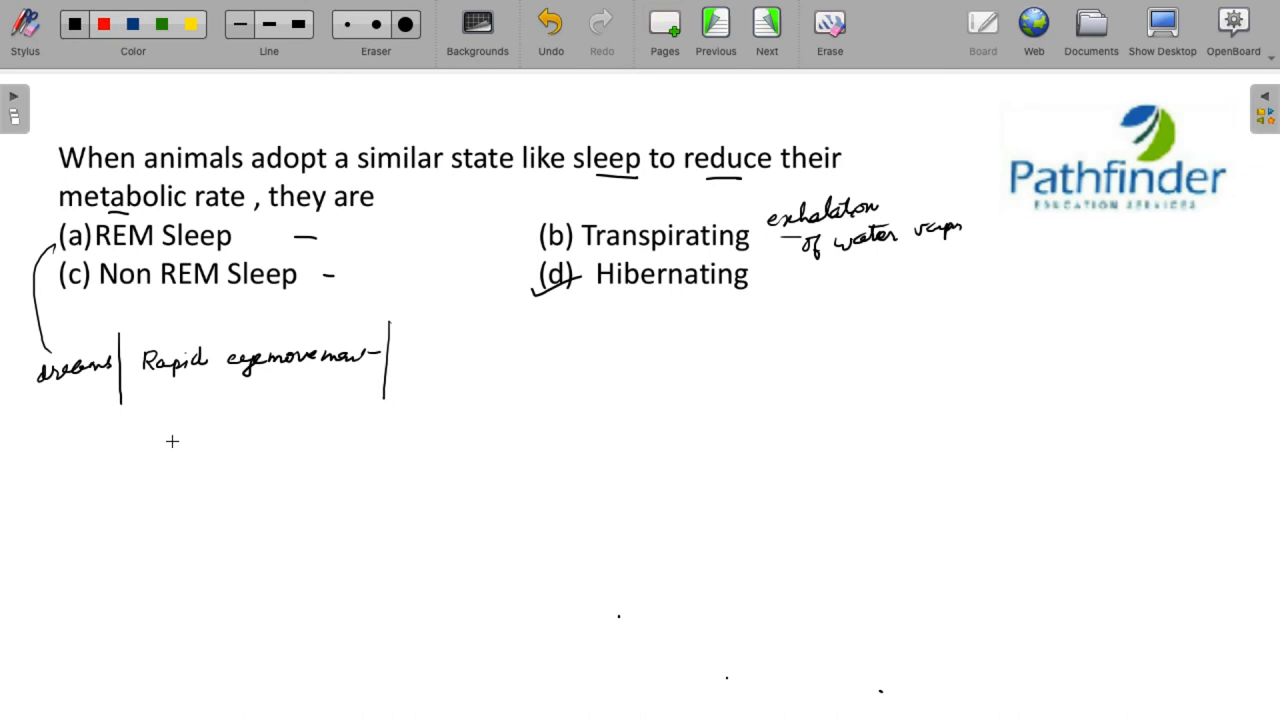
pyautogui.moveTo(250, 236); pyautogui.dragTo(310, 232)
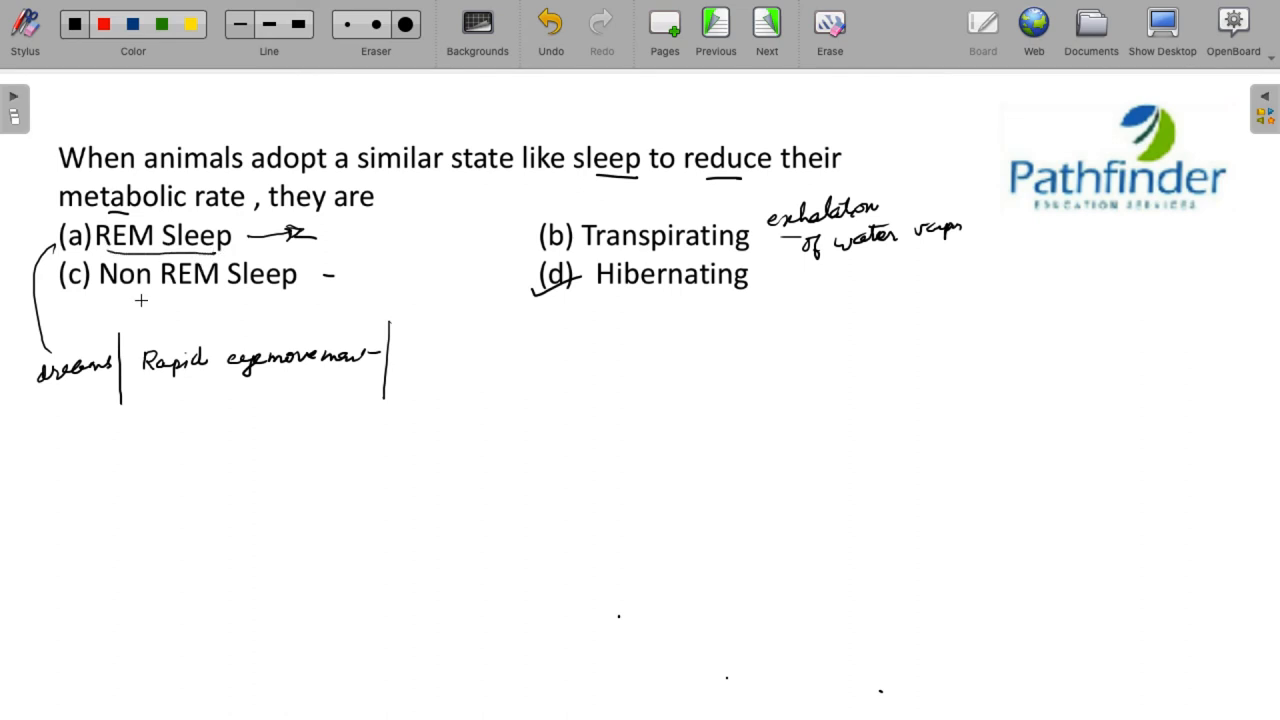
pyautogui.moveTo(140, 300); pyautogui.dragTo(284, 300)
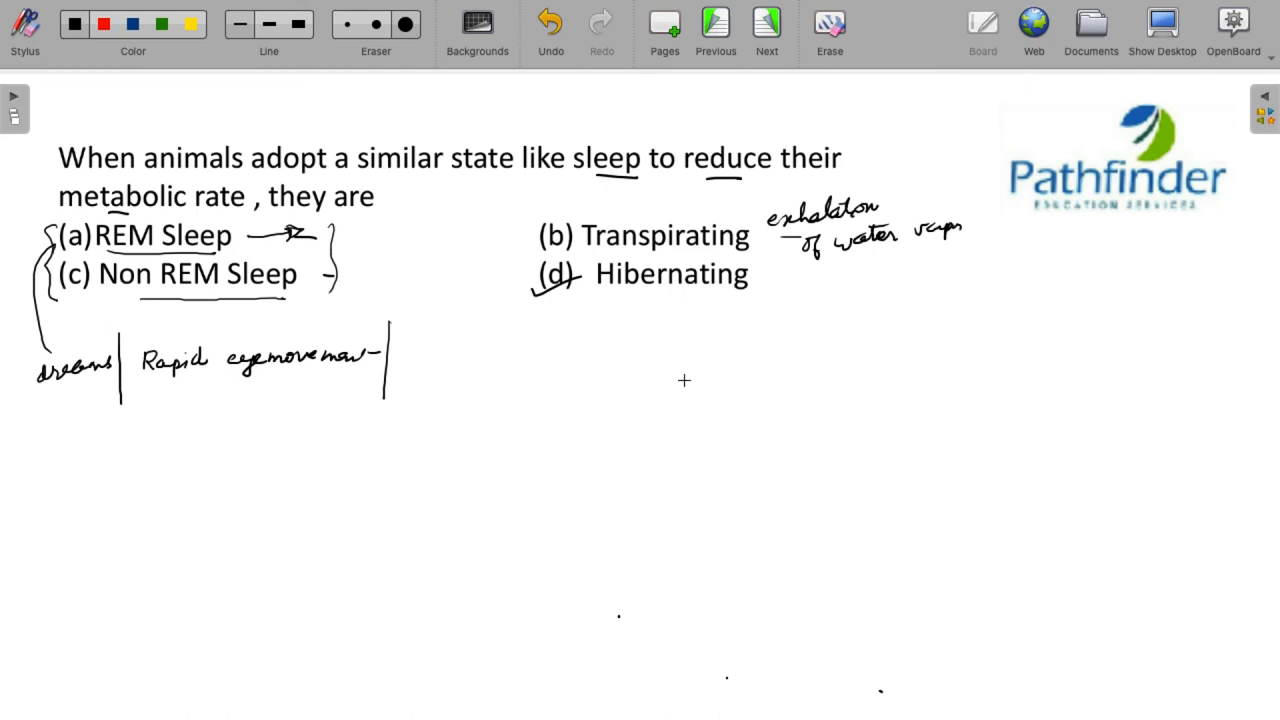
pyautogui.moveTo(650, 388)
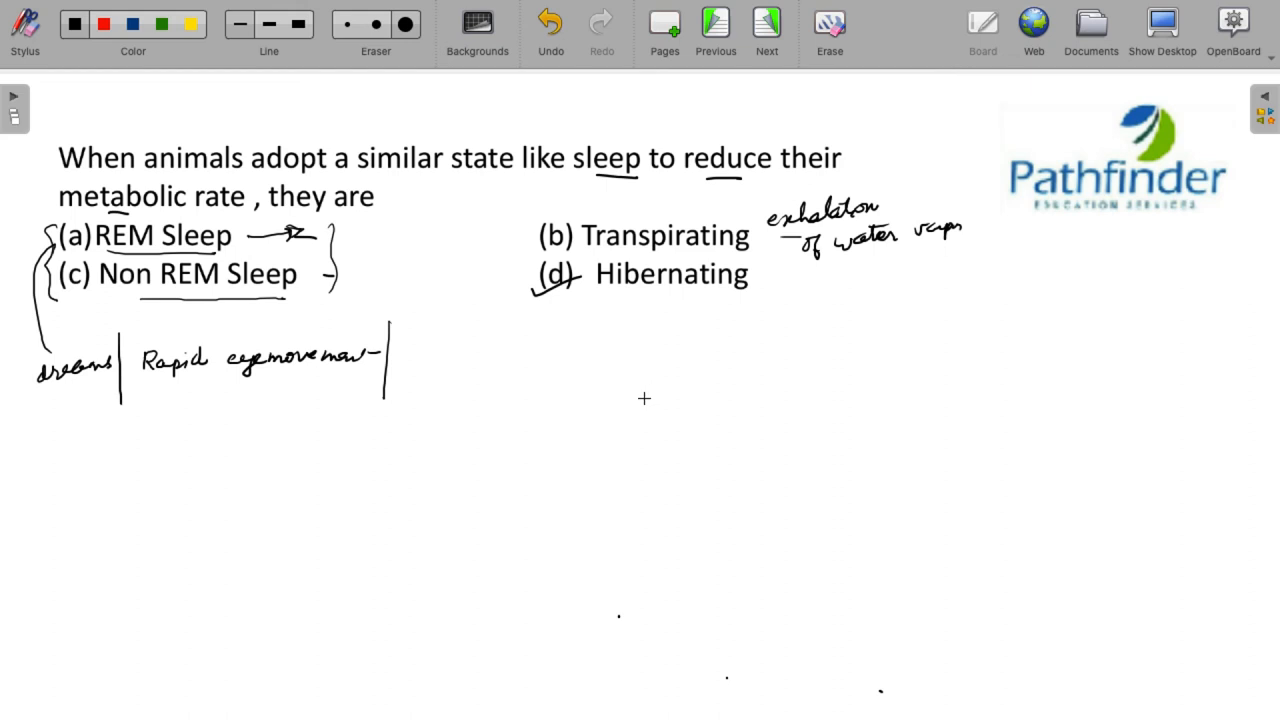
pyautogui.moveTo(616, 368)
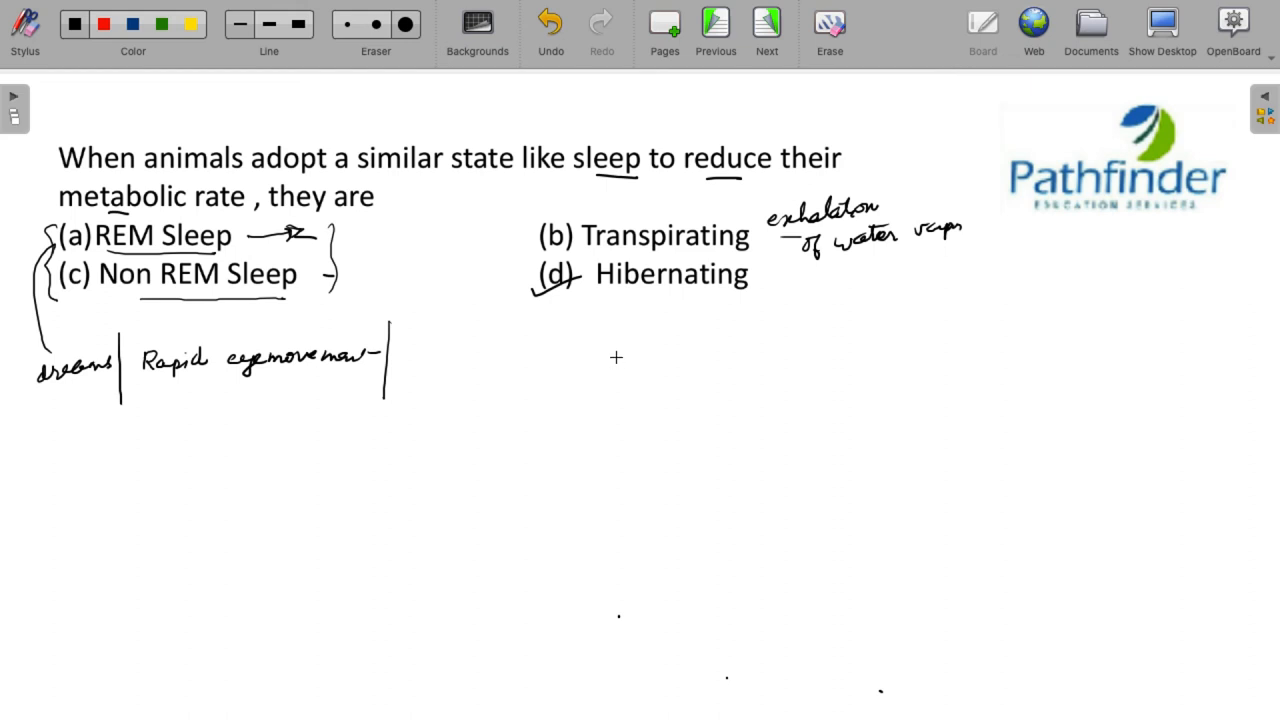
pyautogui.moveTo(656, 314)
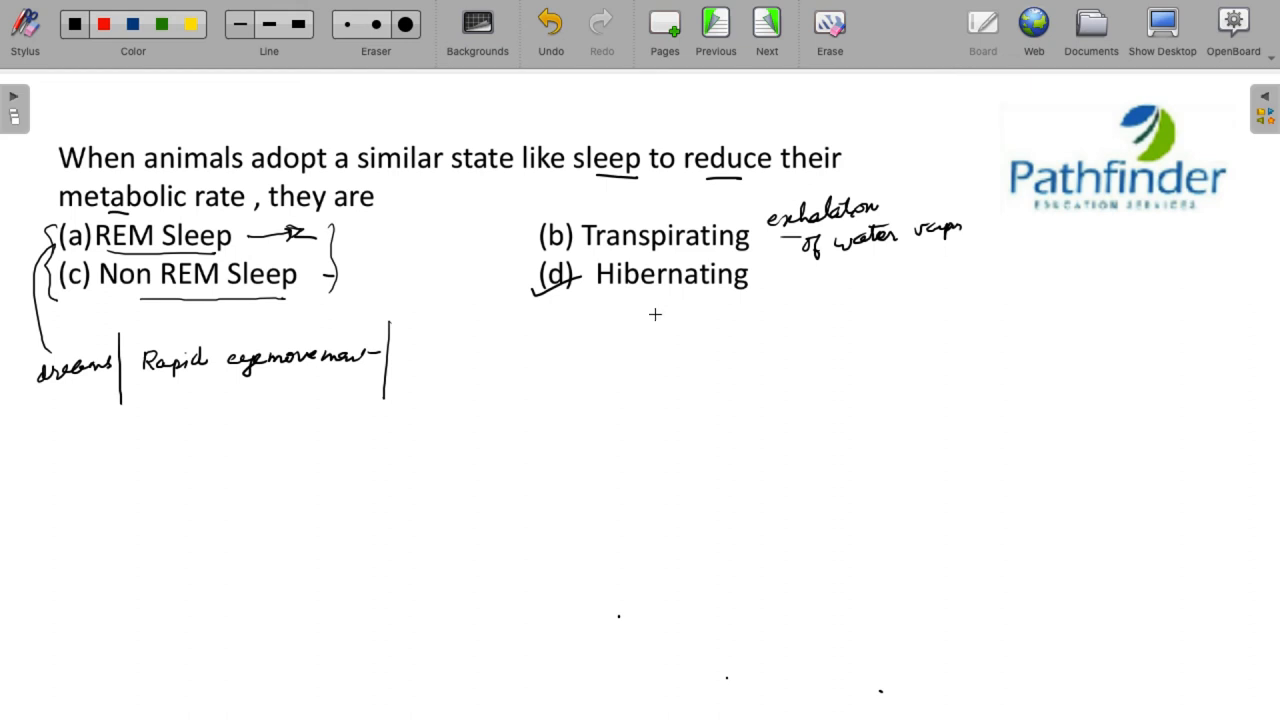
# - List Bats, turtles and further hibernating animals under an arrow from Hibernating
pyautogui.moveTo(656, 316); pyautogui.dragTo(650, 344)
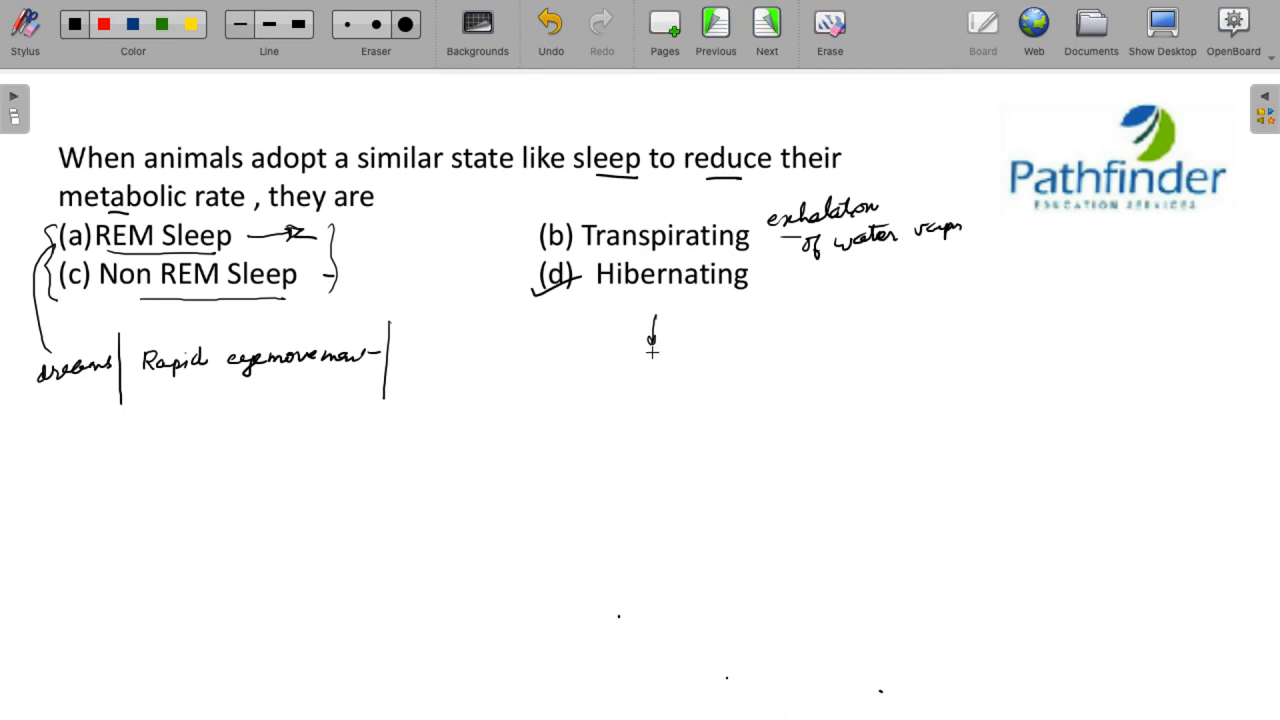
pyautogui.moveTo(668, 356); pyautogui.dragTo(676, 372)
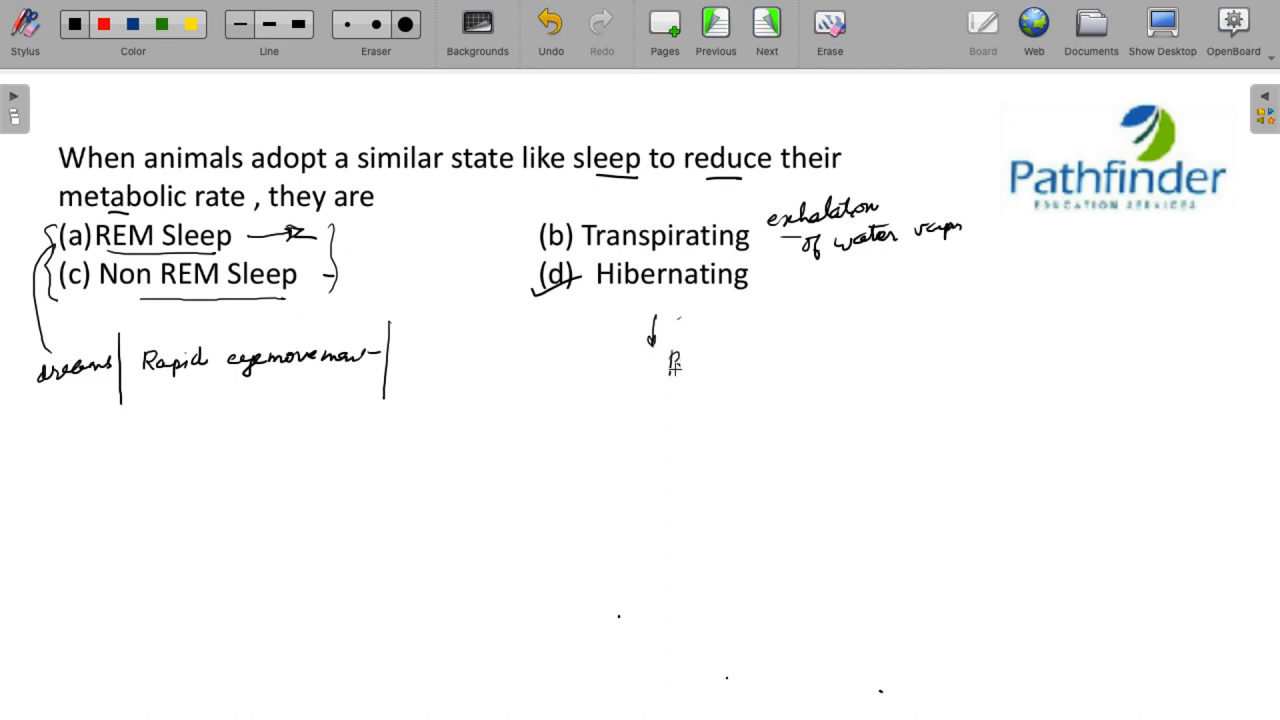
pyautogui.moveTo(664, 360); pyautogui.dragTo(720, 364)
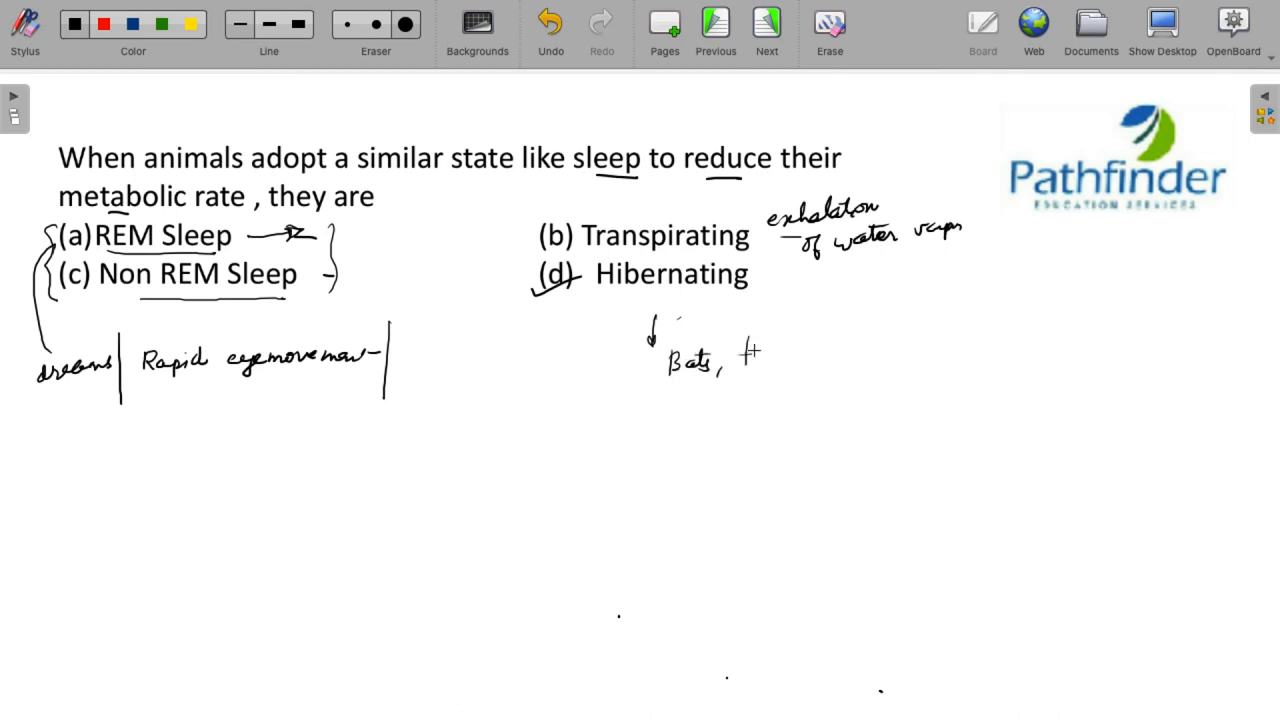
pyautogui.moveTo(736, 356); pyautogui.dragTo(804, 360)
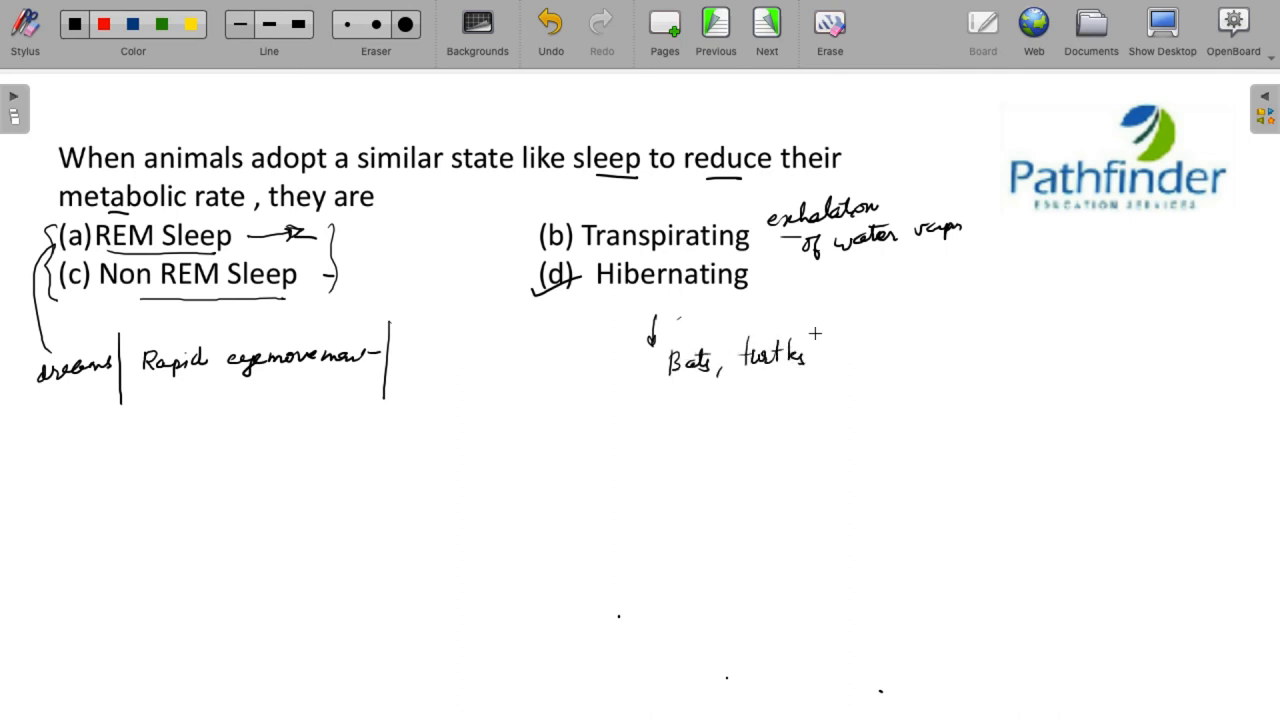
pyautogui.moveTo(824, 356); pyautogui.dragTo(870, 344)
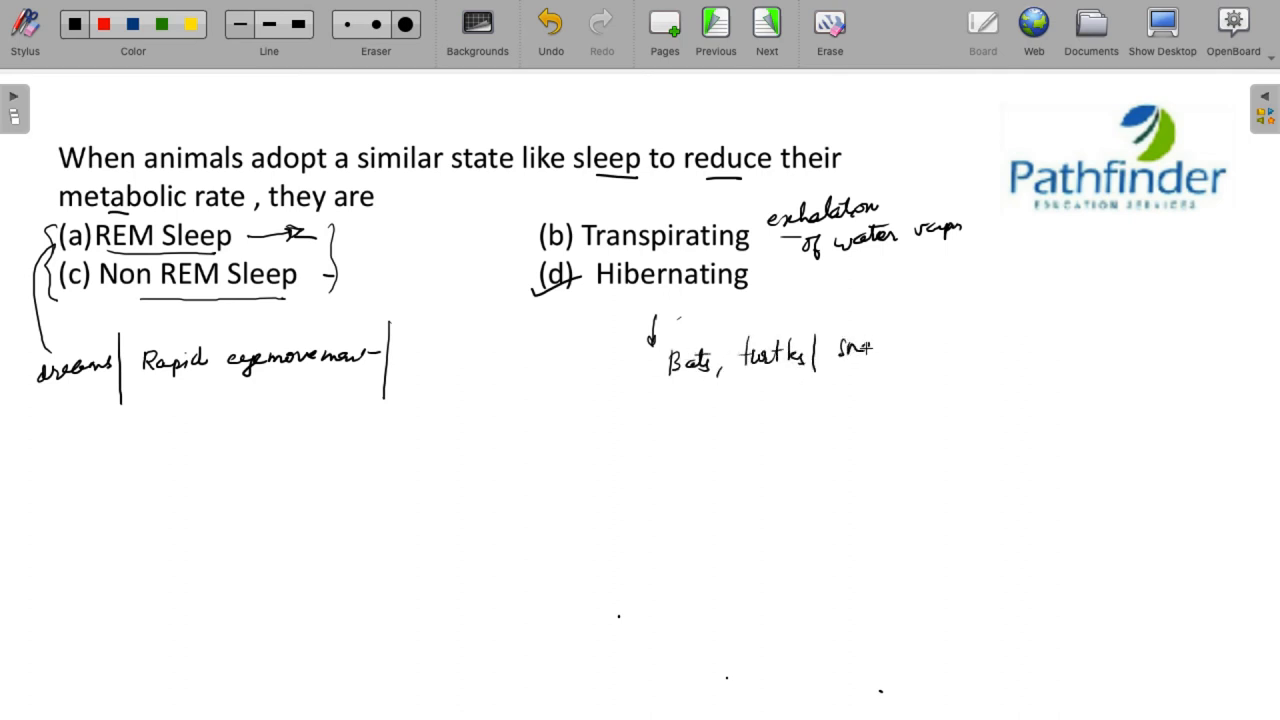
pyautogui.moveTo(830, 350); pyautogui.dragTo(910, 356)
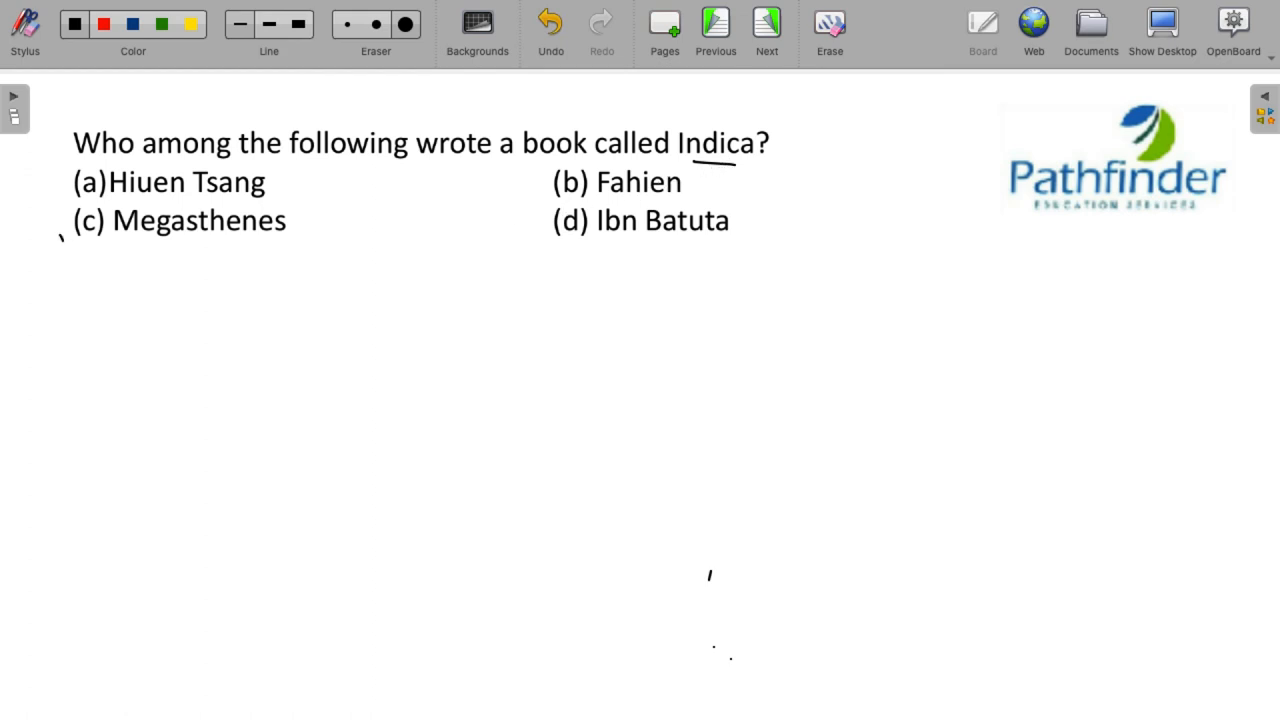
# - Tick Megasthenes as the author of Indica and write 1334 beside Ibn Batuta
pyautogui.moveTo(62, 240); pyautogui.dragTo(110, 218)
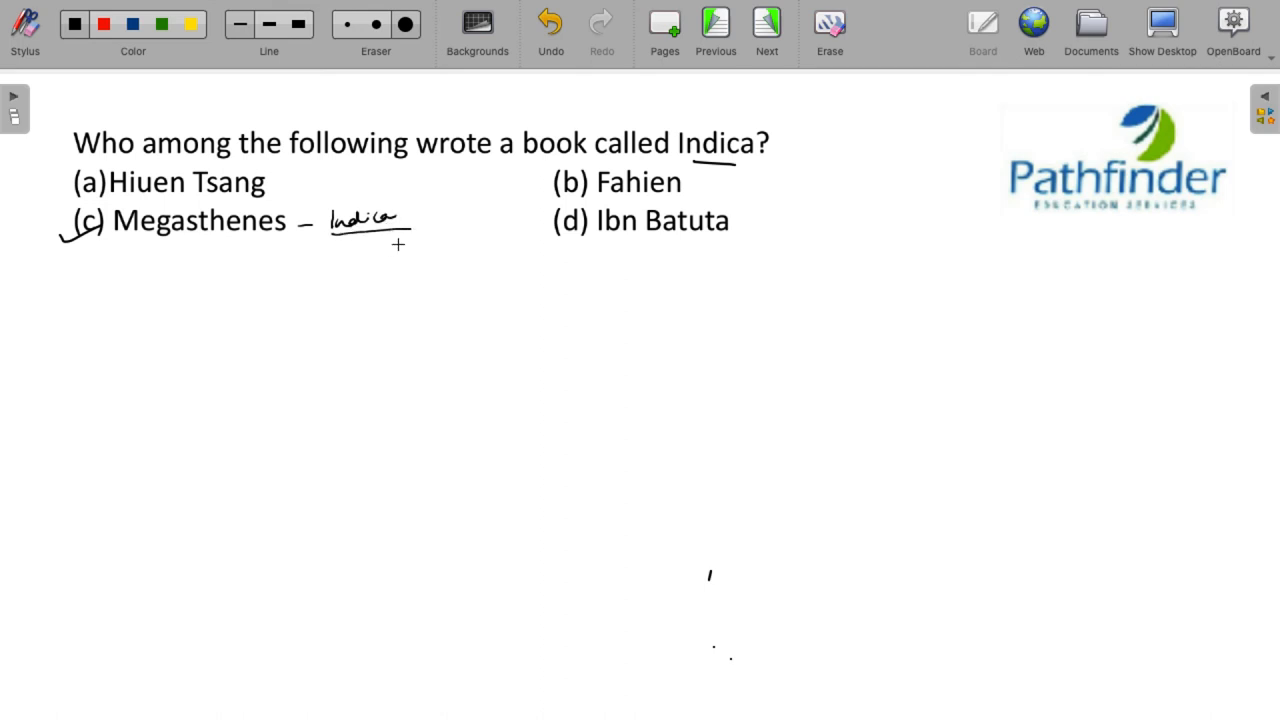
pyautogui.moveTo(700, 240)
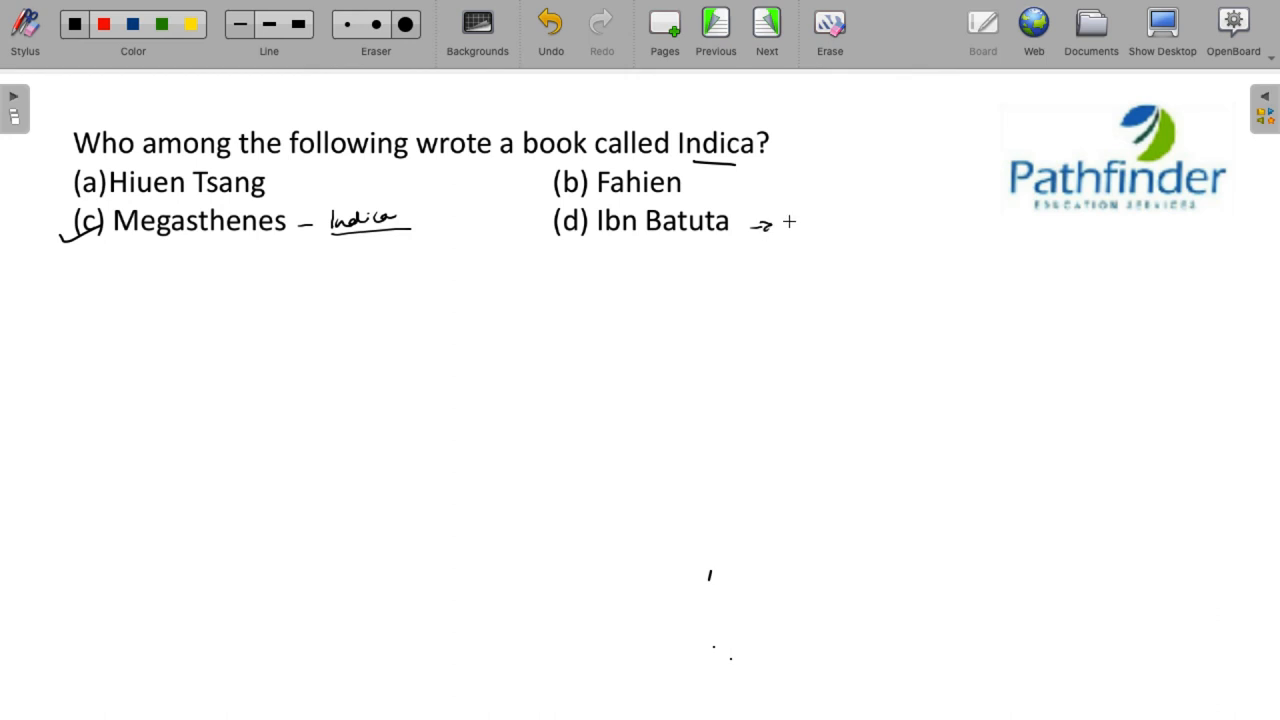
pyautogui.moveTo(784, 224); pyautogui.dragTo(804, 224)
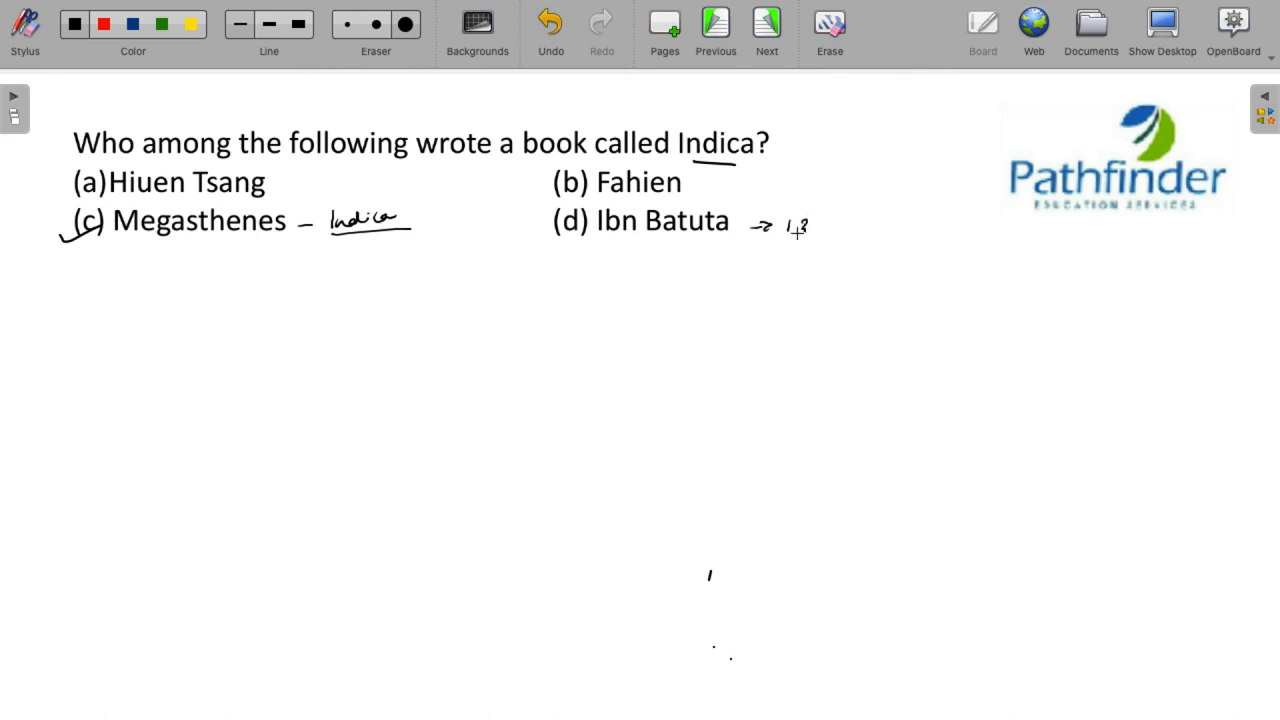
pyautogui.moveTo(800, 224); pyautogui.dragTo(840, 224)
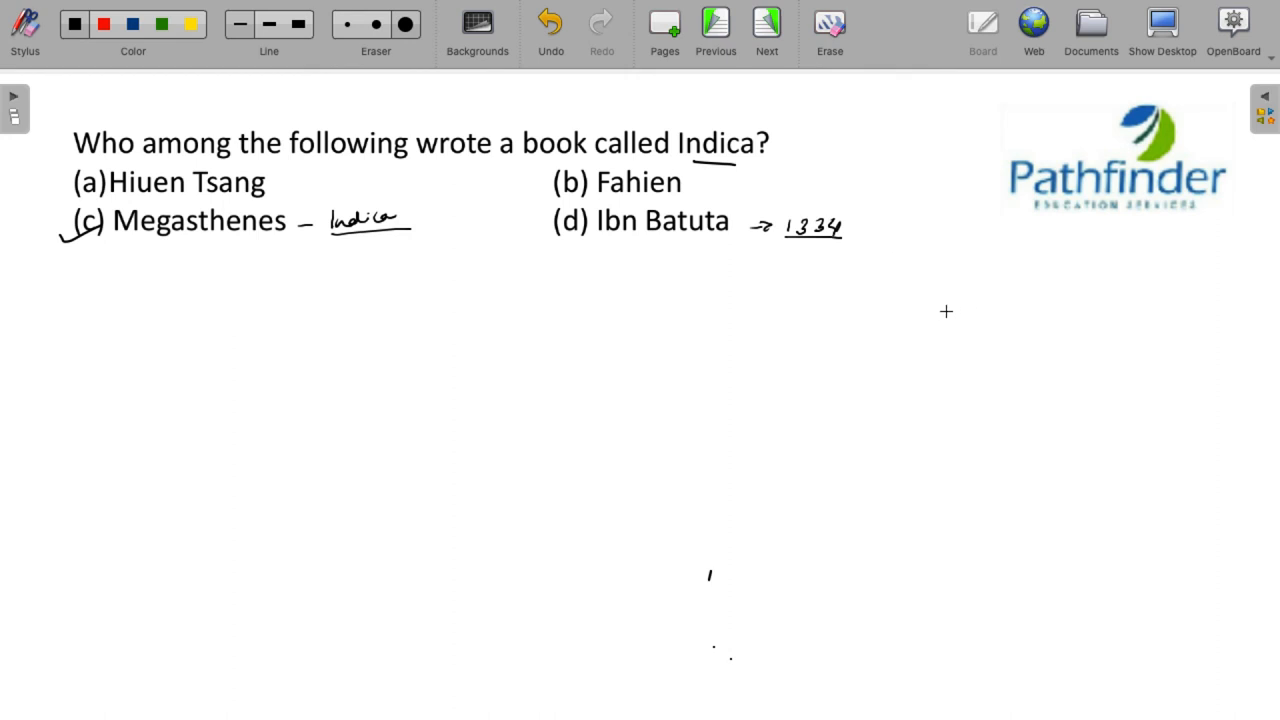
pyautogui.moveTo(652, 290)
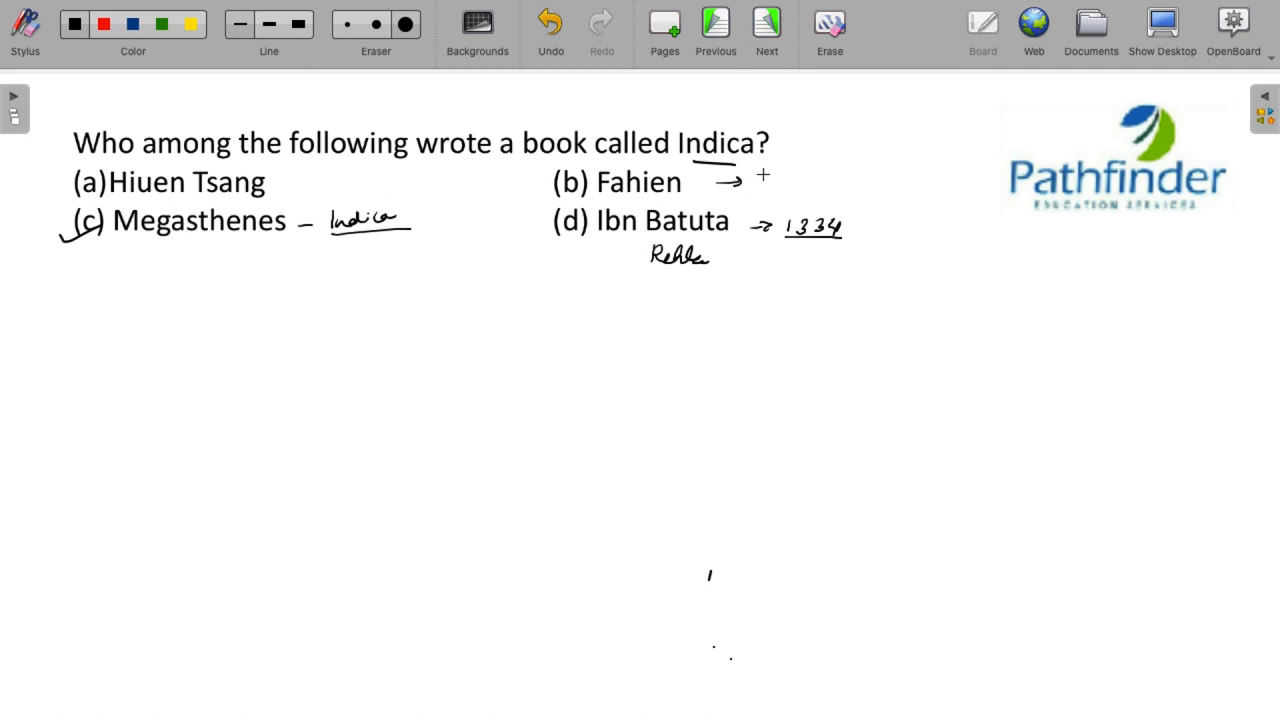
# - Note Fahien's date 399 AD with an arrow leading to his book Fo kwo ki
pyautogui.moveTo(760, 180); pyautogui.dragTo(804, 180)
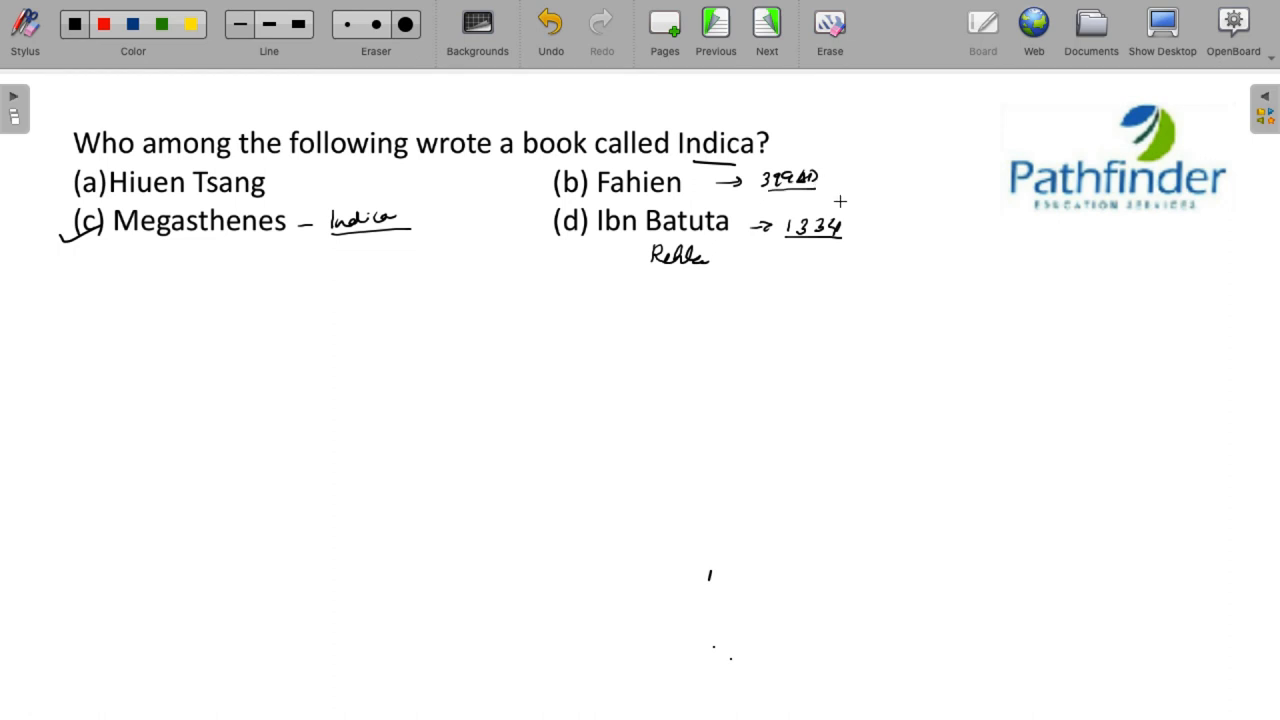
pyautogui.moveTo(824, 180); pyautogui.dragTo(856, 172)
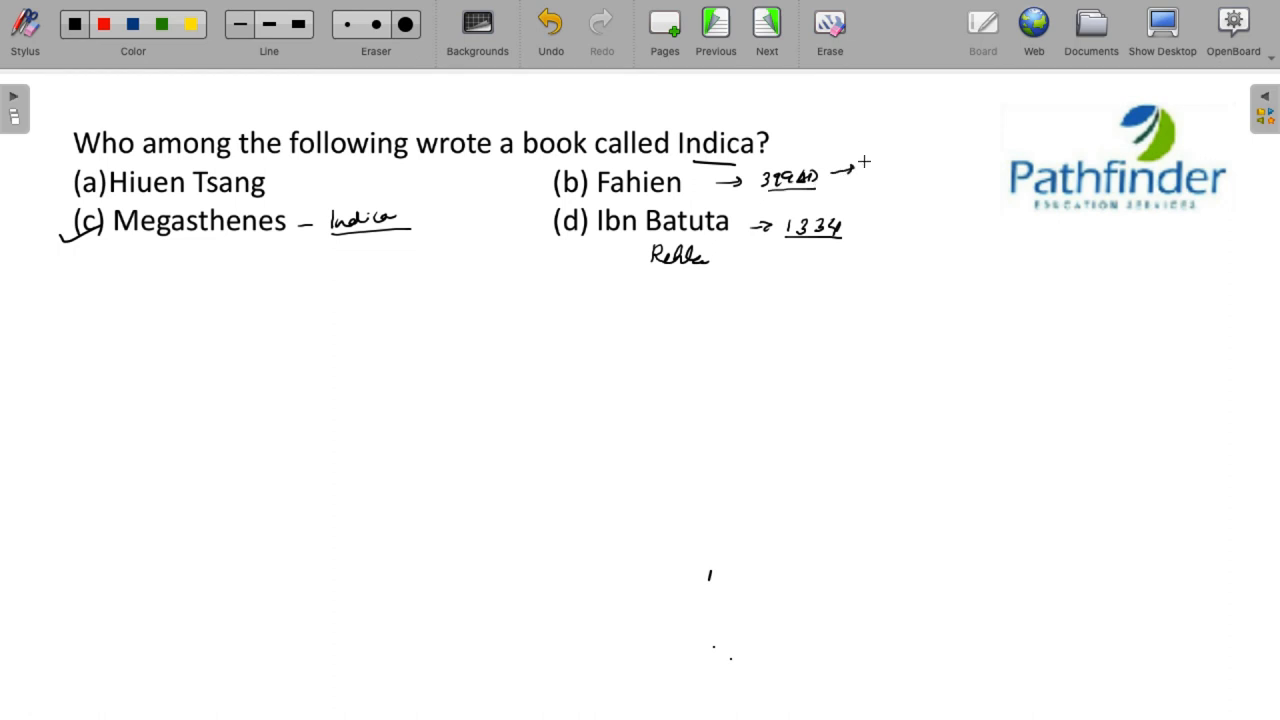
pyautogui.moveTo(868, 152)
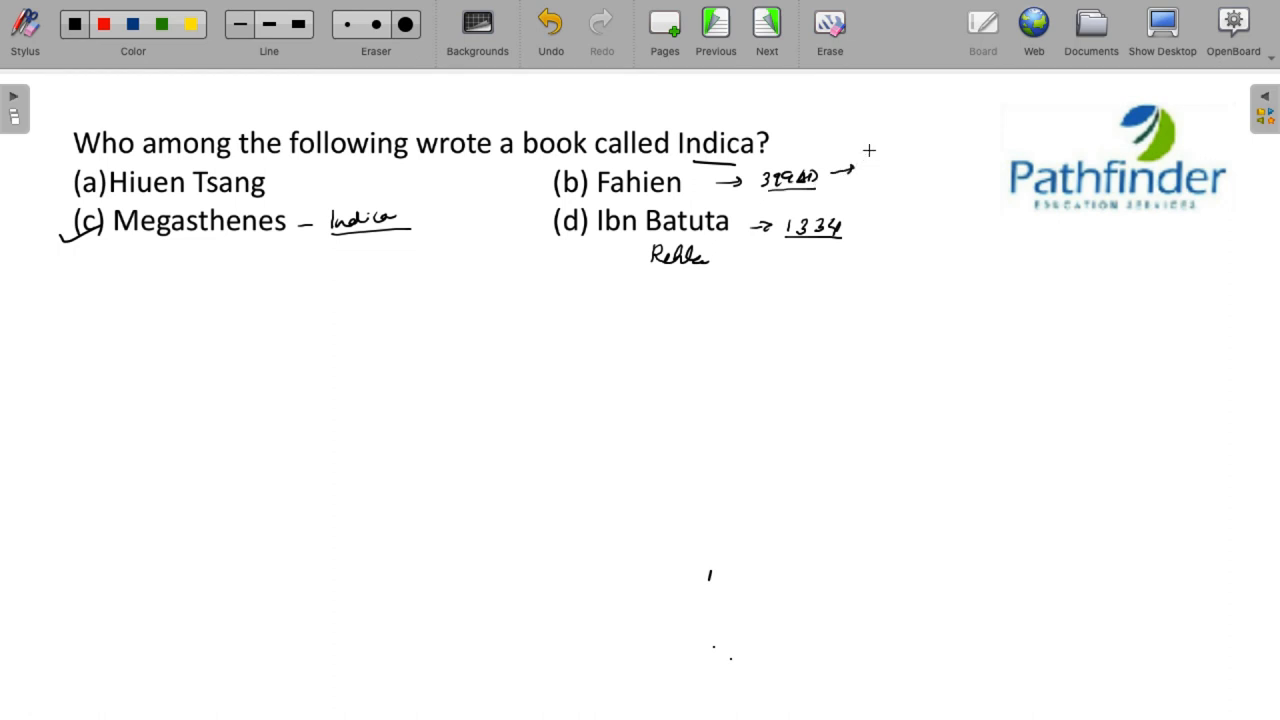
pyautogui.moveTo(856, 156); pyautogui.dragTo(880, 160)
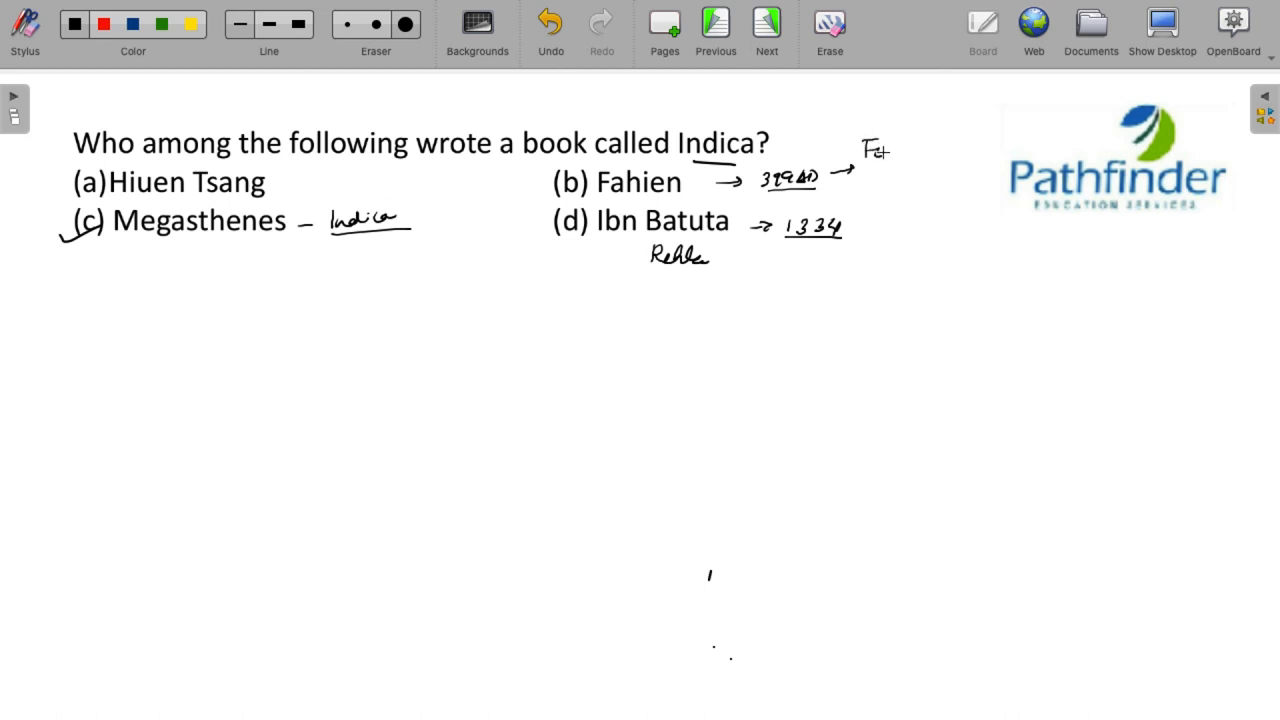
pyautogui.moveTo(896, 148); pyautogui.dragTo(956, 136)
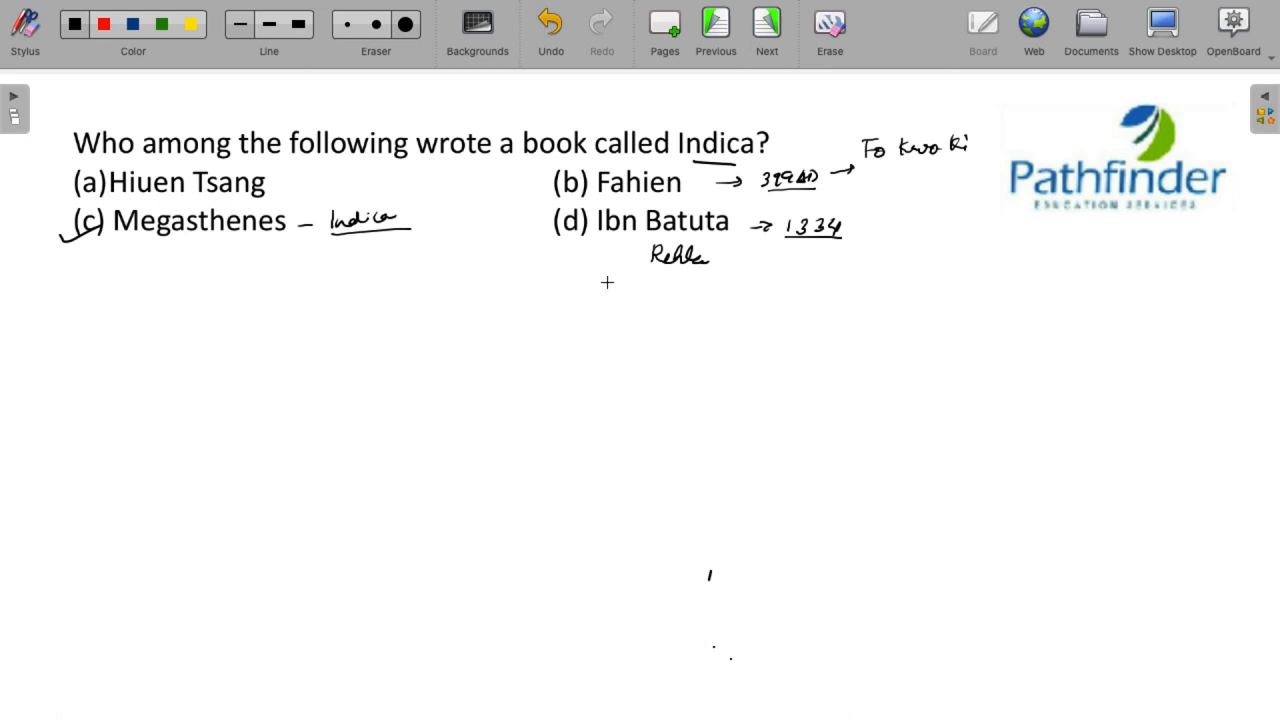
# - Add 627 AD underlined and Si Yu Ki below an arrow from Hiuen Tsang
pyautogui.moveTo(72, 180); pyautogui.dragTo(56, 300)
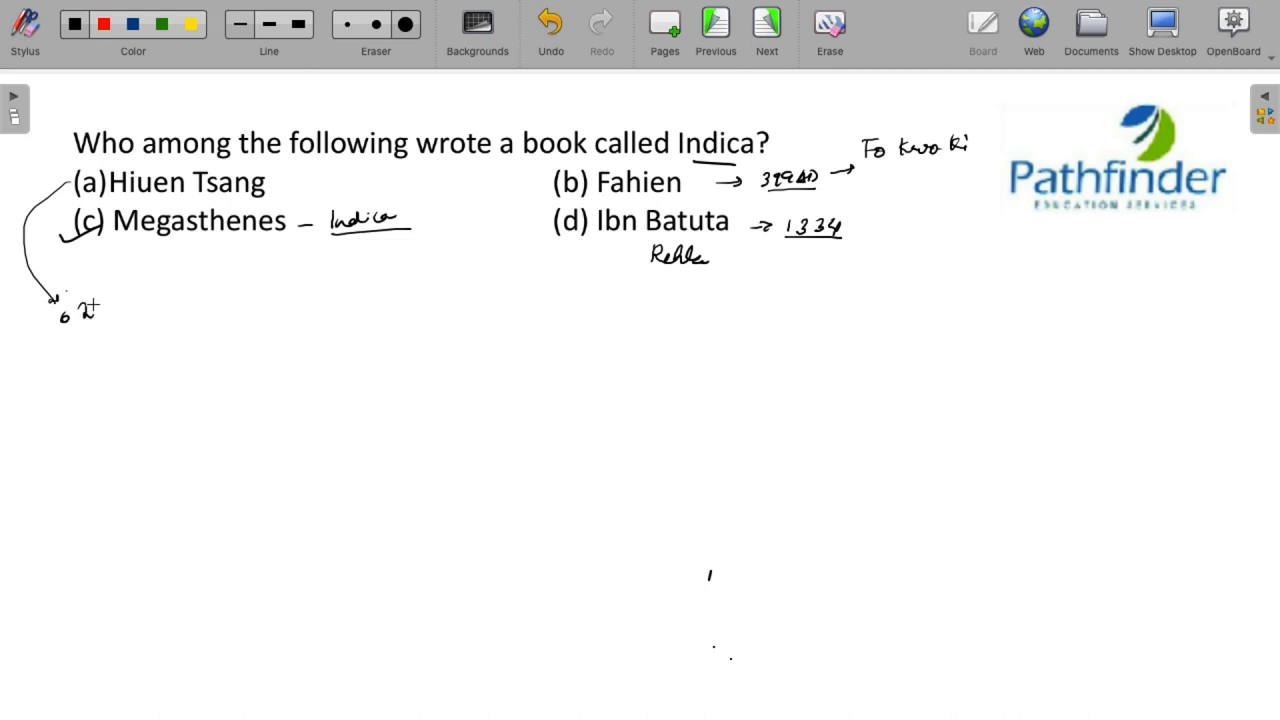
pyautogui.moveTo(76, 316); pyautogui.dragTo(156, 316)
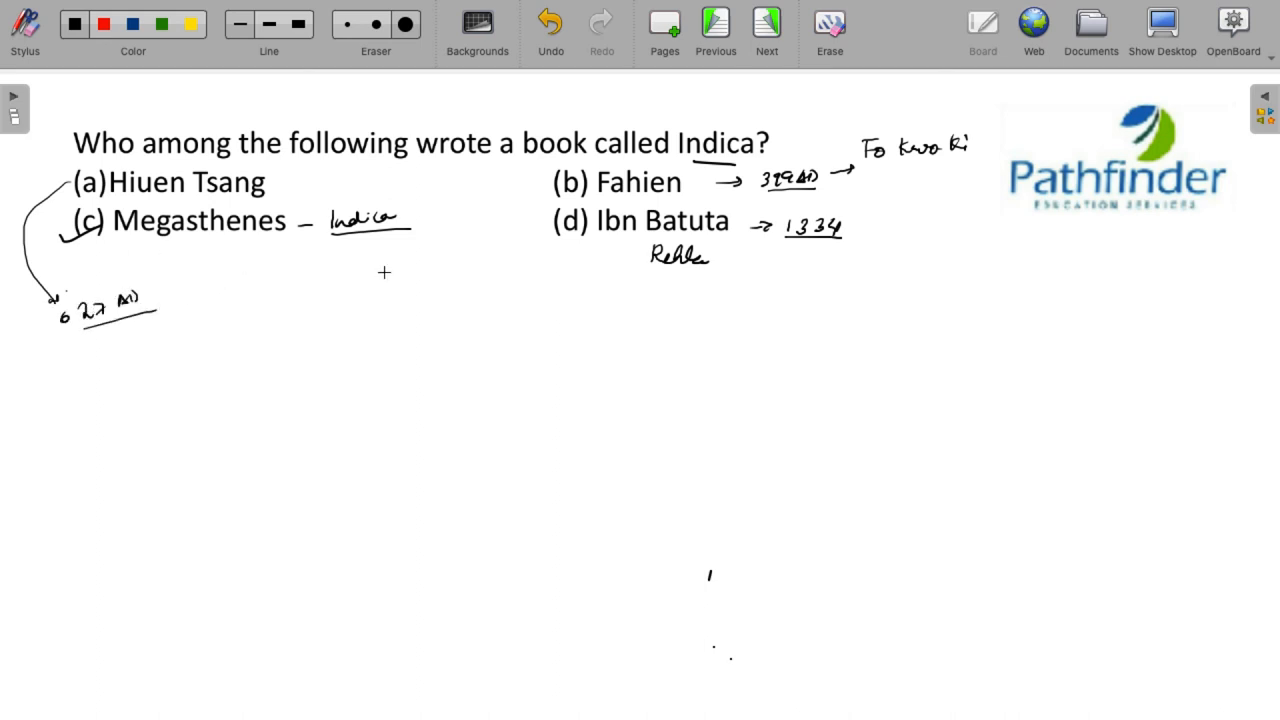
pyautogui.moveTo(324, 336)
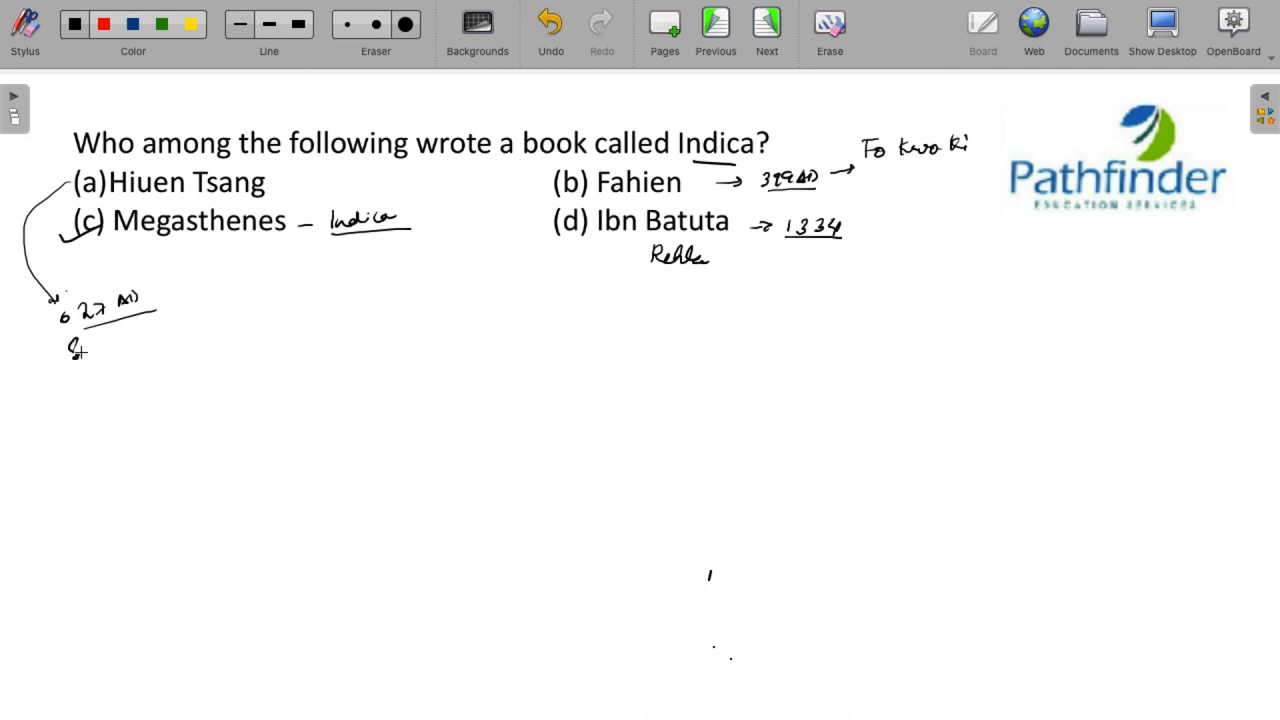
pyautogui.moveTo(70, 344); pyautogui.dragTo(164, 336)
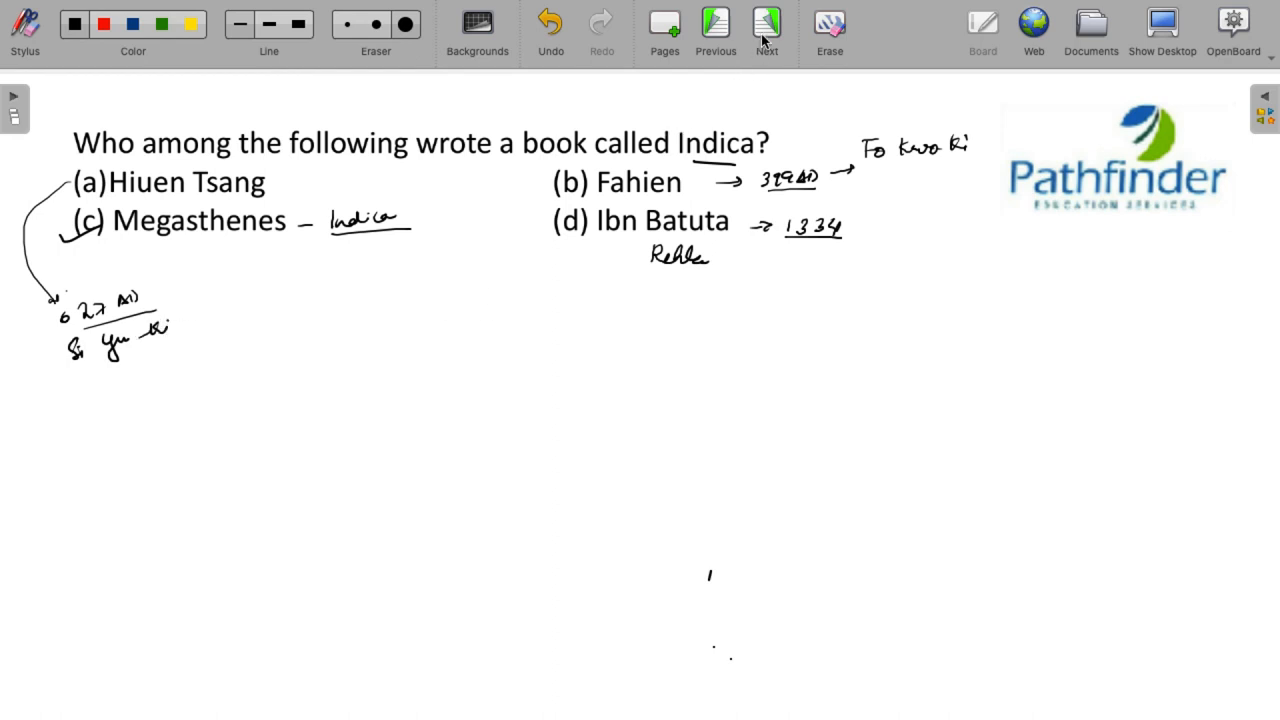
# - Advance to the early vedic civilization question, underline vedic civilization and tick Rig Veda
pyautogui.click(766, 24)
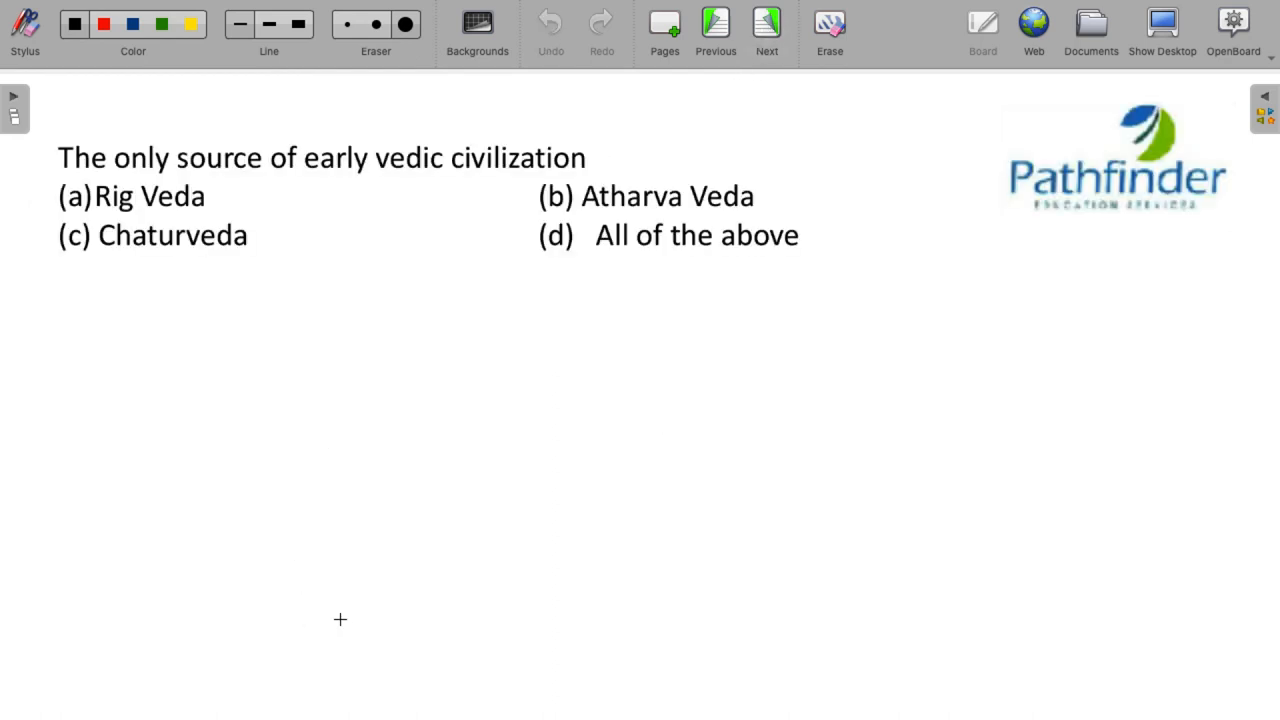
pyautogui.moveTo(380, 168)
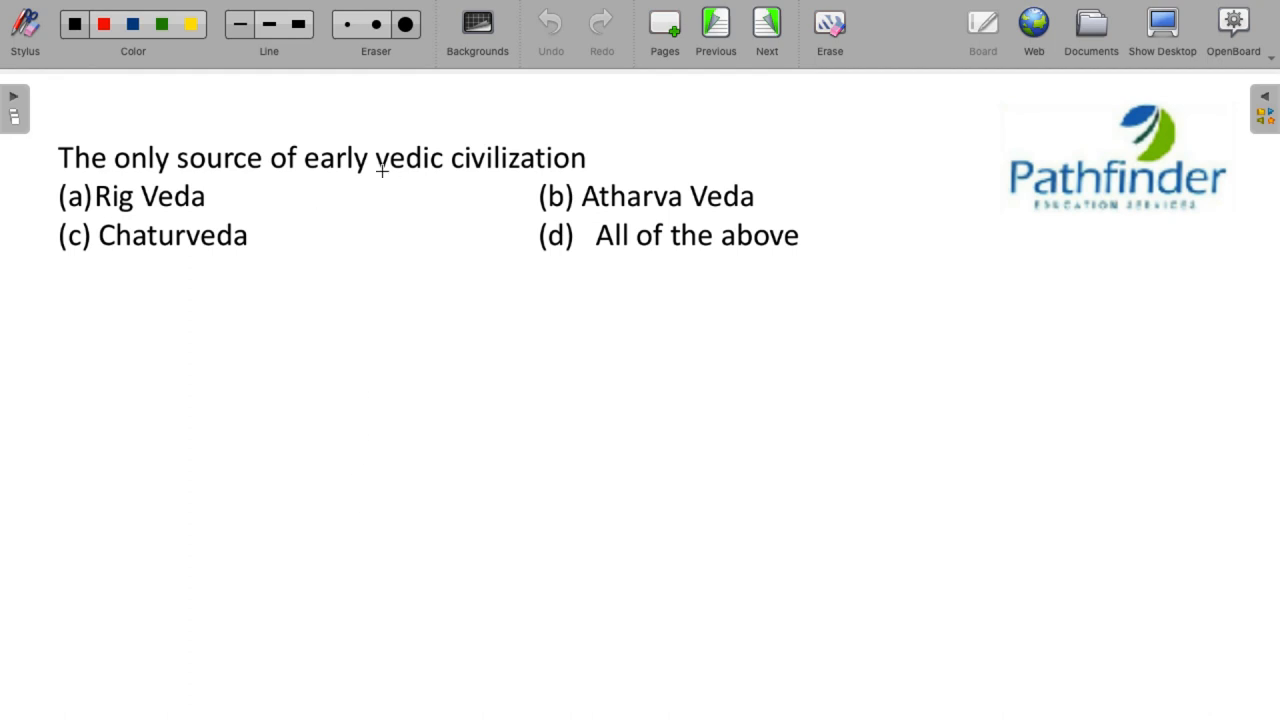
pyautogui.moveTo(380, 172); pyautogui.dragTo(540, 180)
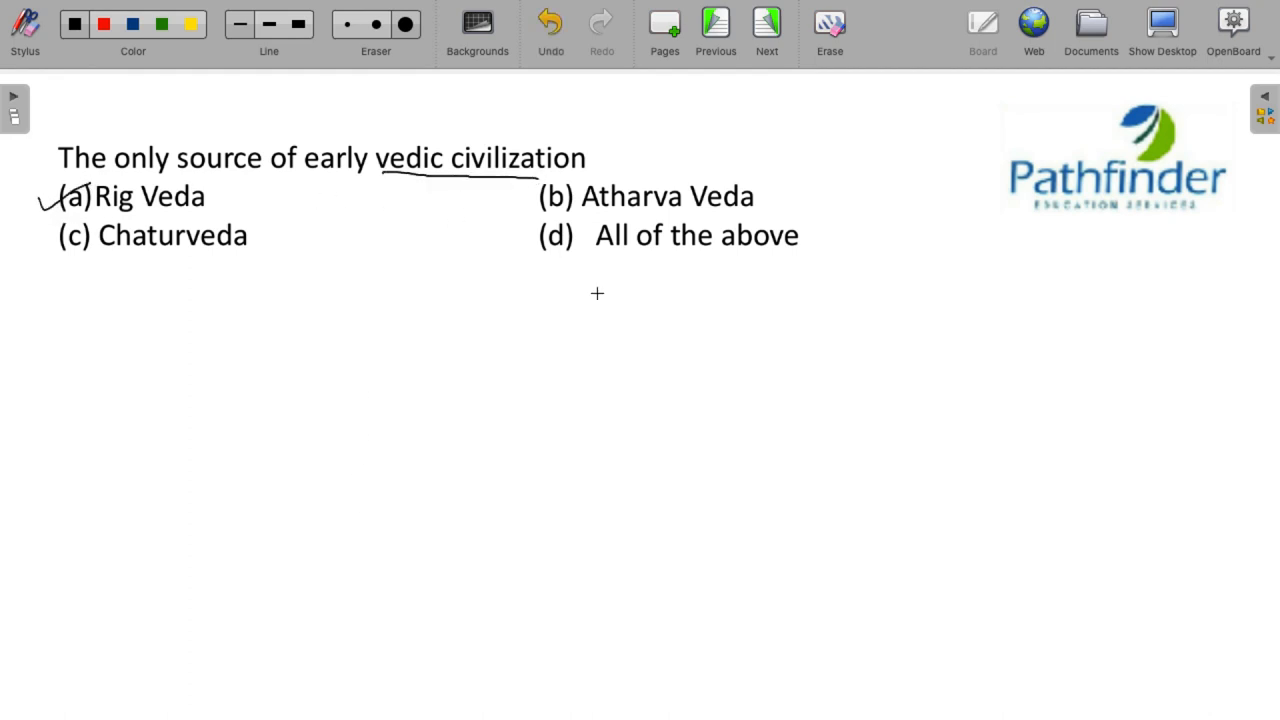
pyautogui.moveTo(708, 324)
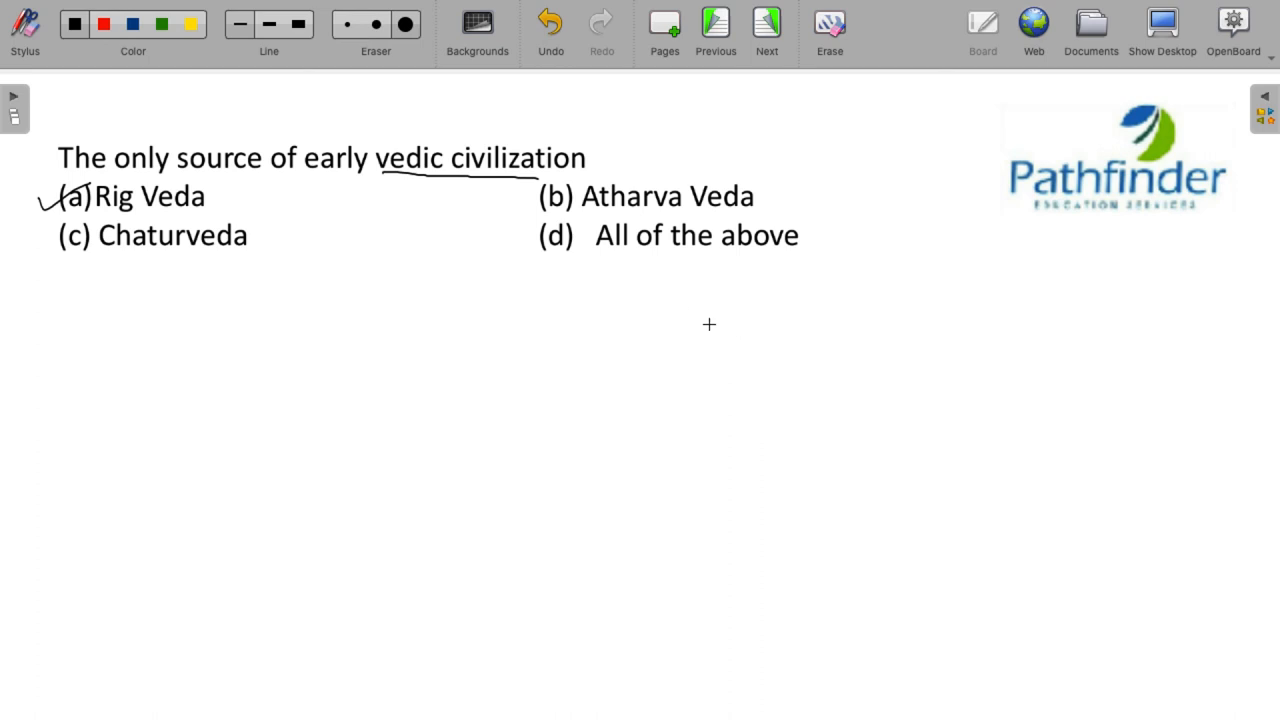
pyautogui.moveTo(628, 204)
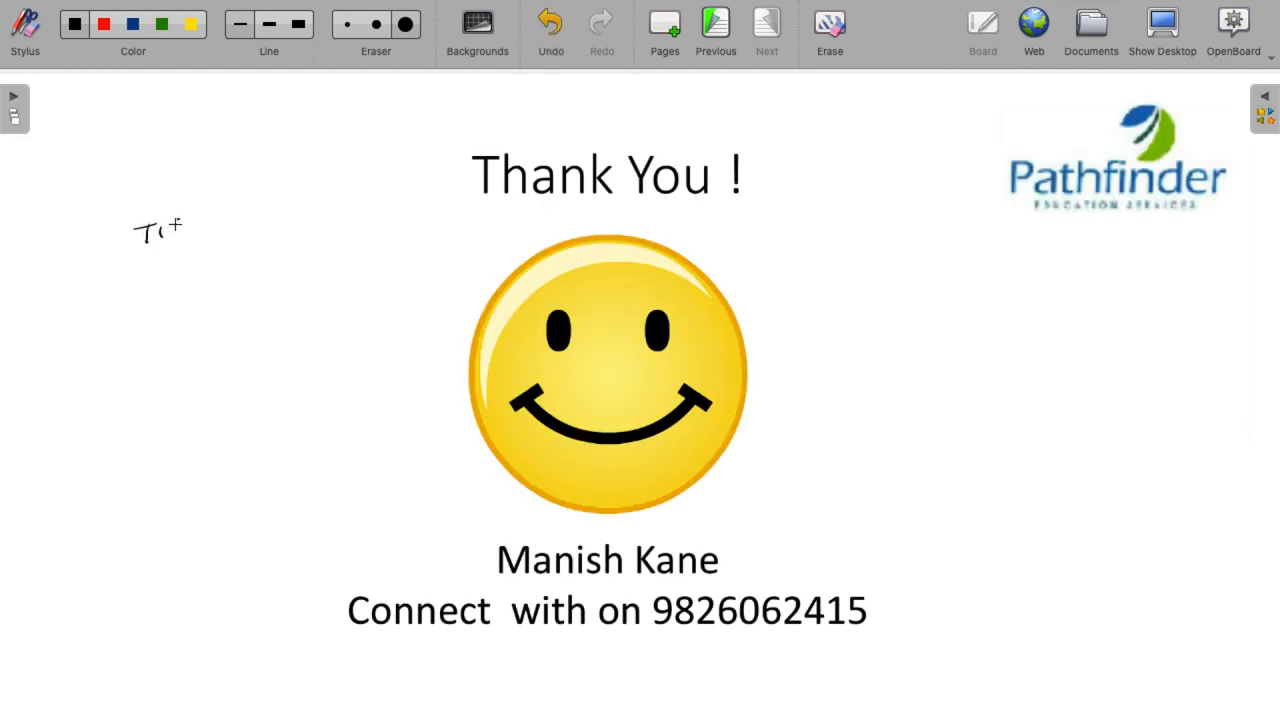
# - Write TISSNET at upper left, underline it and circle the contact number
pyautogui.moveTo(140, 224); pyautogui.dragTo(256, 210)
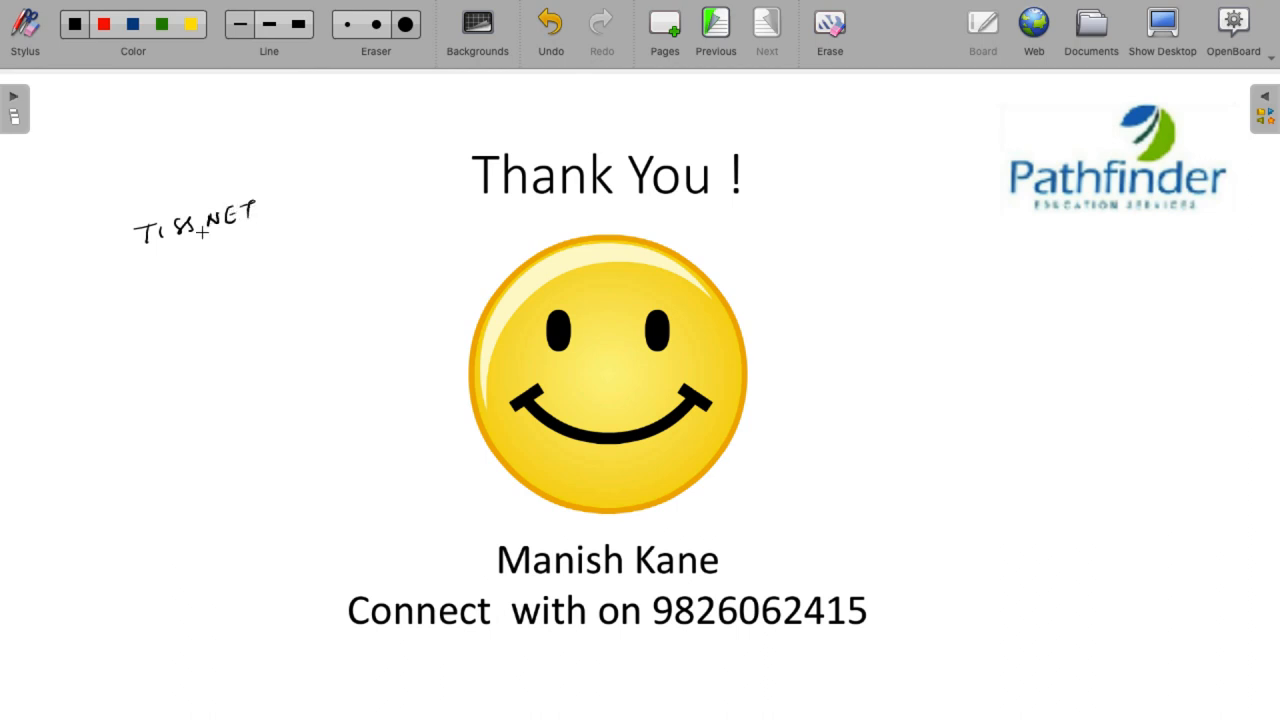
pyautogui.moveTo(120, 262); pyautogui.dragTo(272, 238)
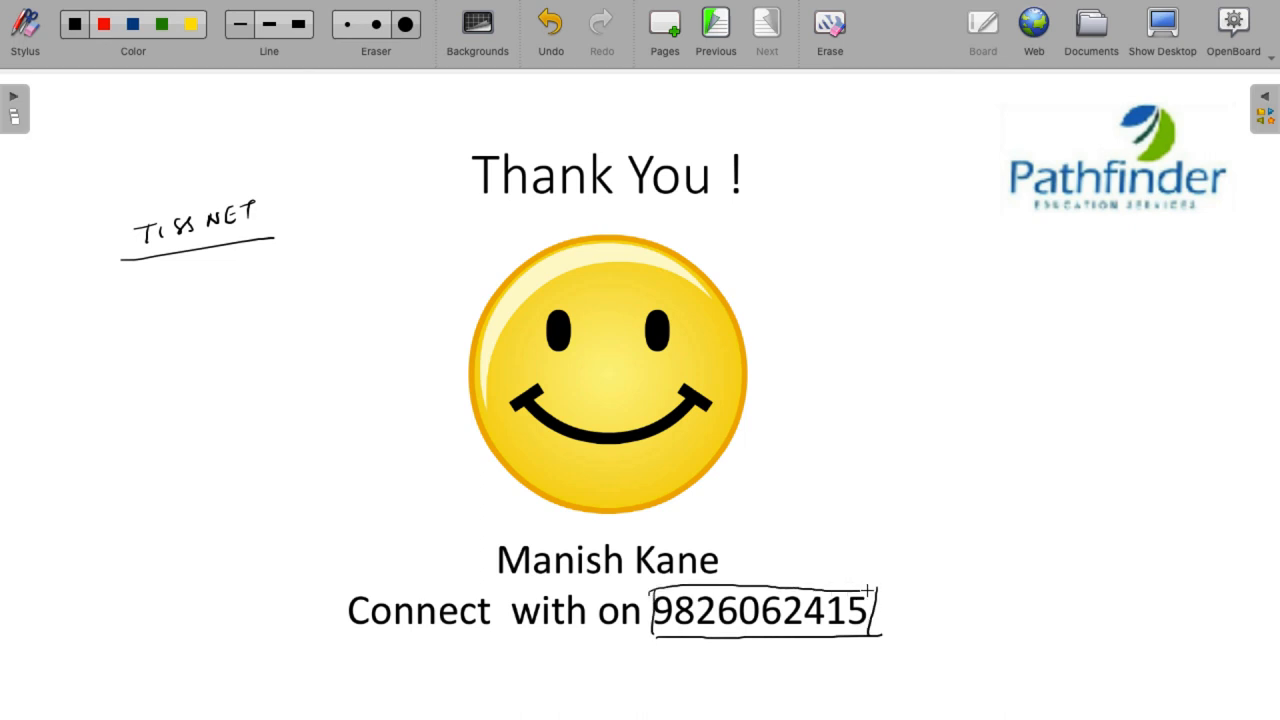
pyautogui.moveTo(910, 496)
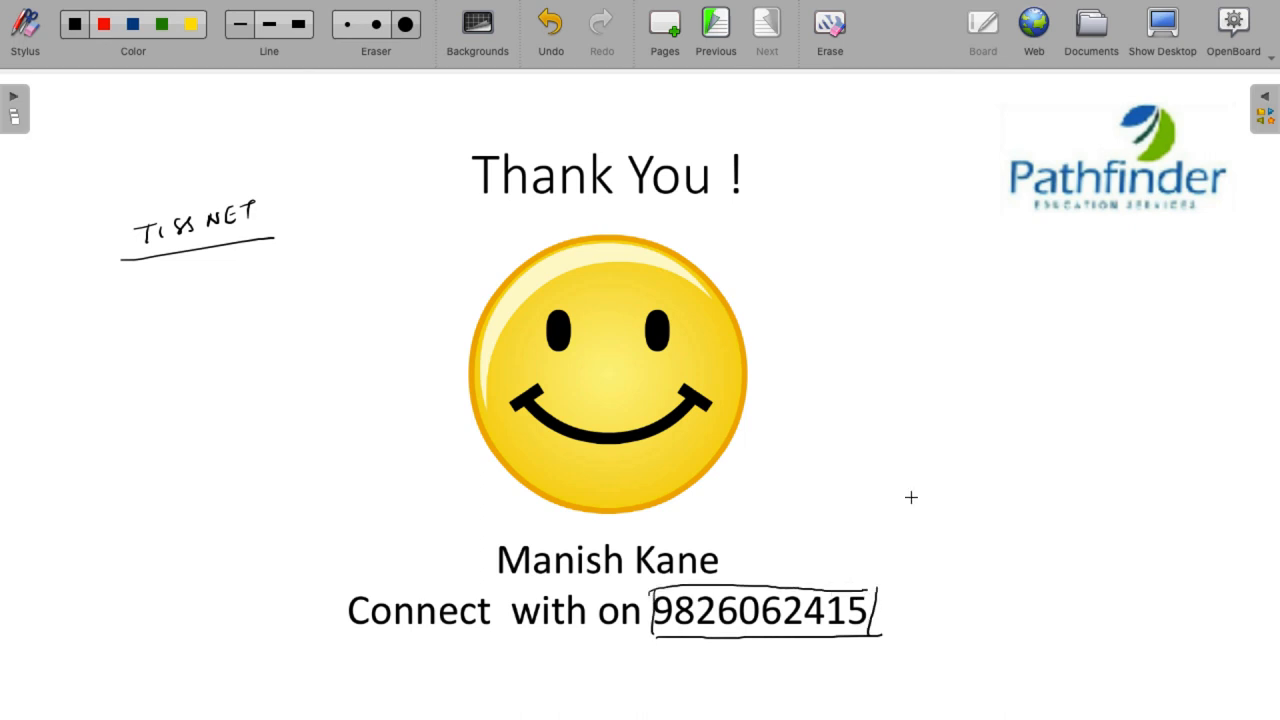
pyautogui.moveTo(884, 400)
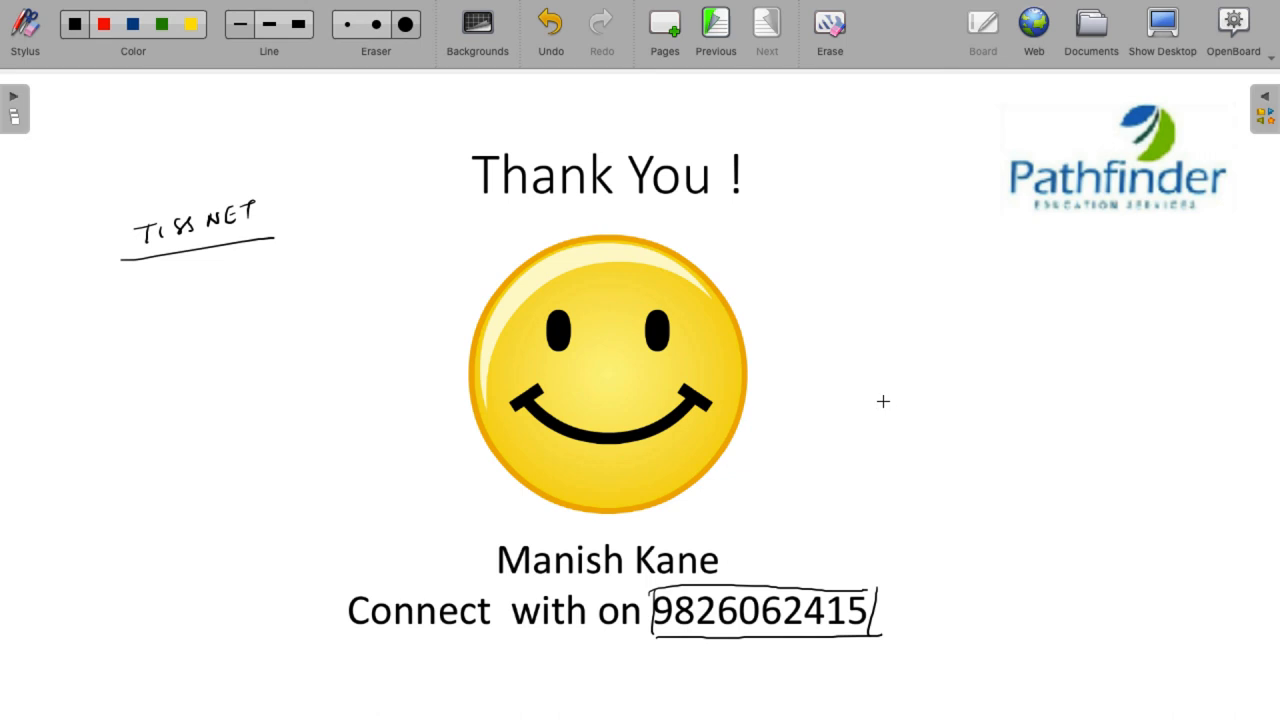
# - Handwrite a two-line Pathfinder note to the right of the smiley
pyautogui.moveTo(876, 396); pyautogui.dragTo(920, 384)
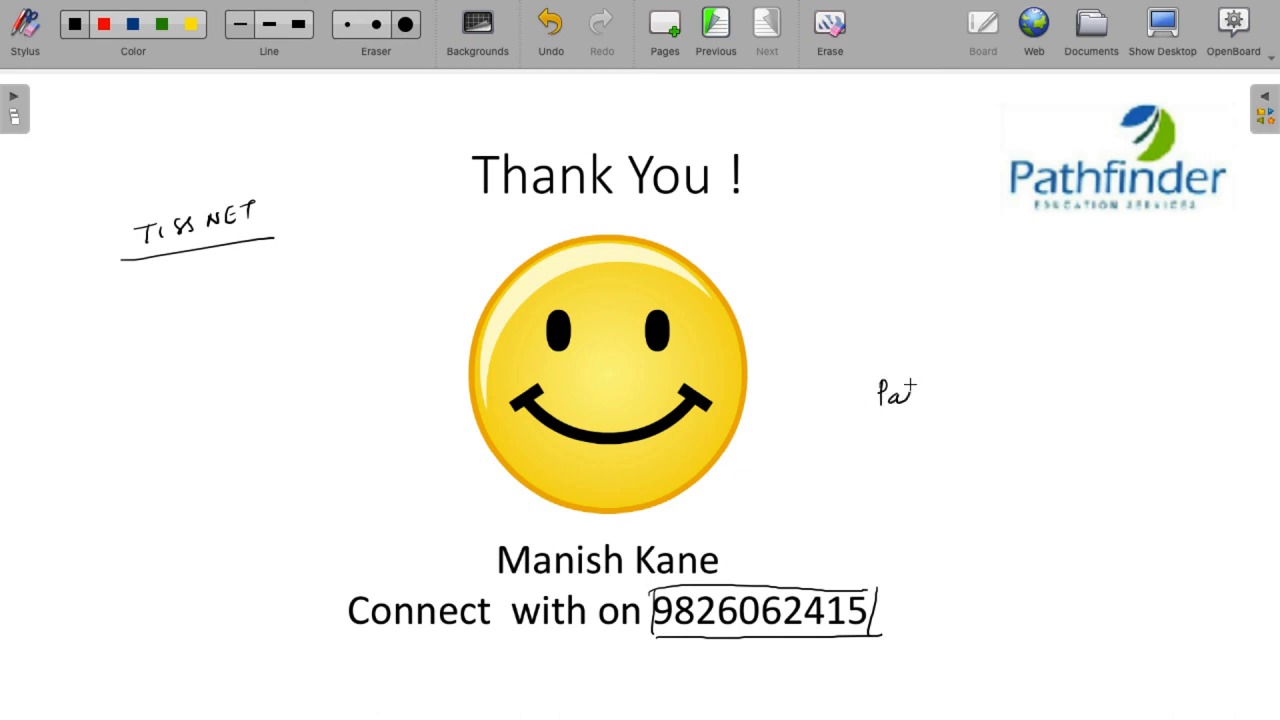
pyautogui.moveTo(900, 396); pyautogui.dragTo(964, 396)
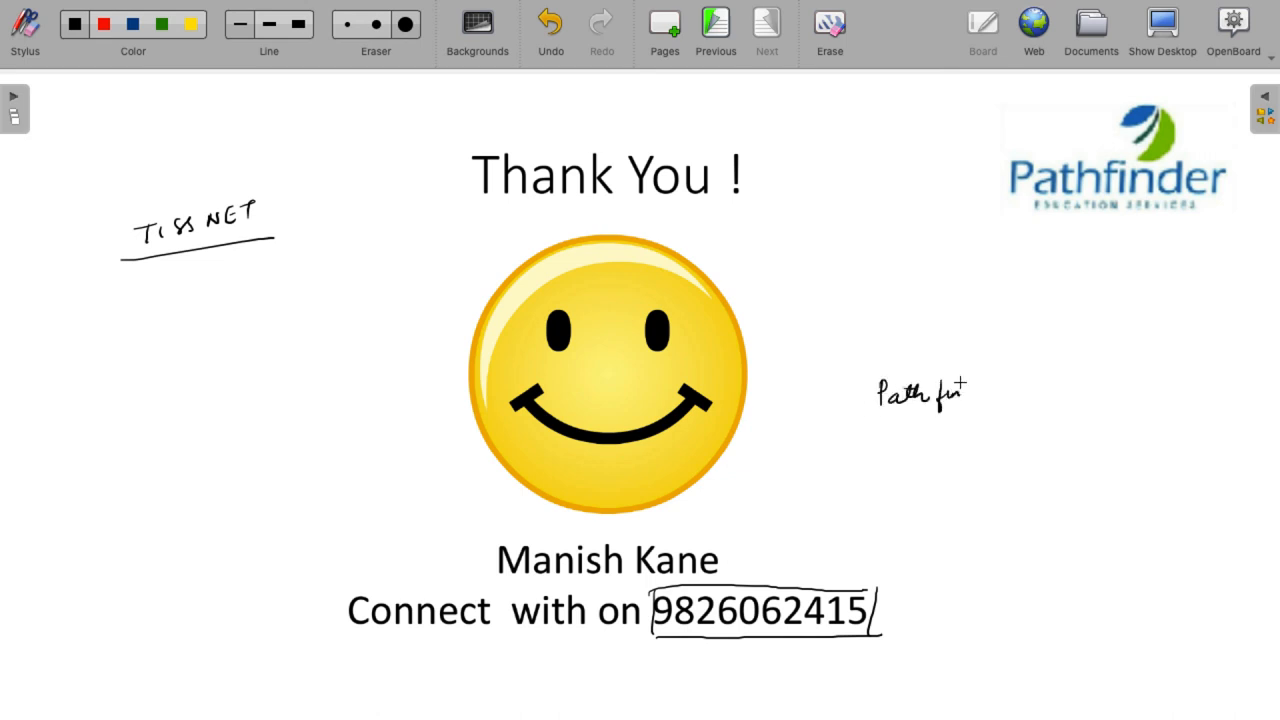
pyautogui.moveTo(960, 392); pyautogui.dragTo(1040, 392)
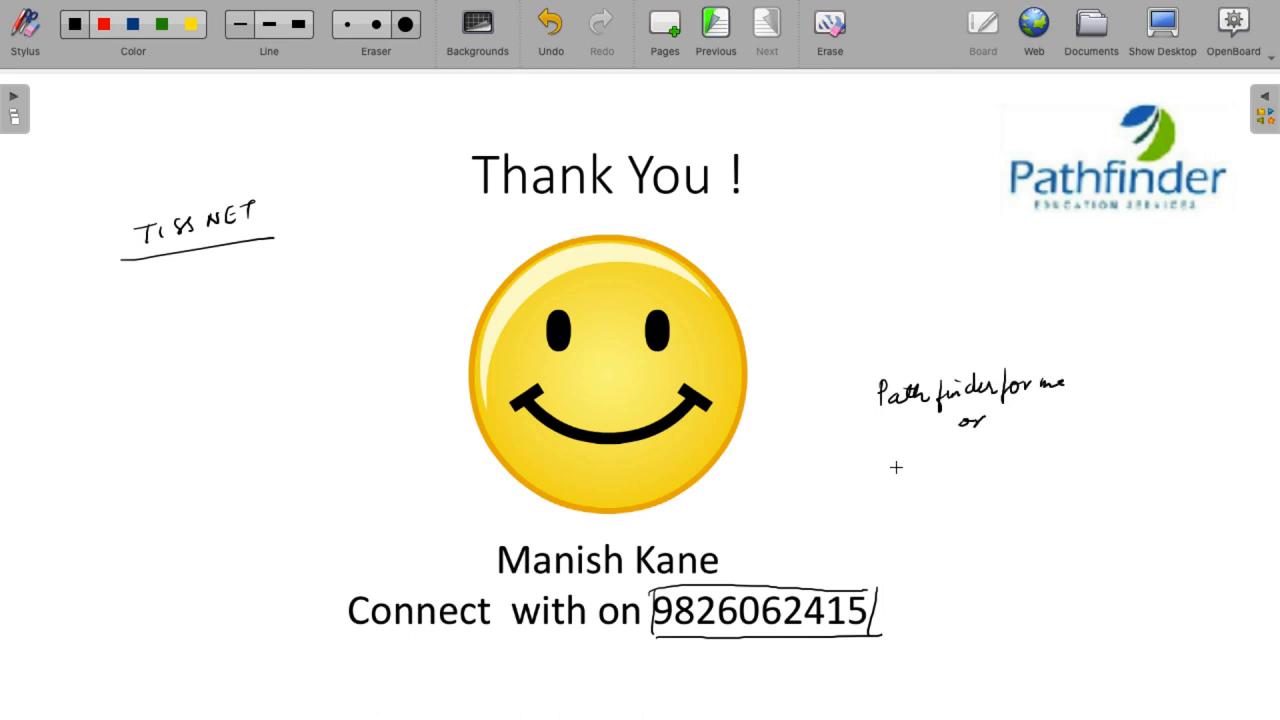
pyautogui.moveTo(936, 480)
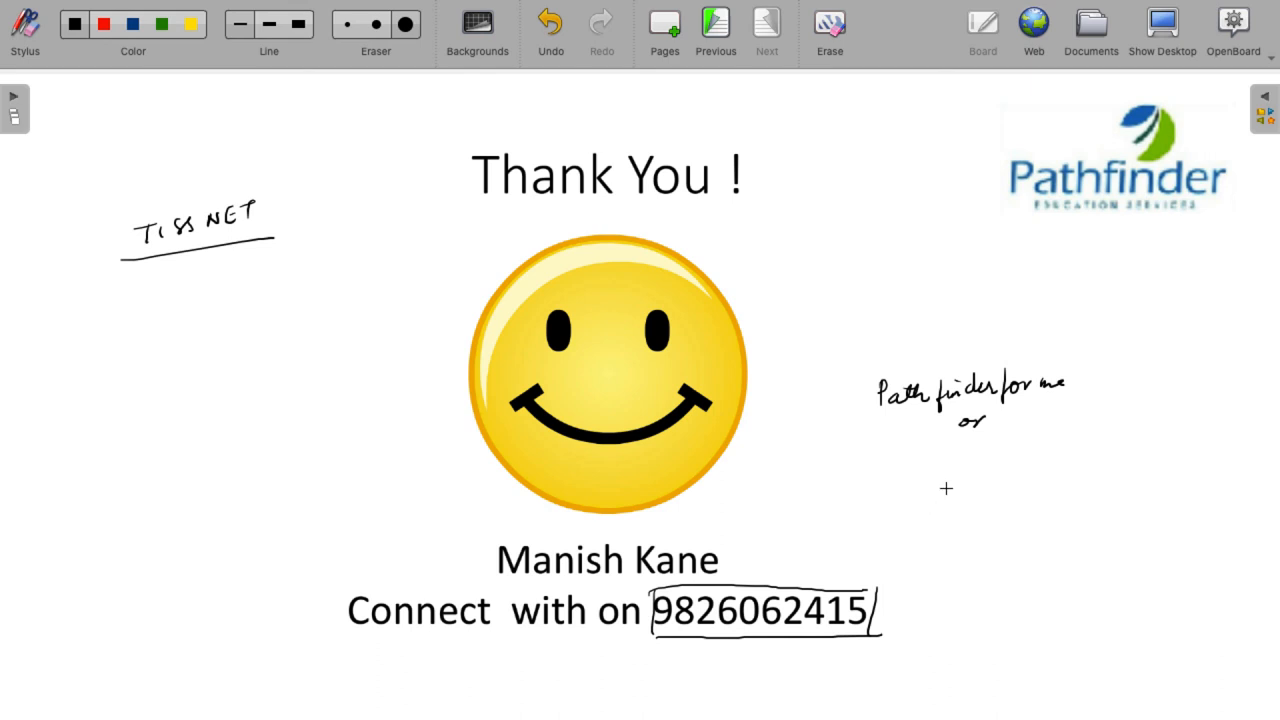
pyautogui.moveTo(916, 486); pyautogui.dragTo(944, 490)
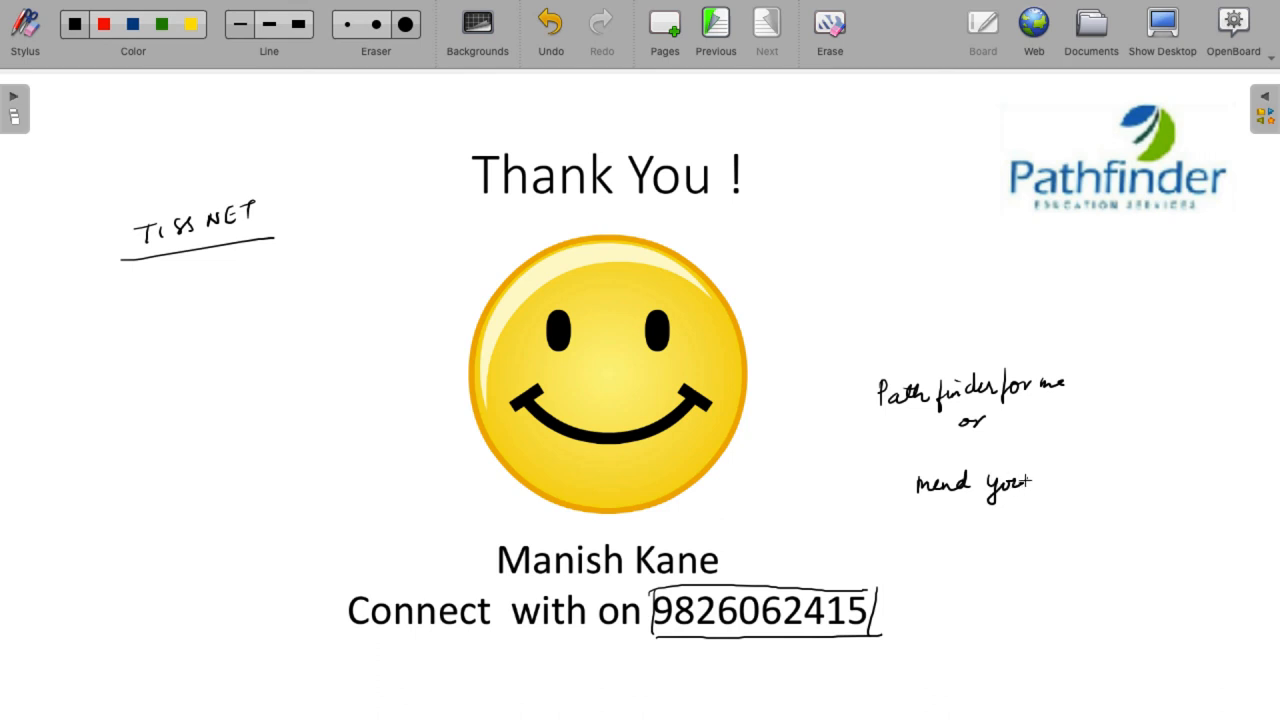
pyautogui.moveTo(1000, 486); pyautogui.dragTo(1100, 486)
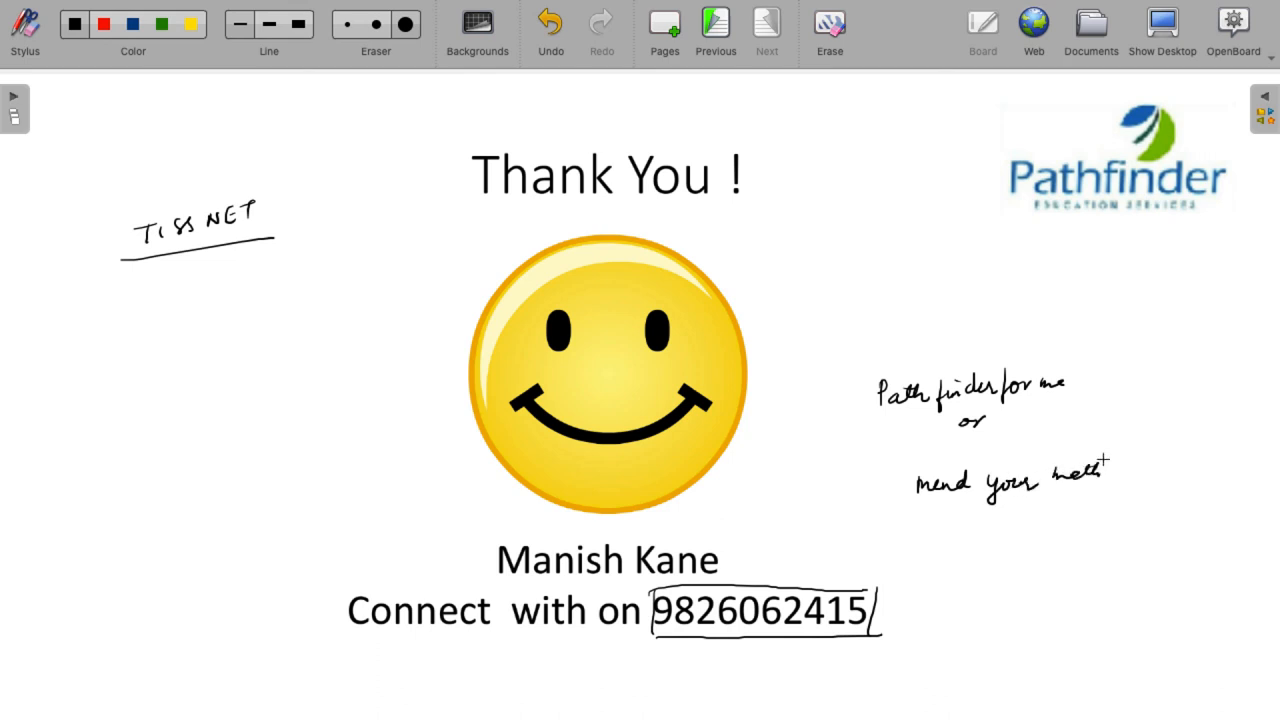